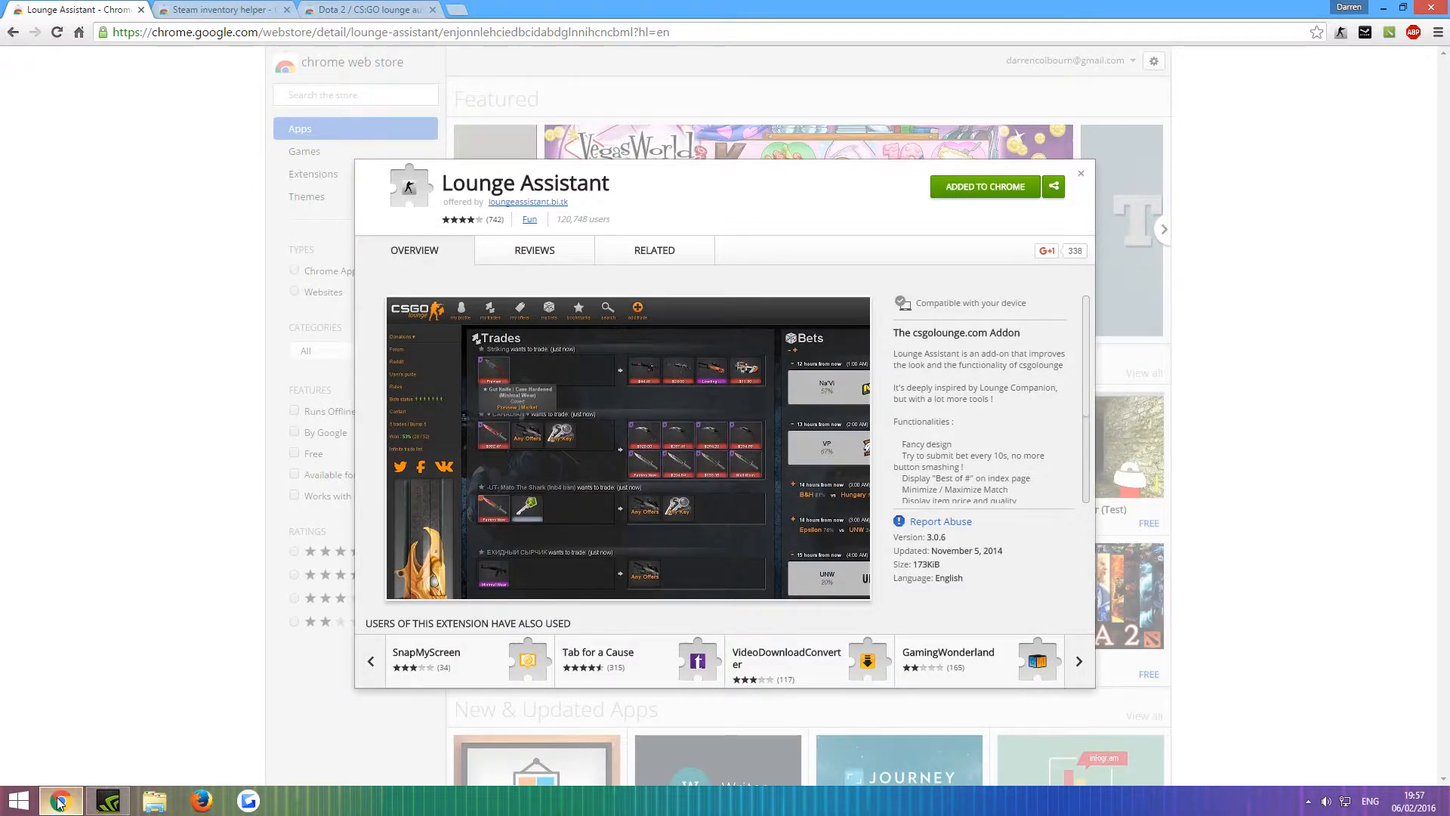
Add the Lounge Assistant and Steam inventory helper extensions from the Chrome Web Store
{"action": "double_click", "coordinate": [586, 183]}
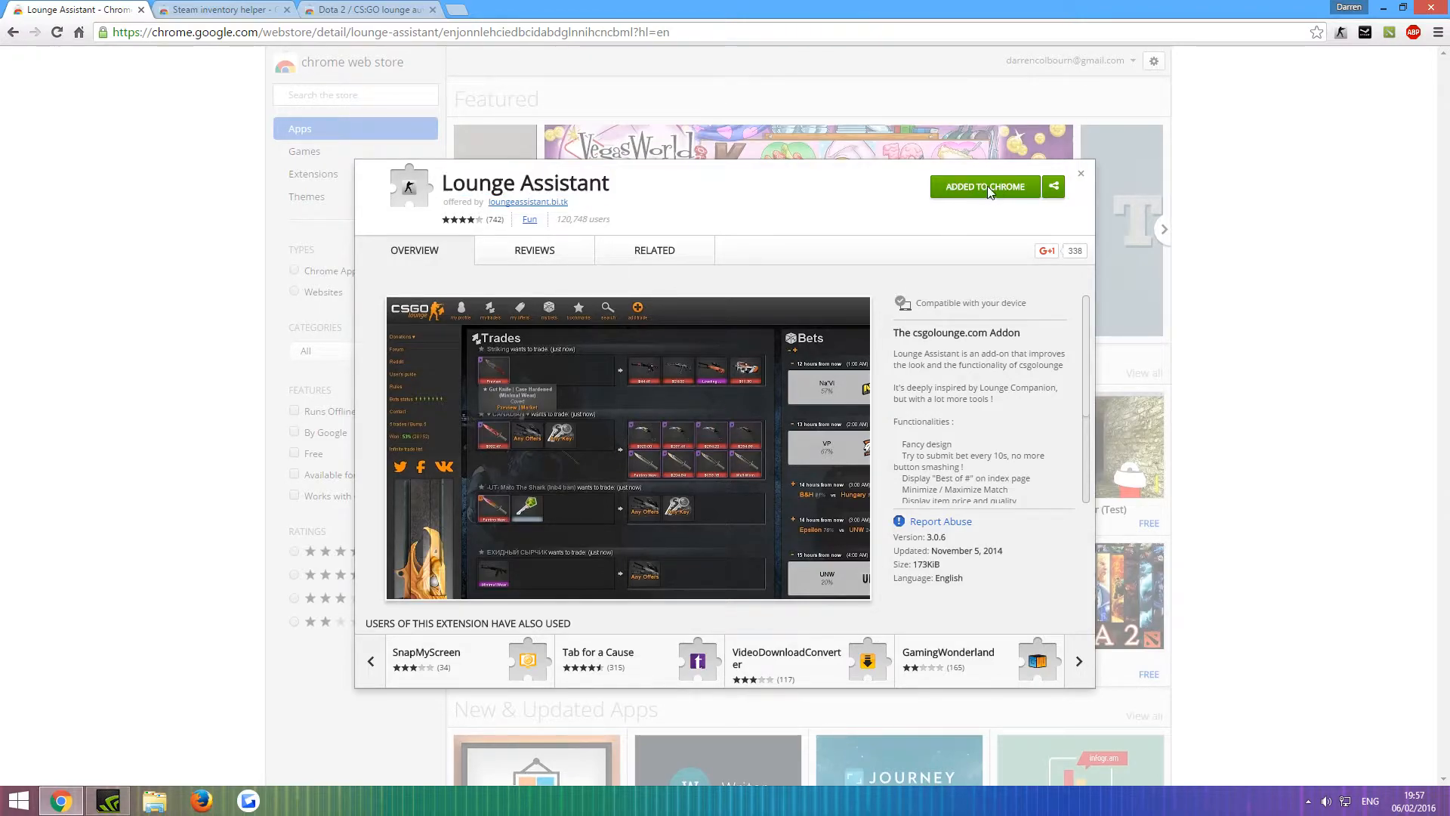
{"action": "left_click", "coordinate": [1078, 662]}
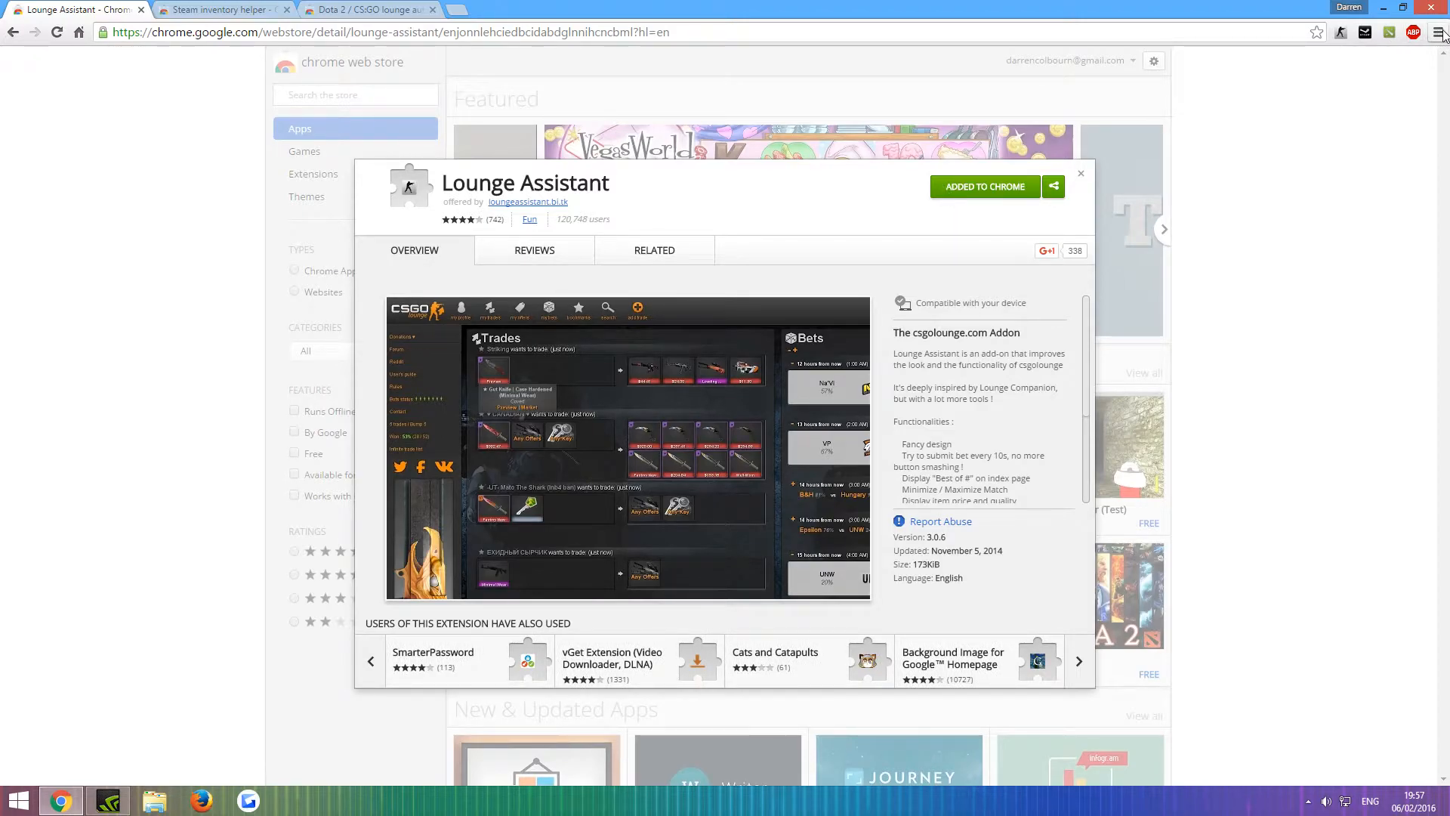
{"action": "mouse_move", "coordinate": [1338, 33]}
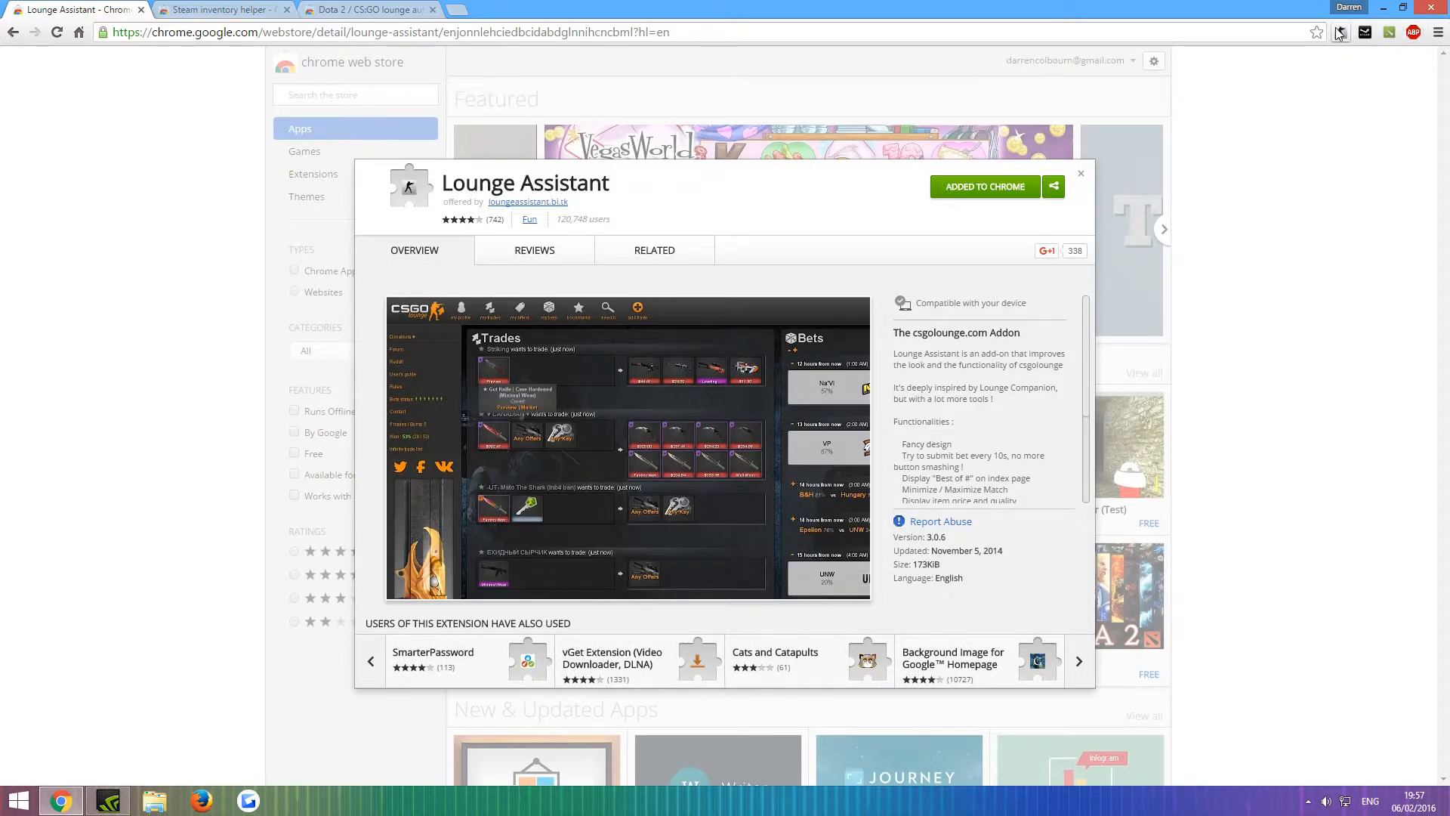
{"action": "left_click", "coordinate": [1079, 662]}
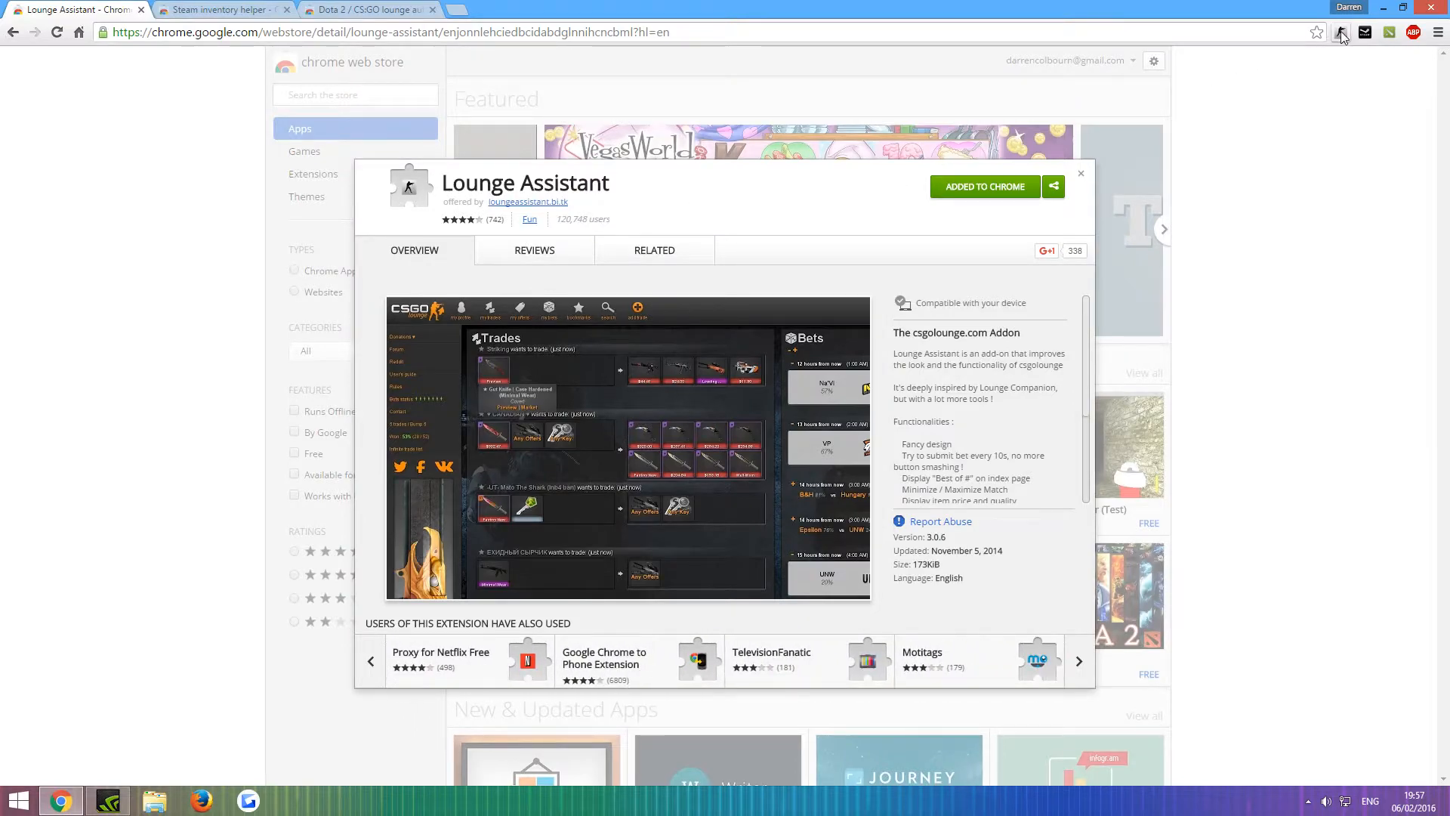
{"action": "mouse_move", "coordinate": [143, 14]}
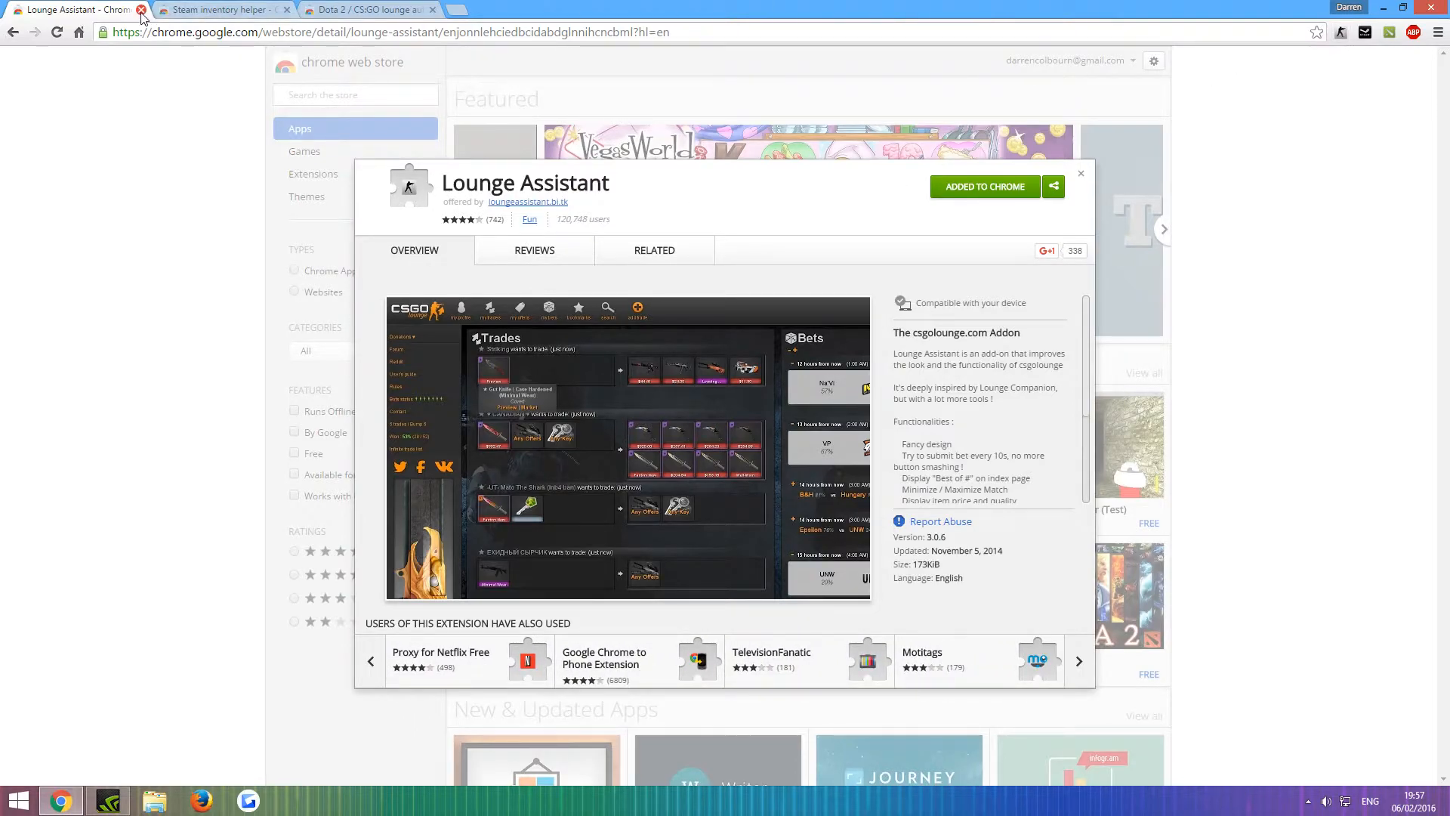
Close the Lounge Assistant and Steam inventory helper store pages, leaving the autobump page
{"action": "left_click", "coordinate": [139, 12]}
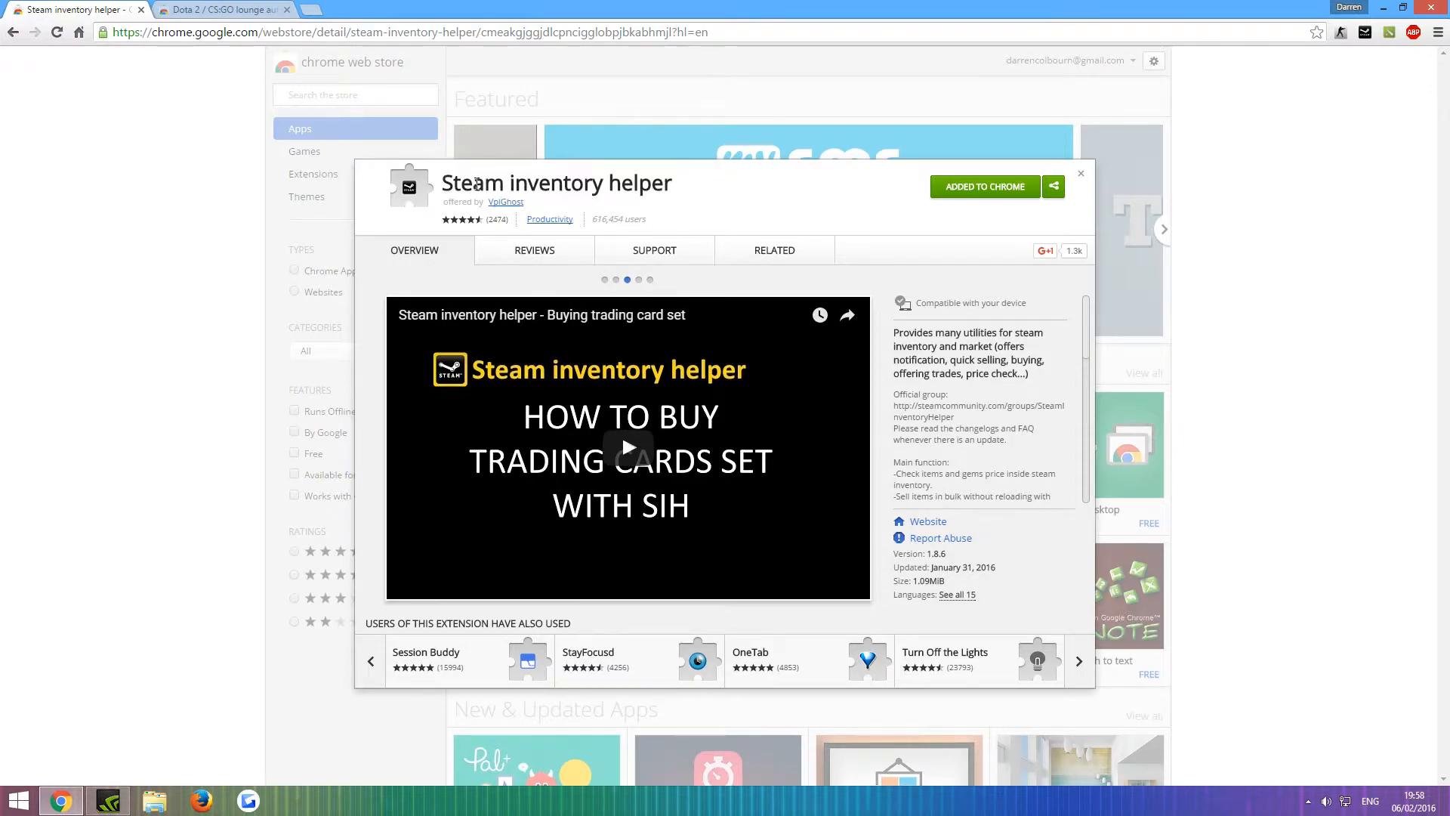
{"action": "mouse_move", "coordinate": [814, 198]}
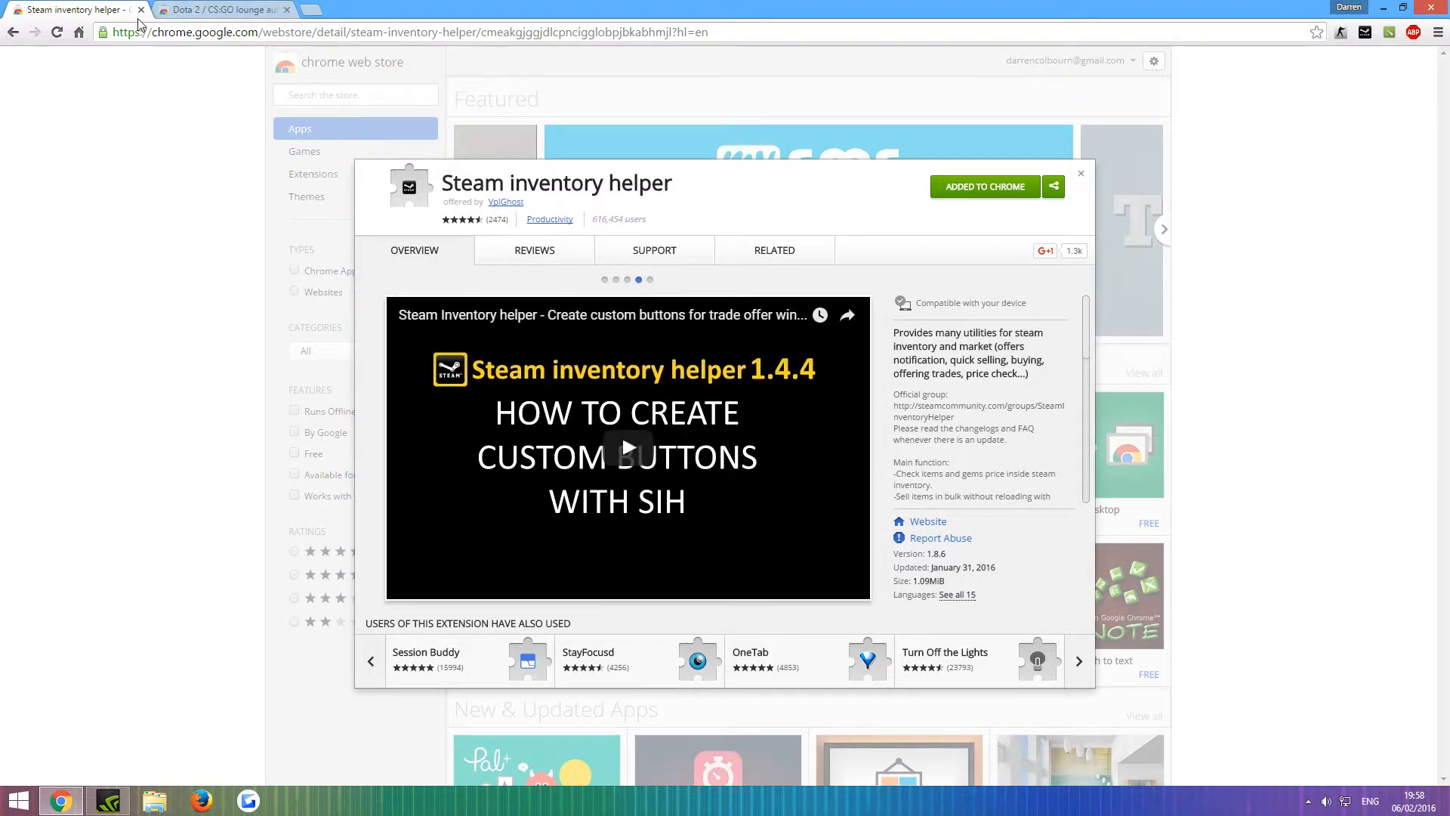
{"action": "left_click", "coordinate": [219, 9]}
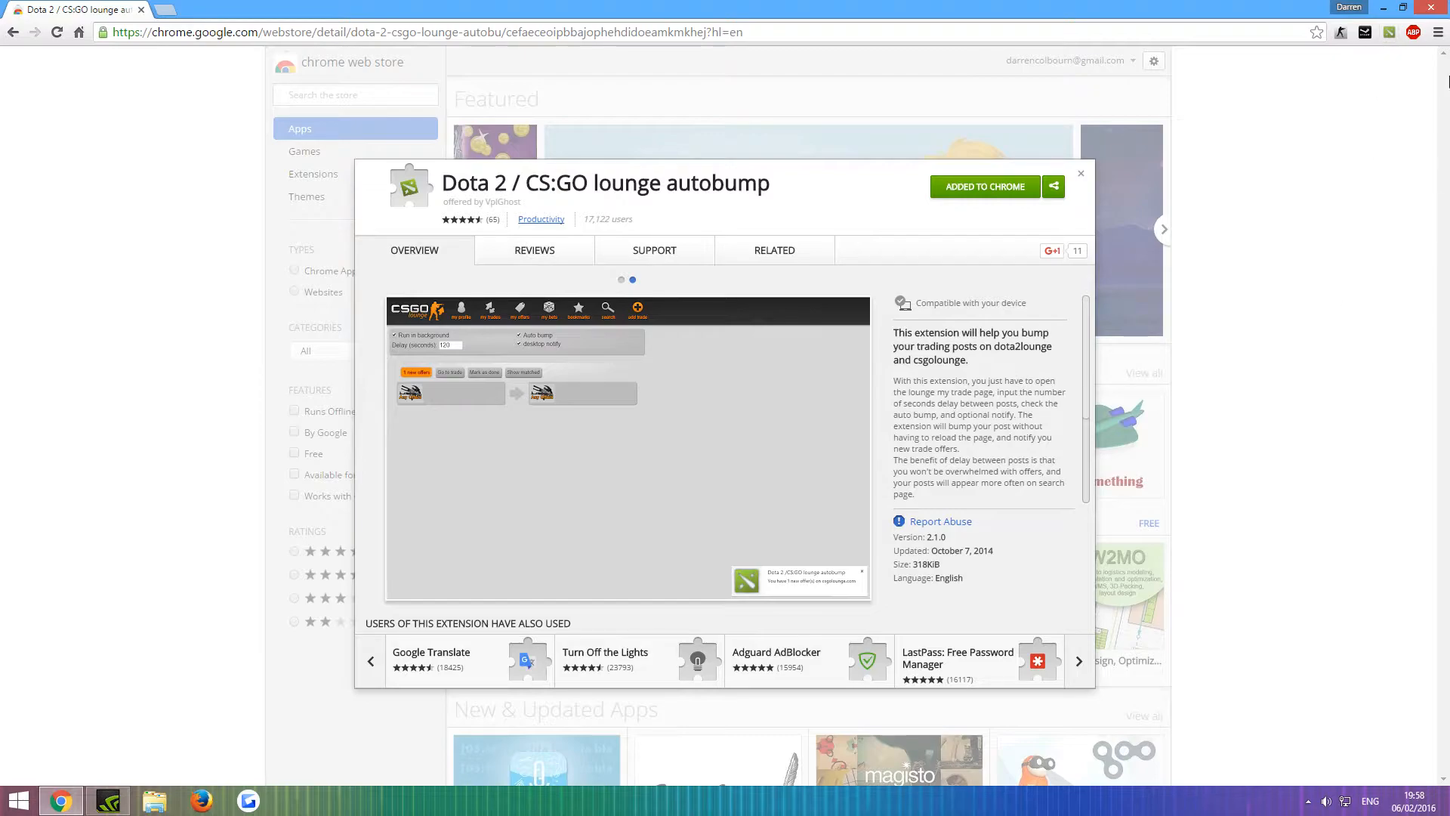
{"action": "mouse_move", "coordinate": [1439, 33]}
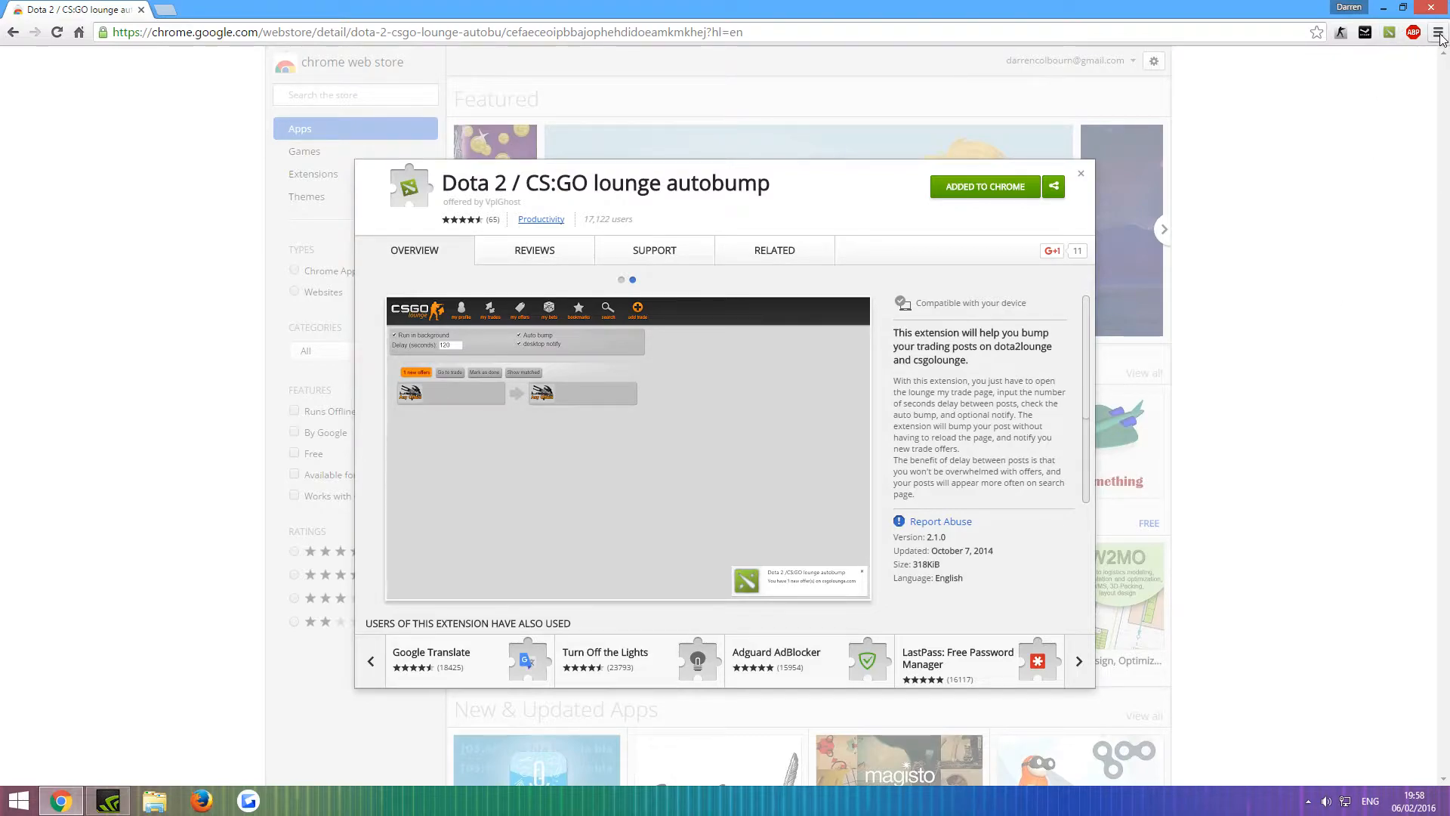
Bring up Chrome's main menu to reach History and More tools
{"action": "left_click", "coordinate": [1438, 33]}
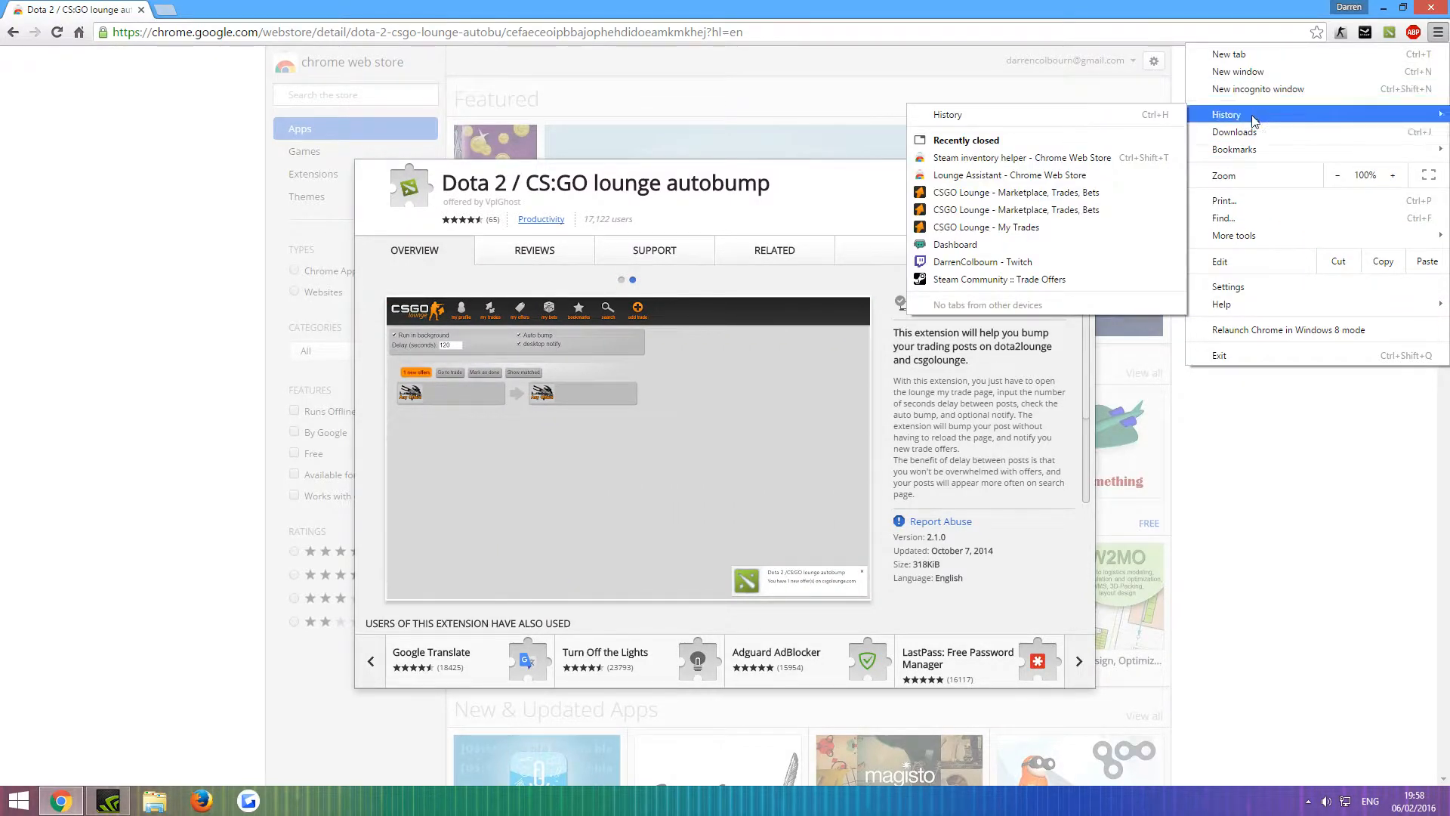
{"action": "mouse_move", "coordinate": [1251, 305]}
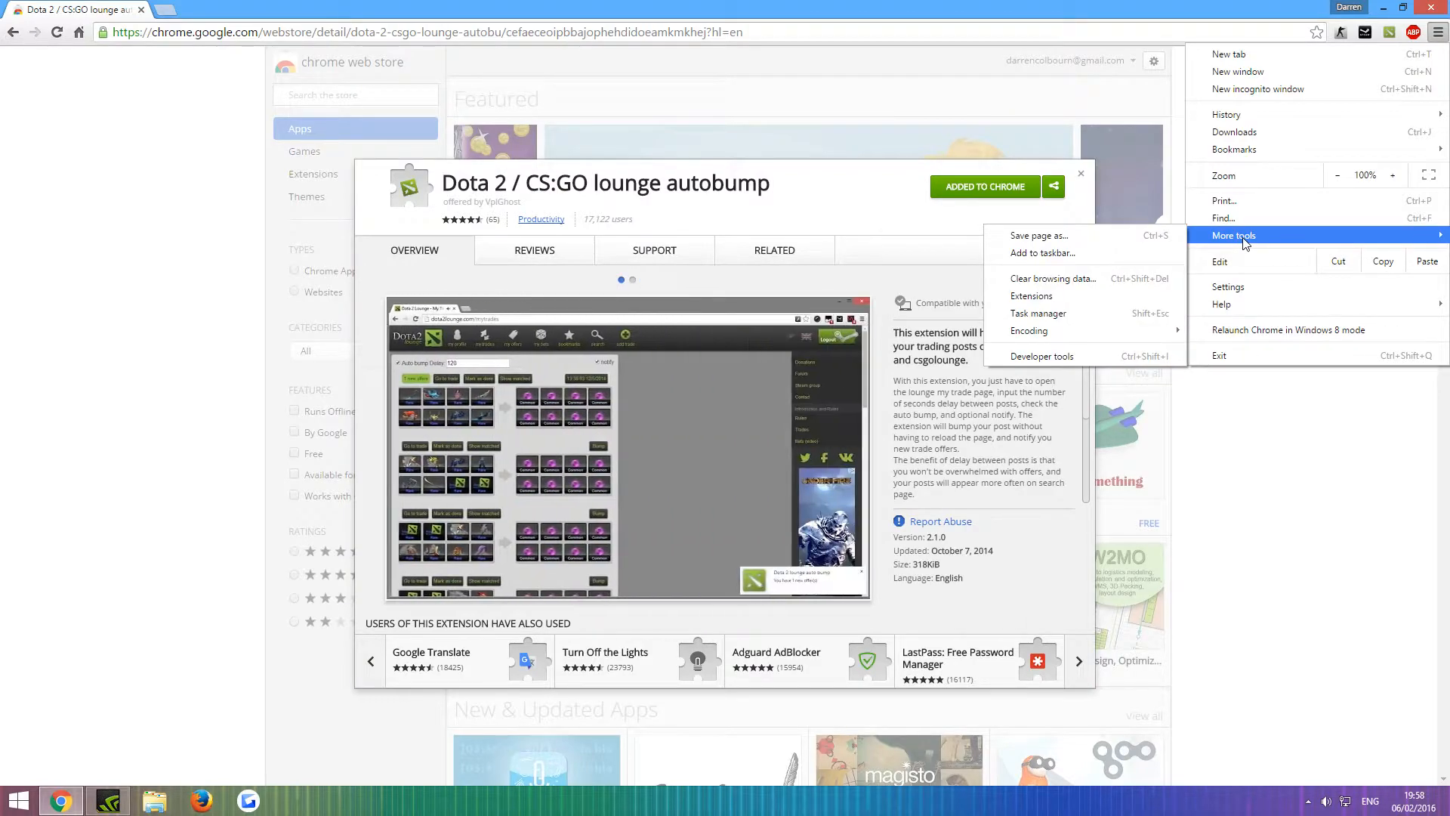
{"action": "mouse_move", "coordinate": [400, 299]}
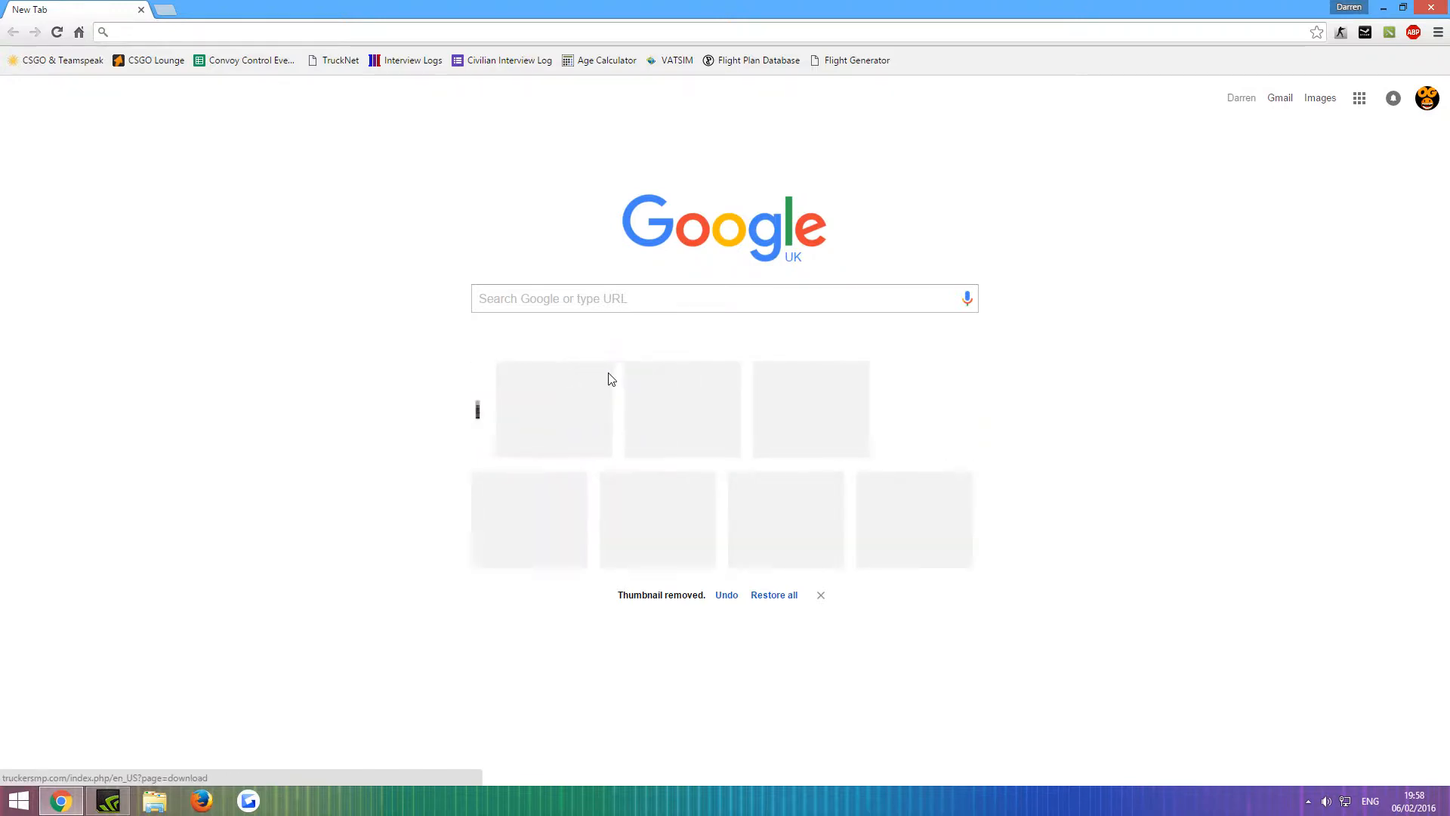
Save Lounge Assistant settings with pound currency and 24h time format
{"action": "left_click", "coordinate": [1340, 34]}
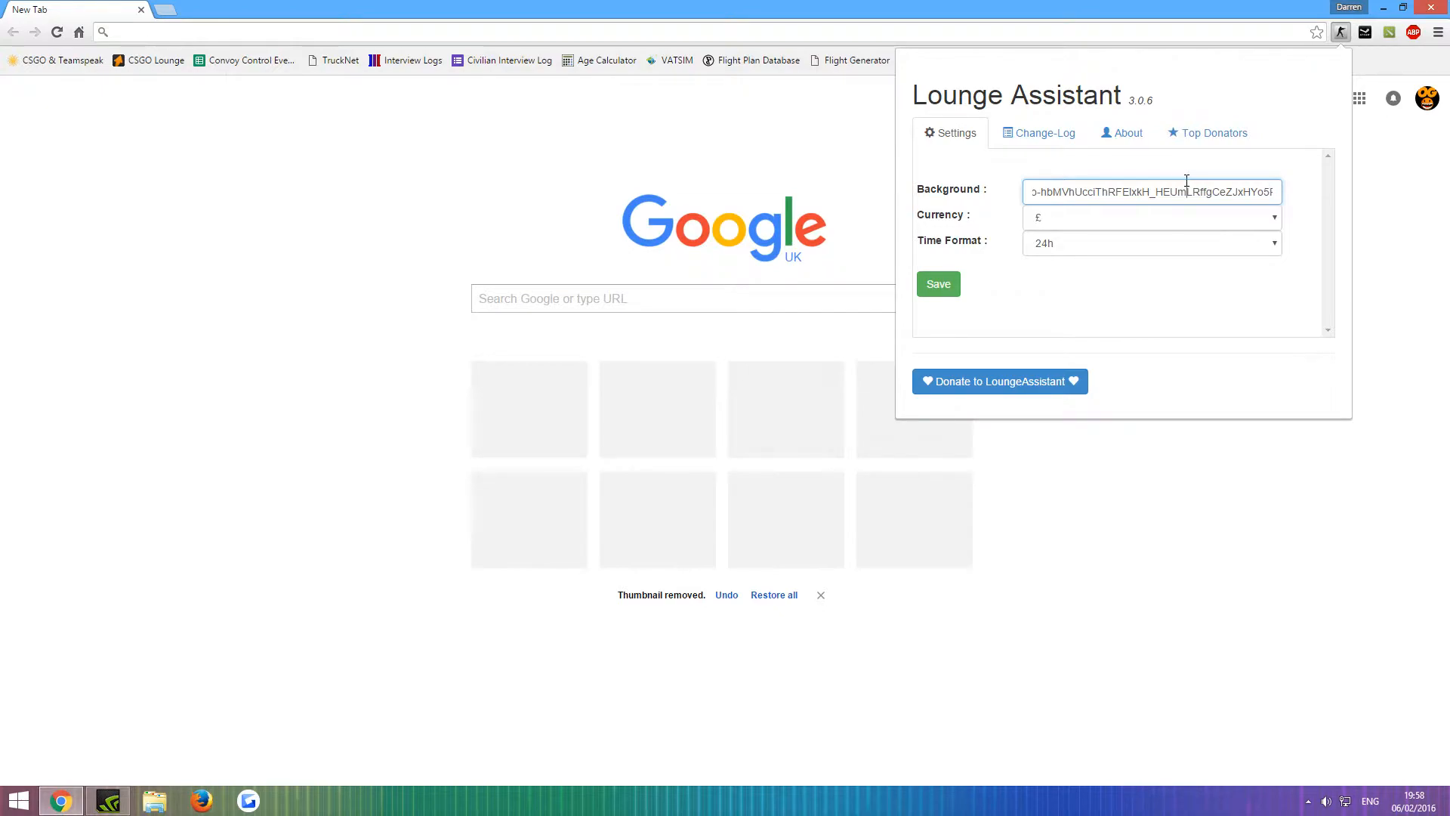
{"action": "left_click", "coordinate": [1151, 218]}
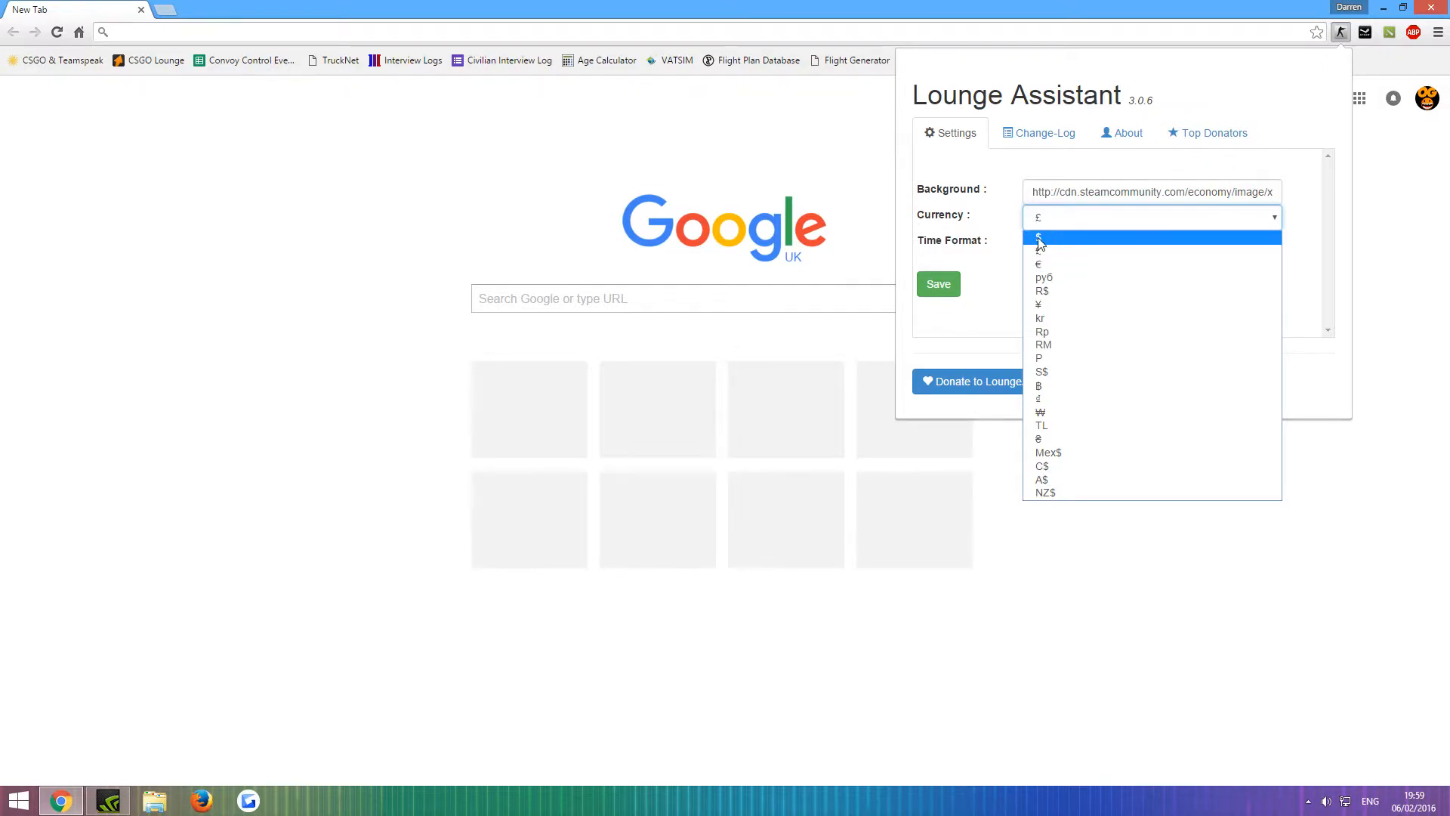
{"action": "mouse_move", "coordinate": [1054, 272]}
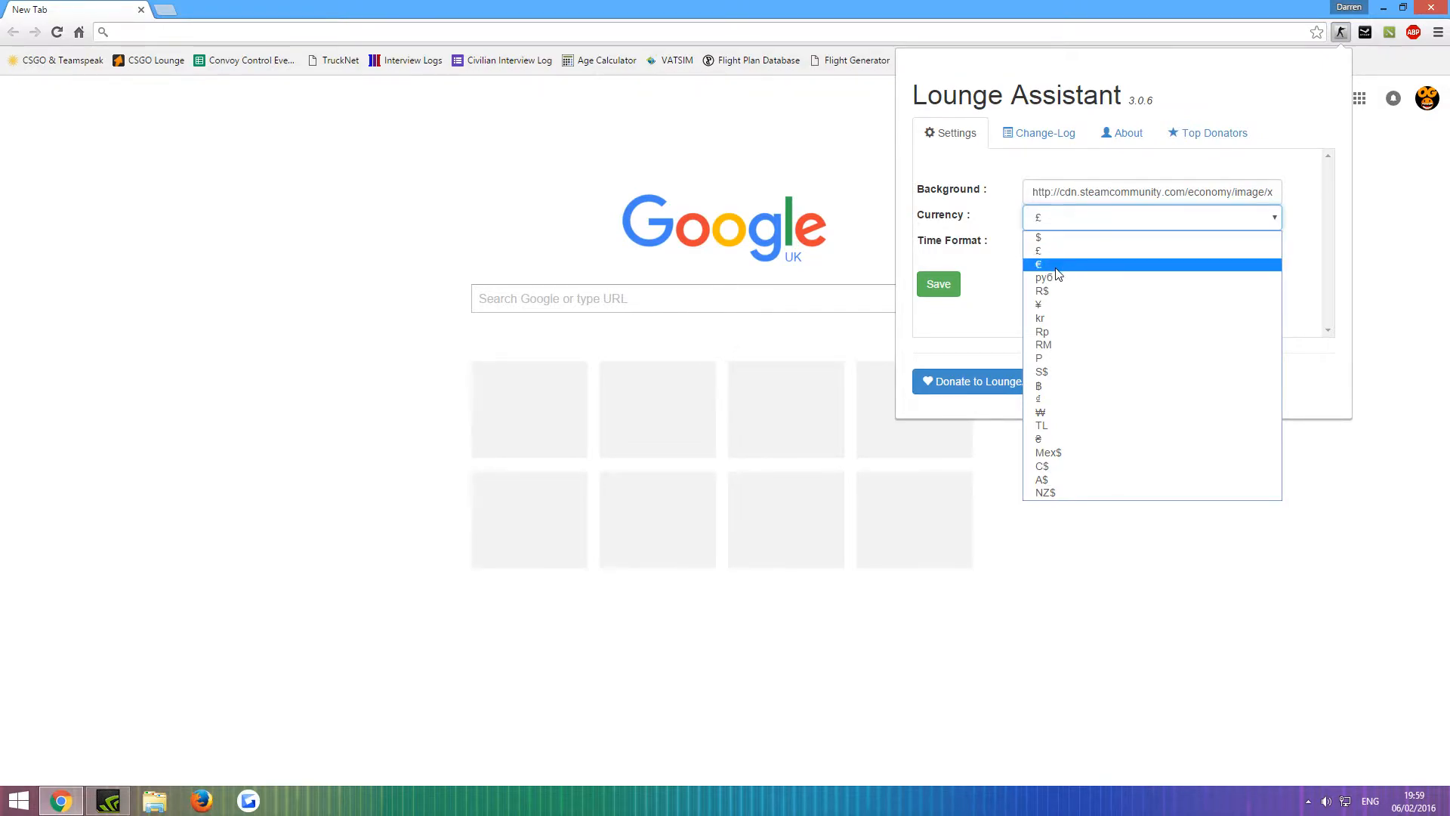
{"action": "mouse_move", "coordinate": [1068, 253]}
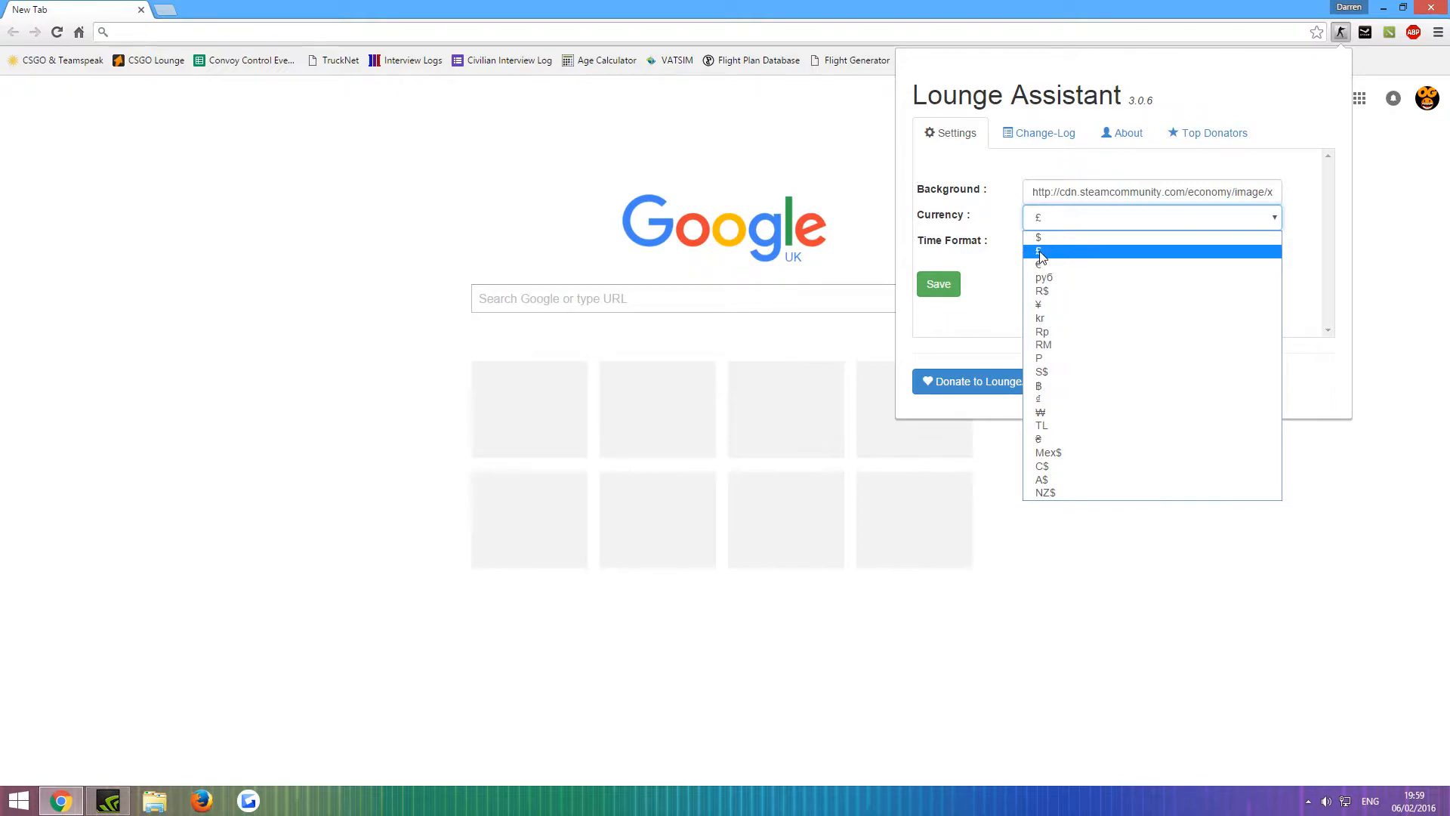
{"action": "left_click", "coordinate": [1039, 251]}
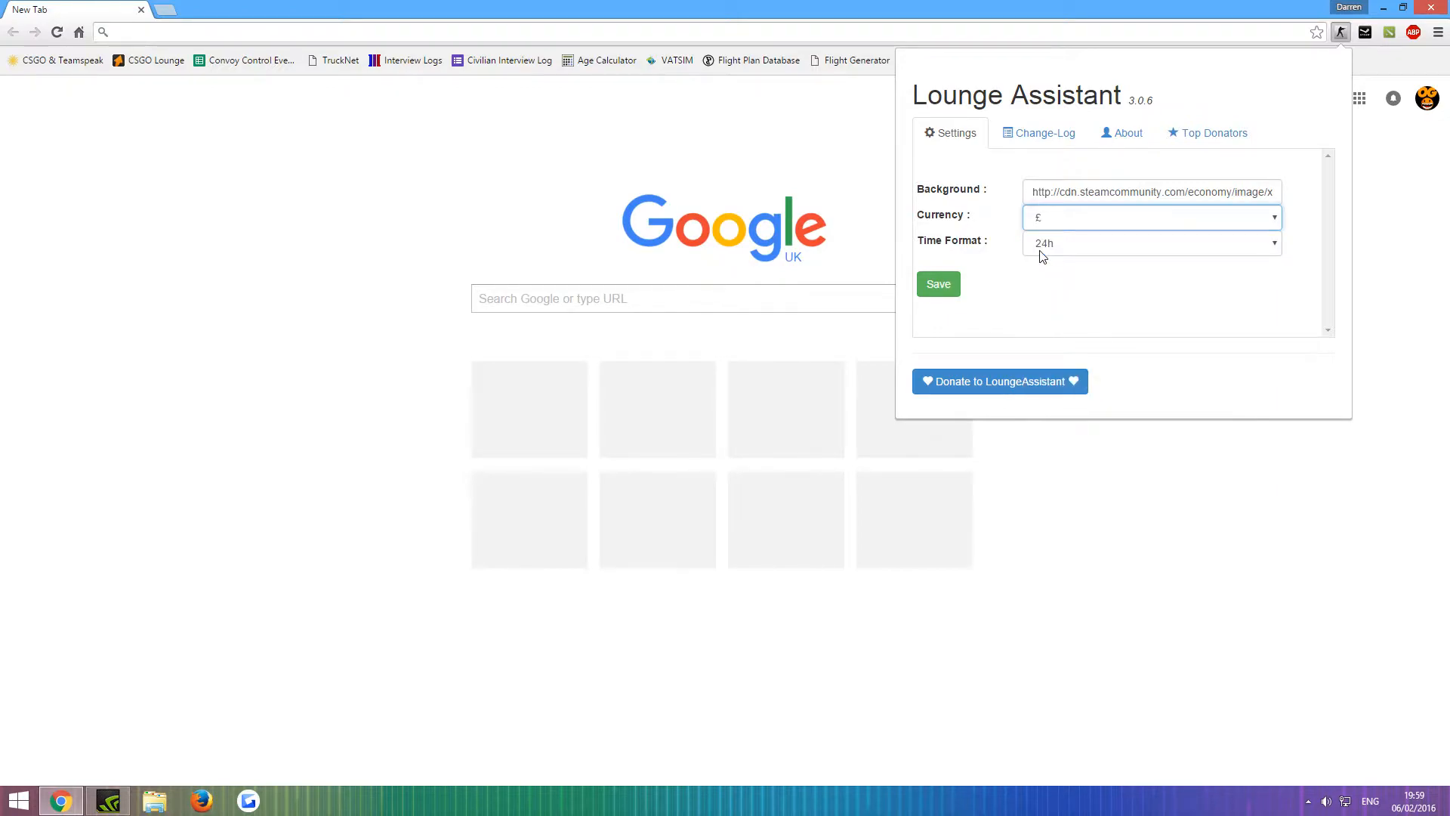
{"action": "left_click", "coordinate": [1151, 242]}
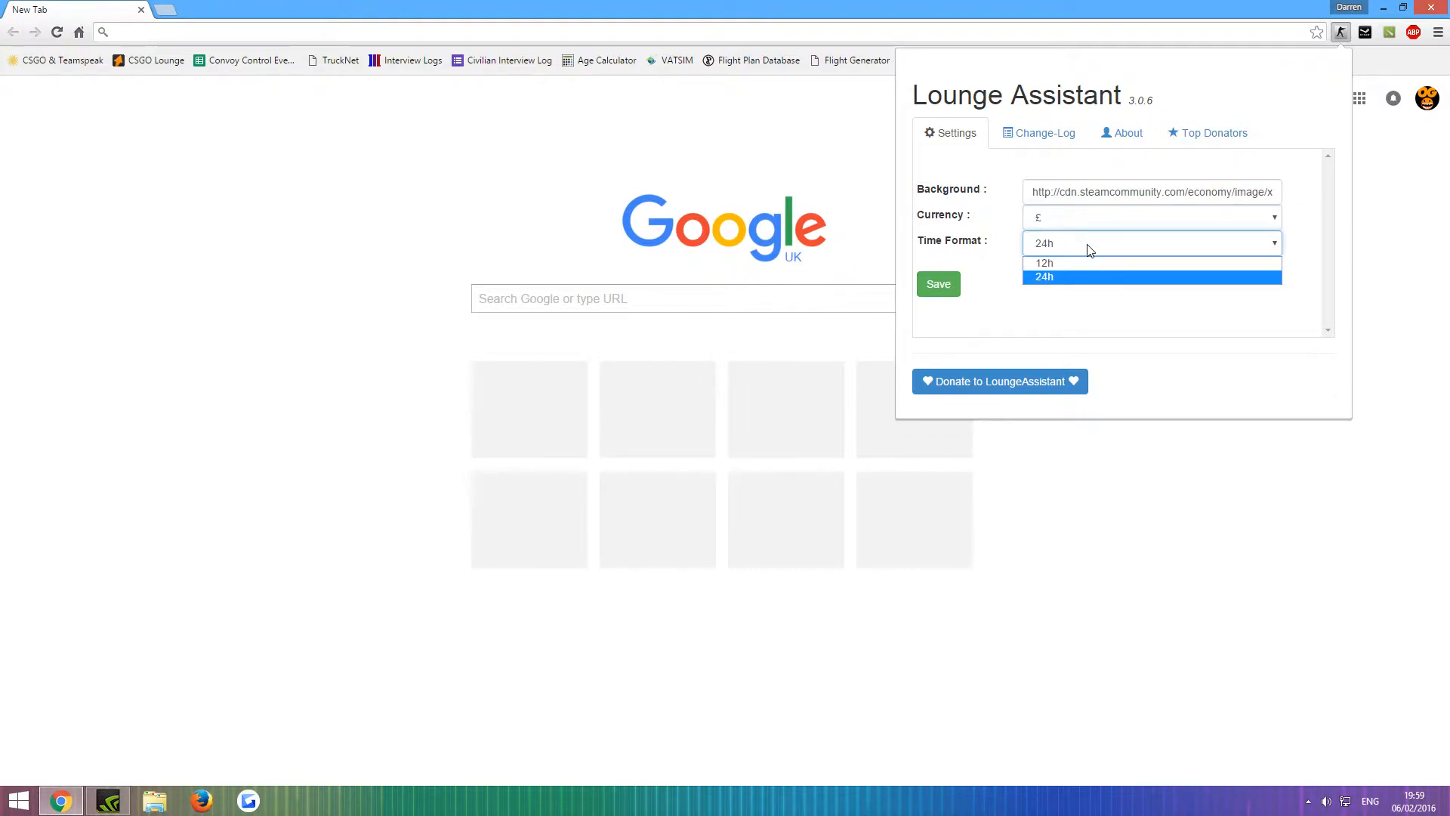
{"action": "left_click", "coordinate": [1043, 277]}
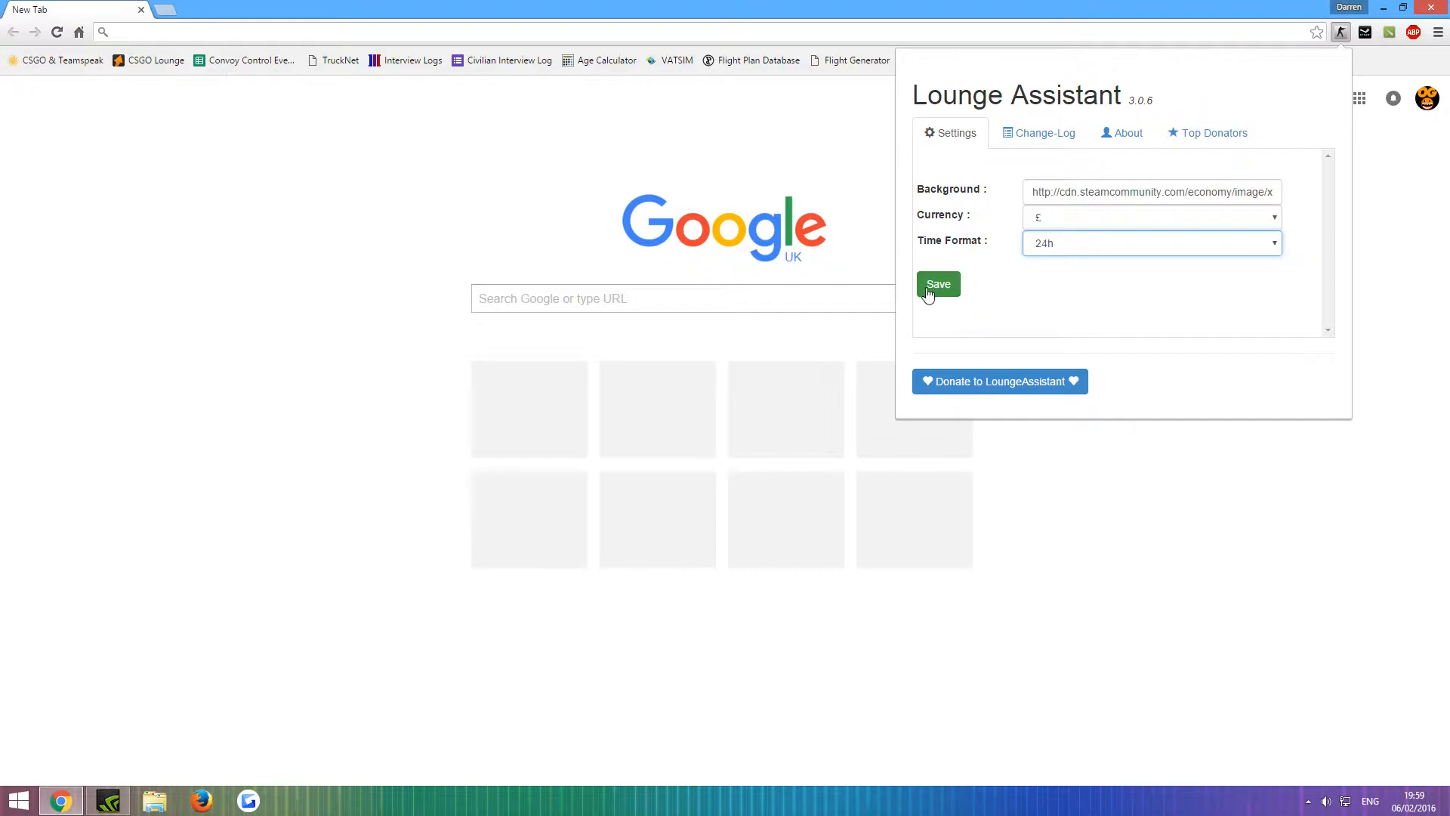
{"action": "mouse_move", "coordinate": [941, 266]}
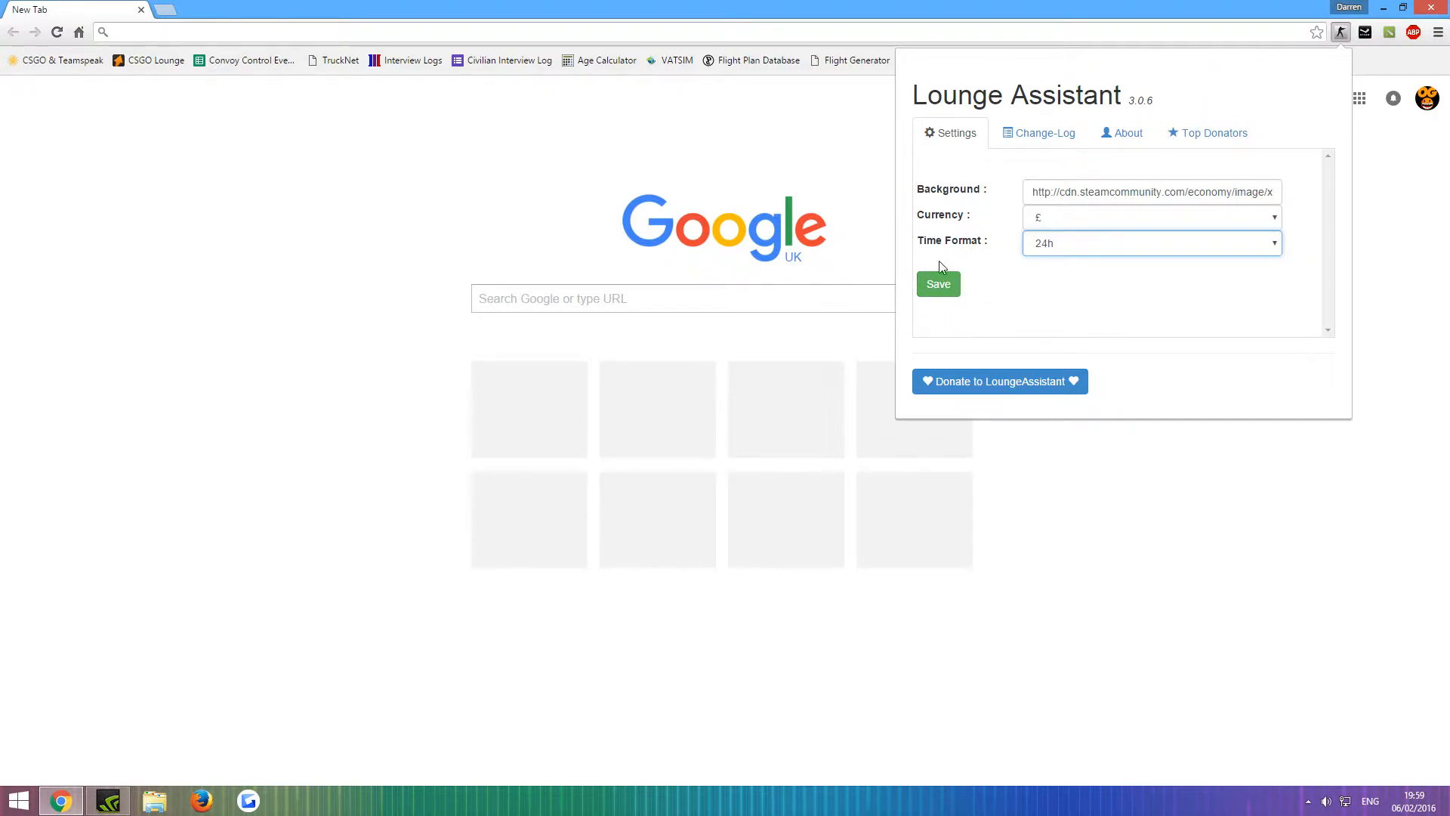
{"action": "left_click", "coordinate": [938, 284]}
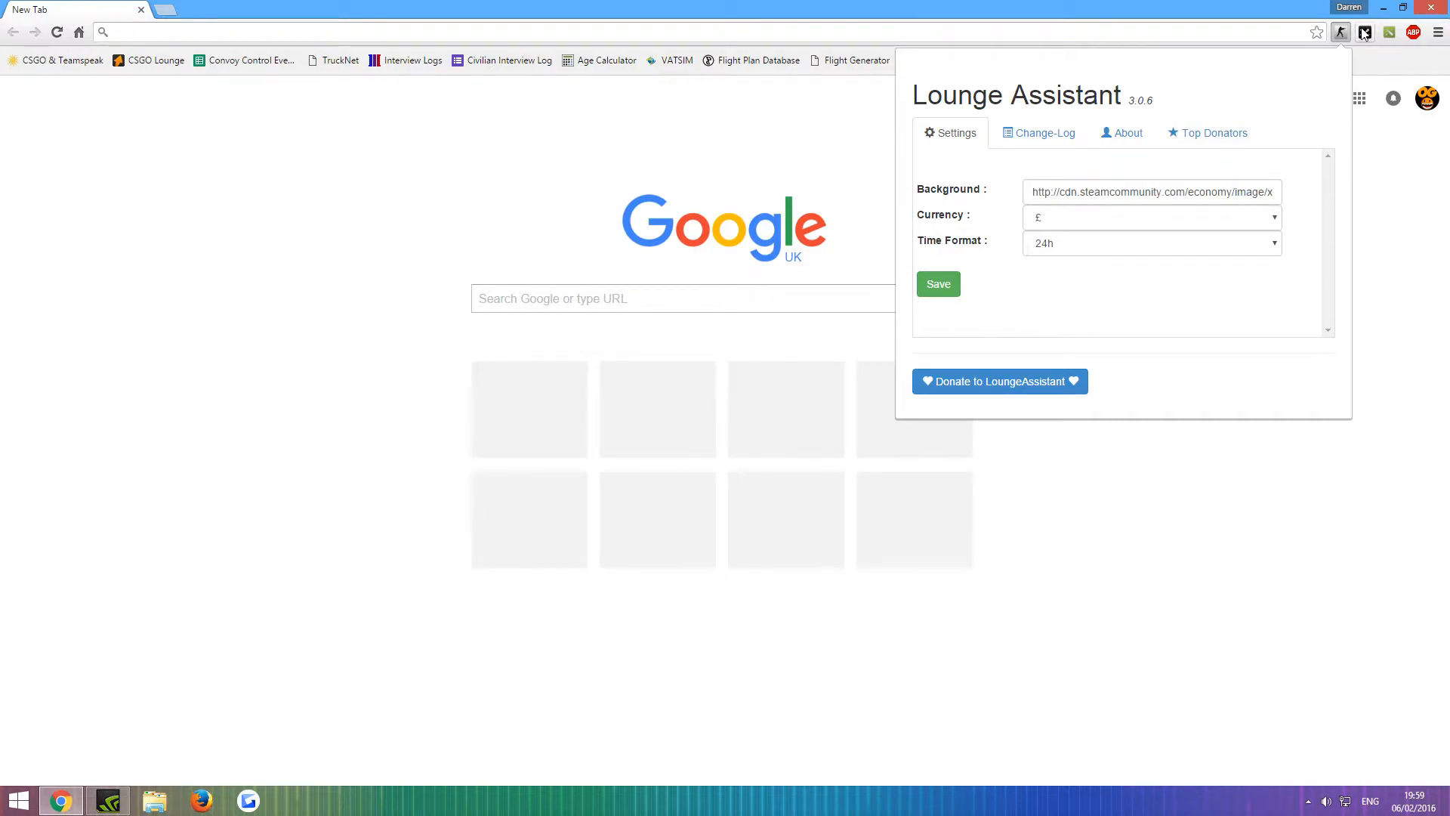
Review Steam Inventory Helper's empty Trade offers and Bookmarks lists
{"action": "left_click", "coordinate": [1364, 32]}
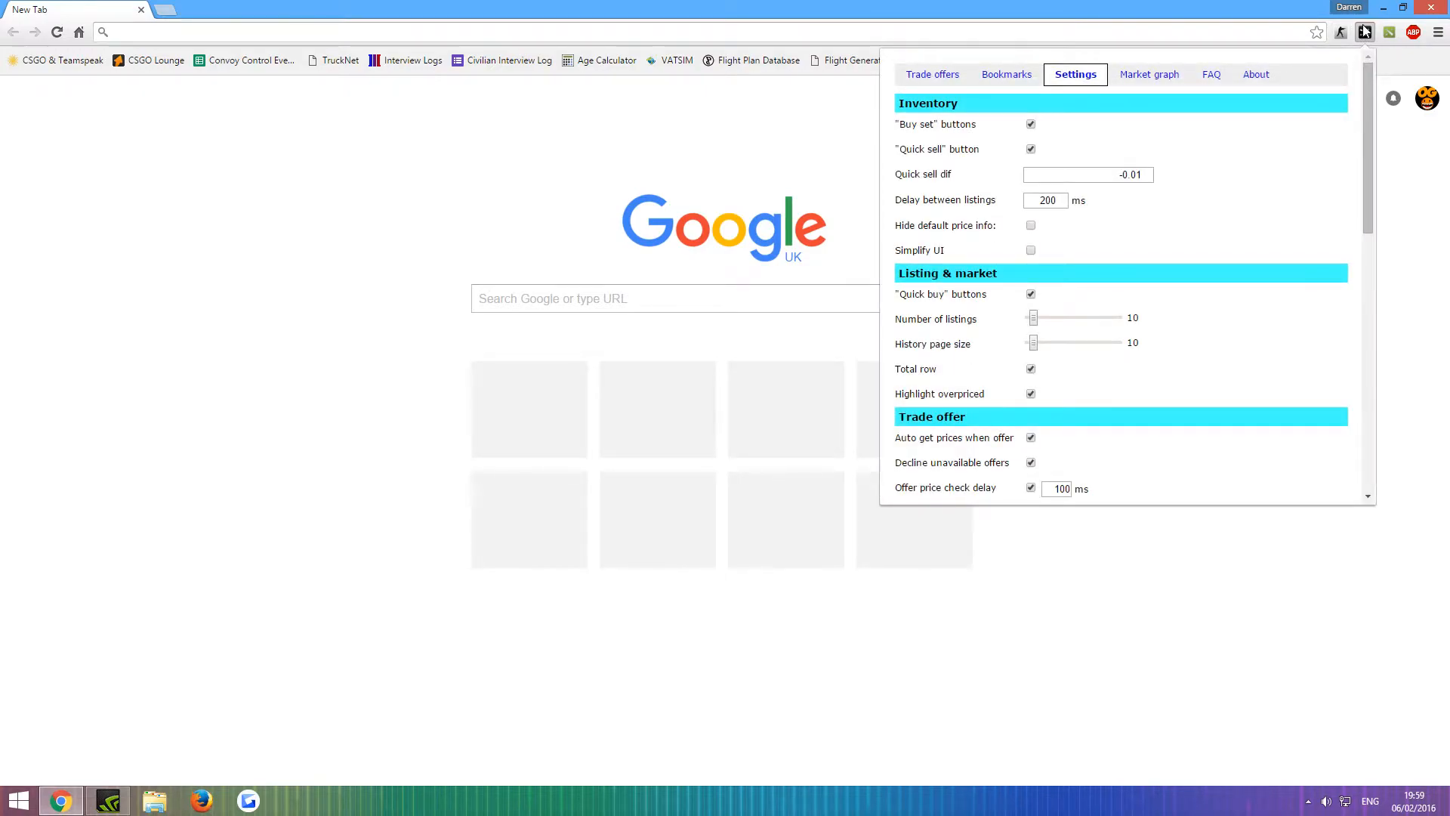
{"action": "left_click", "coordinate": [934, 74]}
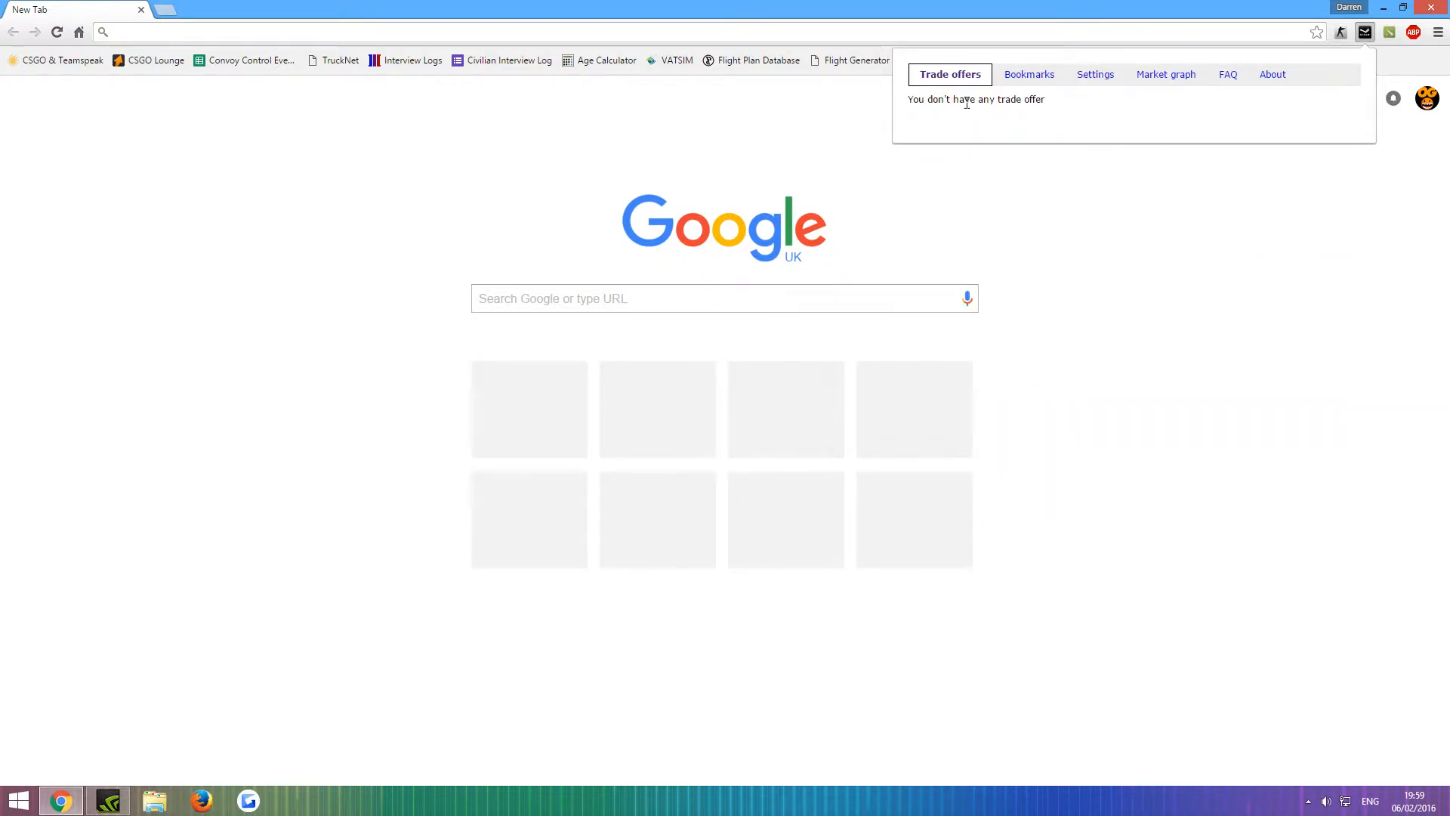
{"action": "triple_click", "coordinate": [976, 100]}
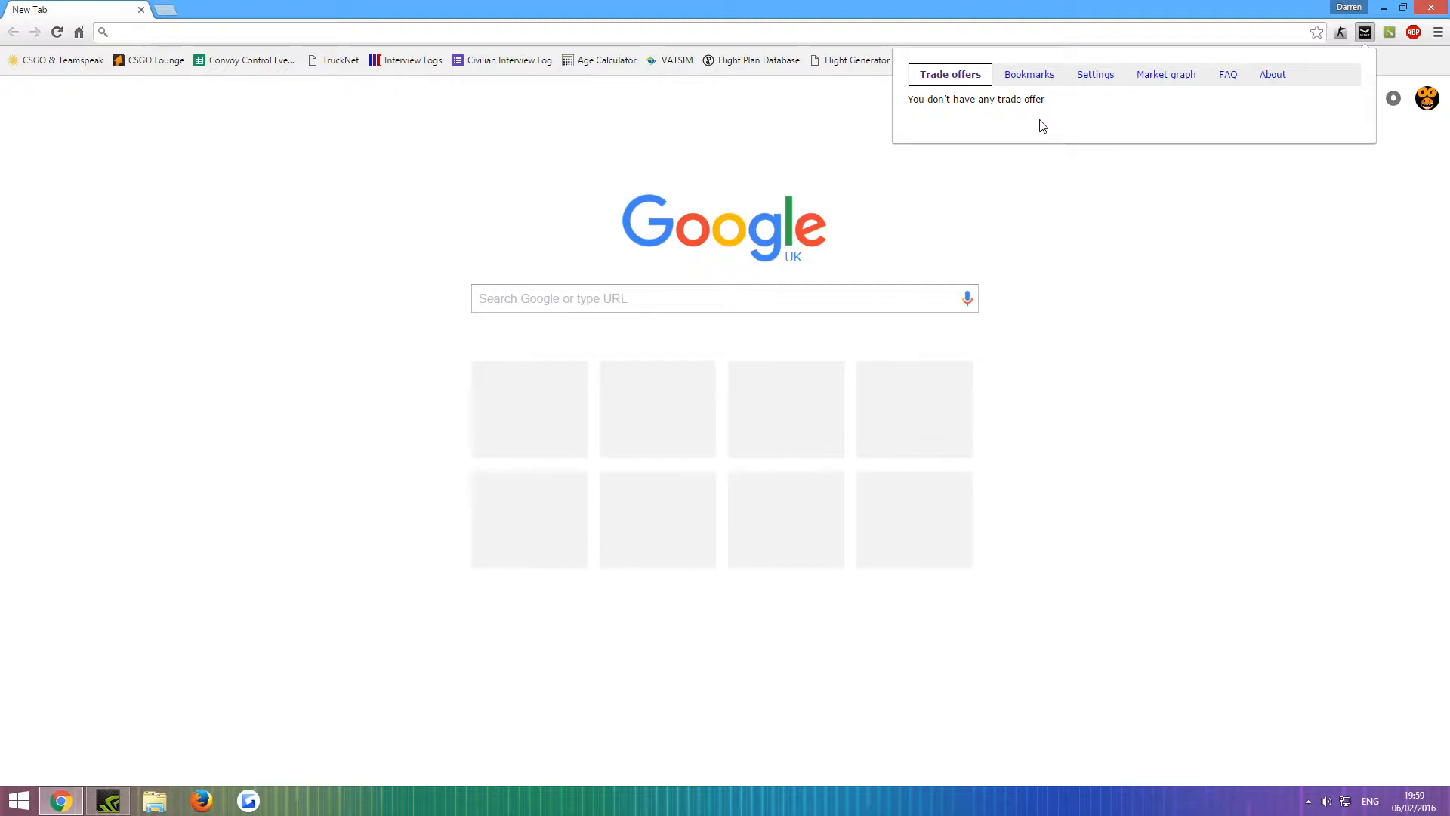
{"action": "left_click", "coordinate": [1024, 74]}
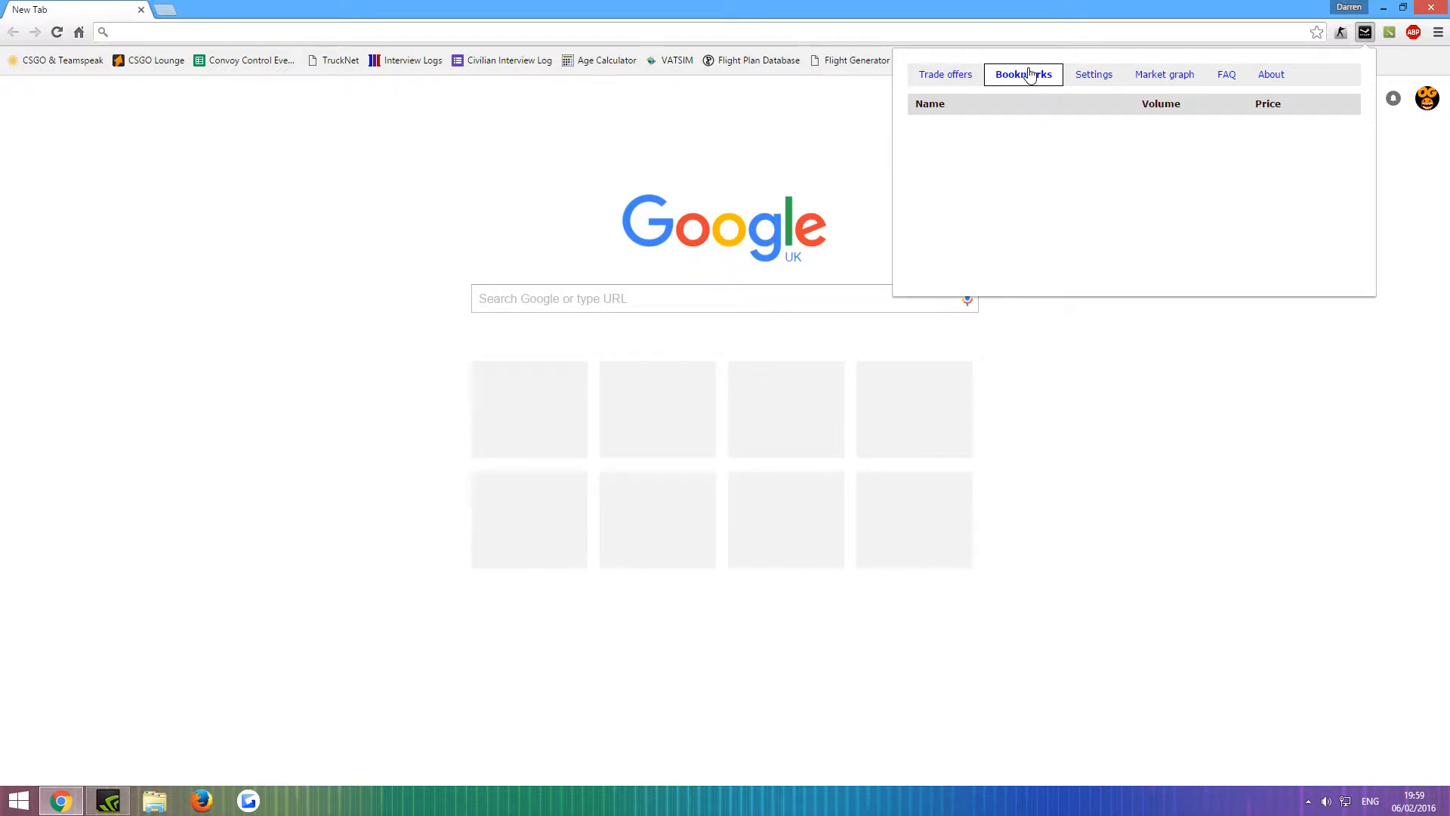
{"action": "mouse_move", "coordinate": [1124, 118]}
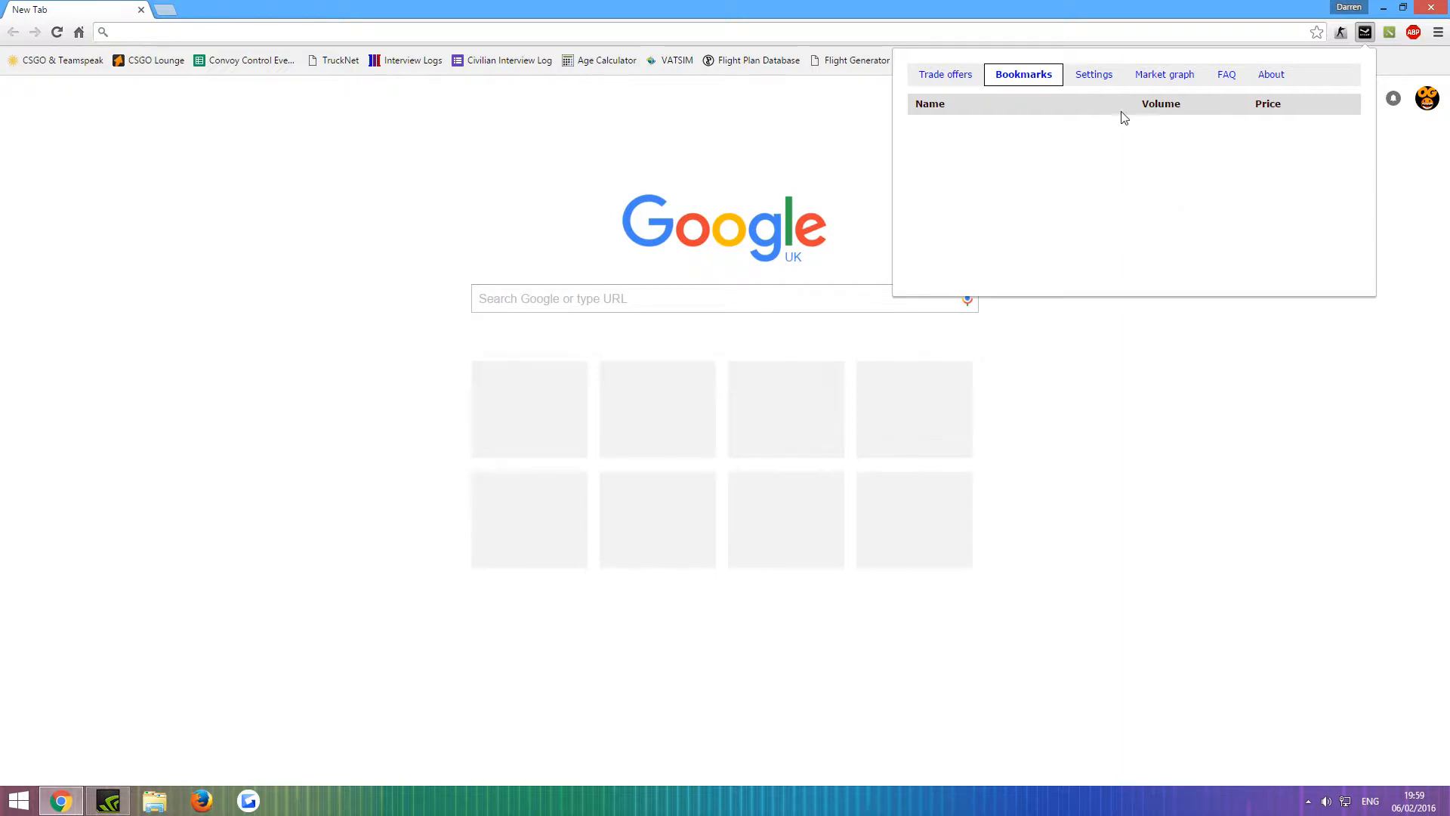
{"action": "mouse_move", "coordinate": [1199, 245]}
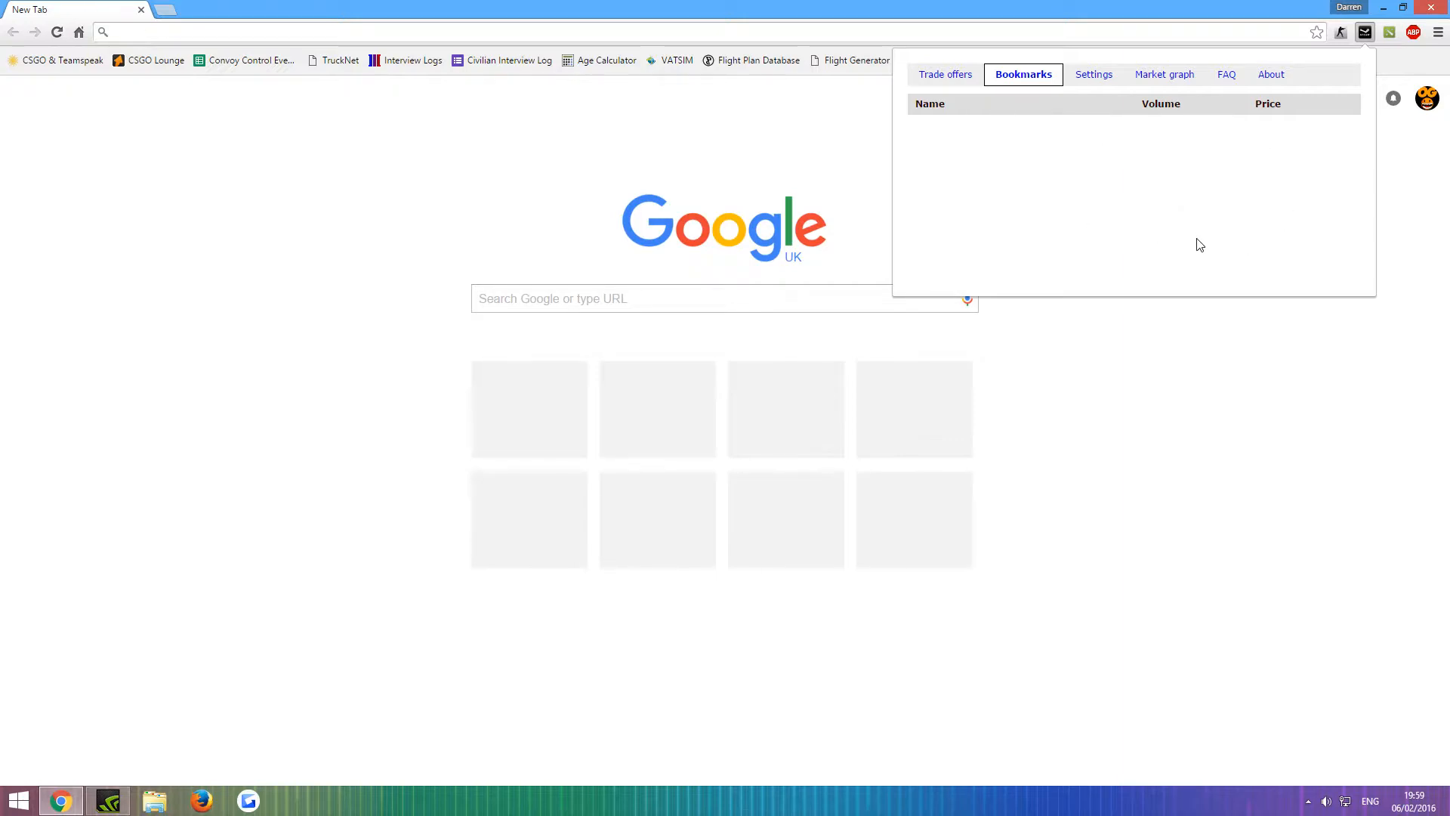
{"action": "mouse_move", "coordinate": [1094, 74]}
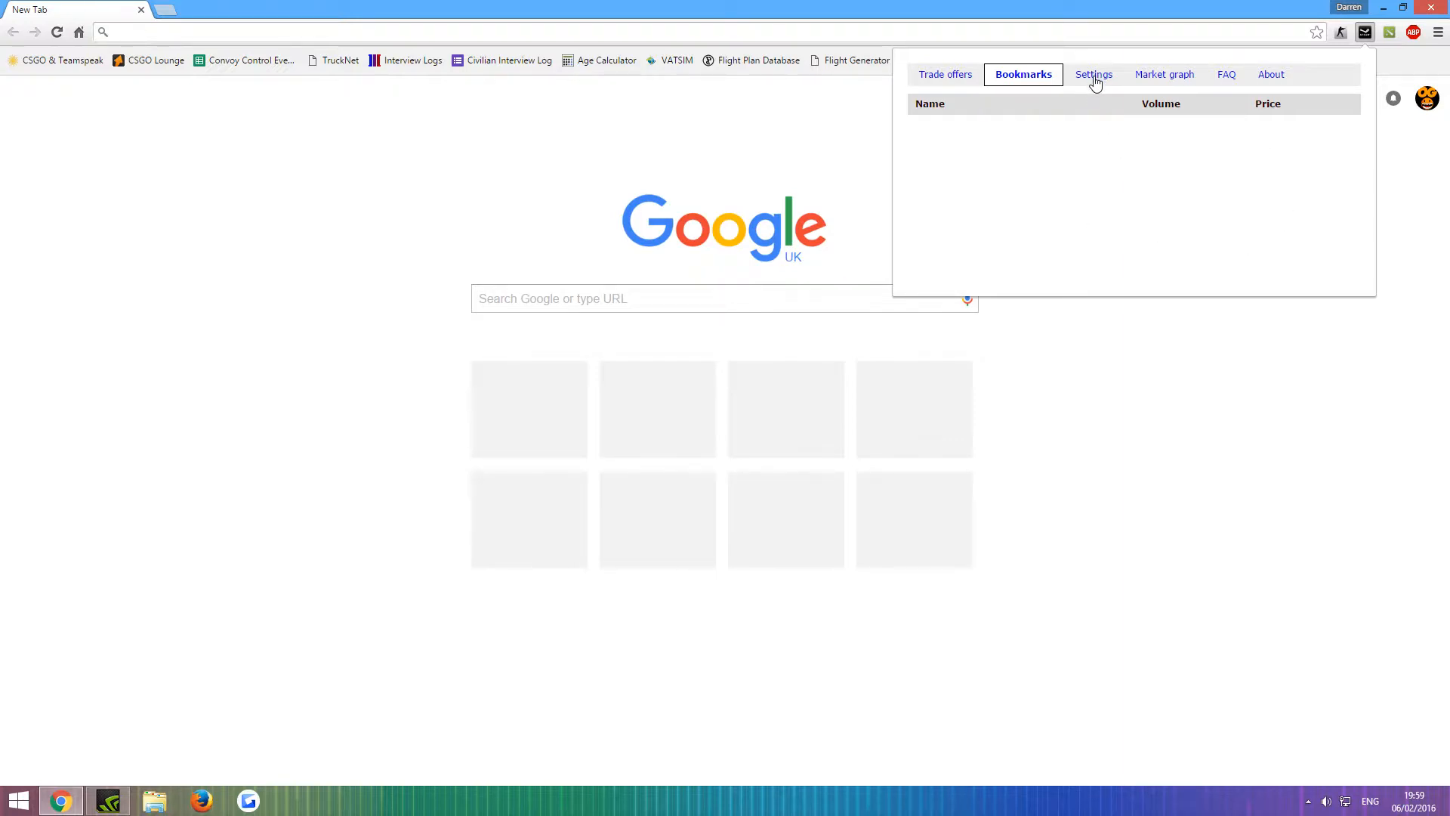
Look through all of Steam Inventory Helper's inventory, market, trade and general settings
{"action": "left_click", "coordinate": [1094, 74]}
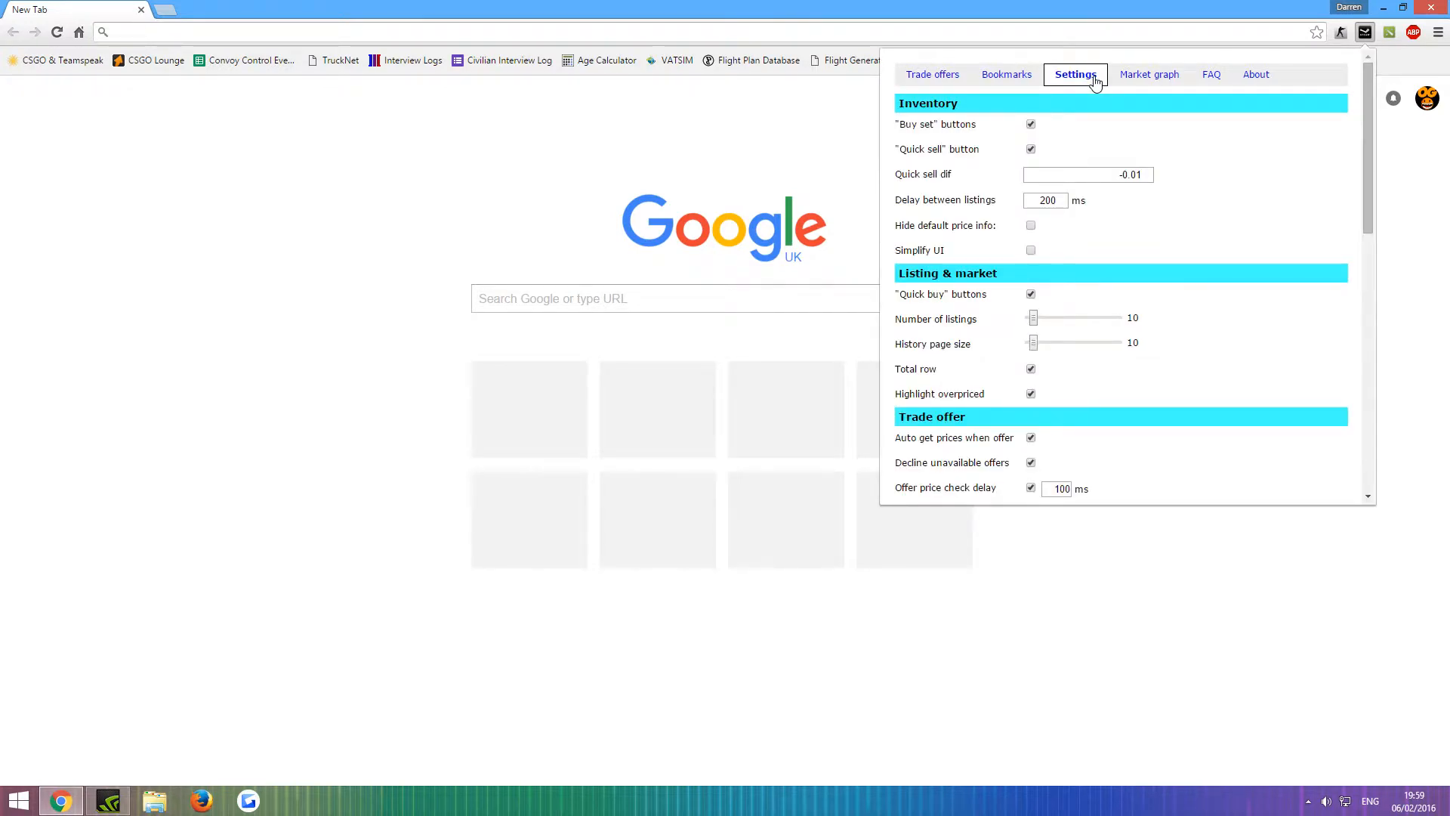
{"action": "mouse_move", "coordinate": [1103, 91]}
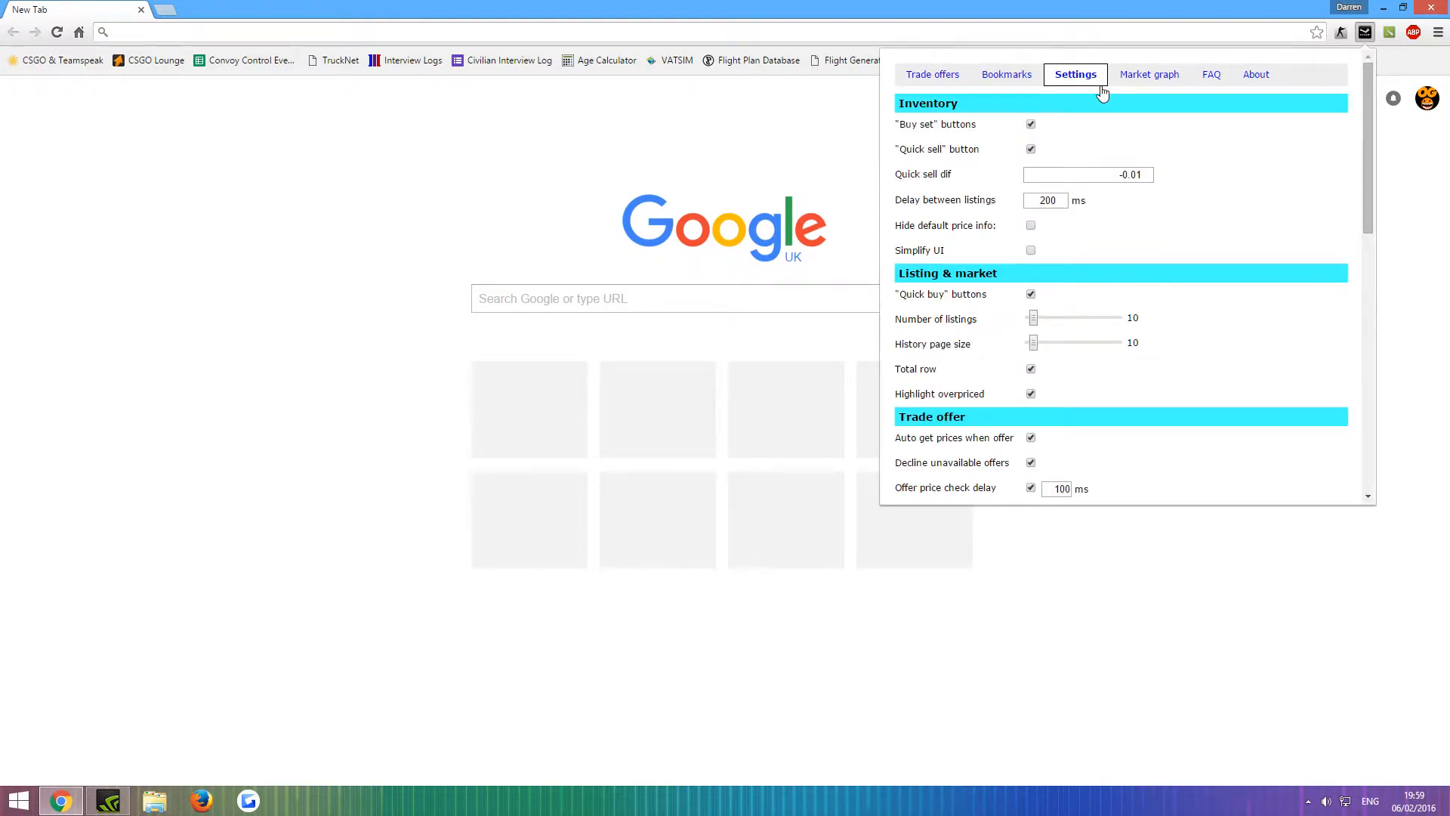
{"action": "left_click", "coordinate": [1030, 148]}
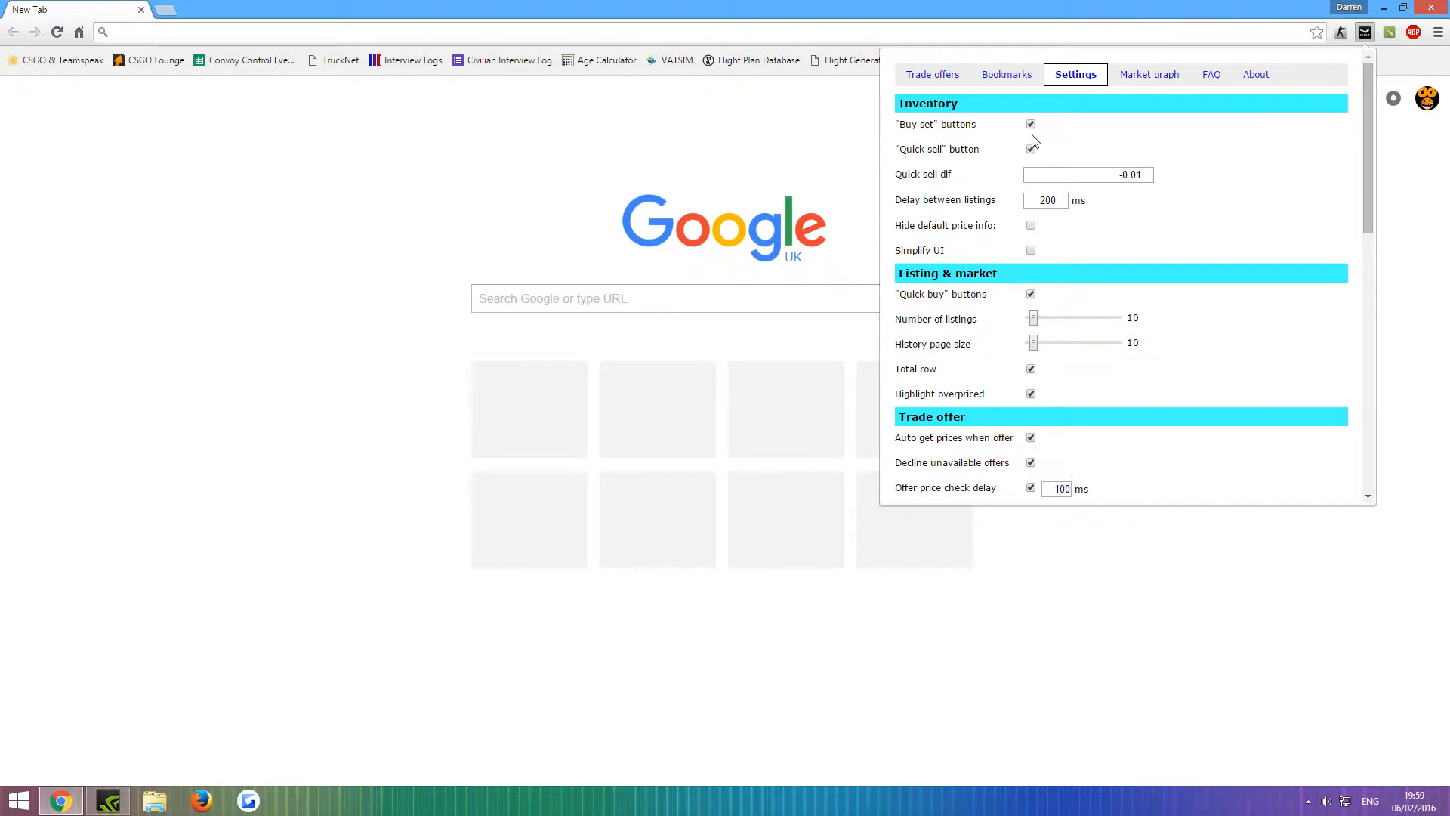
{"action": "left_click", "coordinate": [1030, 148]}
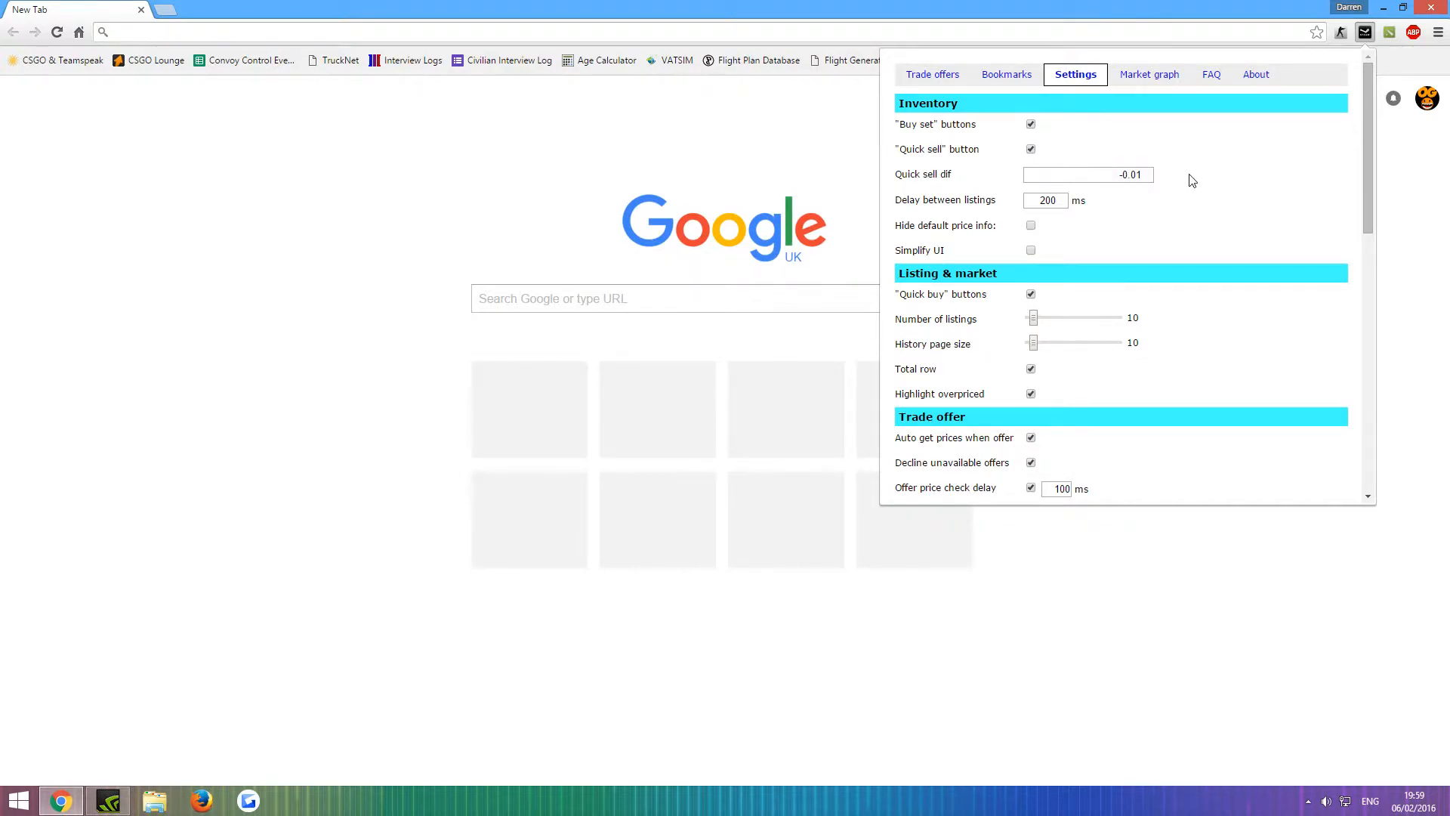
{"action": "mouse_move", "coordinate": [1240, 206]}
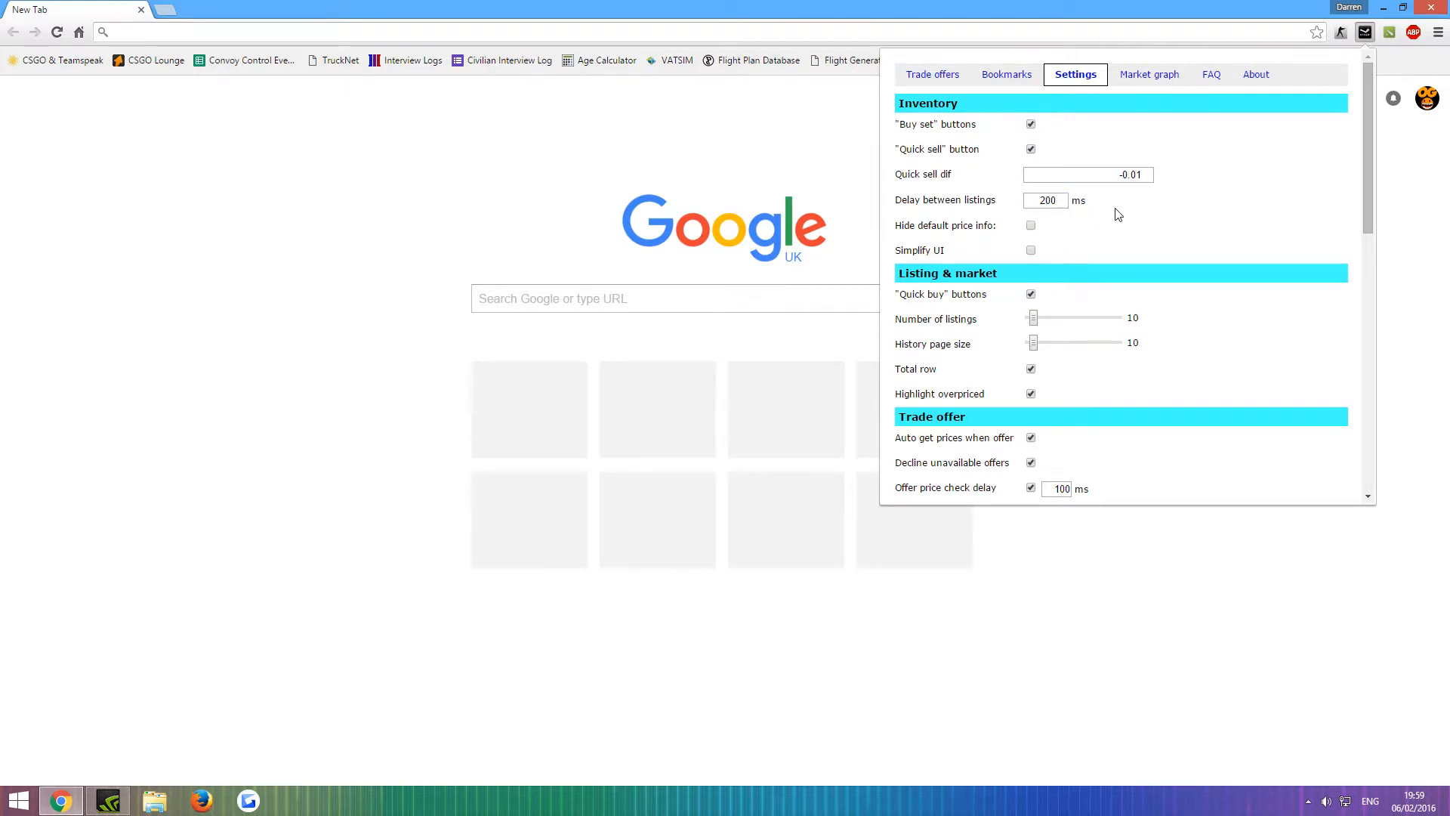
{"action": "mouse_move", "coordinate": [1034, 239]}
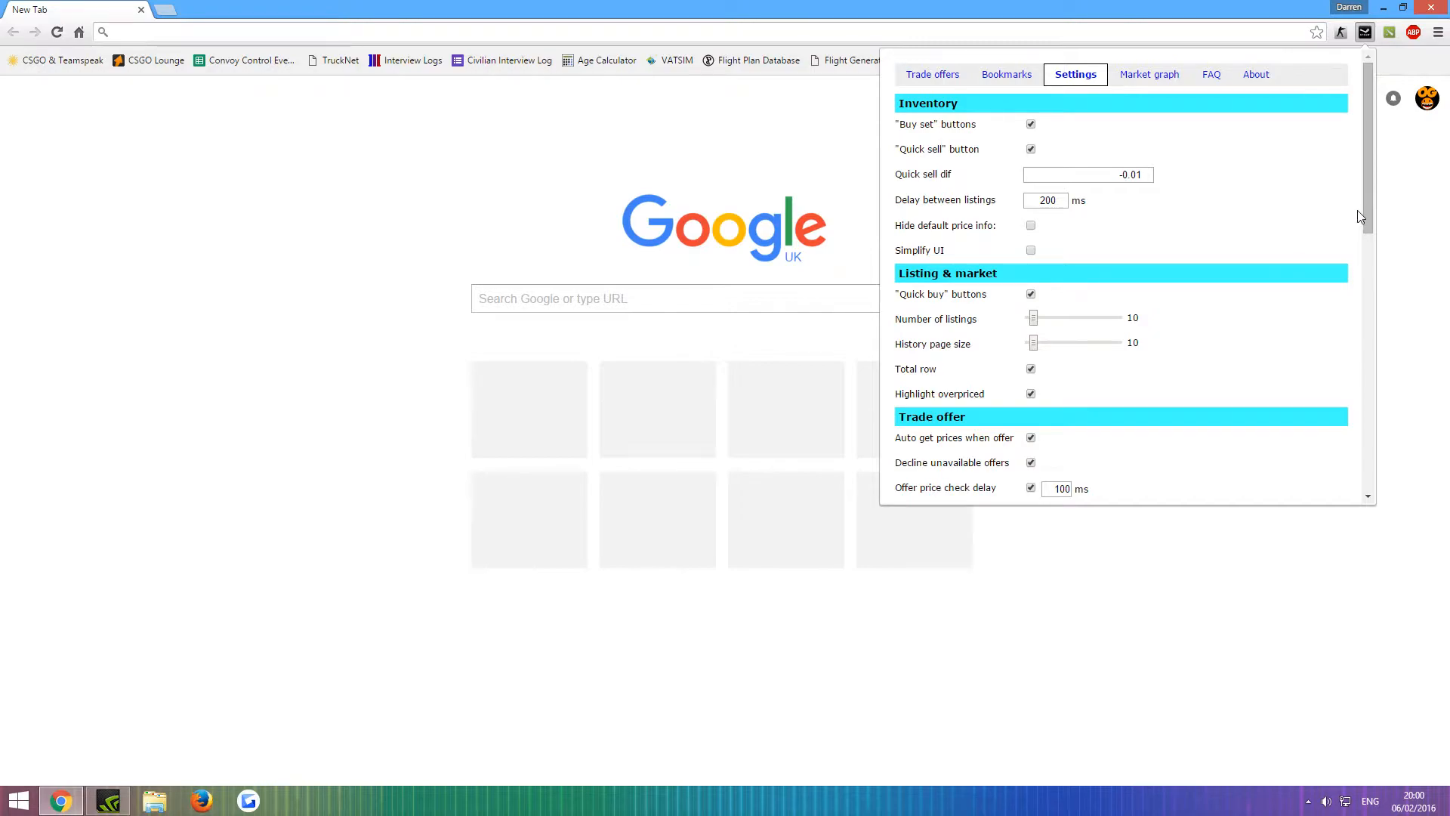
{"action": "scroll", "scroll_direction": "down", "scroll_amount": 3}
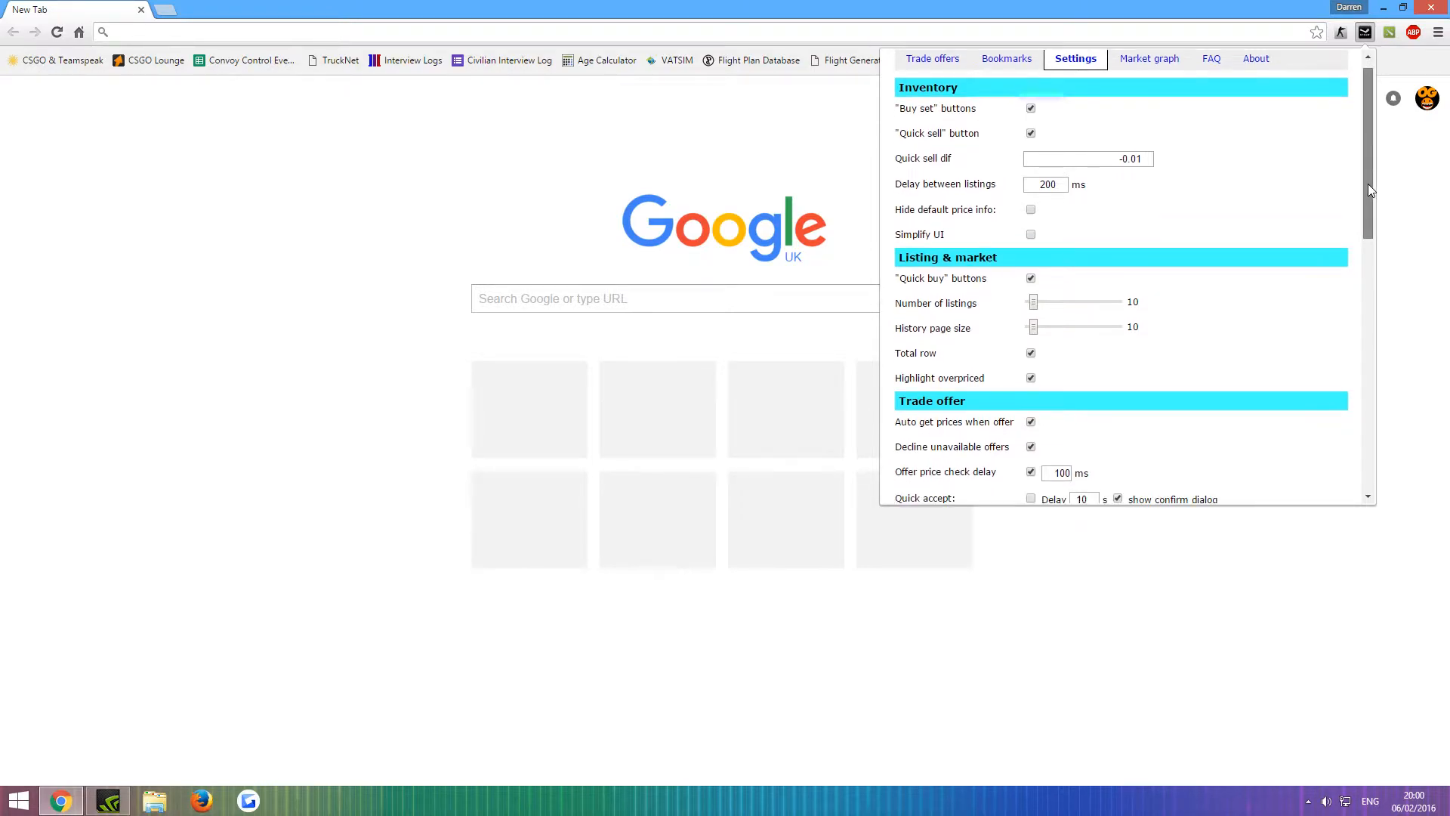
{"action": "scroll", "scroll_direction": "down", "scroll_amount": 3}
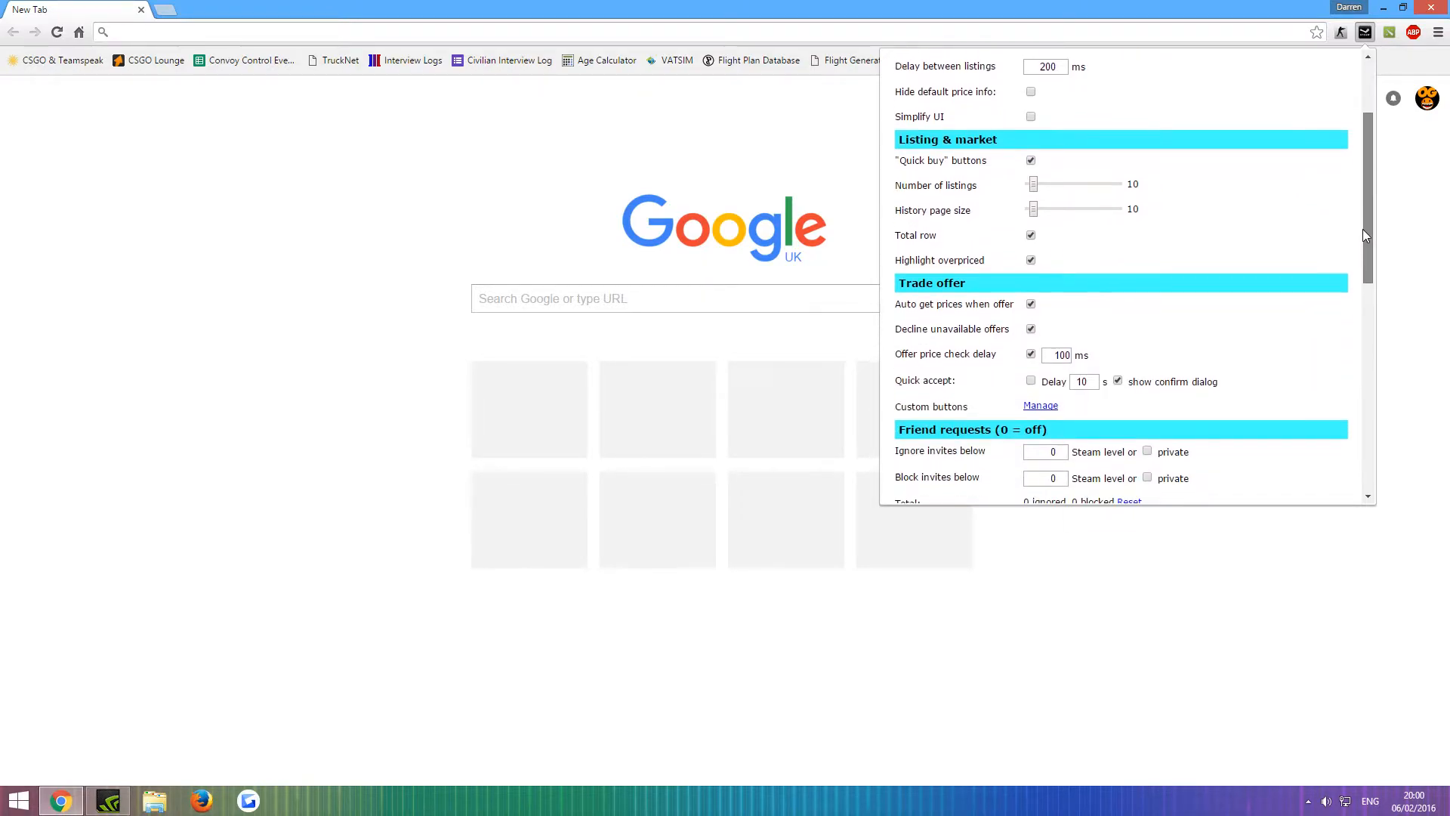
{"action": "scroll", "scroll_direction": "down", "scroll_amount": 3}
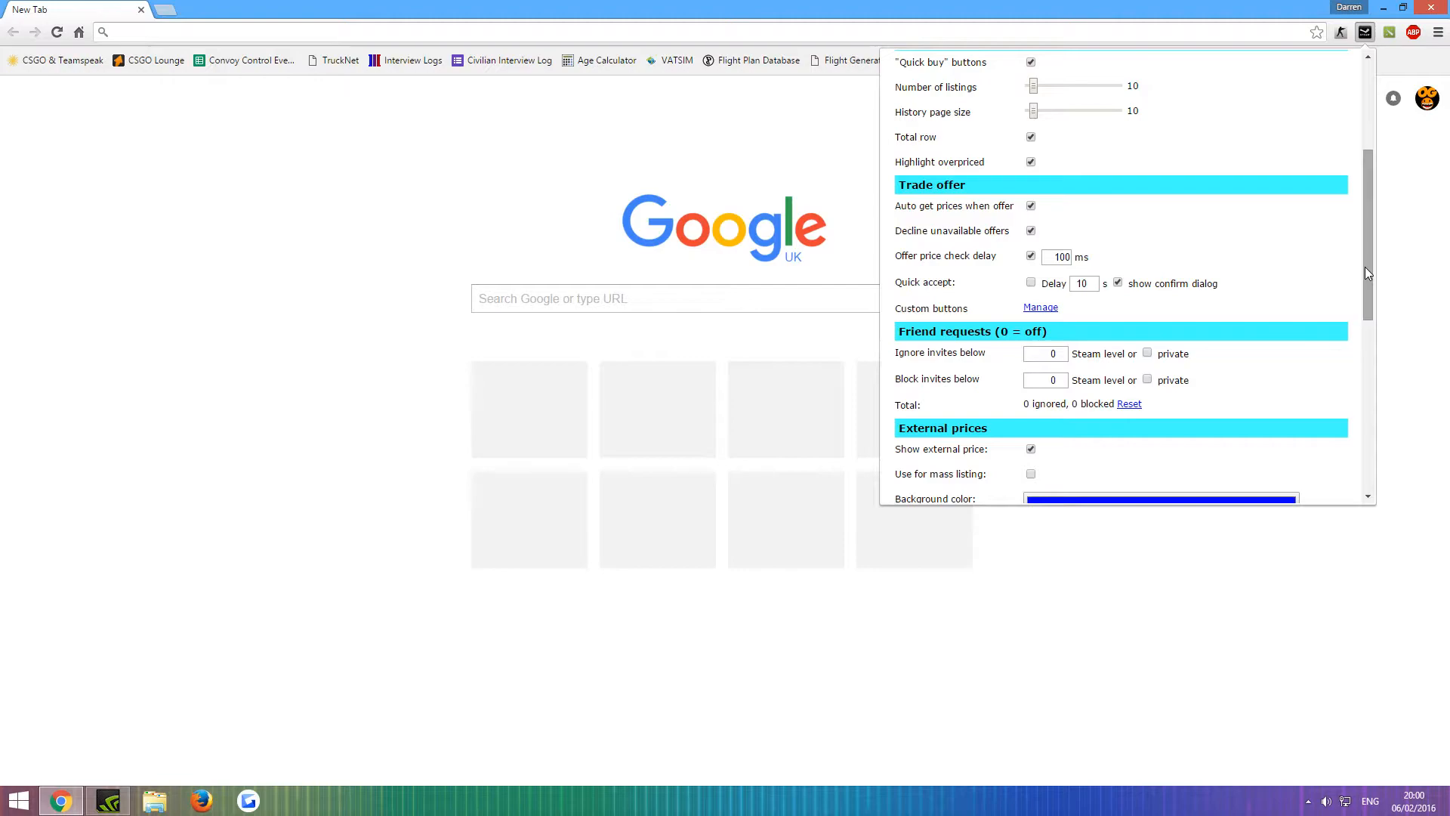
{"action": "scroll", "scroll_direction": "down", "scroll_amount": 3}
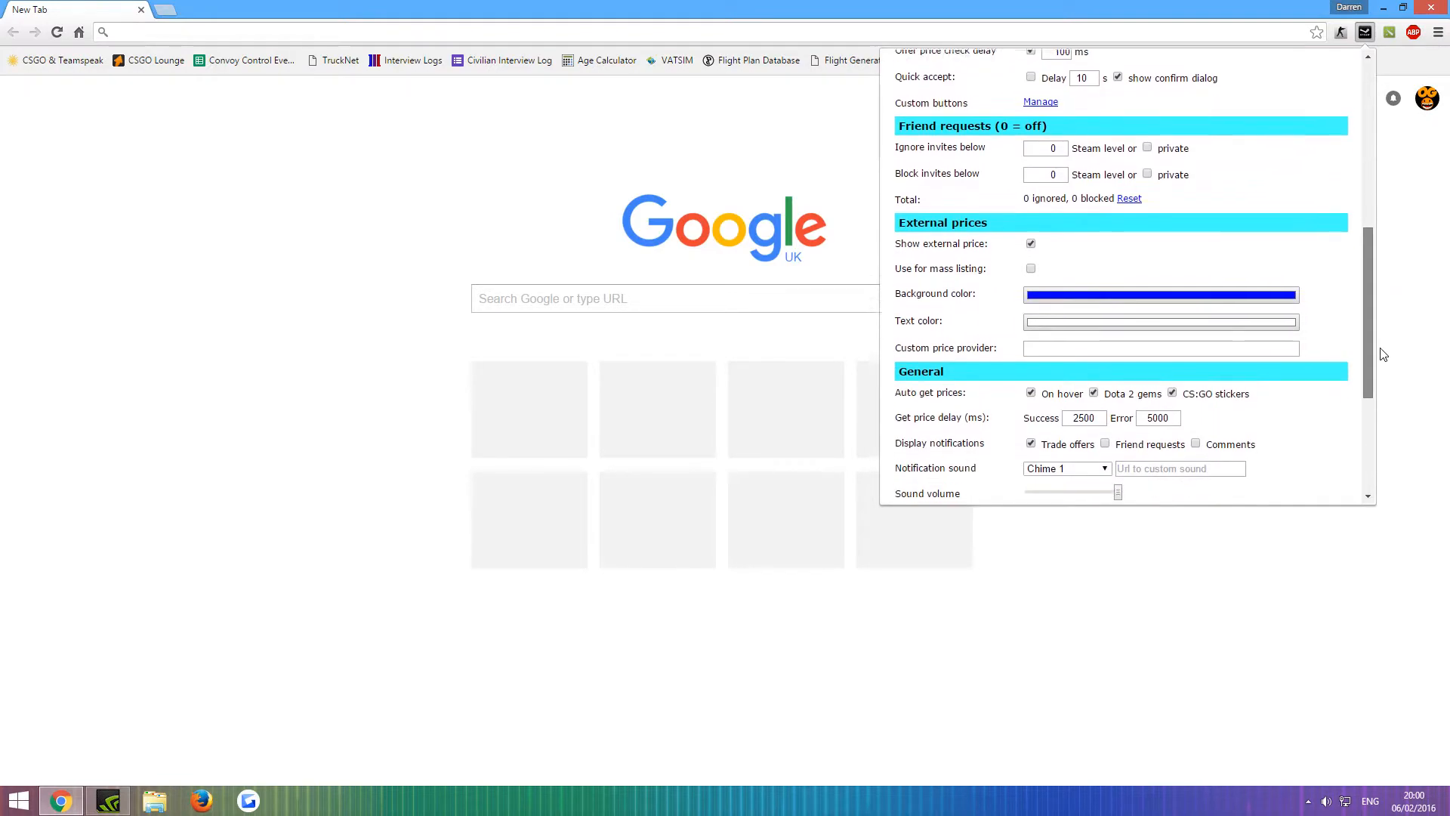
{"action": "scroll", "scroll_direction": "down", "scroll_amount": 3}
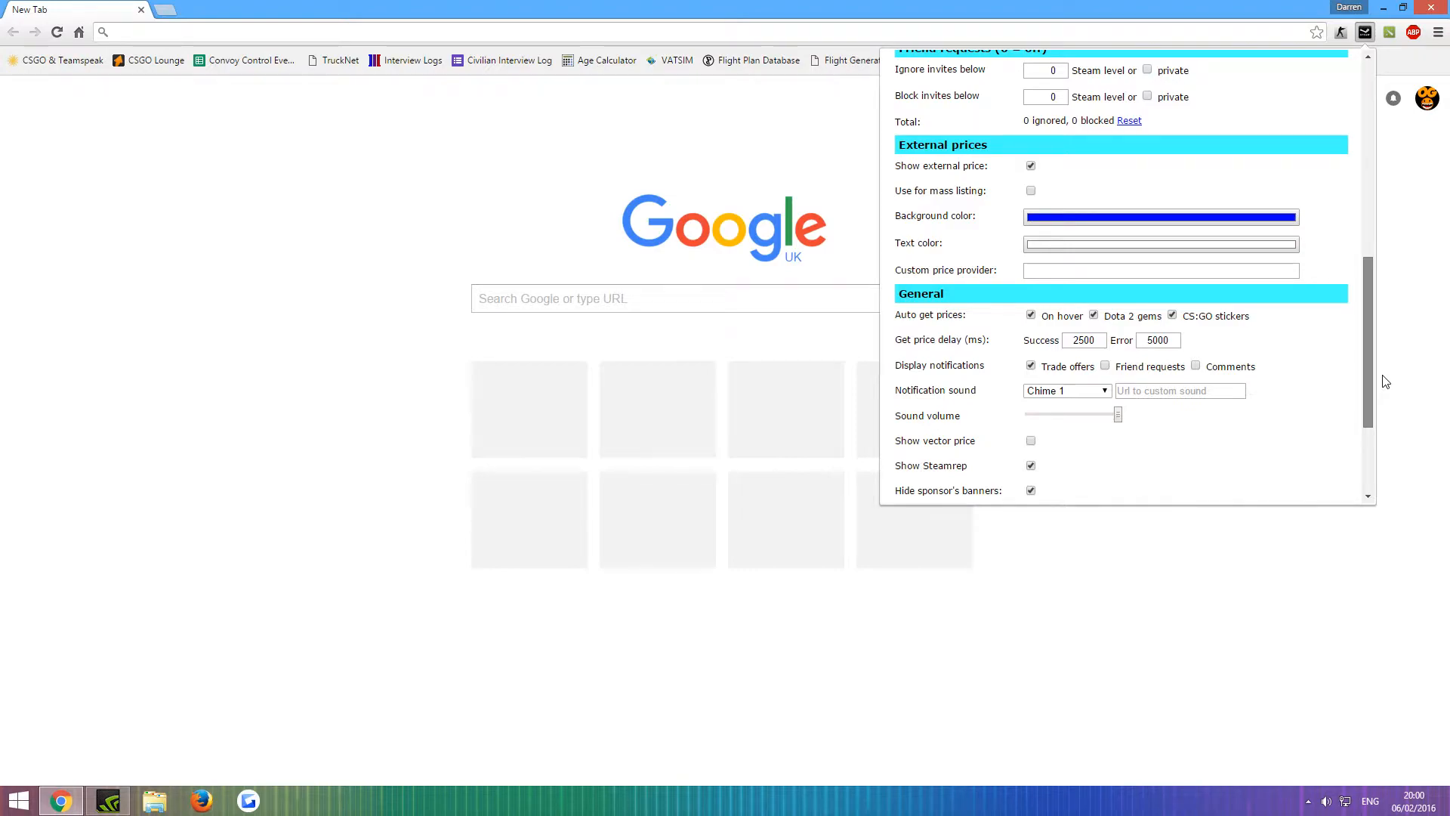
{"action": "scroll", "scroll_direction": "down", "scroll_amount": 3}
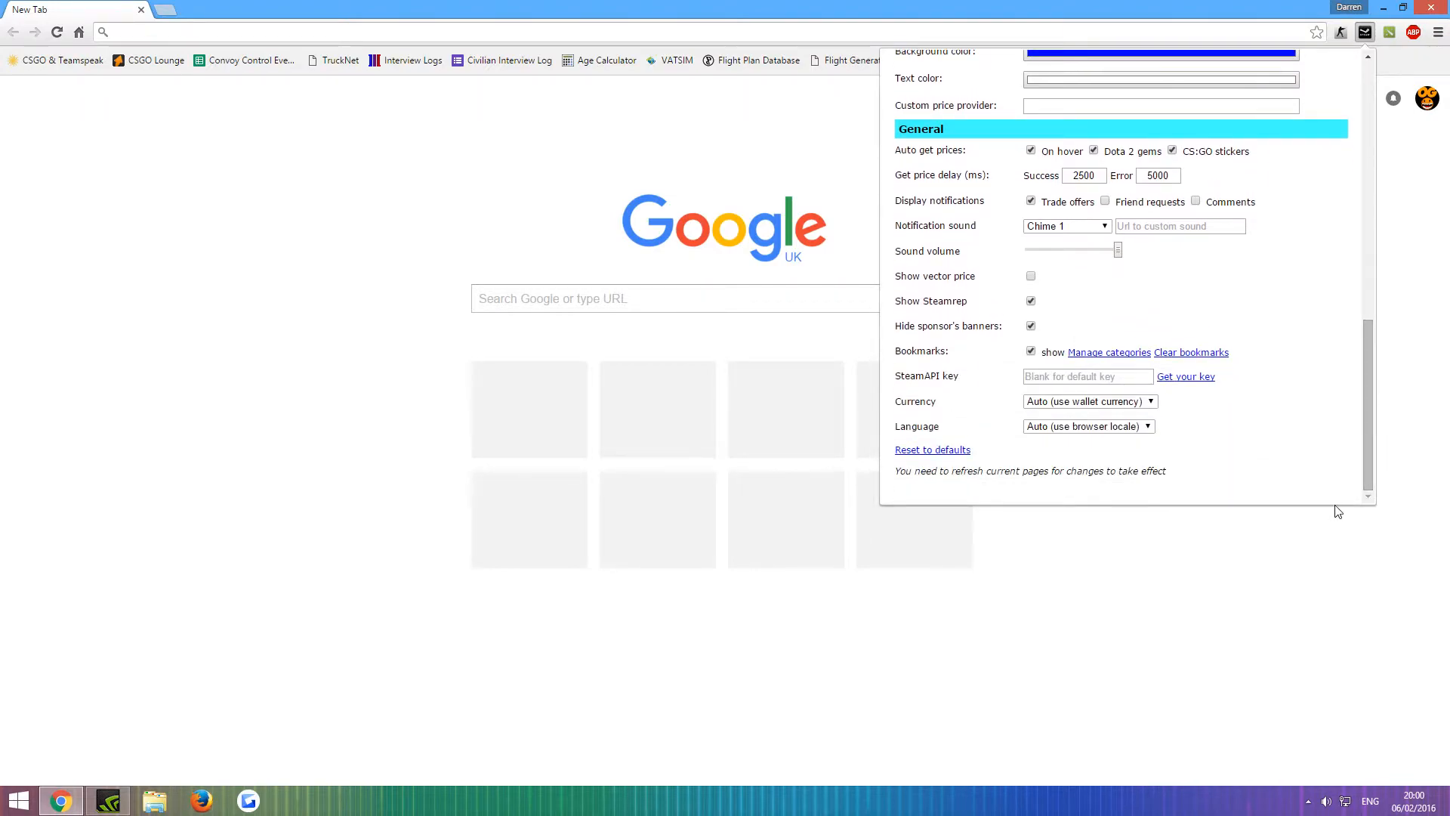
{"action": "mouse_move", "coordinate": [1311, 568]}
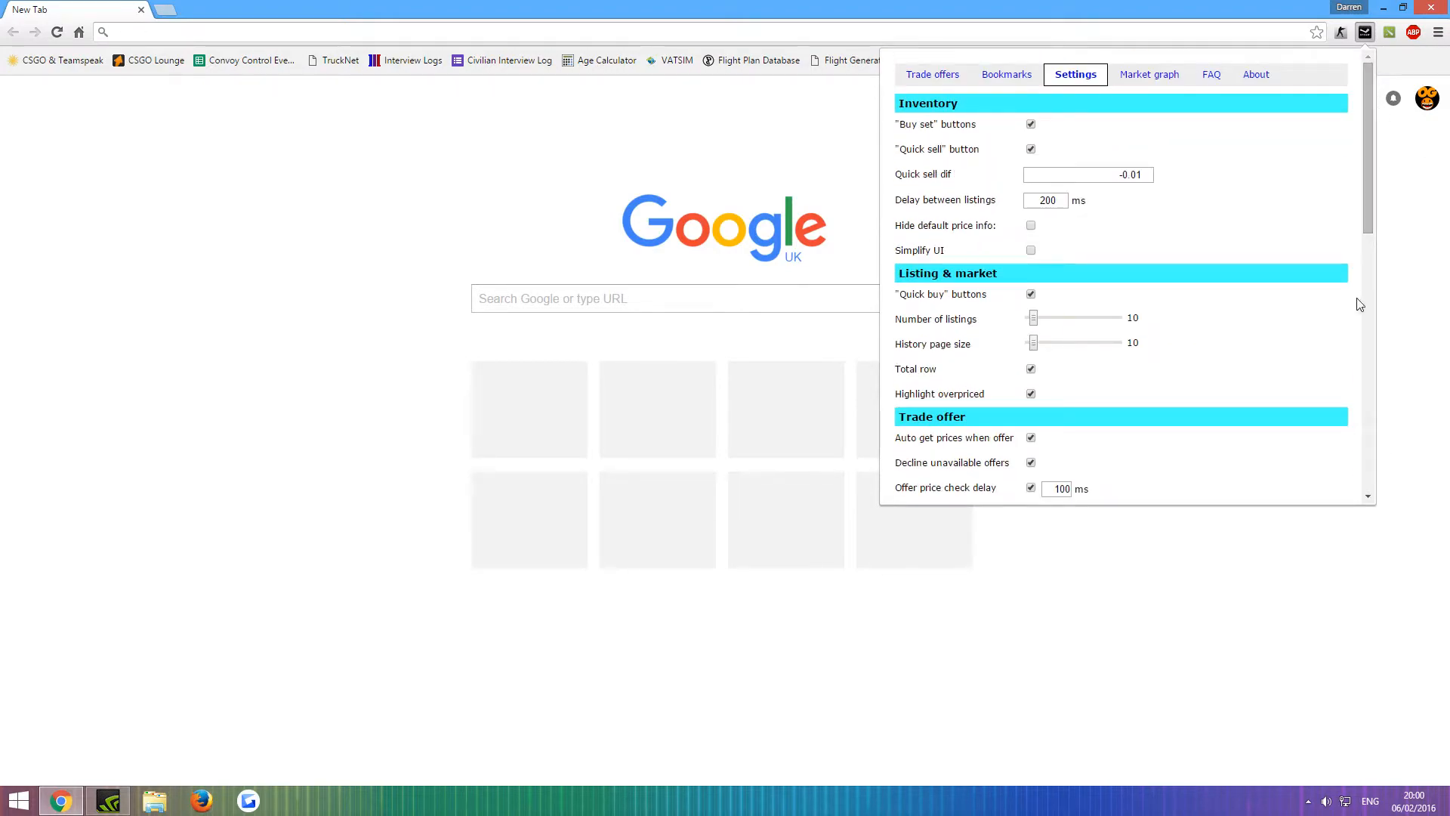
{"action": "mouse_move", "coordinate": [1212, 353]}
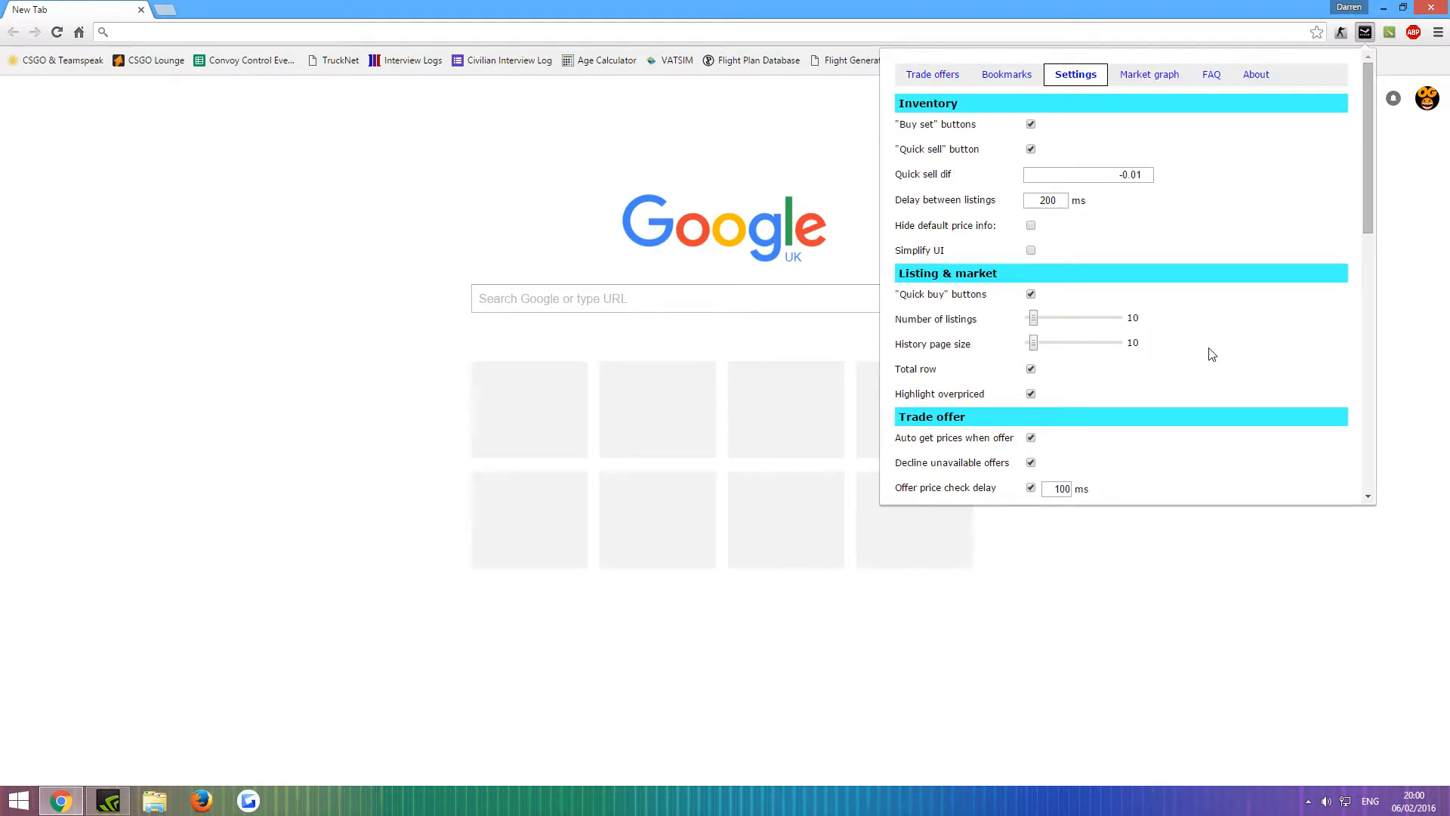
Show the Steam community market sales graph page
{"action": "left_click", "coordinate": [1148, 74]}
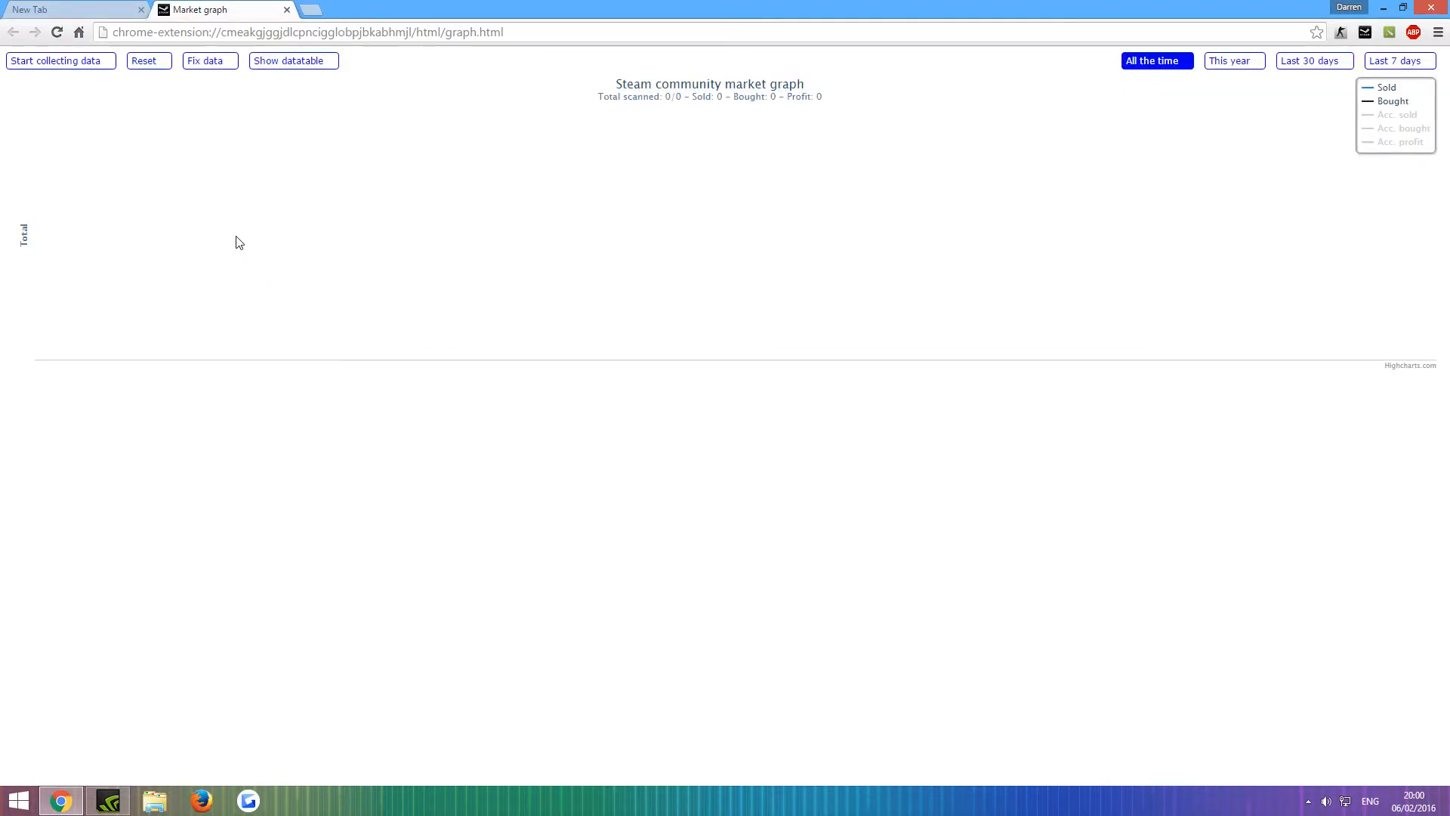
{"action": "mouse_move", "coordinate": [704, 148]}
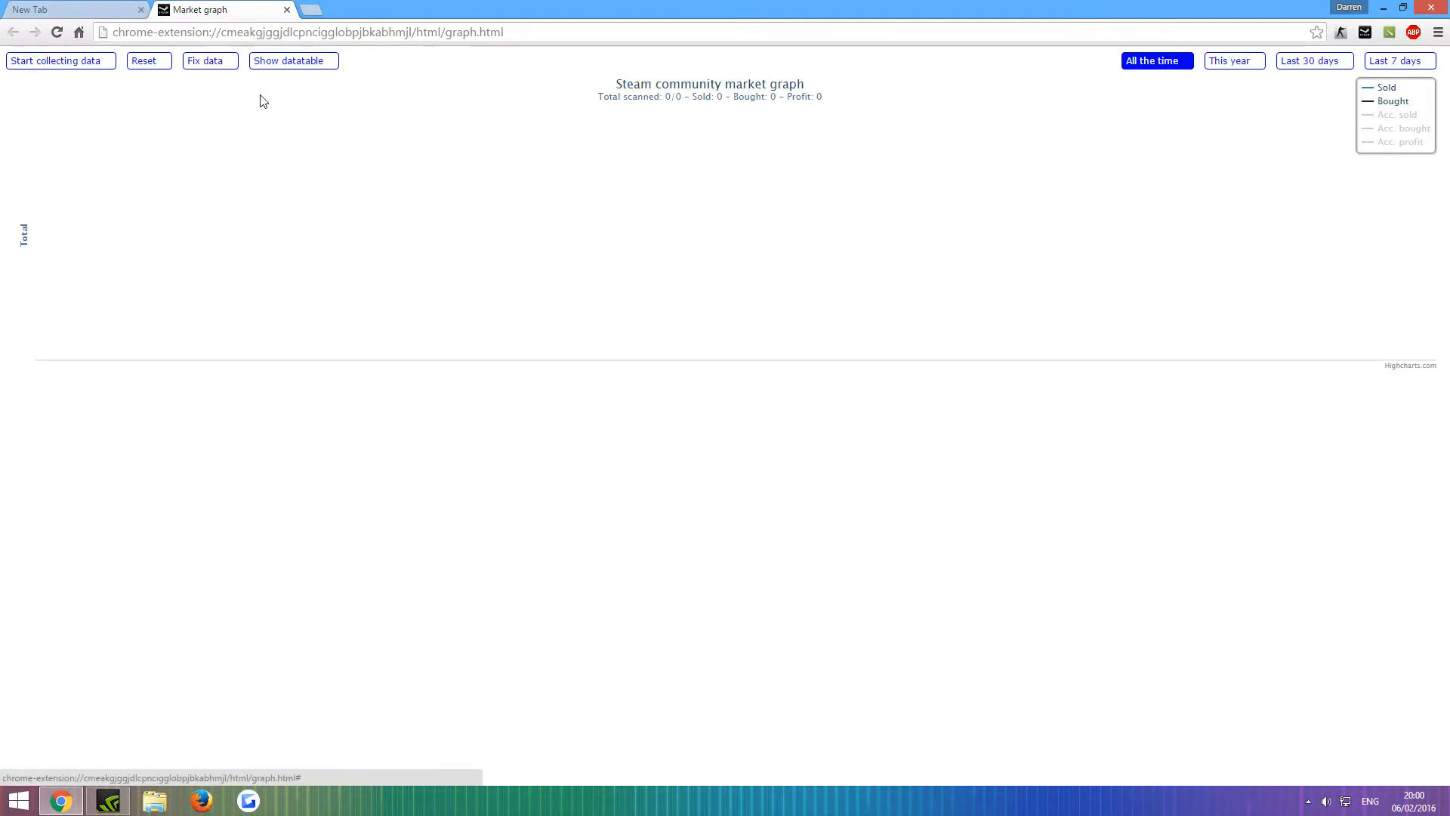
{"action": "mouse_move", "coordinate": [284, 9]}
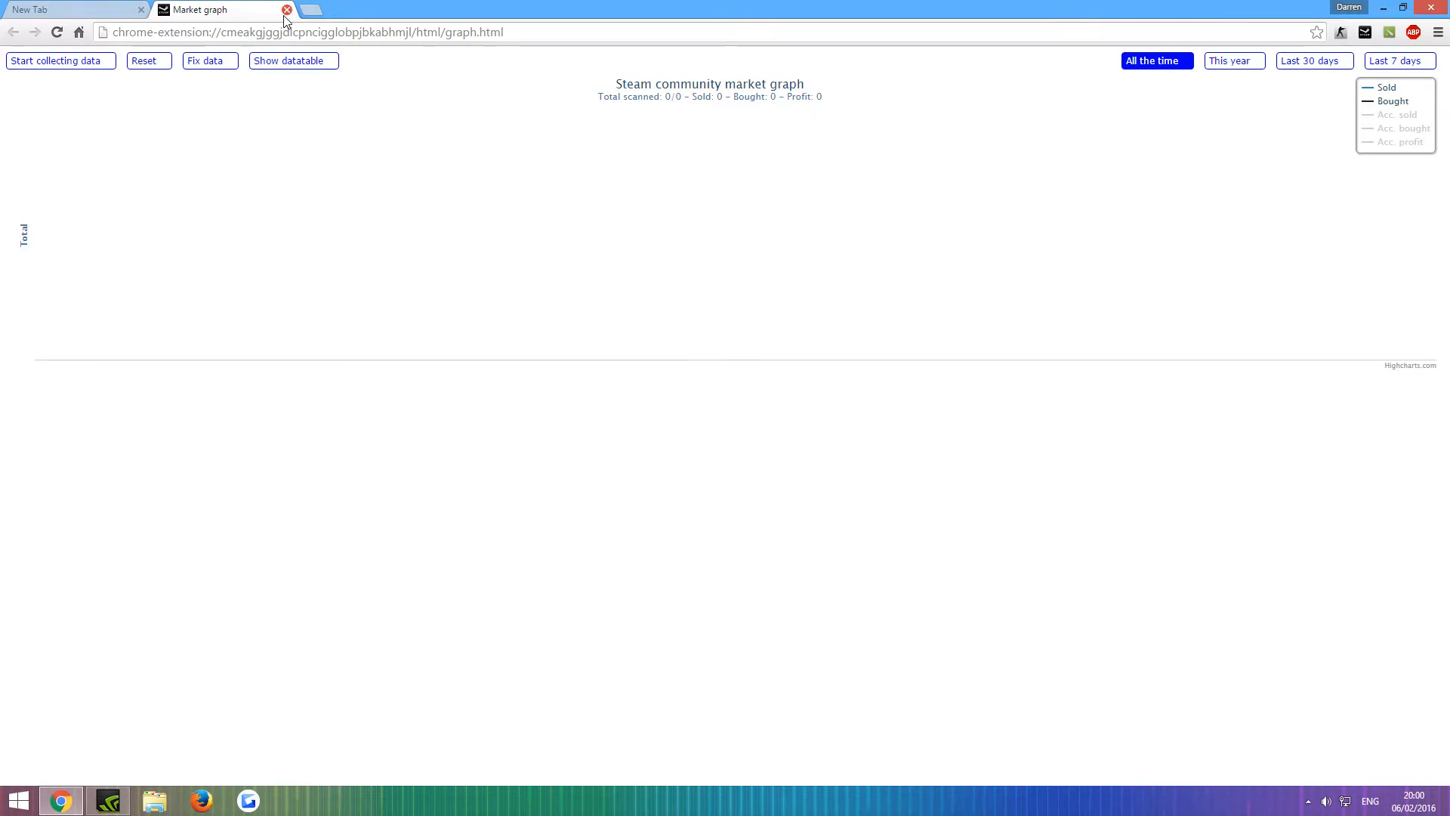
Close the market graph page and read Steam Inventory Helper's FAQ and About details
{"action": "left_click", "coordinate": [1364, 33]}
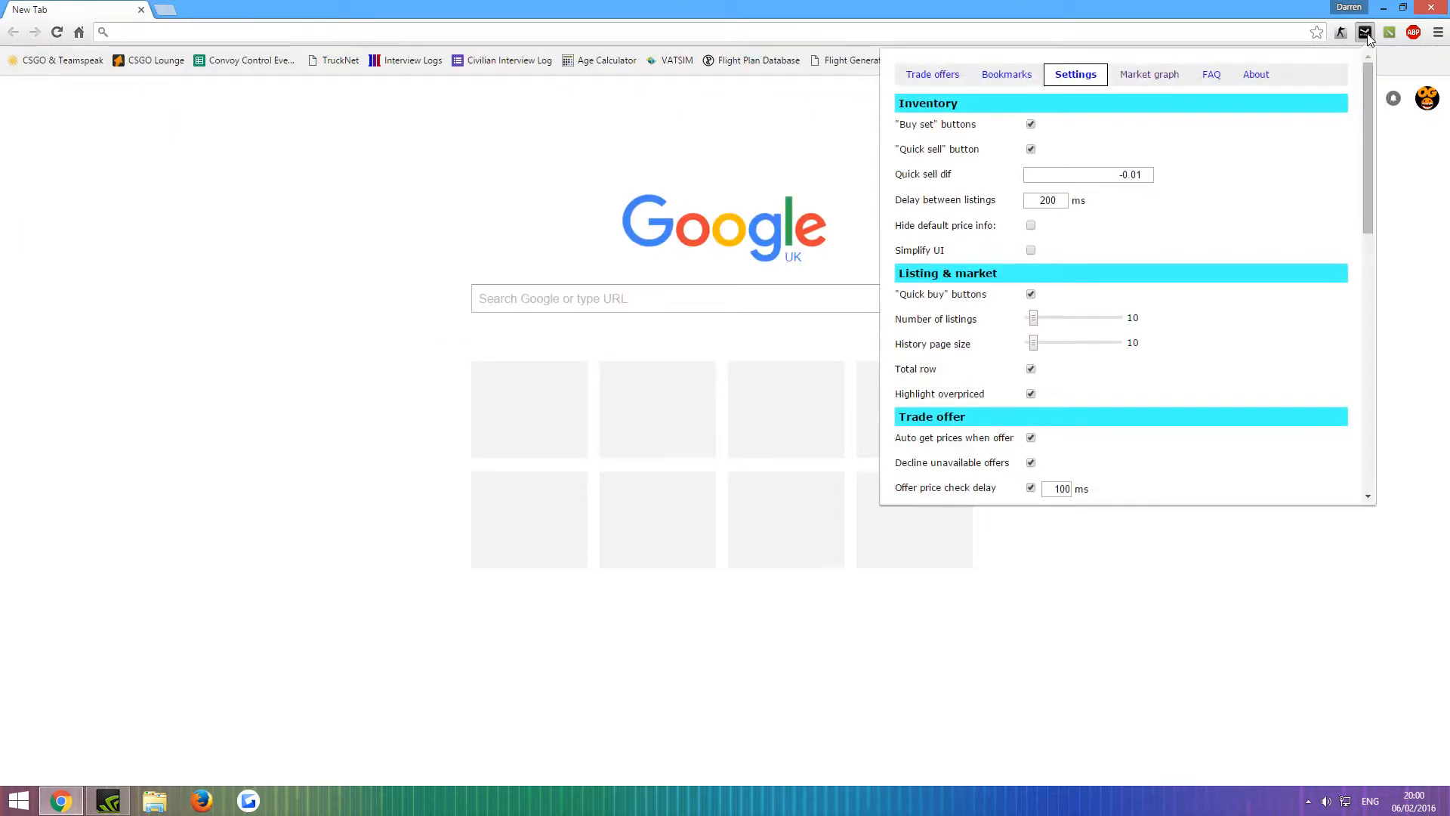
{"action": "left_click", "coordinate": [1207, 74]}
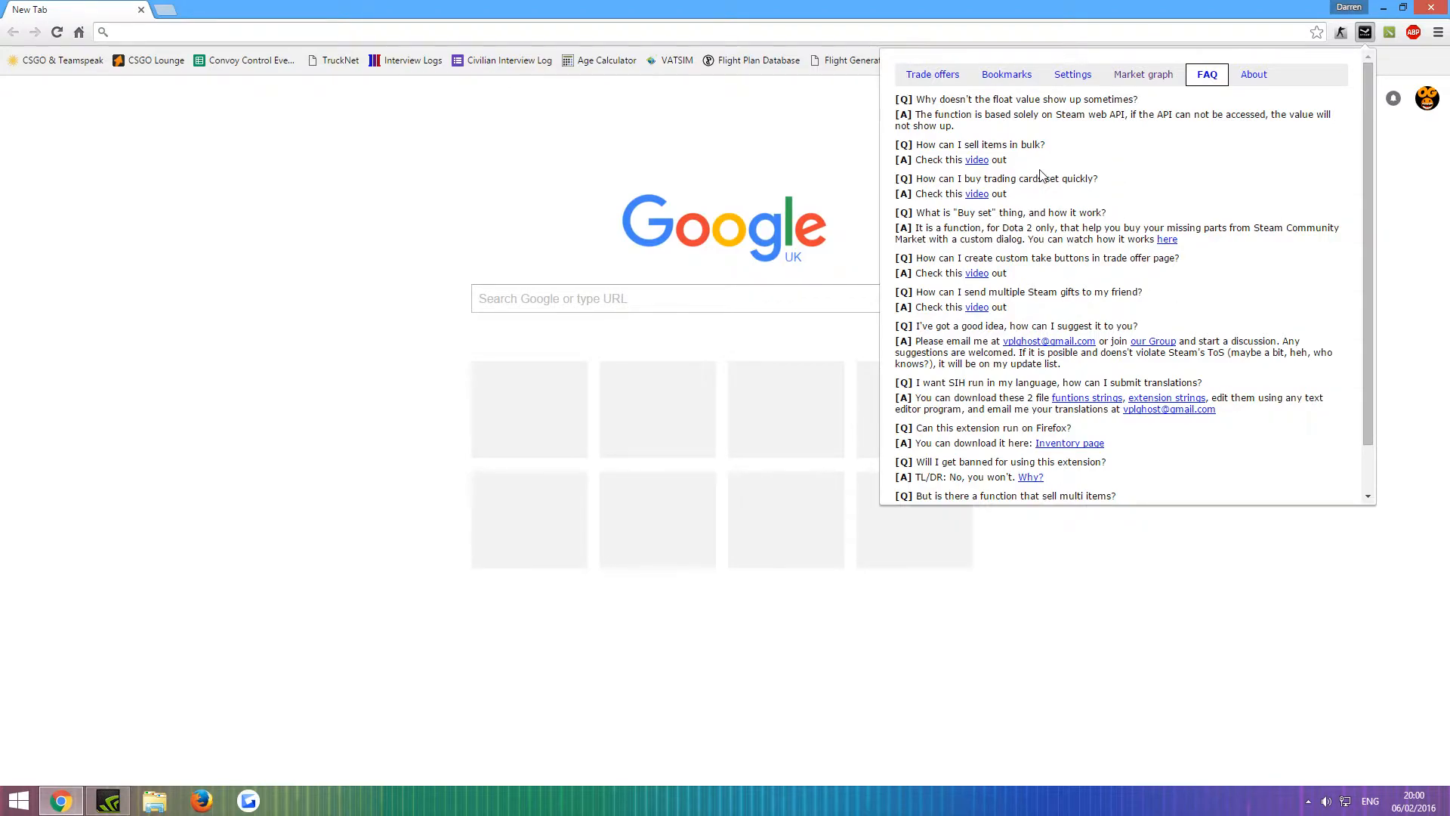
{"action": "mouse_move", "coordinate": [1005, 278]}
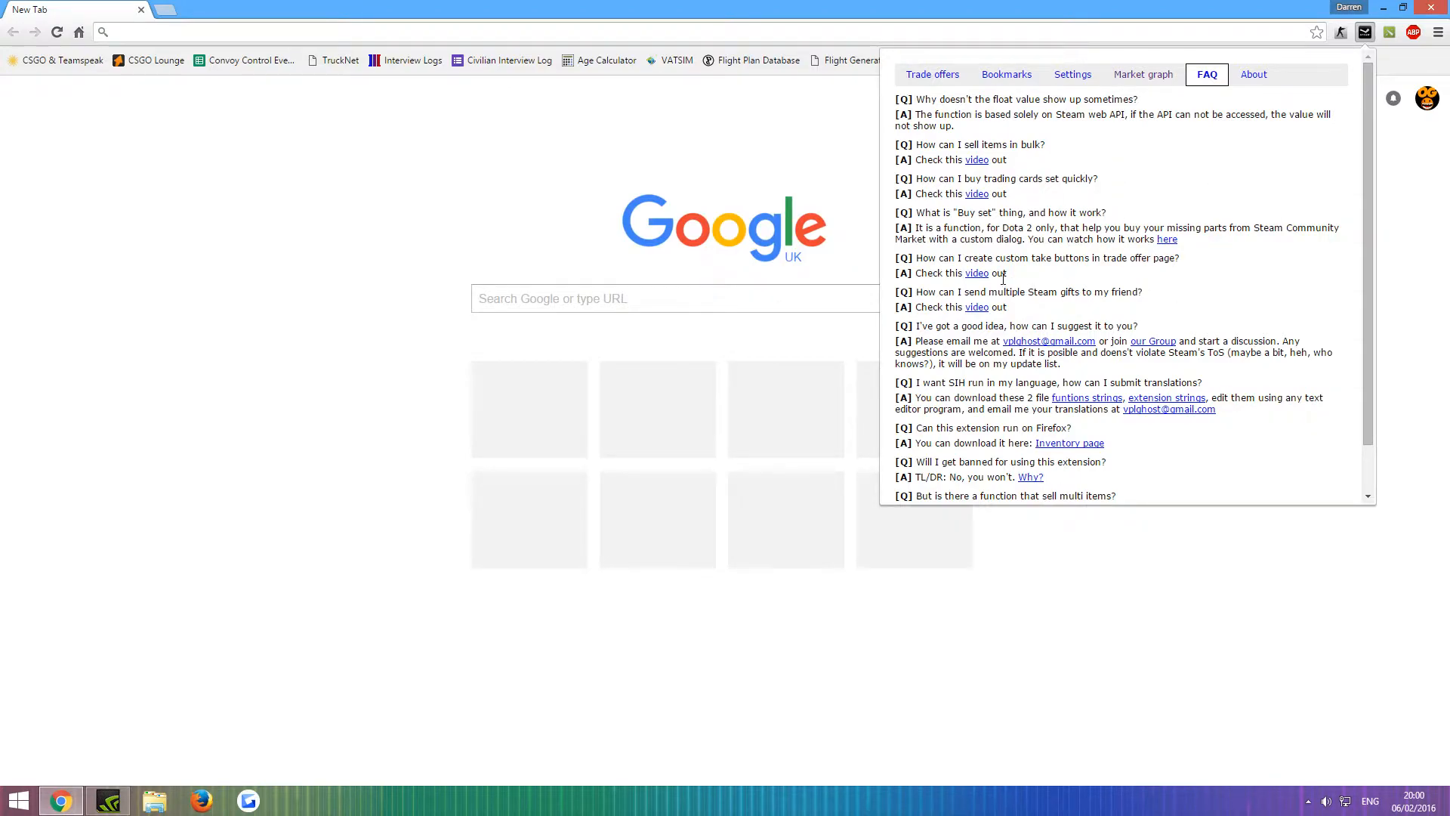
{"action": "mouse_move", "coordinate": [1175, 272]}
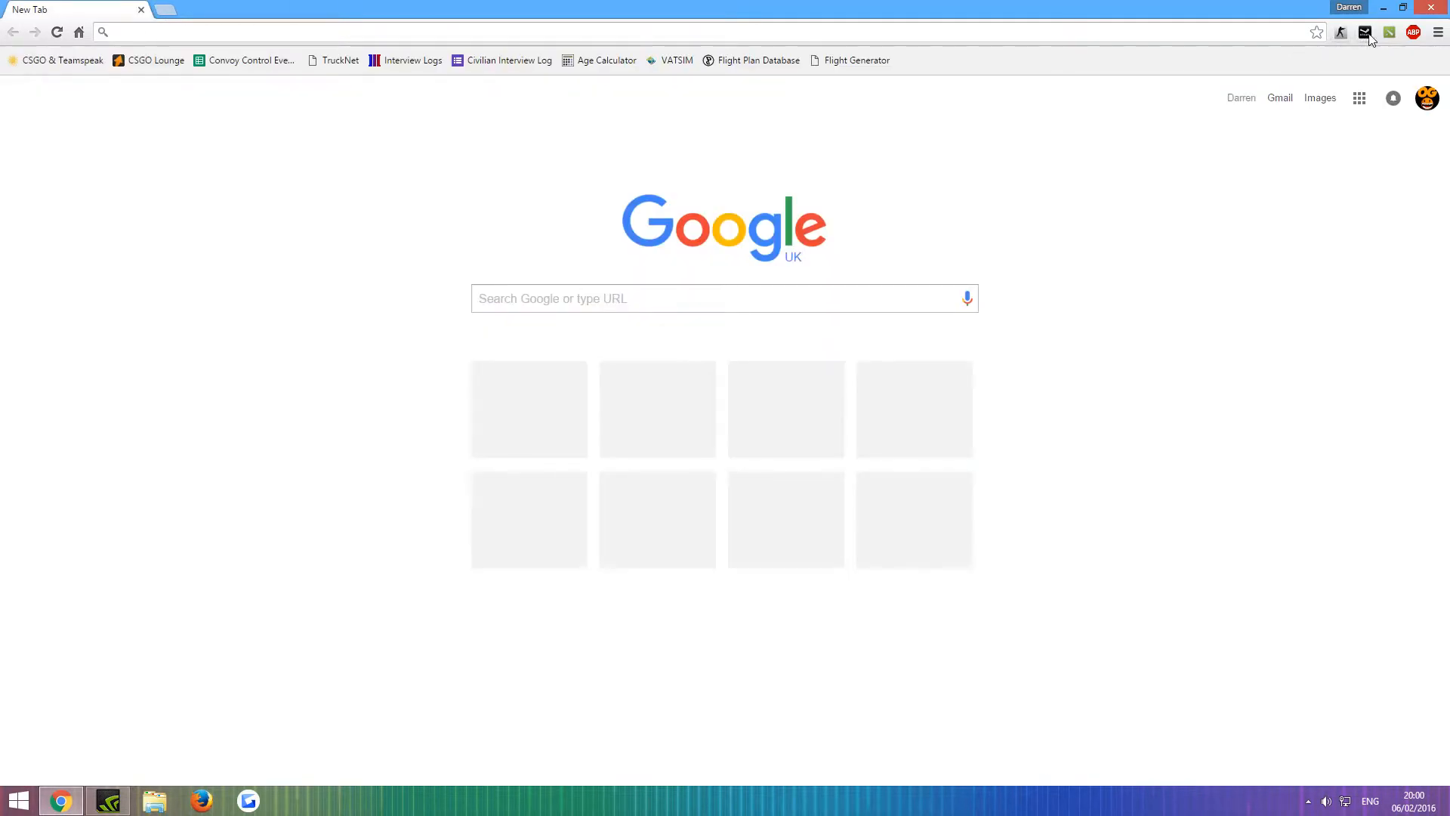
{"action": "left_click", "coordinate": [1364, 31]}
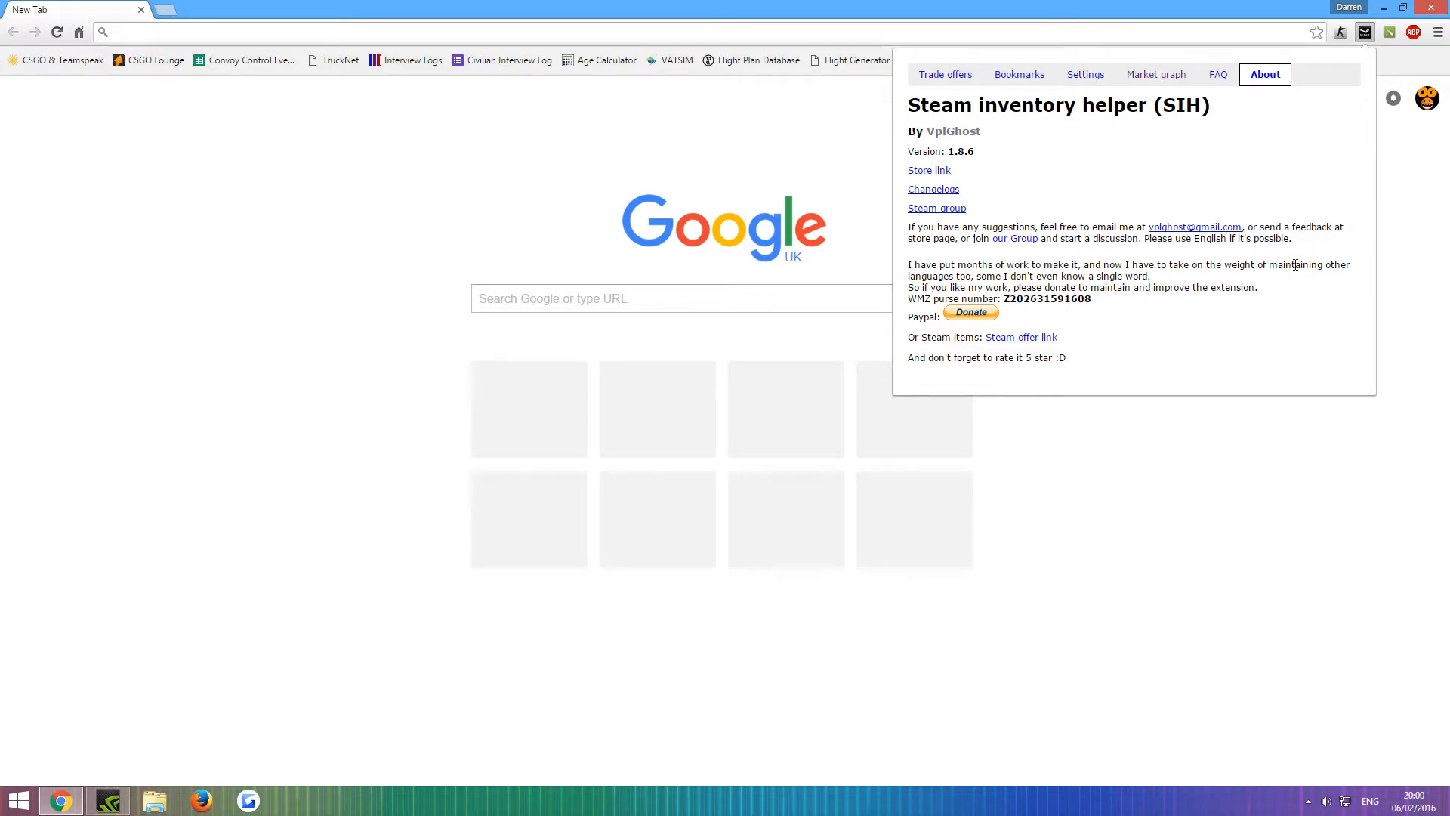
{"action": "mouse_move", "coordinate": [1233, 410]}
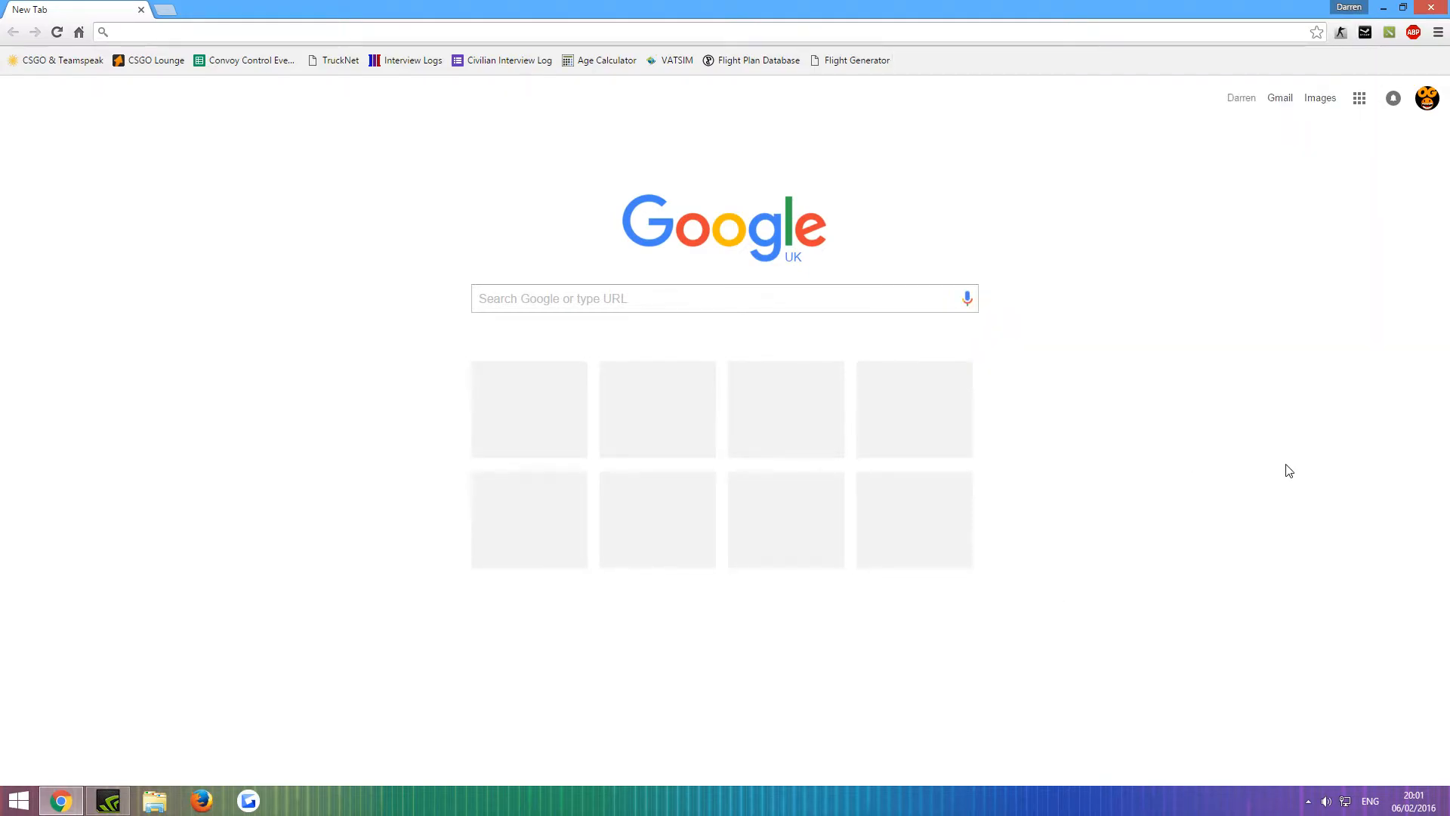
Try Chime 2 and Just like magic, then set the notification sound to Chime 1 with autobump kept on
{"action": "left_click", "coordinate": [1364, 32]}
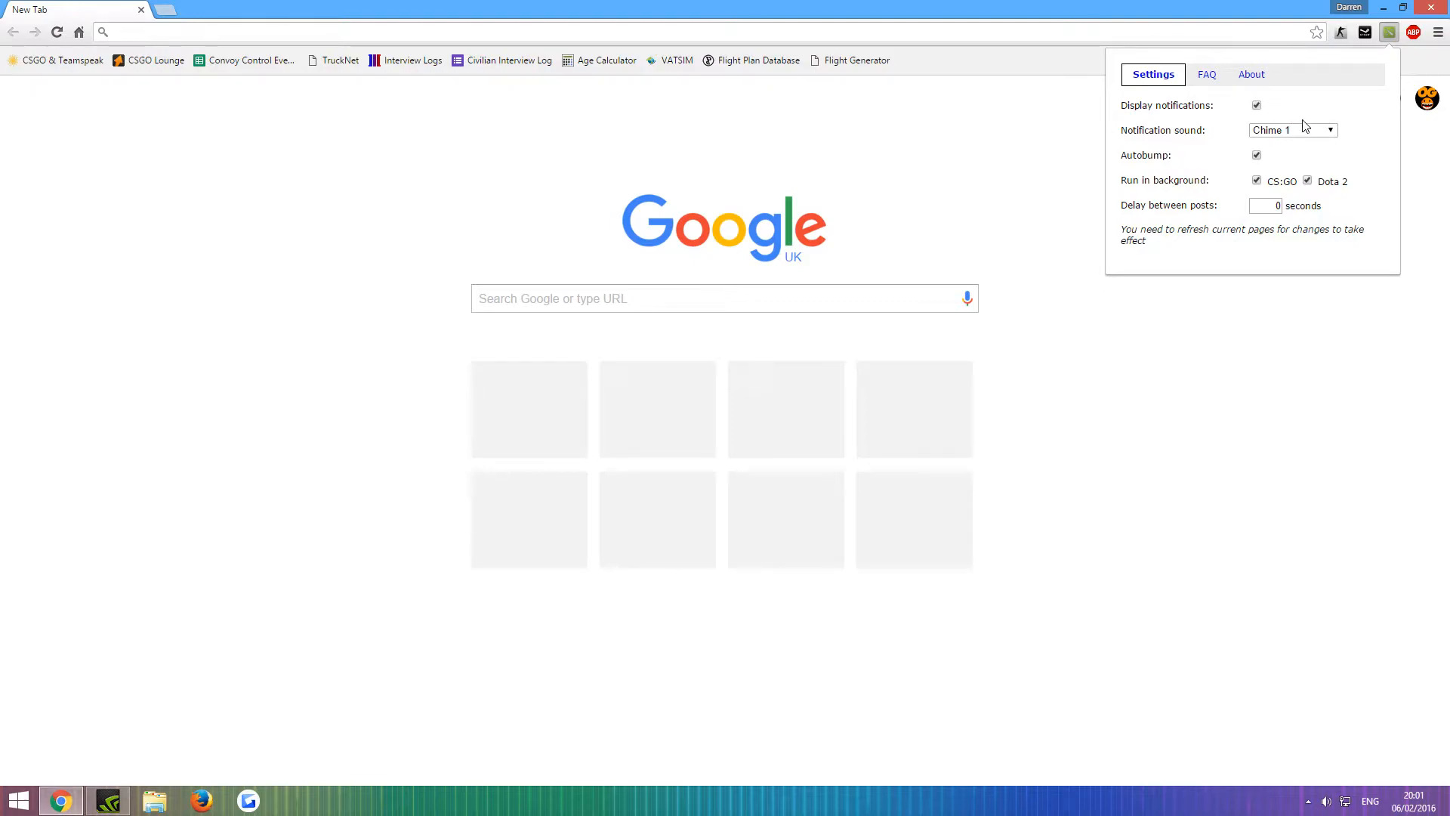
{"action": "left_click", "coordinate": [1293, 130]}
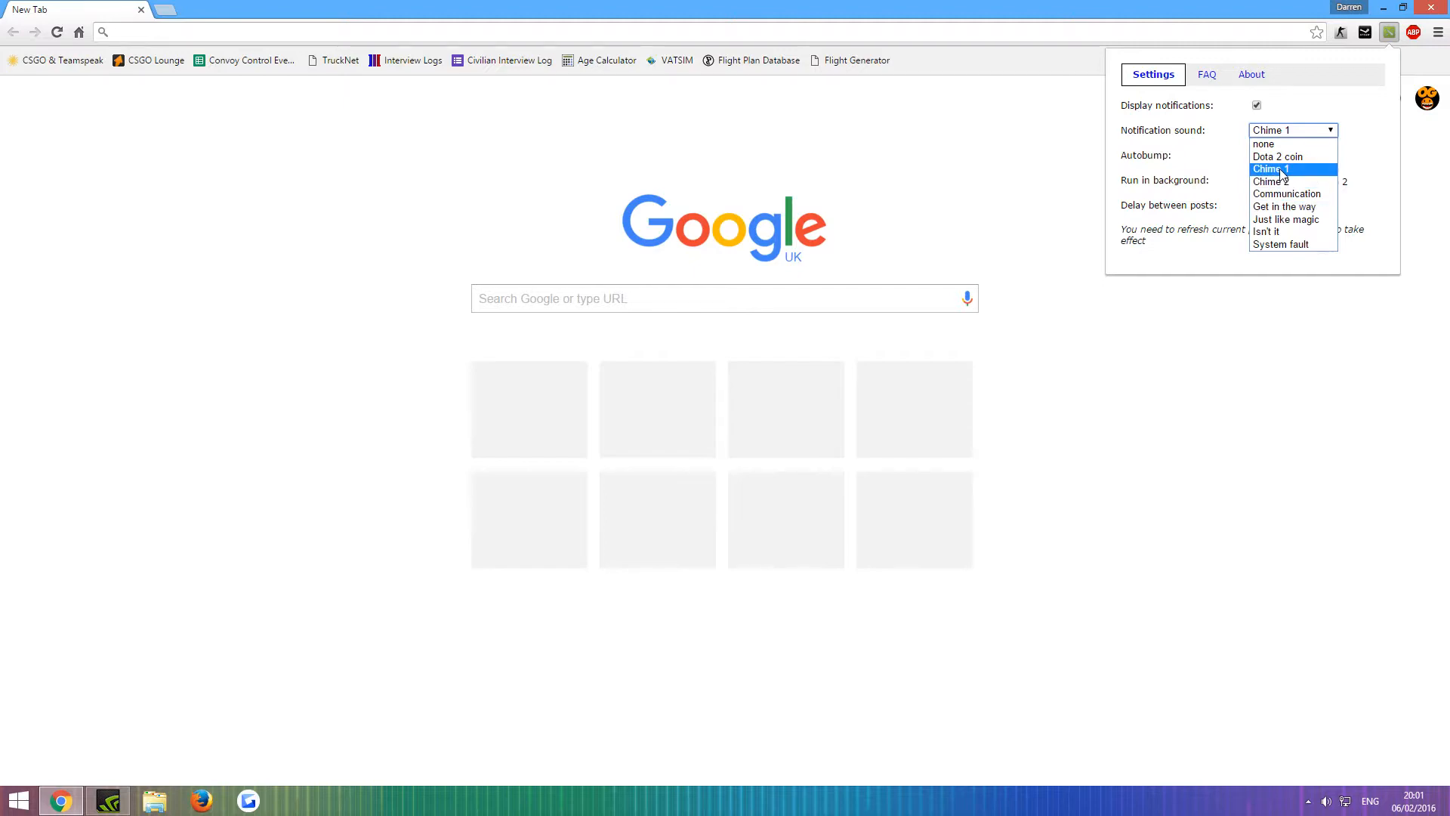
{"action": "left_click", "coordinate": [1278, 156]}
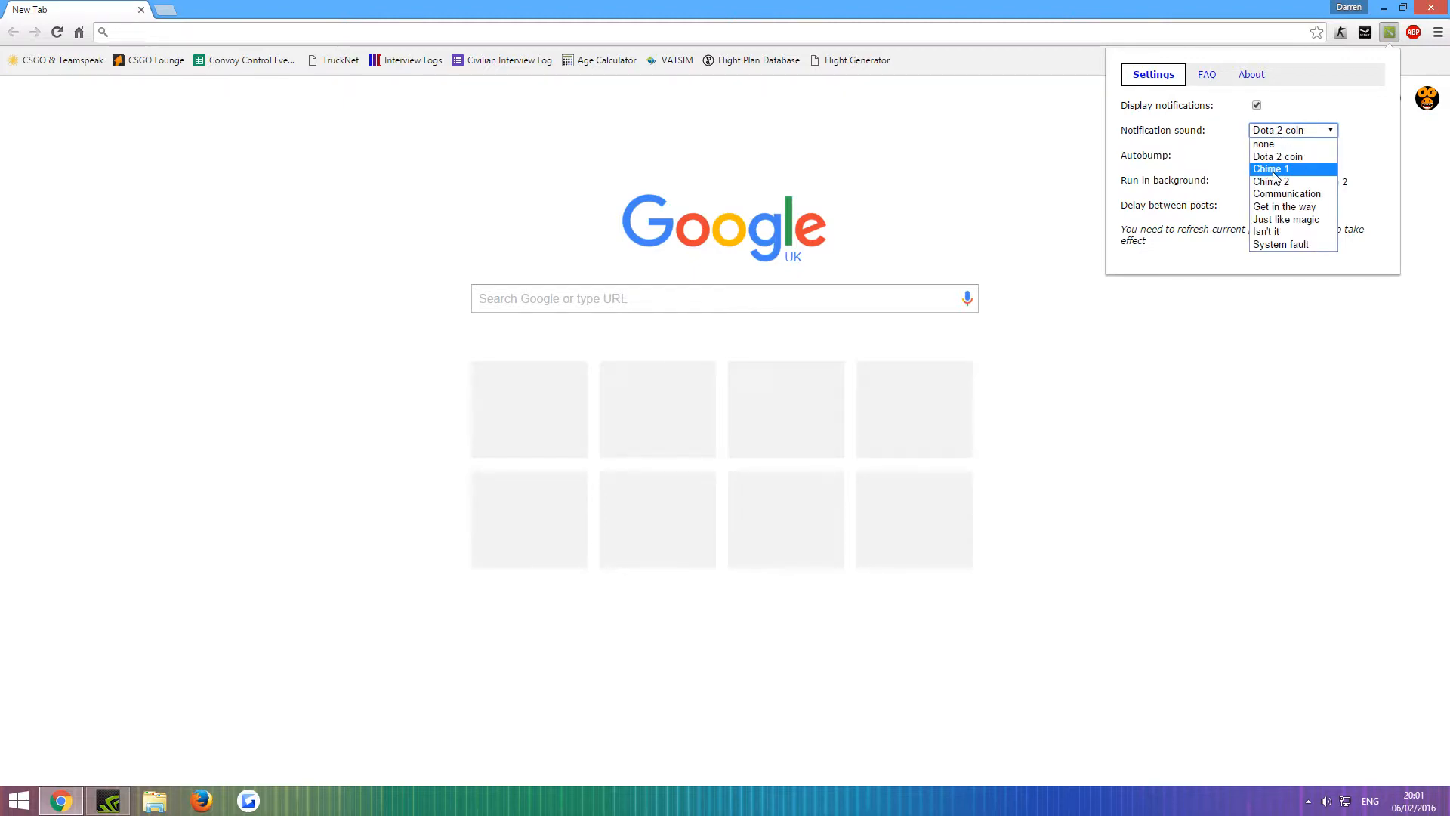
{"action": "left_click", "coordinate": [1271, 182]}
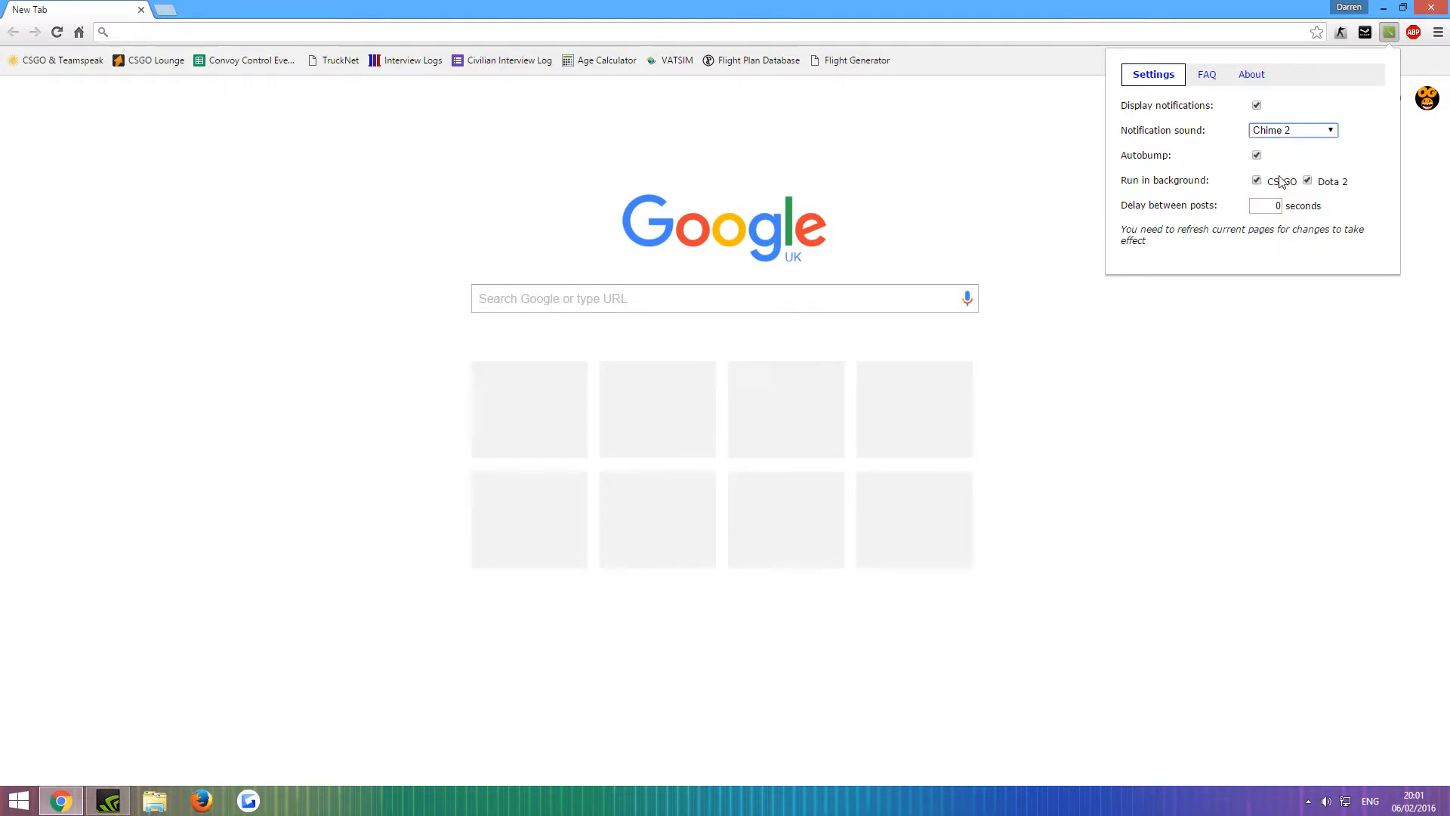
{"action": "left_click", "coordinate": [1293, 130]}
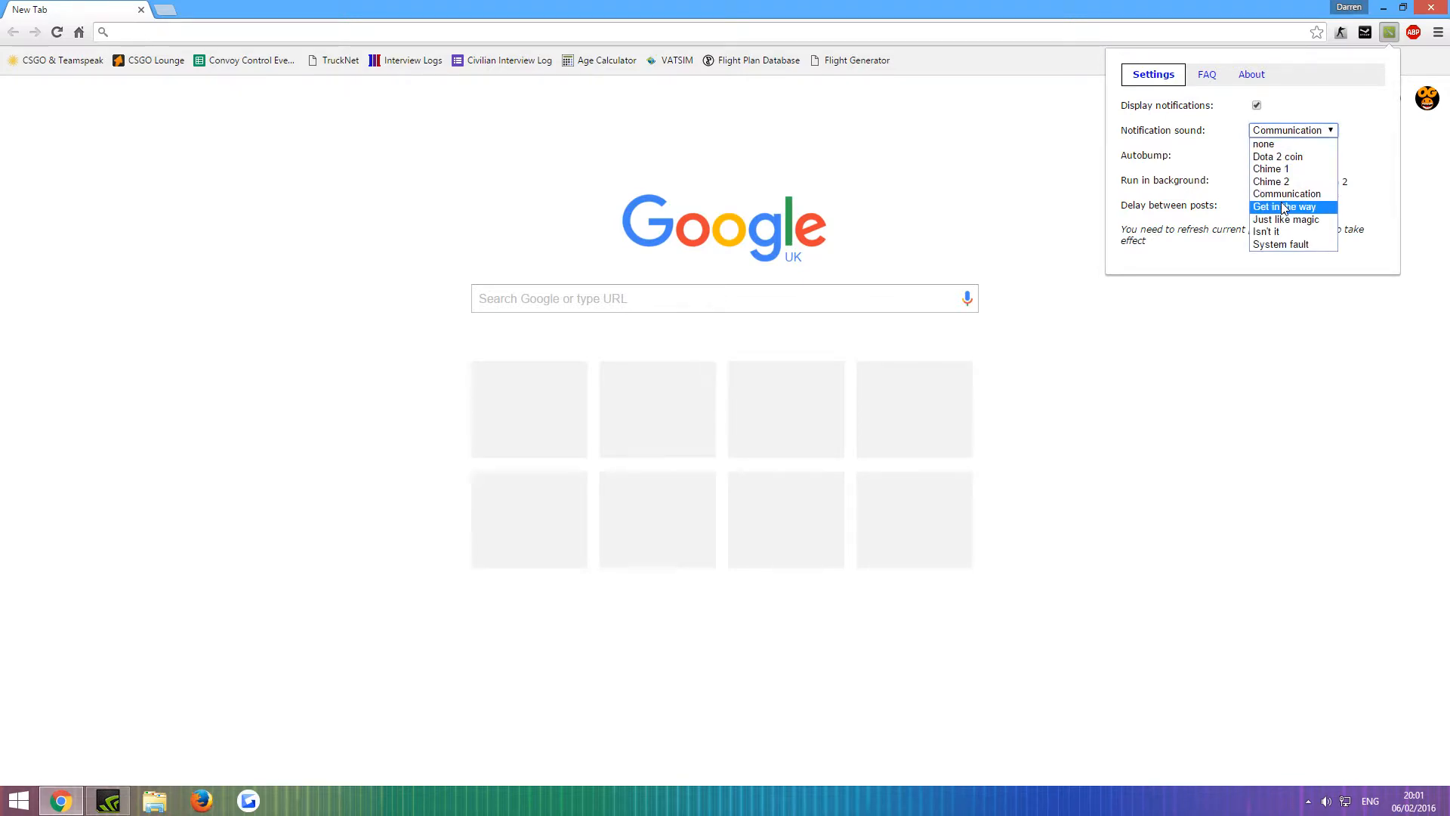
{"action": "left_click", "coordinate": [1285, 219]}
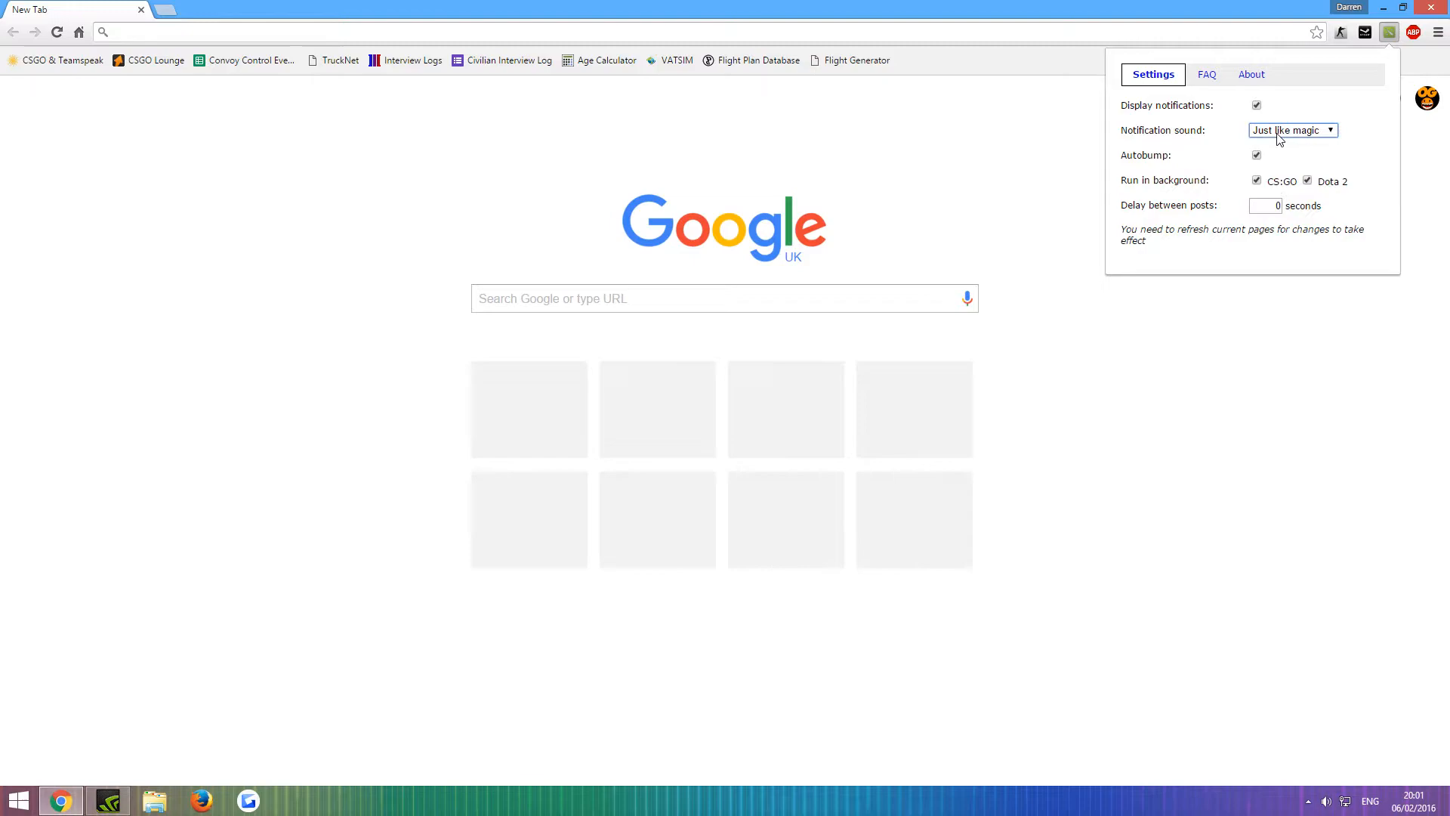
{"action": "left_click", "coordinate": [1293, 130]}
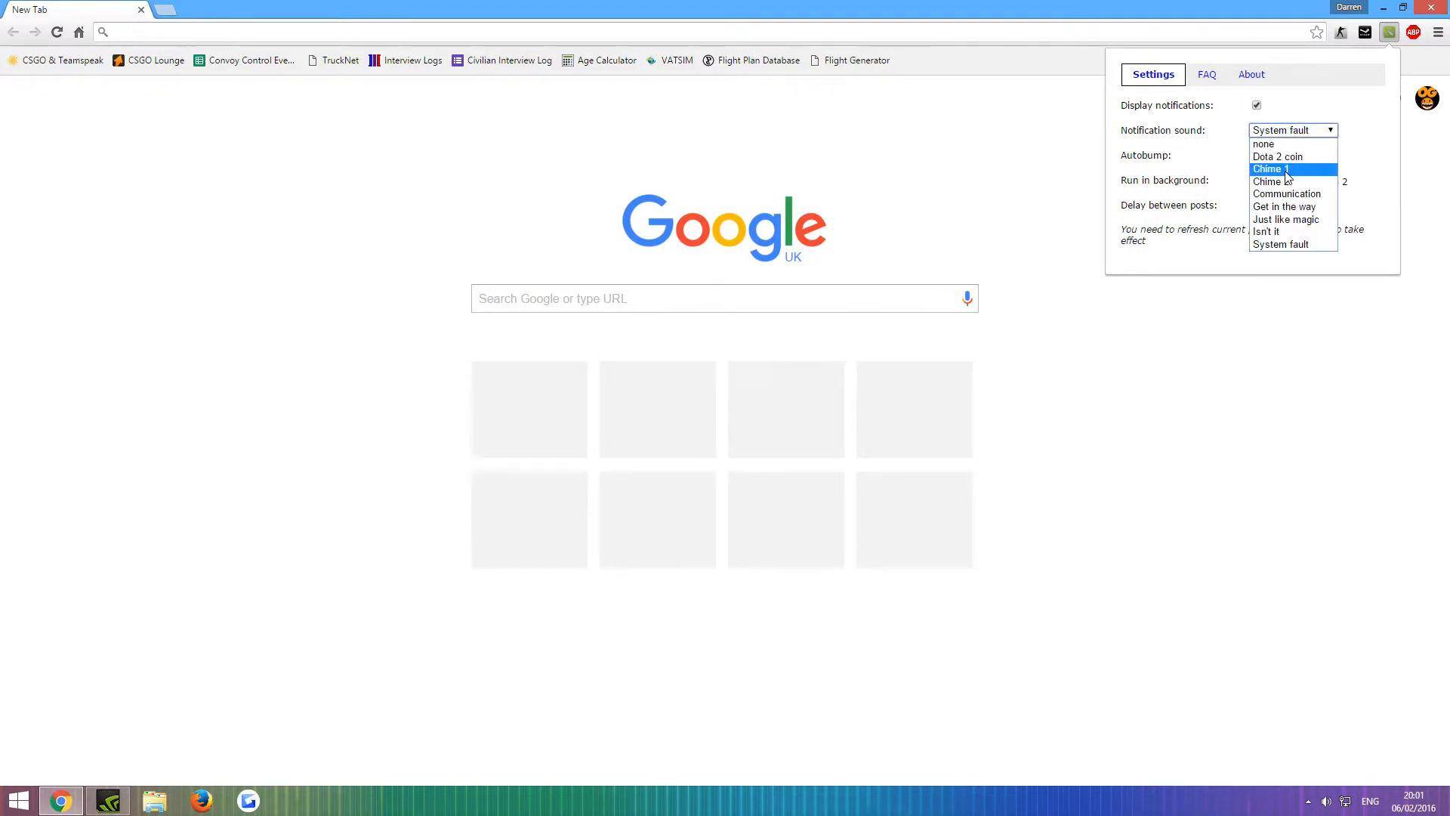
{"action": "left_click", "coordinate": [1271, 169]}
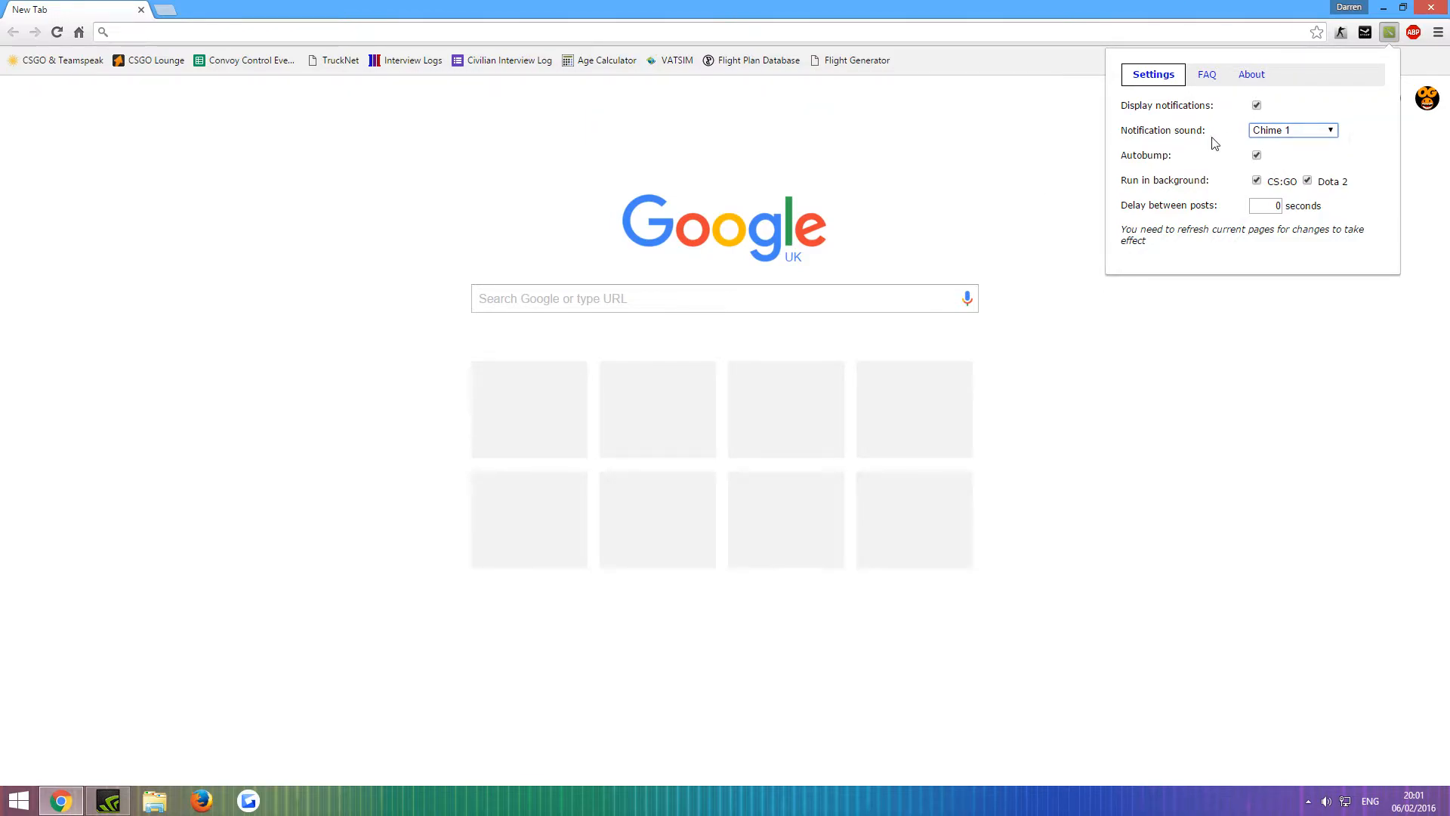
{"action": "mouse_move", "coordinate": [1217, 189]}
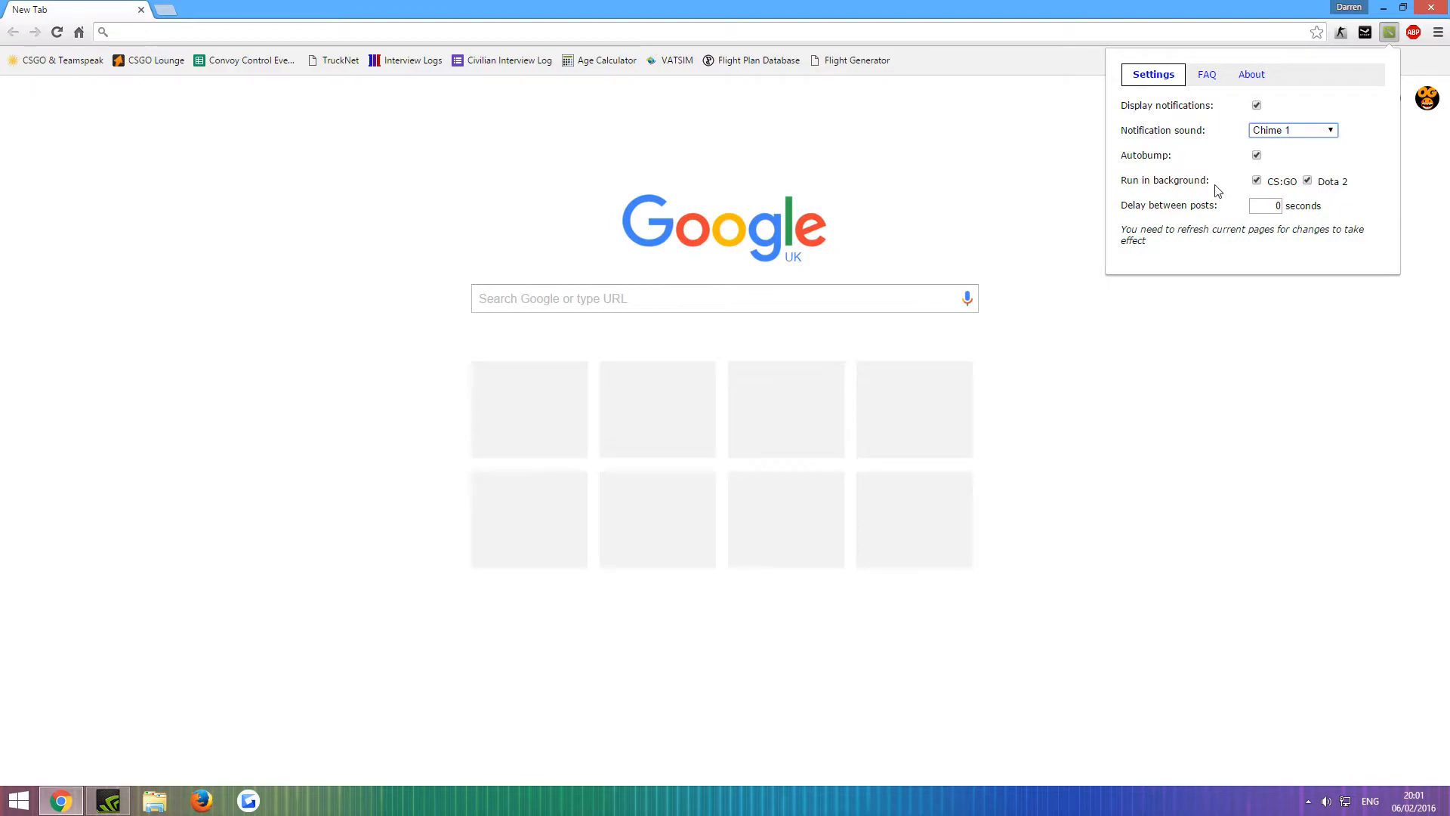
{"action": "mouse_move", "coordinate": [1273, 192]}
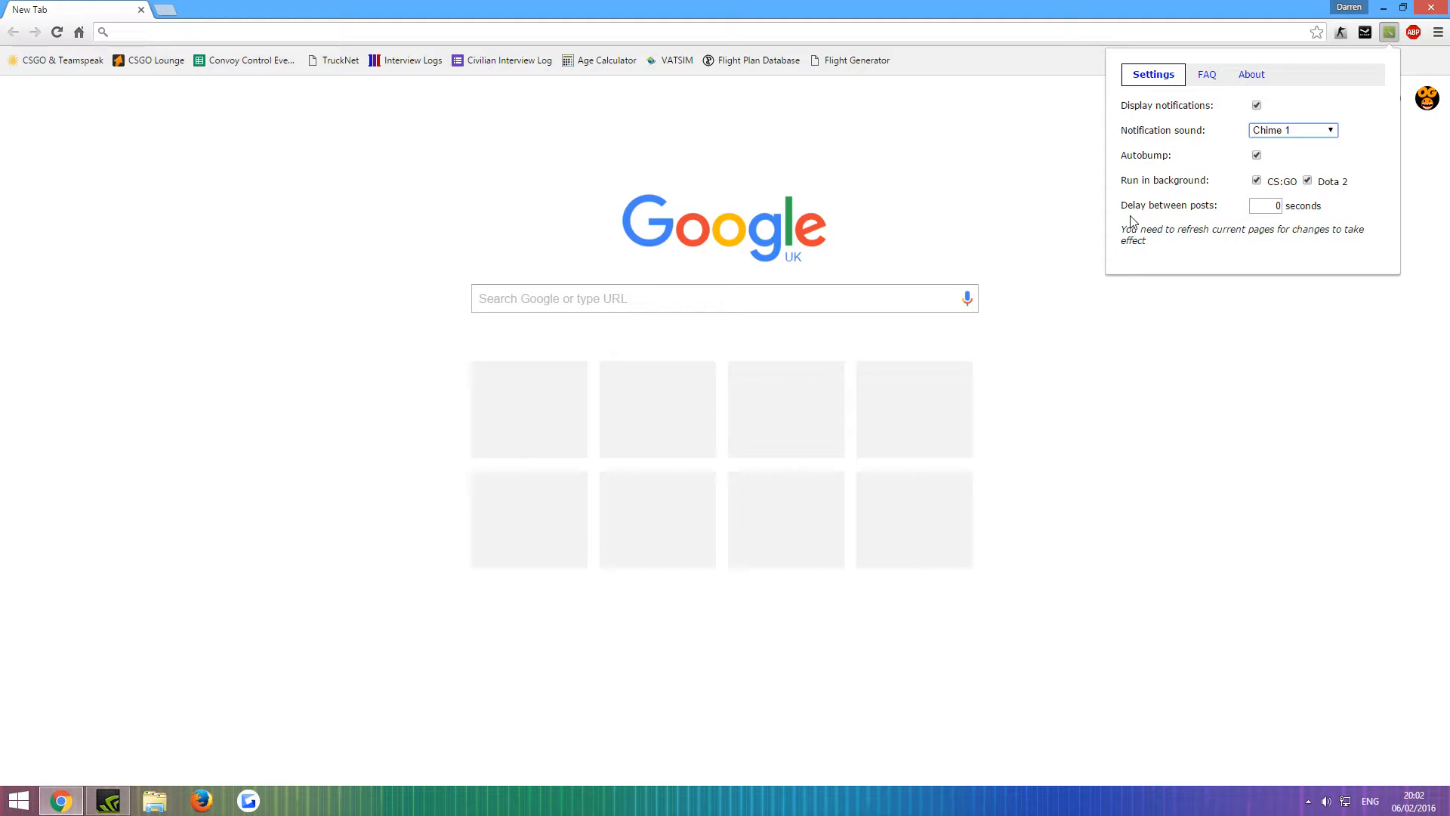
{"action": "mouse_move", "coordinate": [1261, 229]}
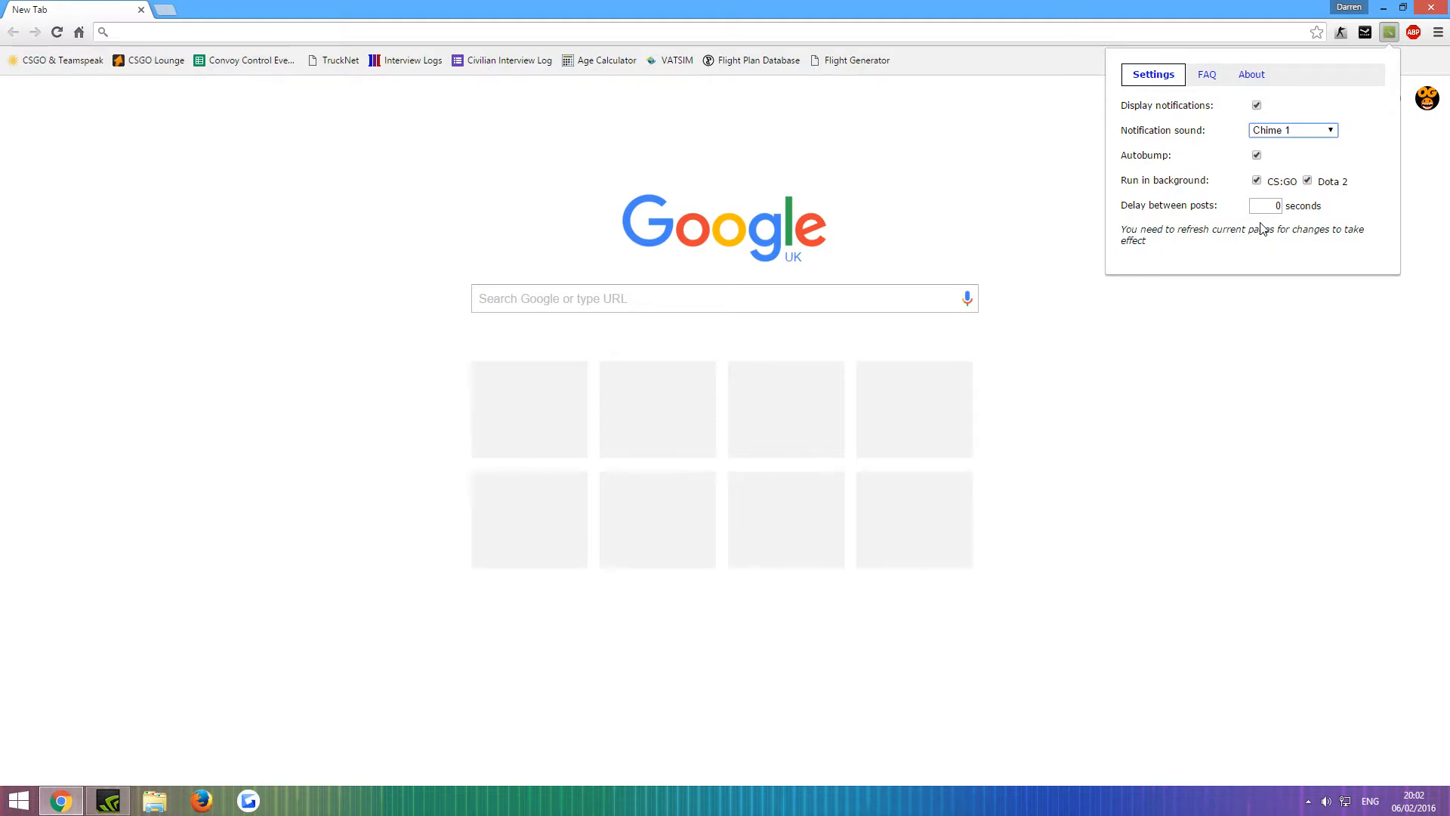
{"action": "left_click", "coordinate": [1275, 205]}
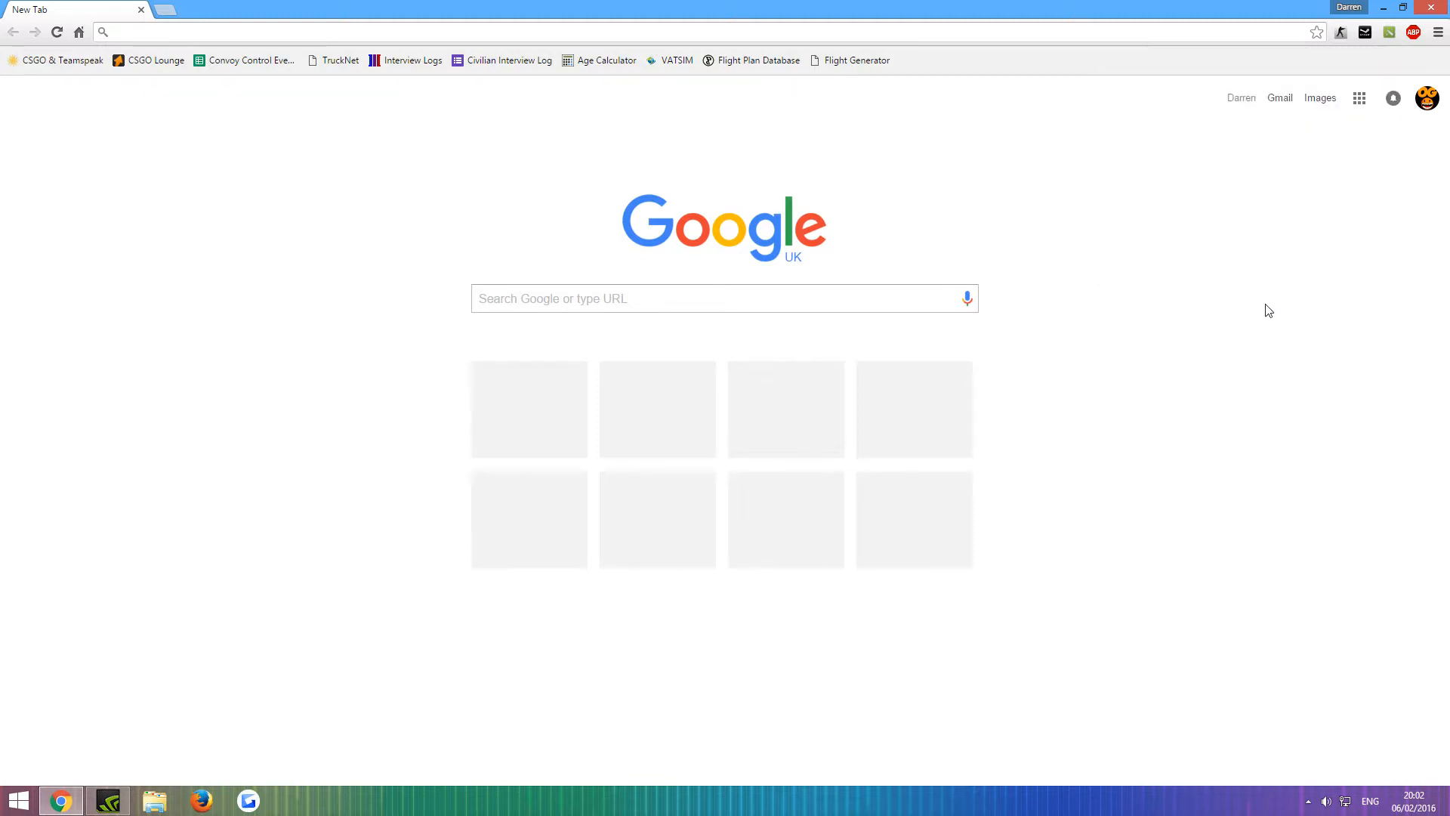
Load CSGO Lounge from the bookmark and browse the current trade listings
{"action": "left_click", "coordinate": [151, 60]}
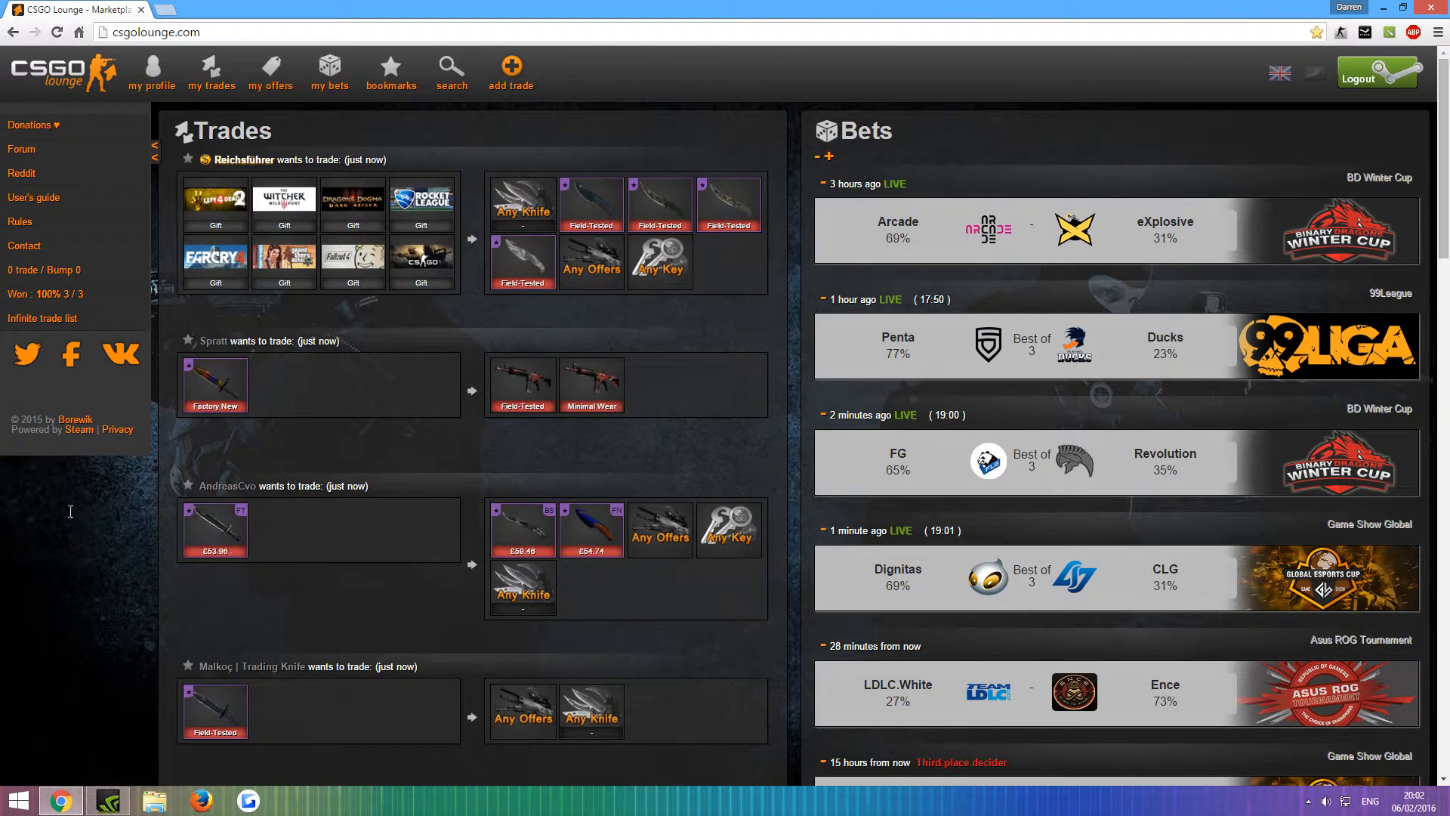
{"action": "mouse_move", "coordinate": [103, 640]}
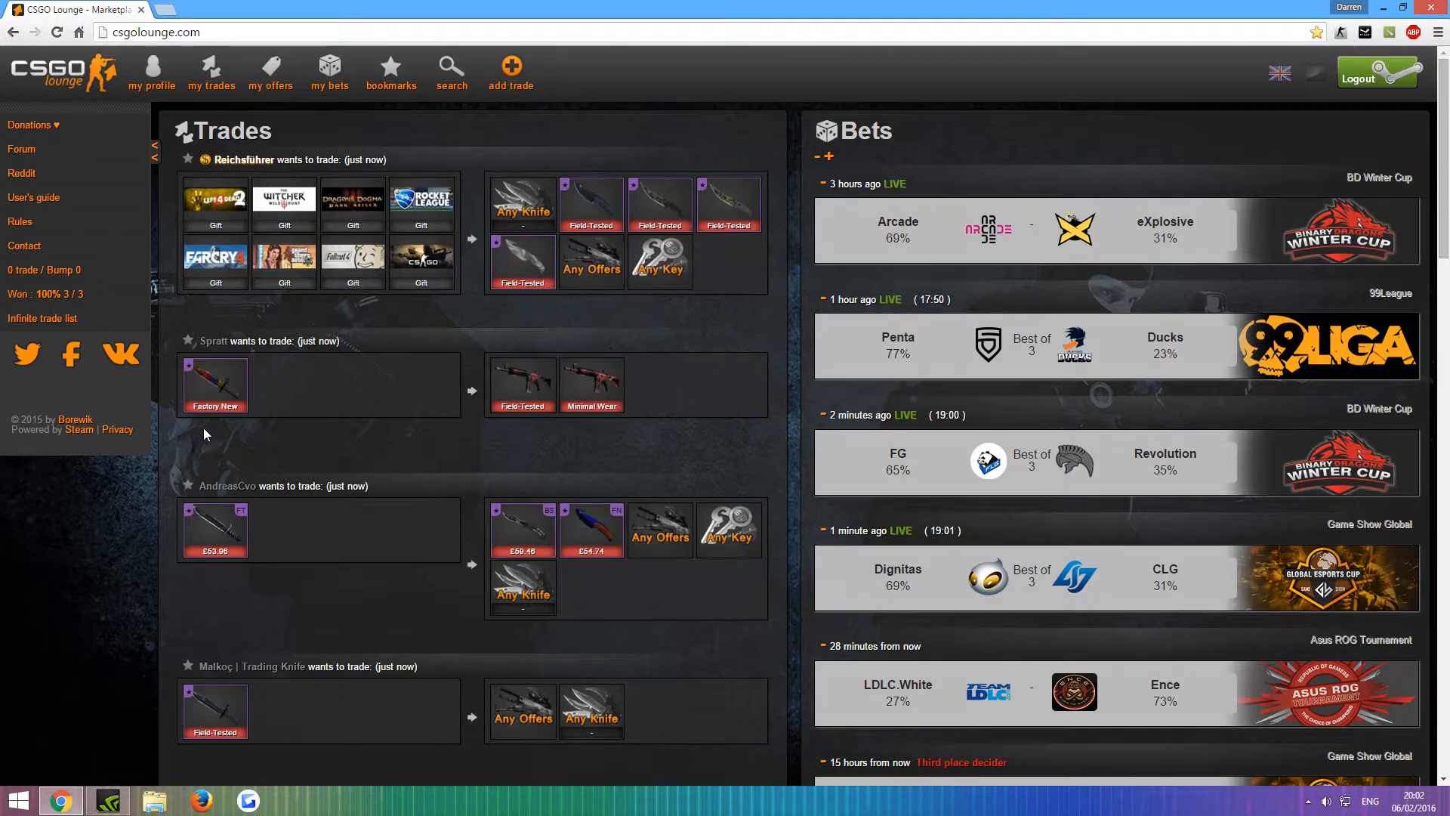
{"action": "mouse_move", "coordinate": [214, 385]}
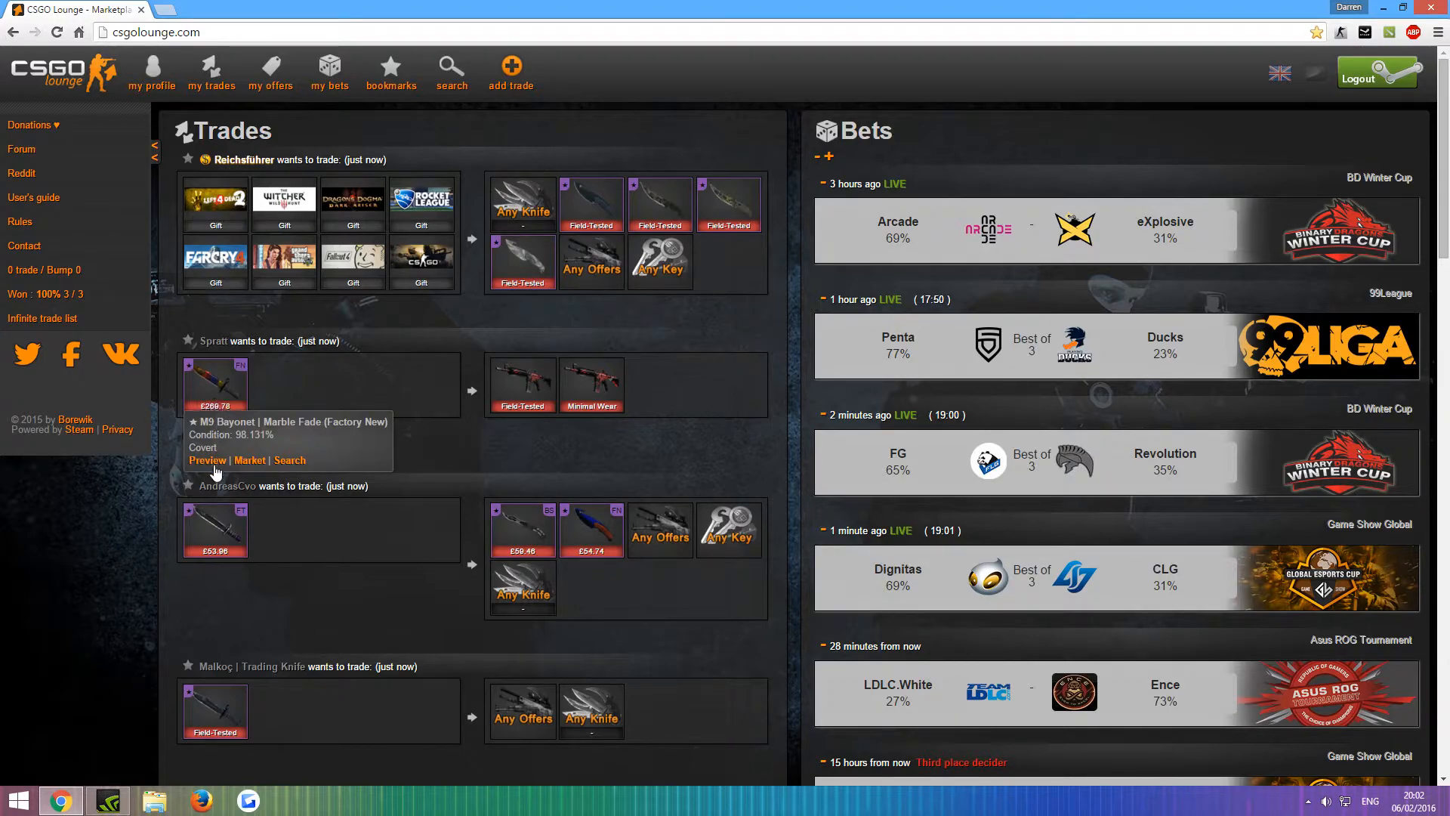
{"action": "mouse_move", "coordinate": [208, 417]}
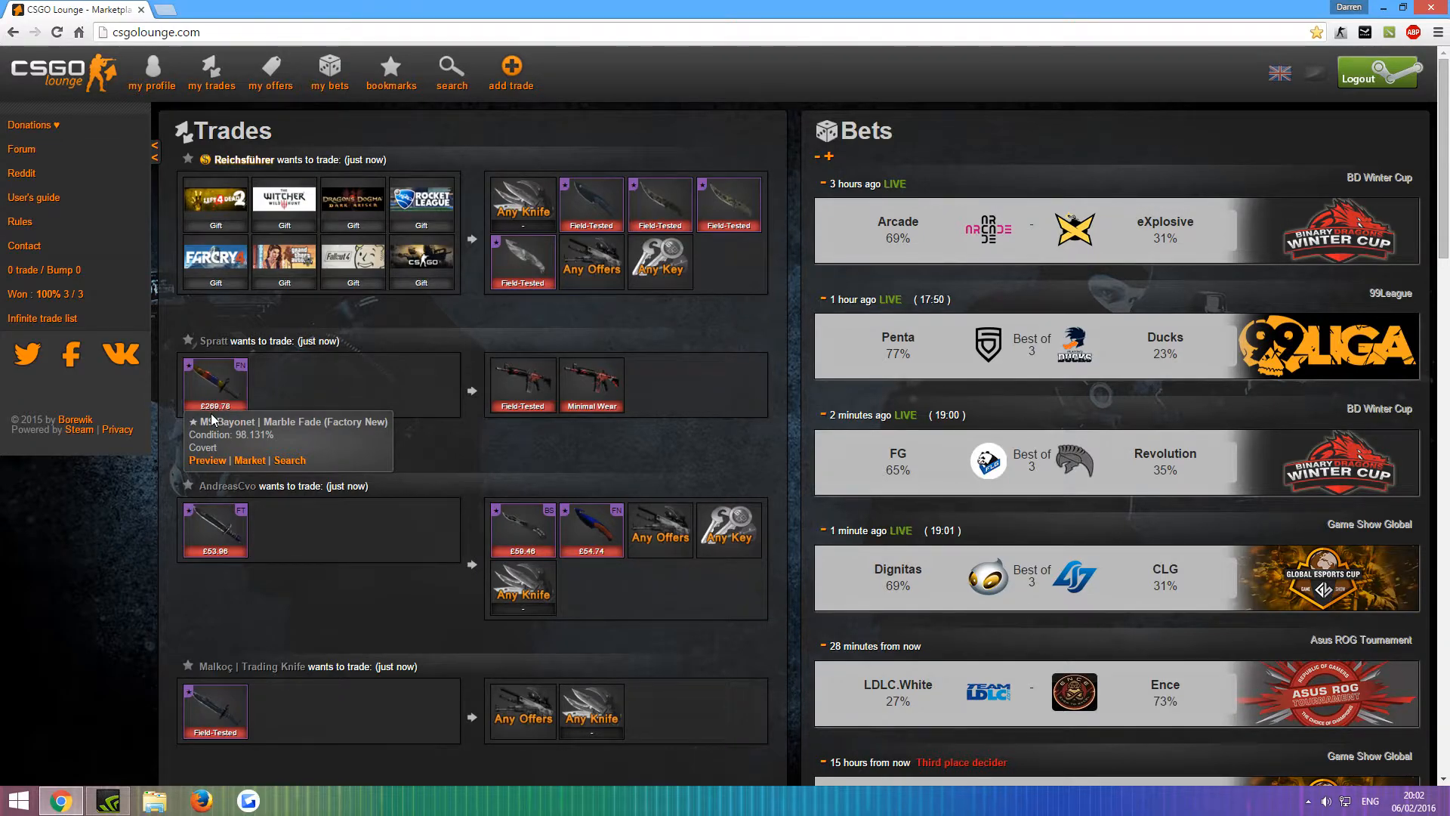
{"action": "mouse_move", "coordinate": [399, 412]}
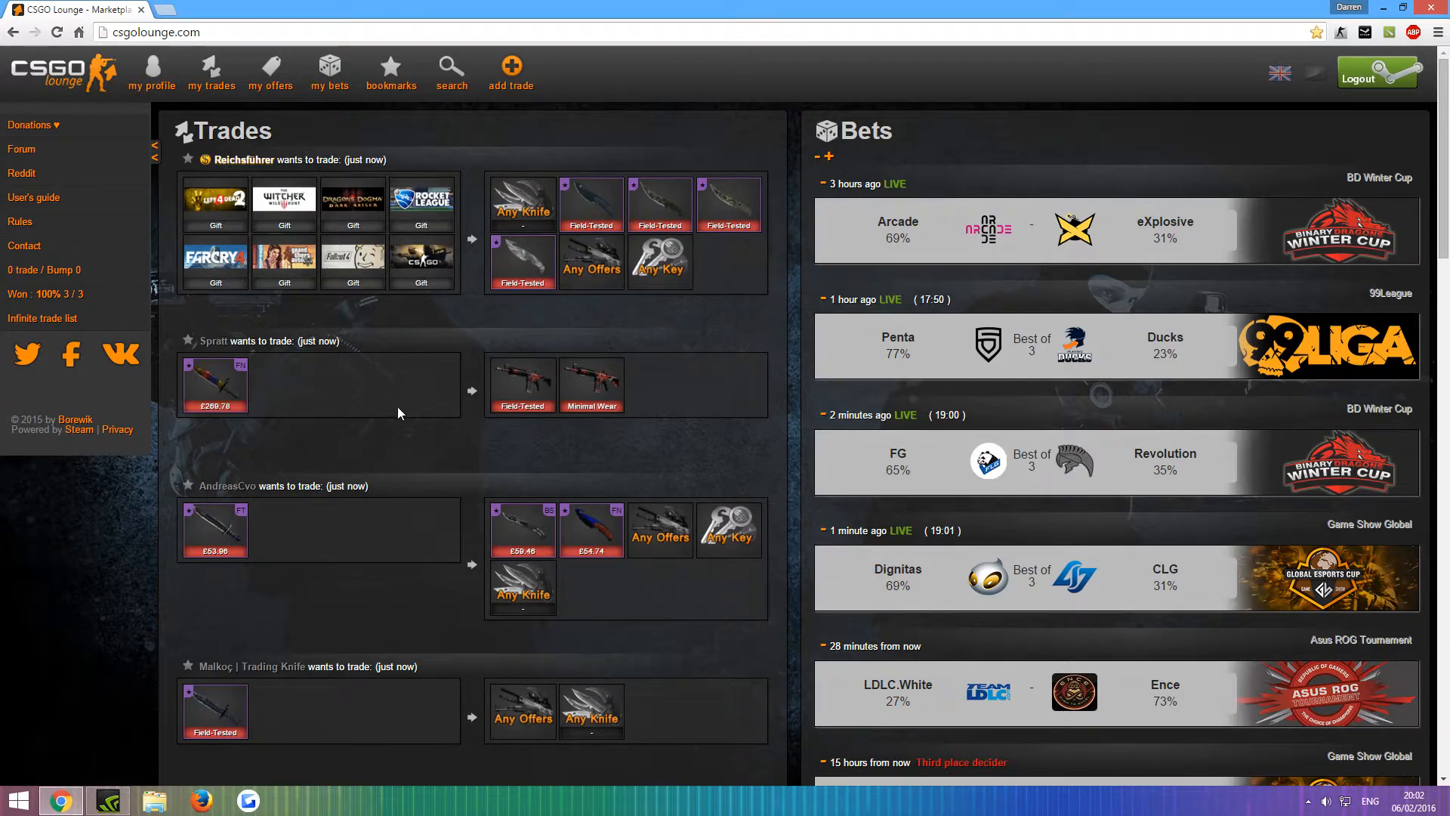
{"action": "mouse_move", "coordinate": [622, 542]}
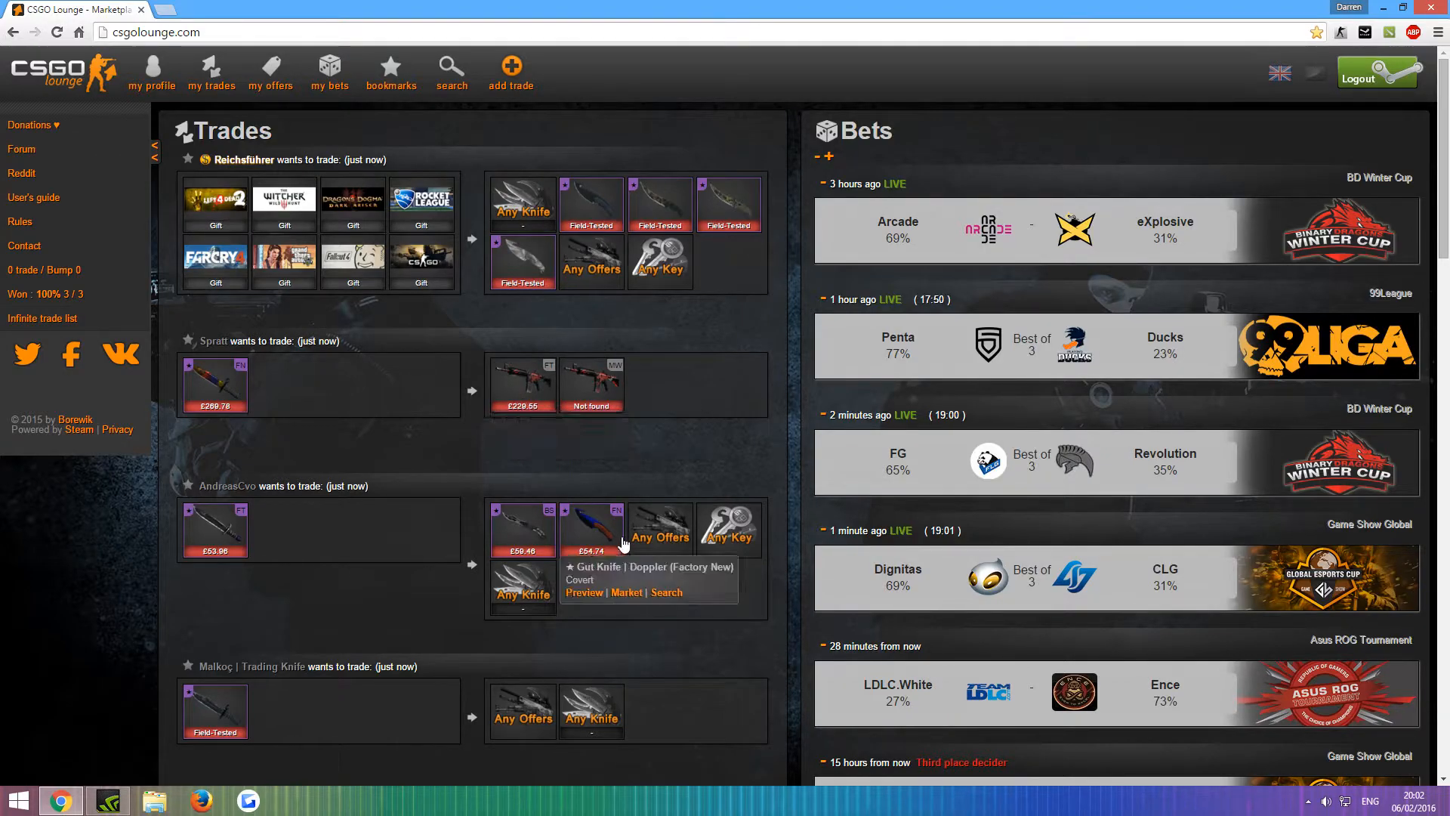
{"action": "mouse_move", "coordinate": [472, 473]}
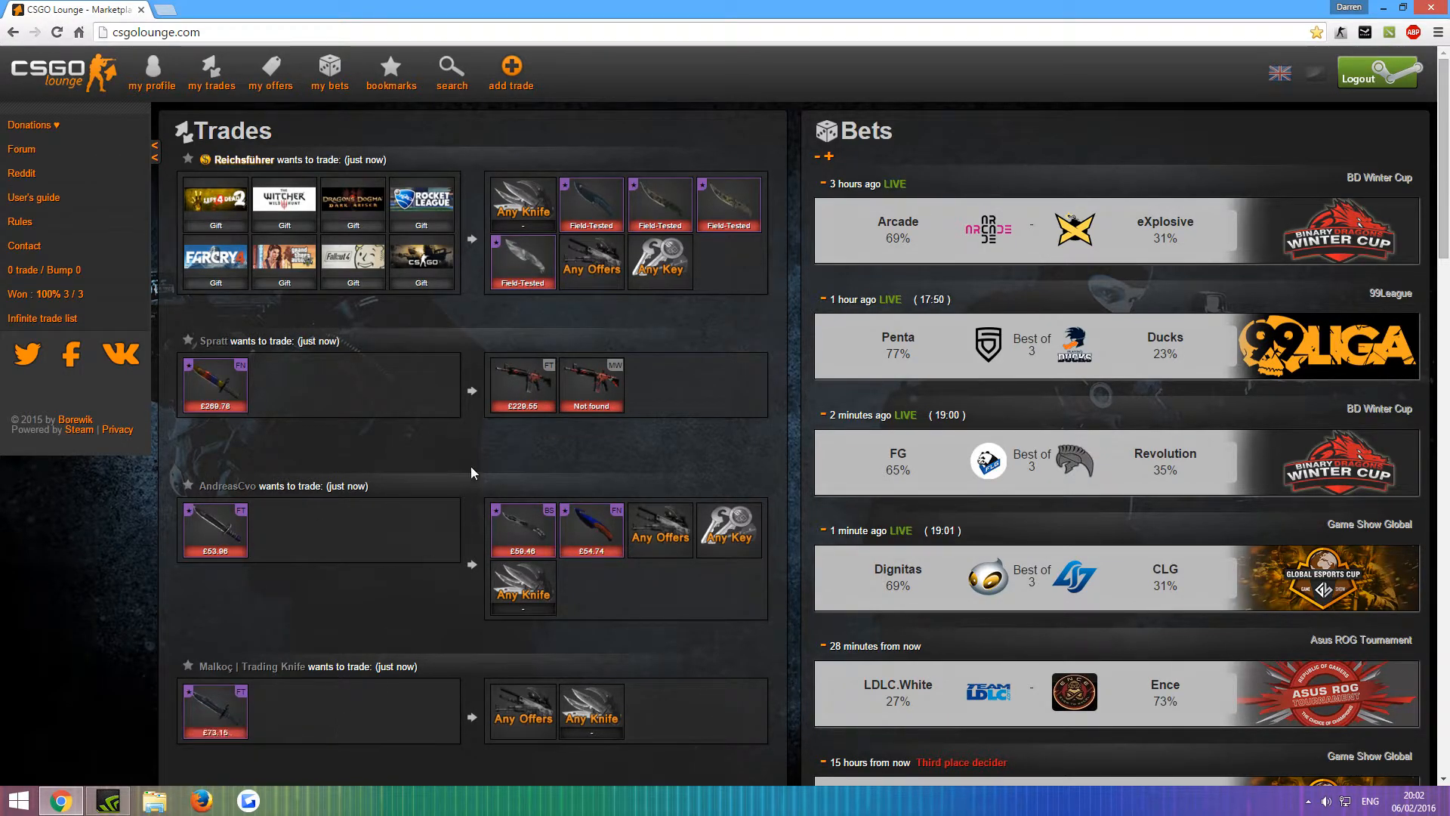
{"action": "mouse_move", "coordinate": [580, 432]}
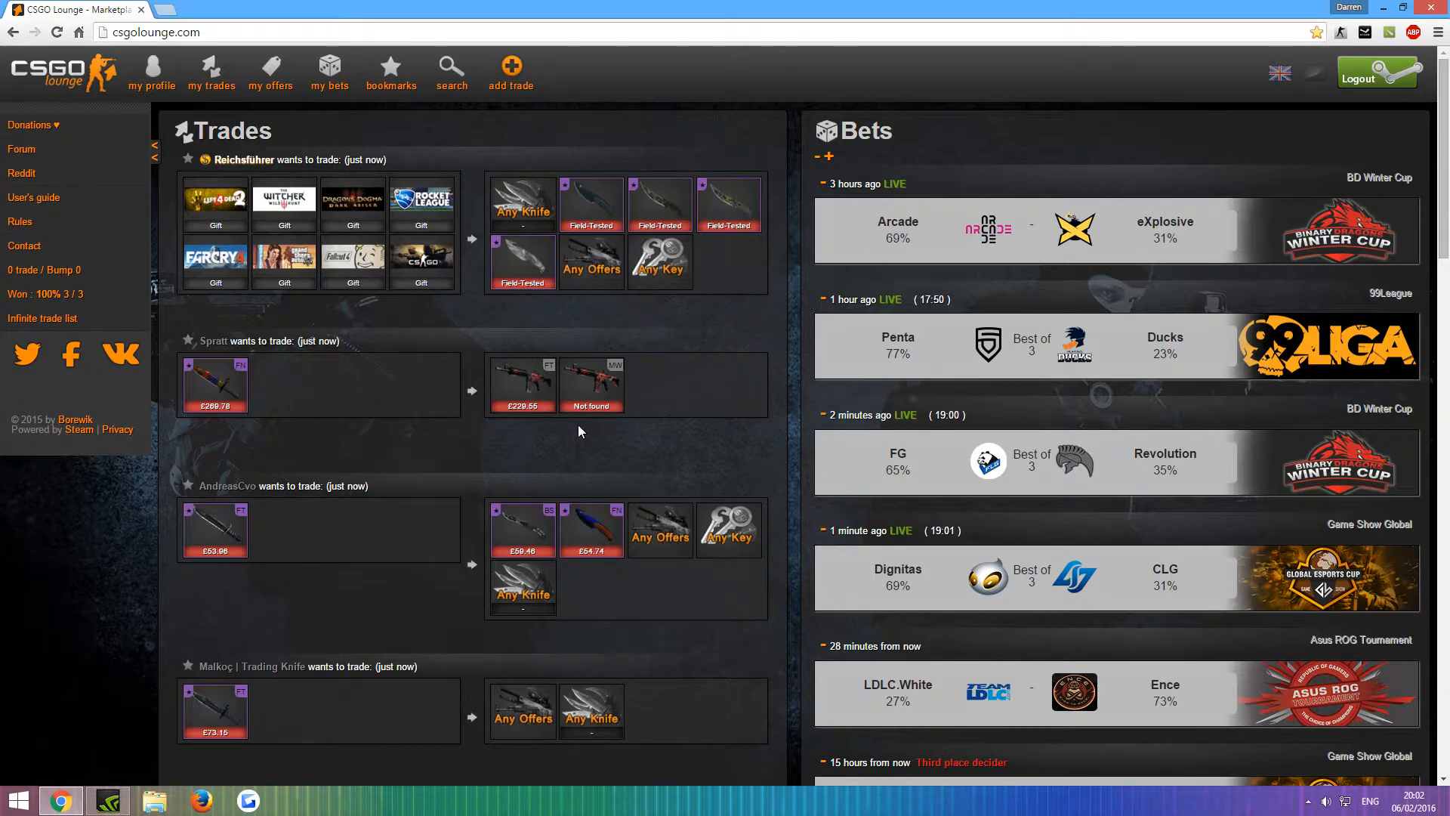
{"action": "mouse_move", "coordinate": [305, 264]}
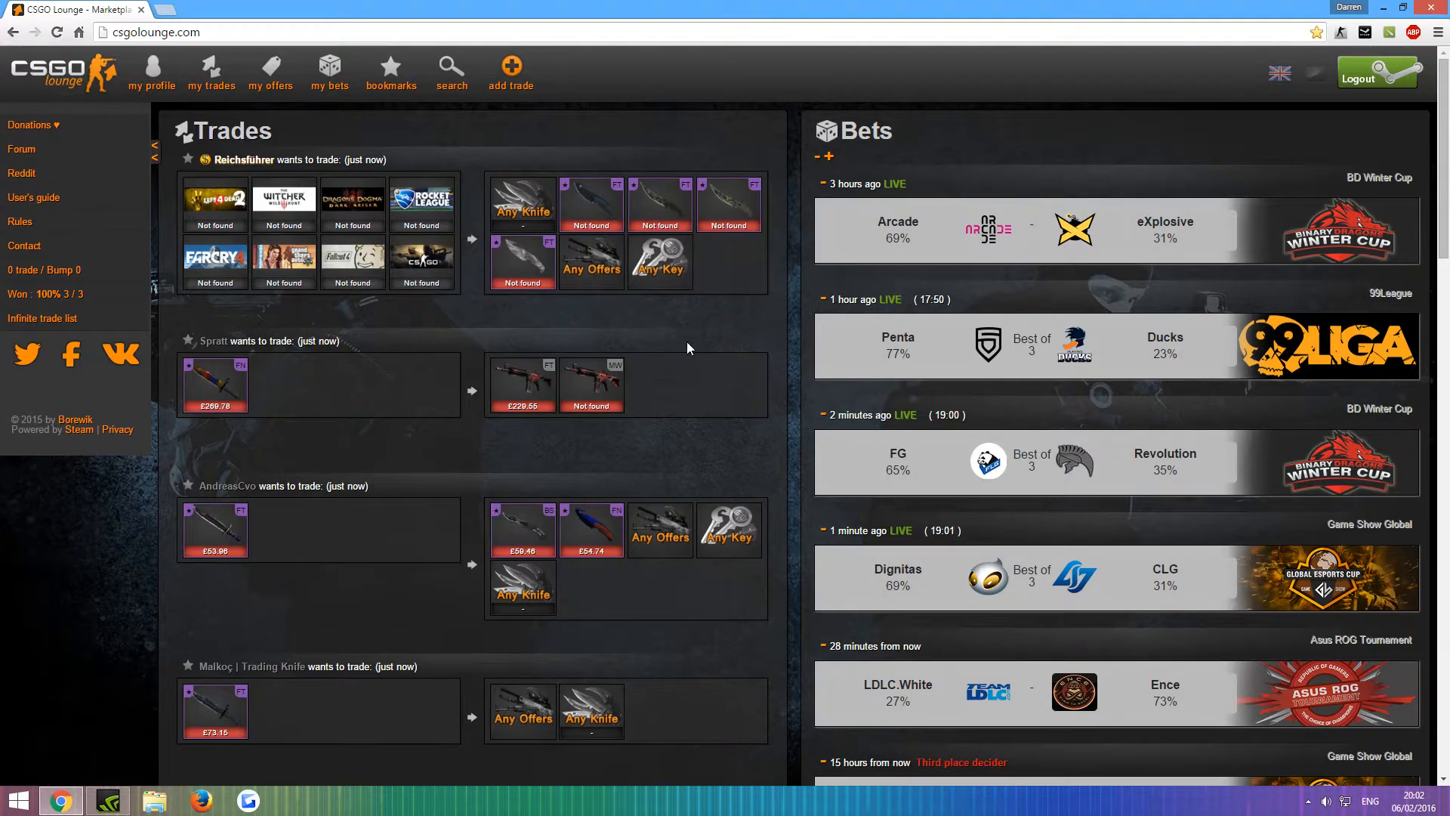
{"action": "mouse_move", "coordinate": [329, 426]}
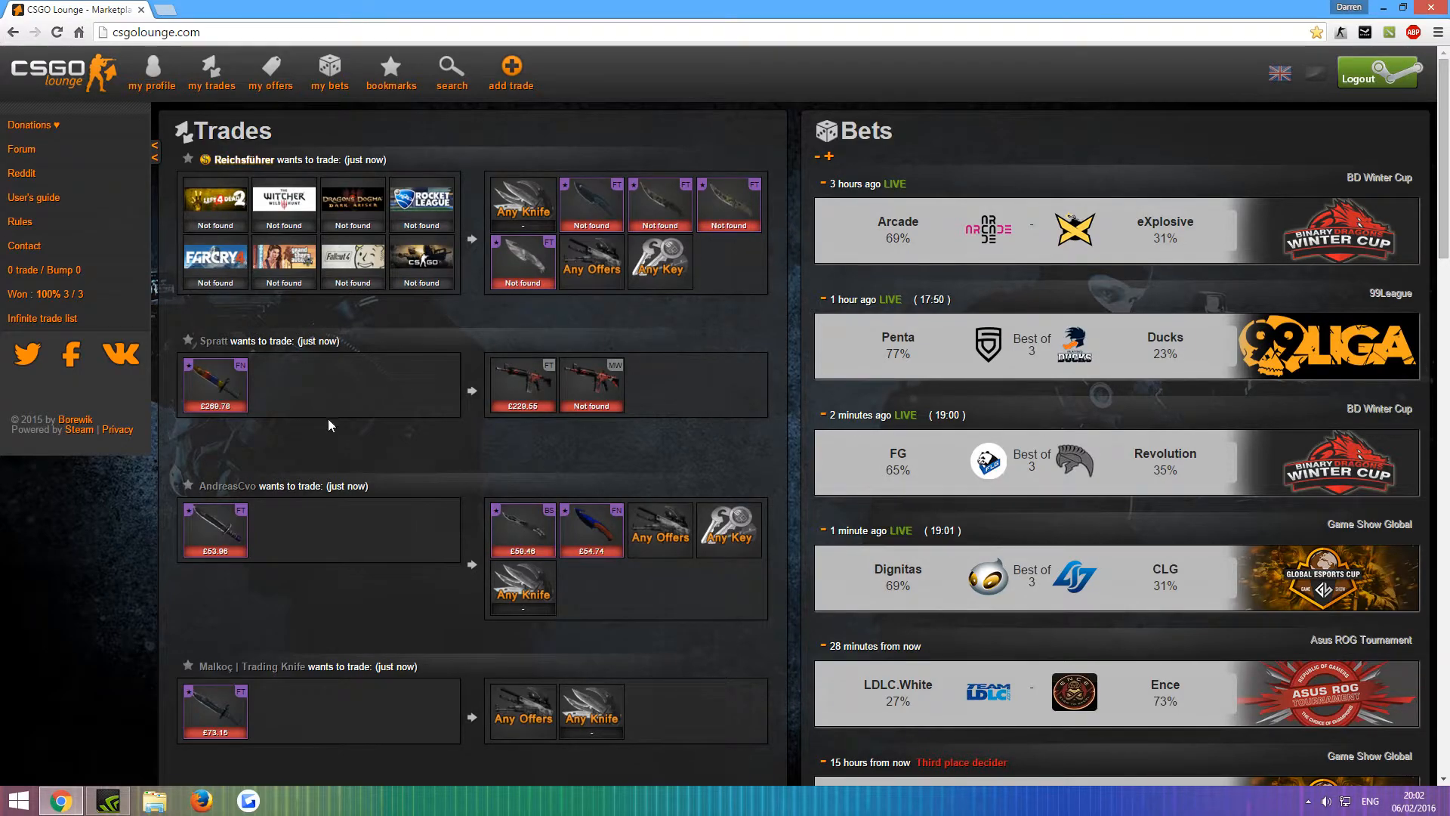
{"action": "scroll", "scroll_direction": "down", "scroll_amount": 3}
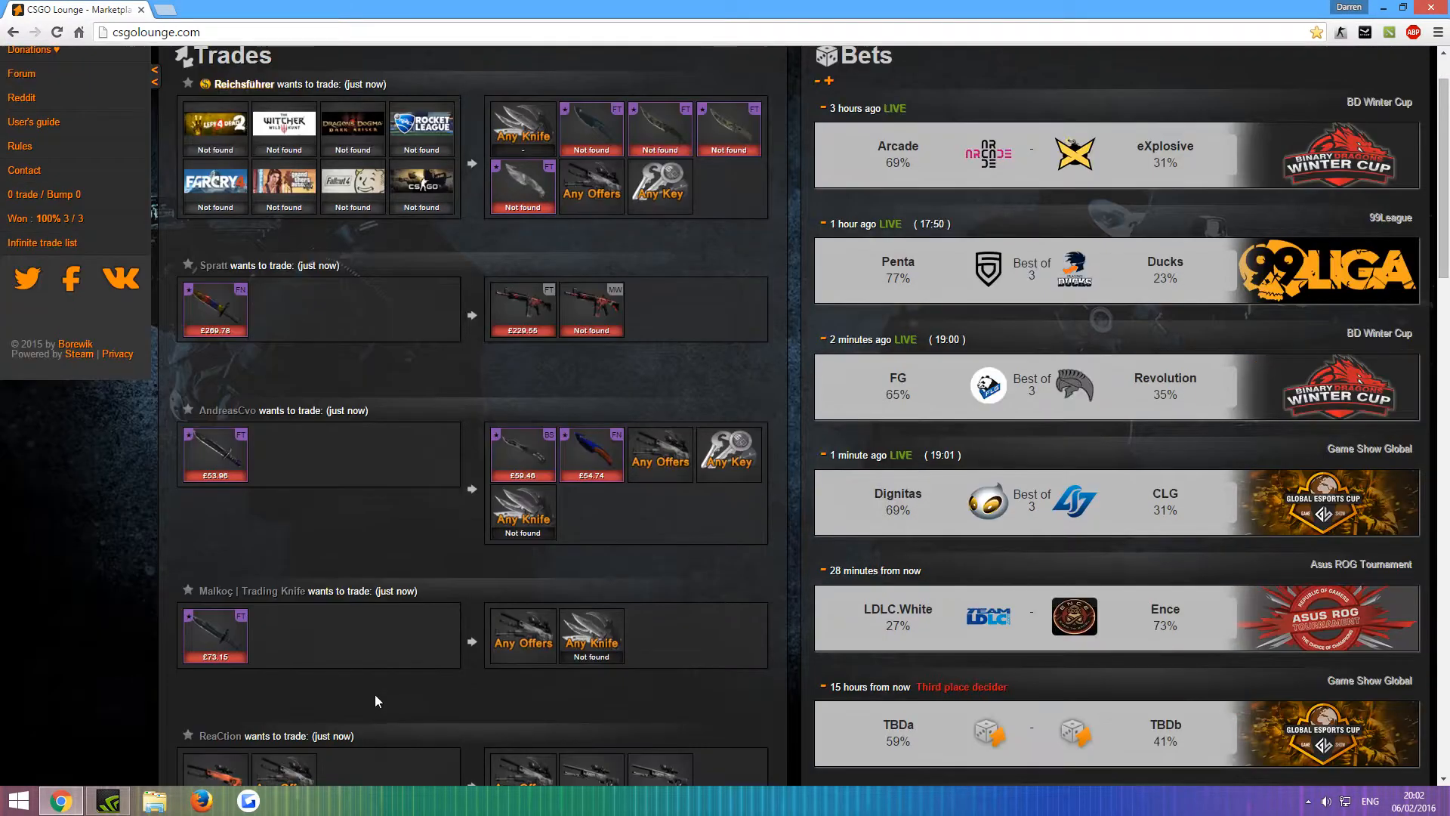
{"action": "scroll", "scroll_direction": "down", "scroll_amount": 3}
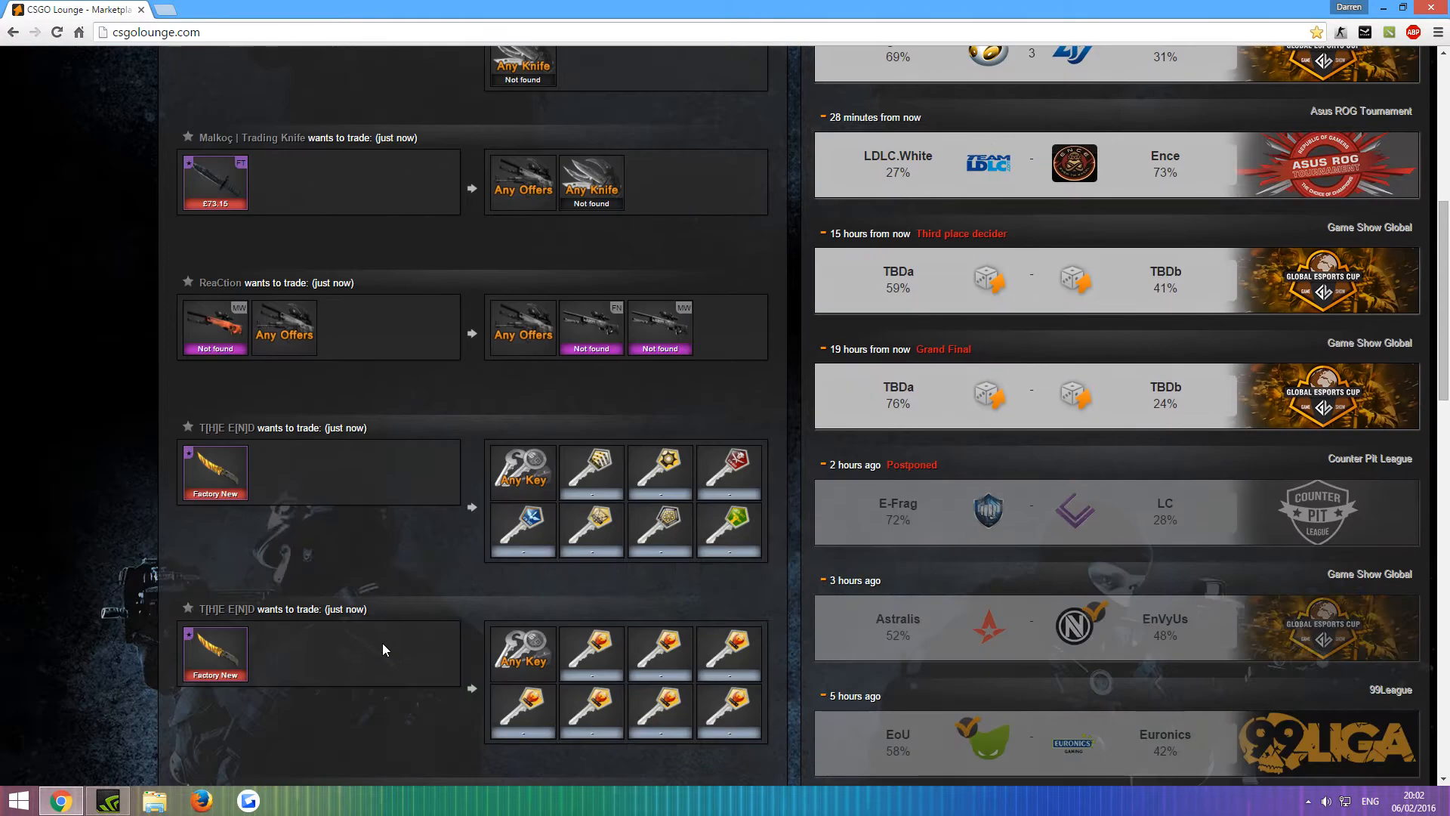
{"action": "scroll", "scroll_direction": "up", "scroll_amount": 3}
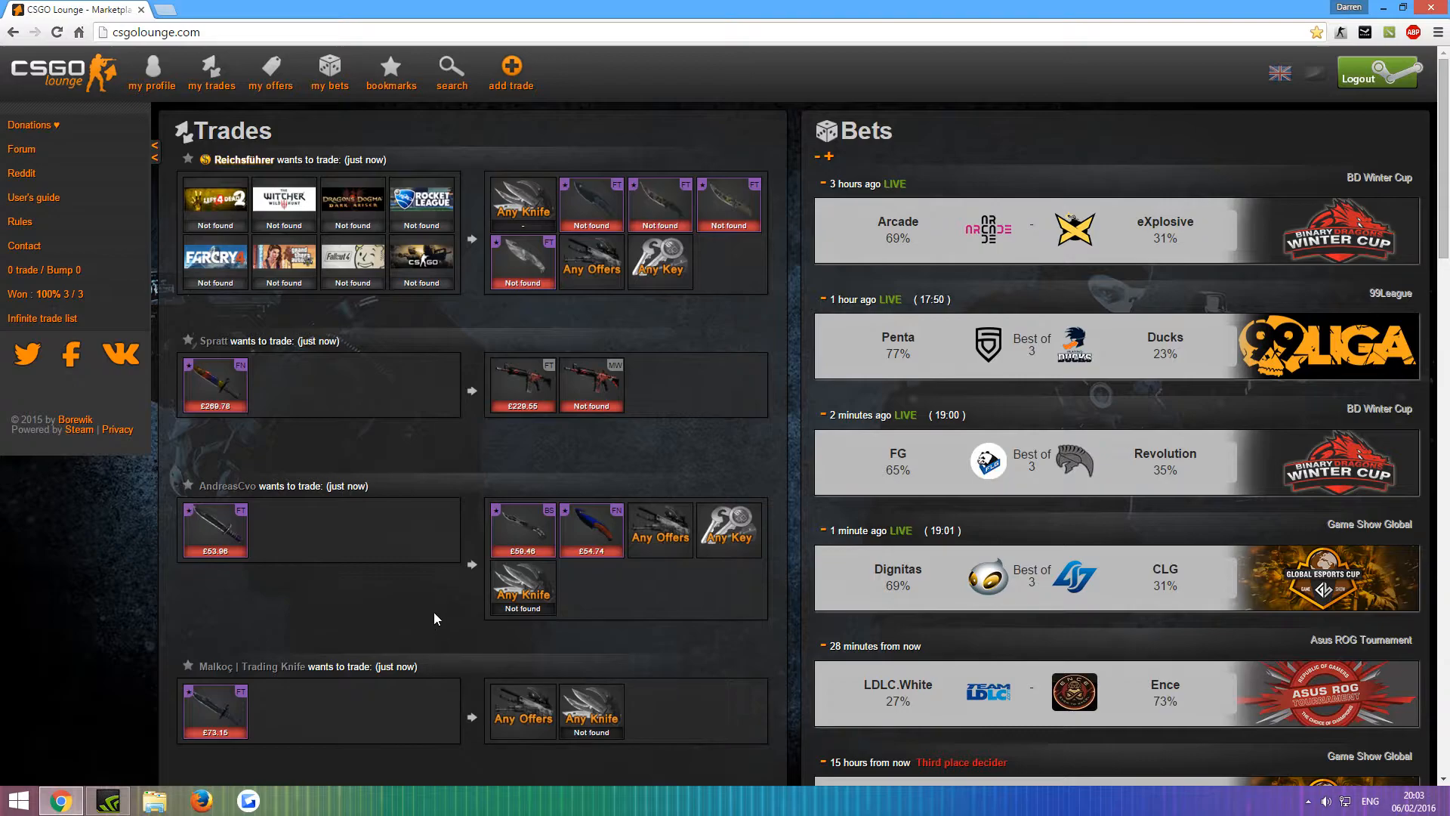
Draft a new trade offering a backpack pistol in exchange for Any Offers
{"action": "left_click", "coordinate": [511, 63]}
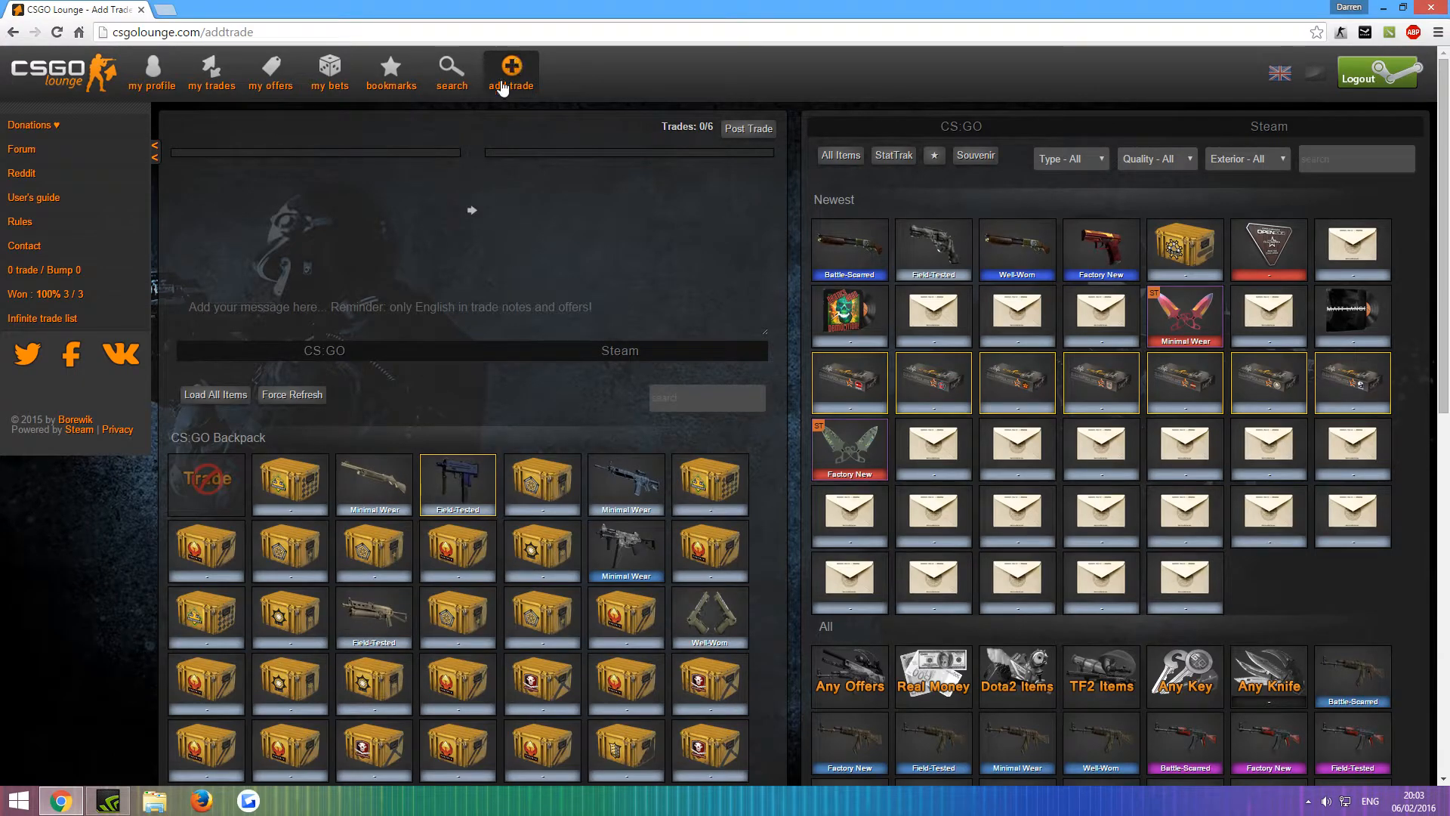
{"action": "scroll", "scroll_direction": "down", "scroll_amount": 3}
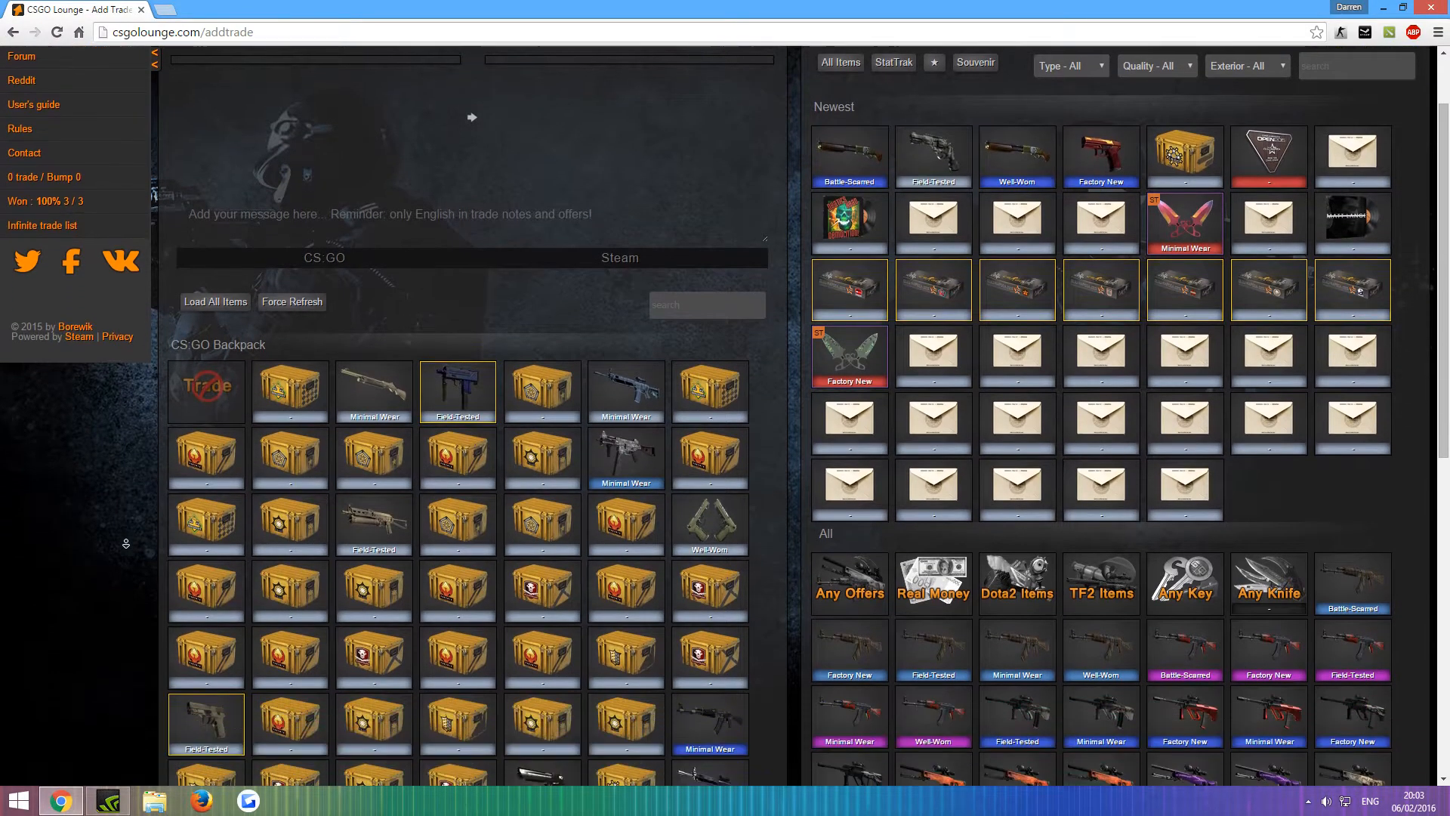
{"action": "scroll", "scroll_direction": "down", "scroll_amount": 3}
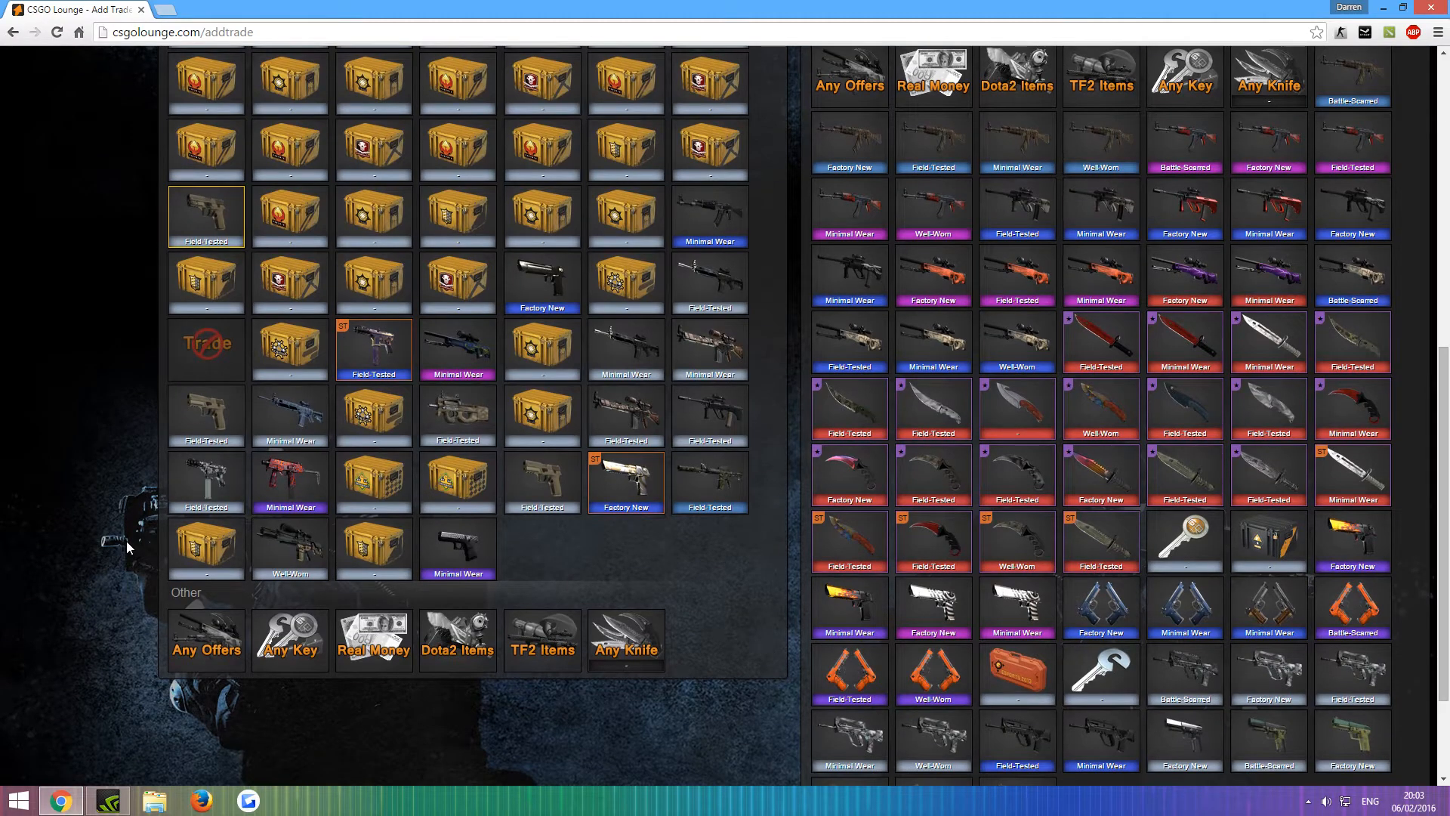
{"action": "left_click", "coordinate": [625, 641]}
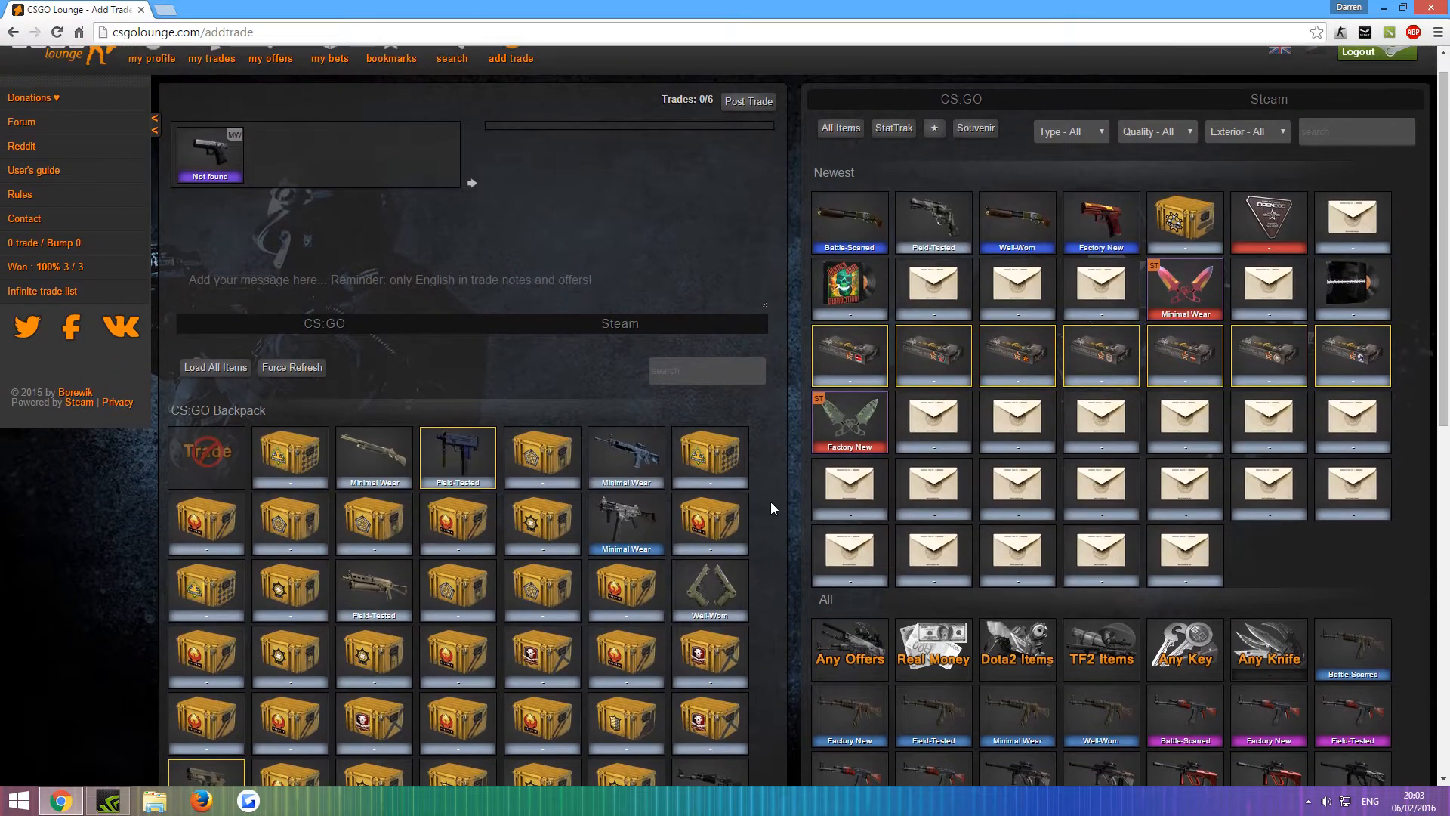
{"action": "left_click", "coordinate": [849, 649]}
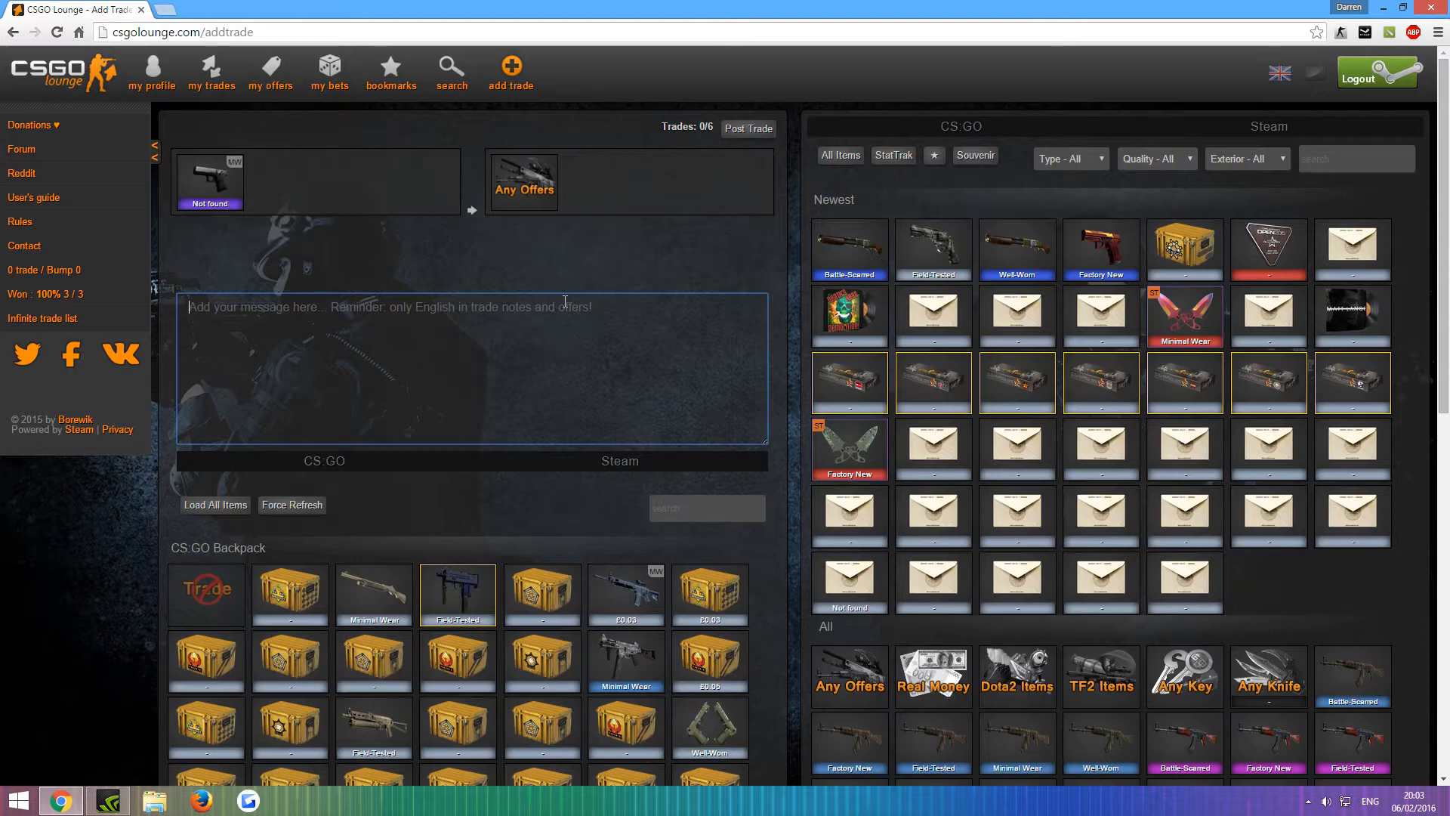
Note '1:1 STEAM OFFERS ONLY PLEASE' on the trade and post it to the listings
{"action": "type", "text": "1:1"}
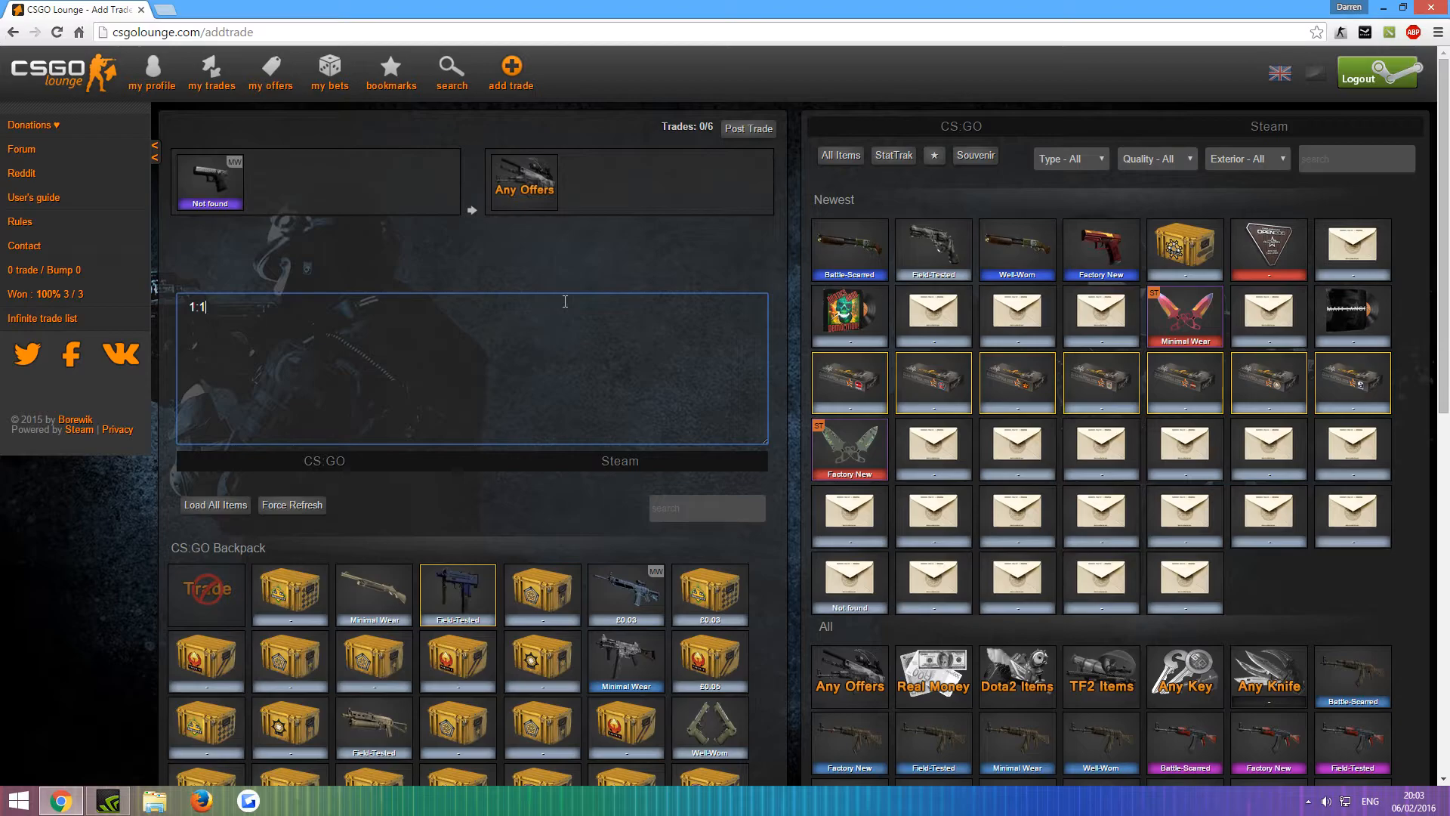
{"action": "type", "text": "STEAM OFFERS ONLY PLEASE"}
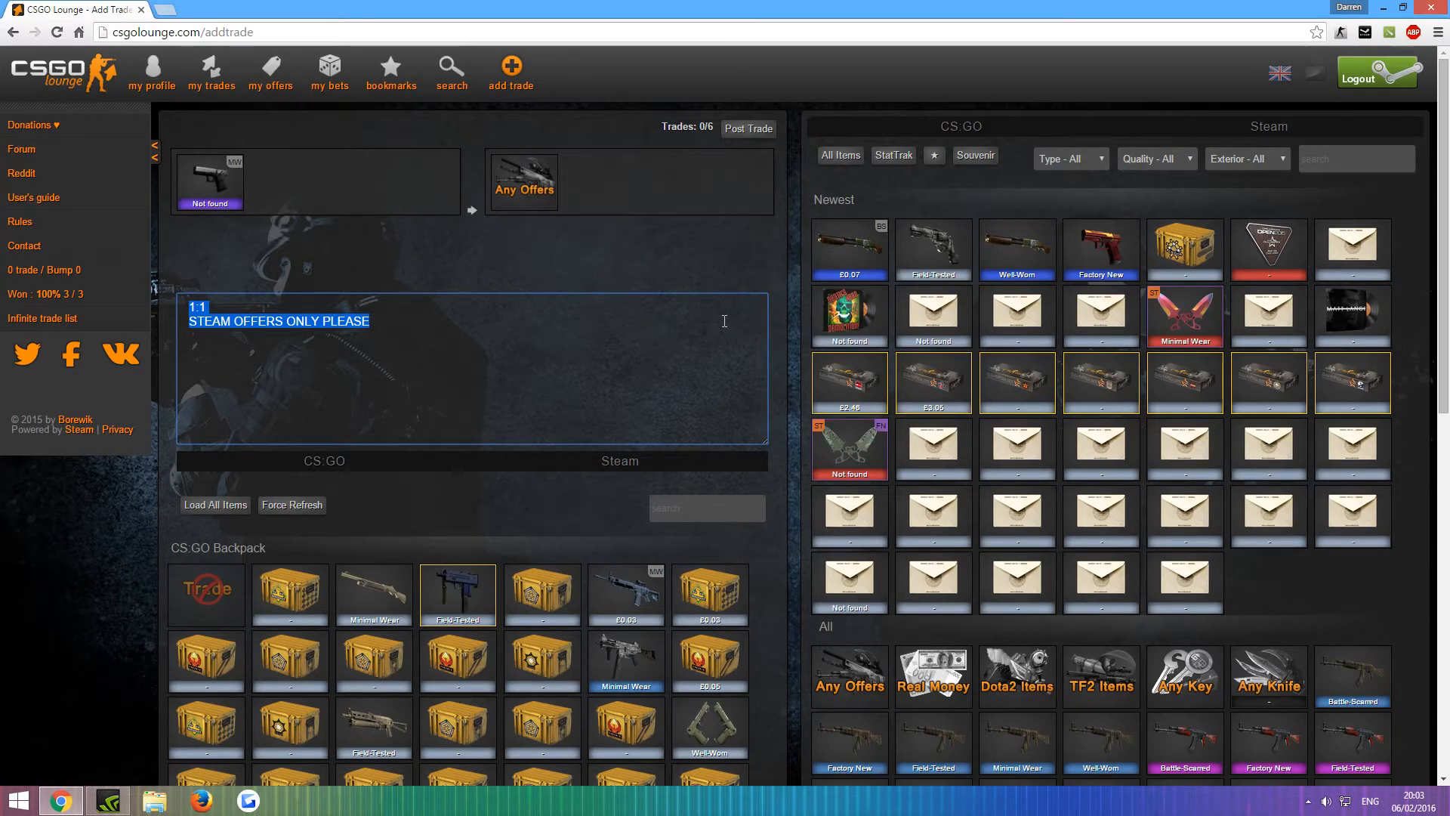
{"action": "mouse_move", "coordinate": [570, 301]}
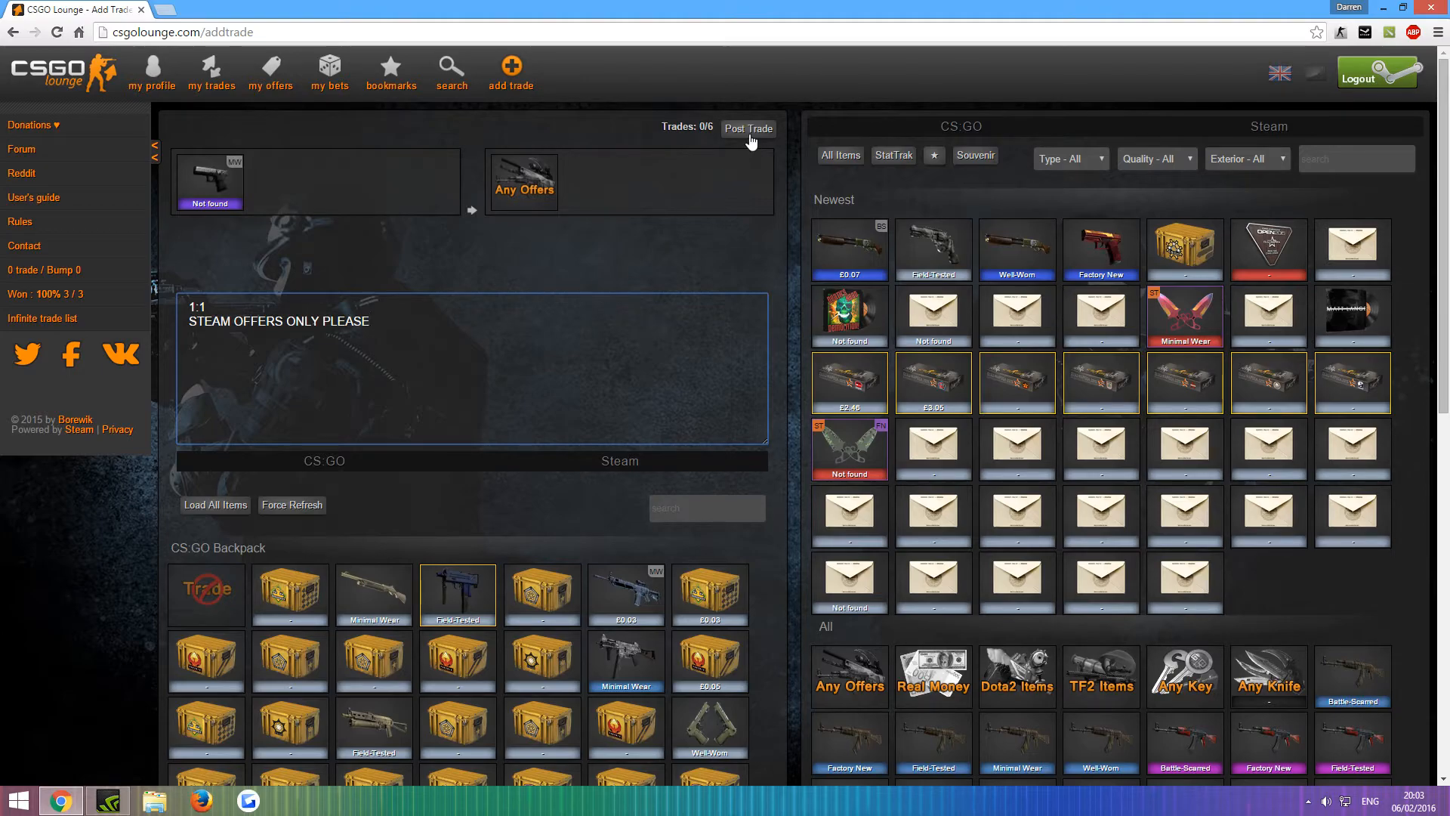
{"action": "left_click", "coordinate": [511, 68]}
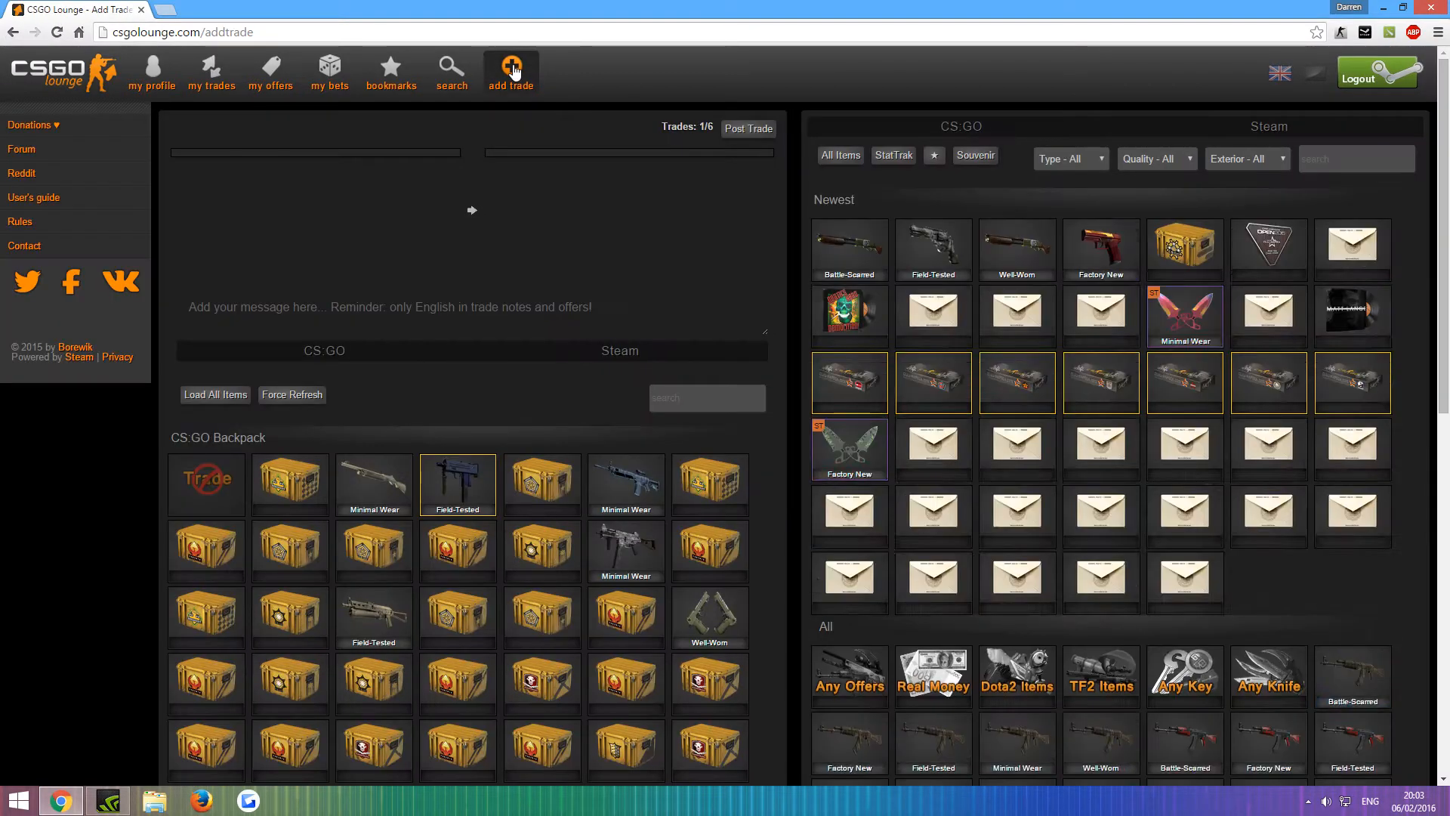
{"action": "scroll", "scroll_direction": "down", "scroll_amount": 3}
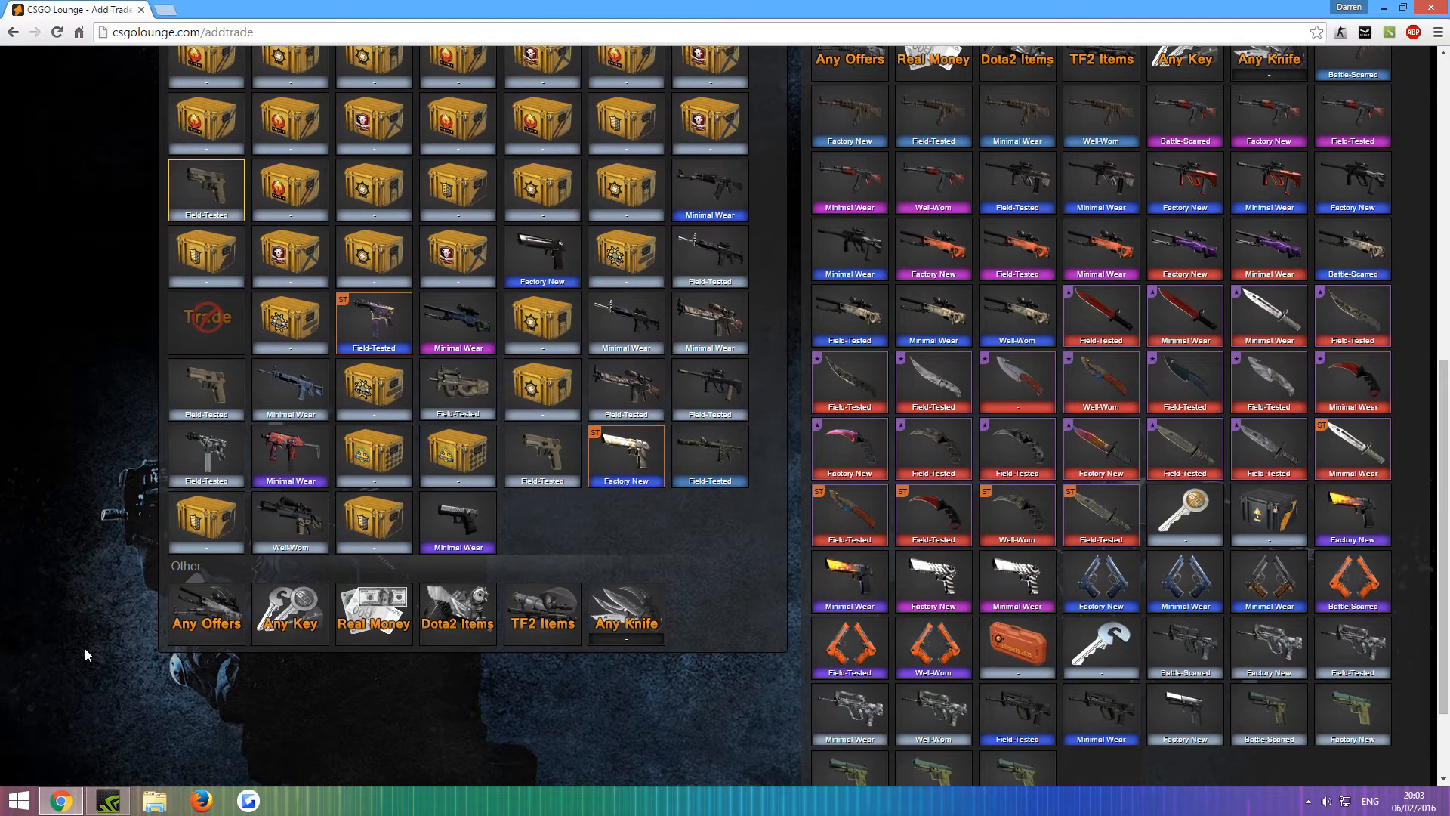
{"action": "mouse_move", "coordinate": [607, 471]}
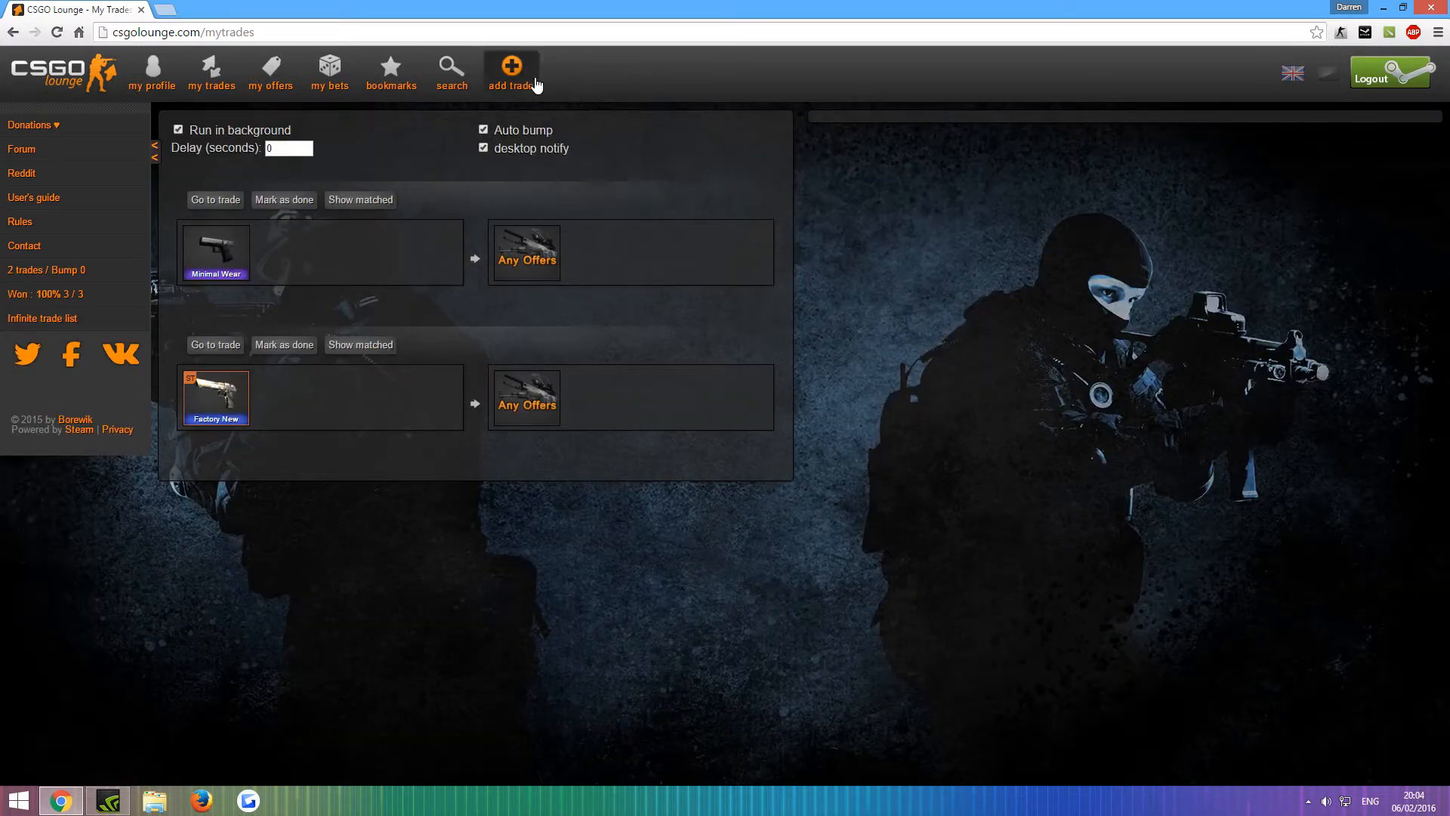
Start another trade for the Minimal Wear sniper rifle from the backpack
{"action": "left_click", "coordinate": [511, 67]}
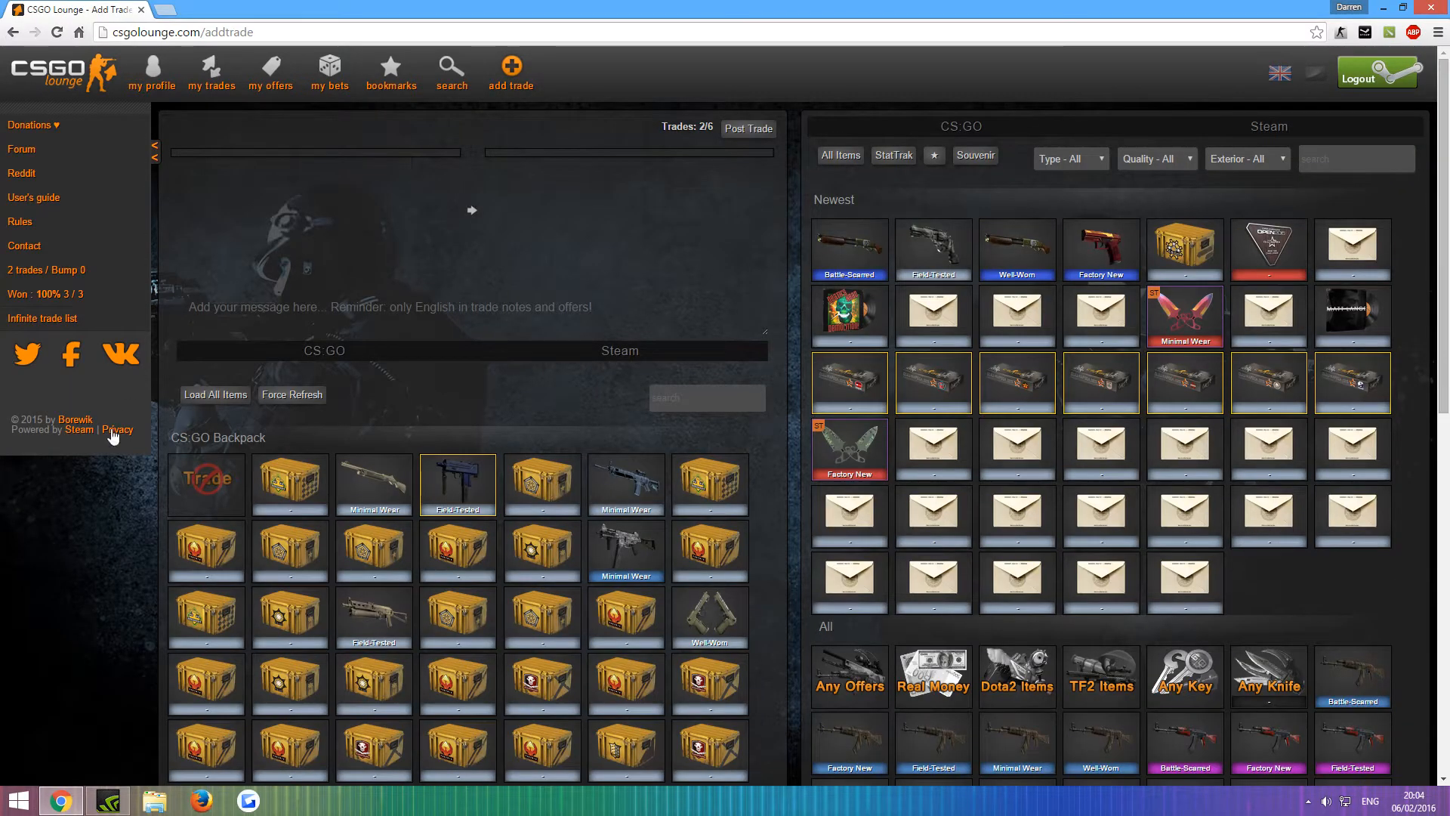
{"action": "scroll", "scroll_direction": "down", "scroll_amount": 3}
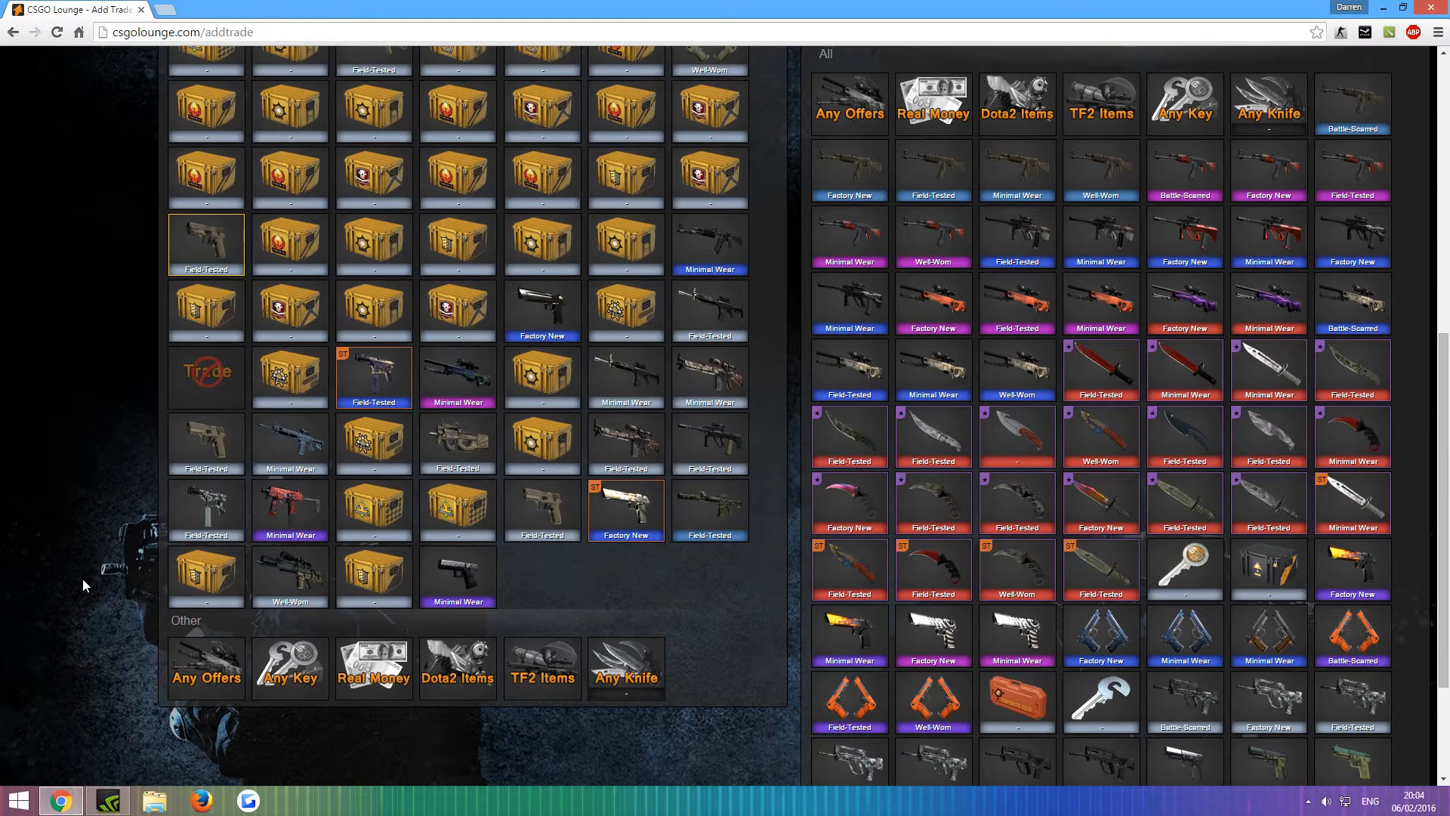
{"action": "mouse_move", "coordinate": [276, 520]}
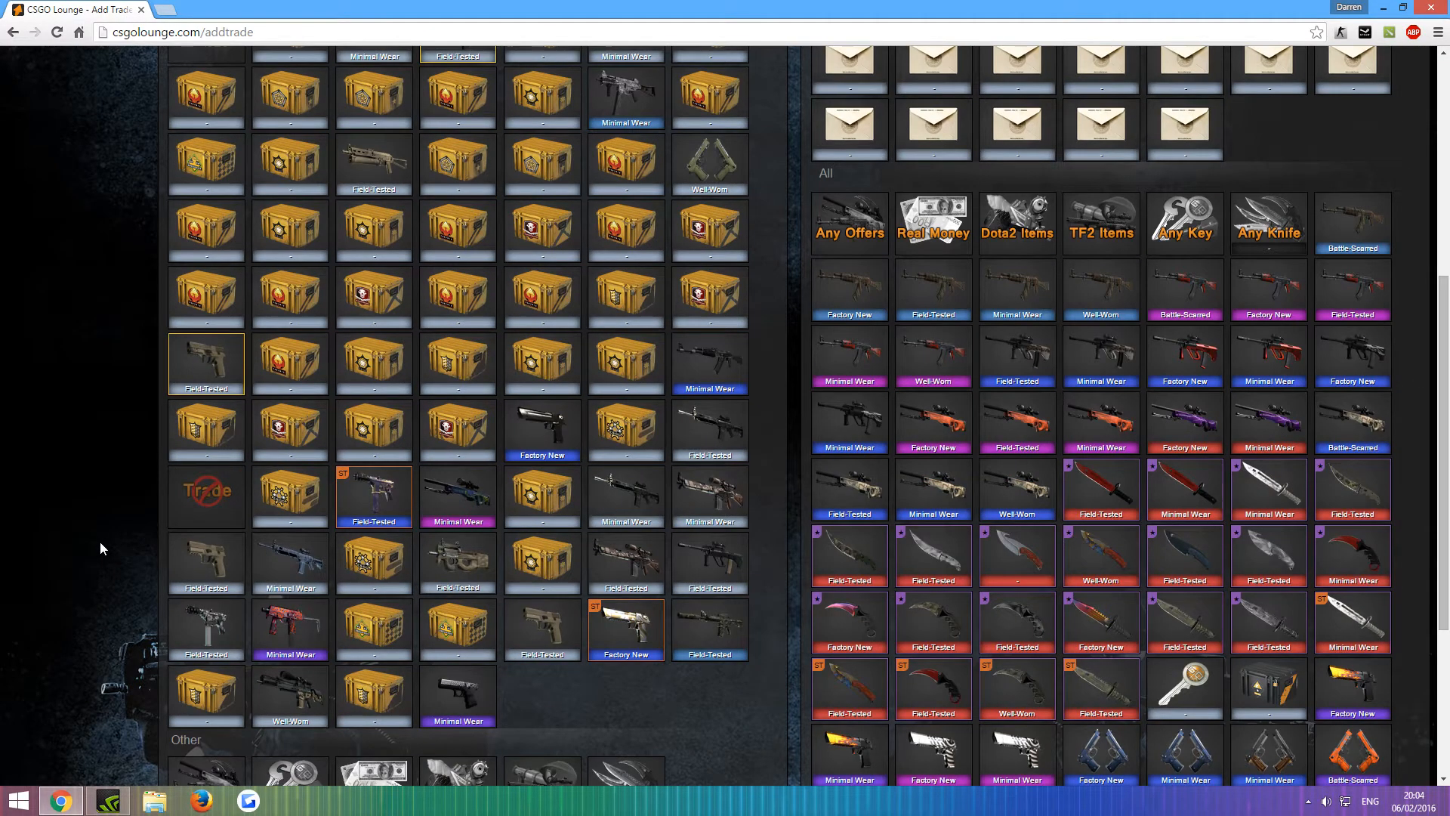
{"action": "mouse_move", "coordinate": [379, 548]}
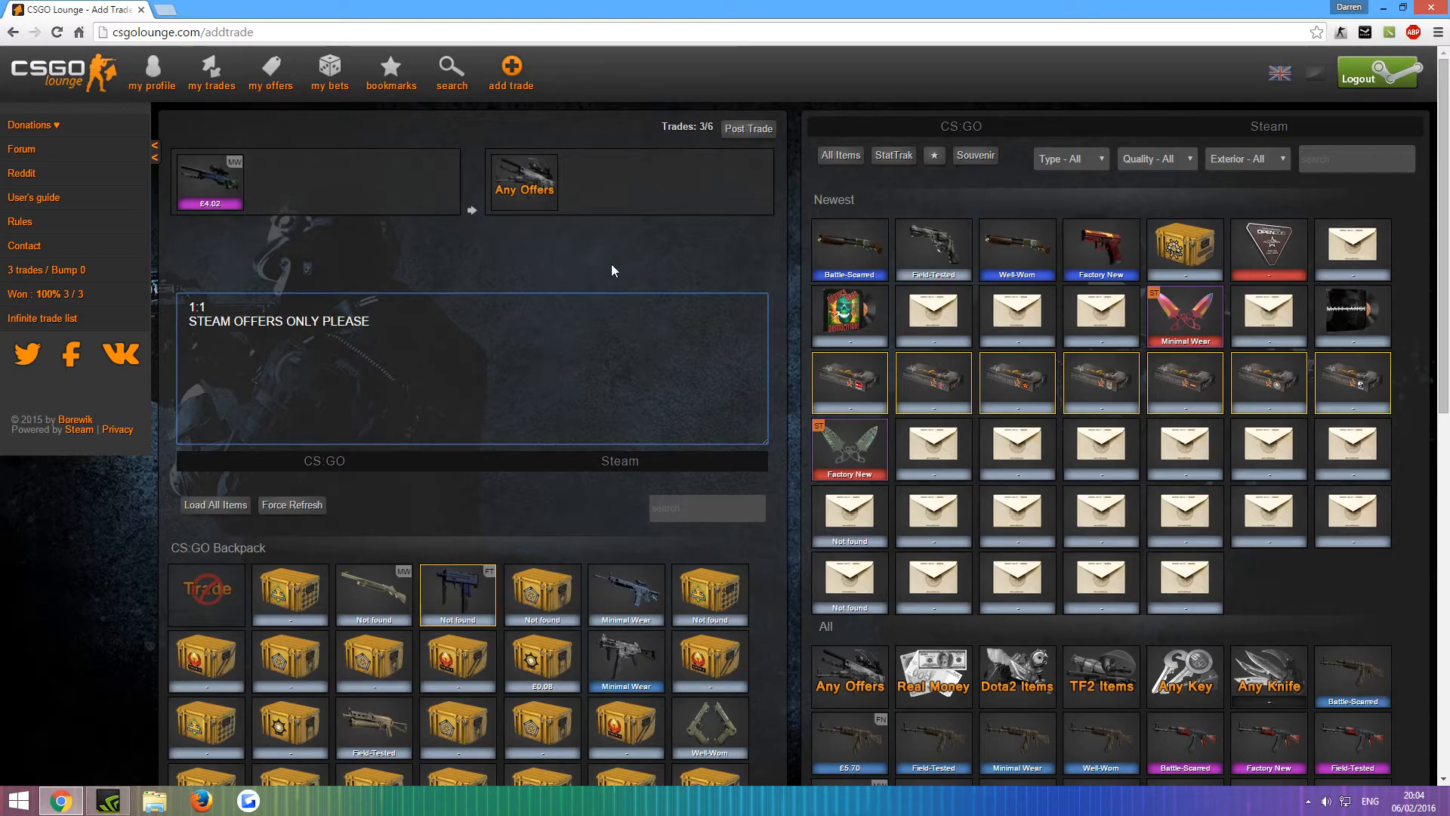
Post the sniper rifle trade, dismissing the posting-too-fast warning twice until it goes through
{"action": "left_click", "coordinate": [748, 129]}
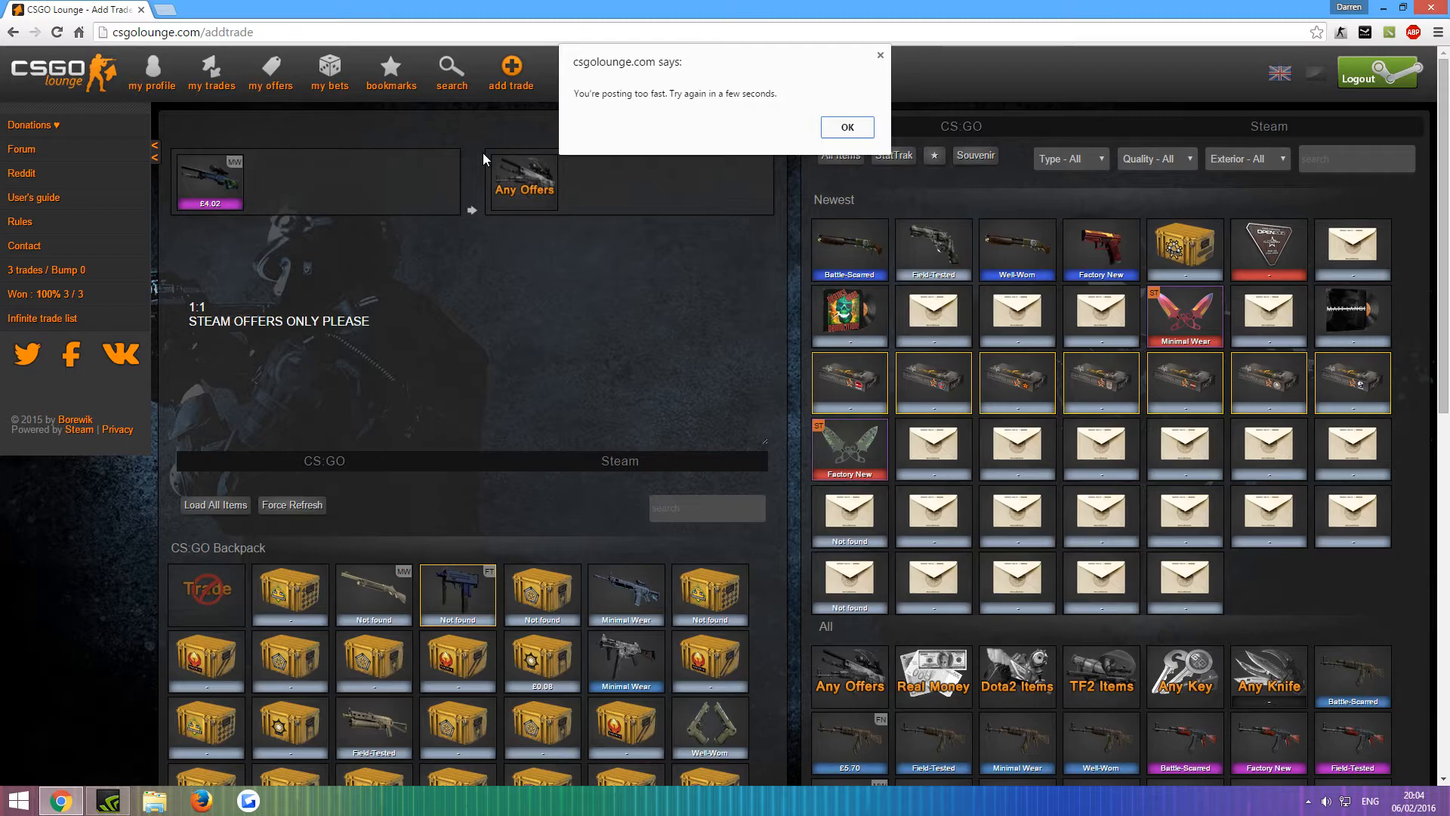
{"action": "left_click", "coordinate": [846, 126]}
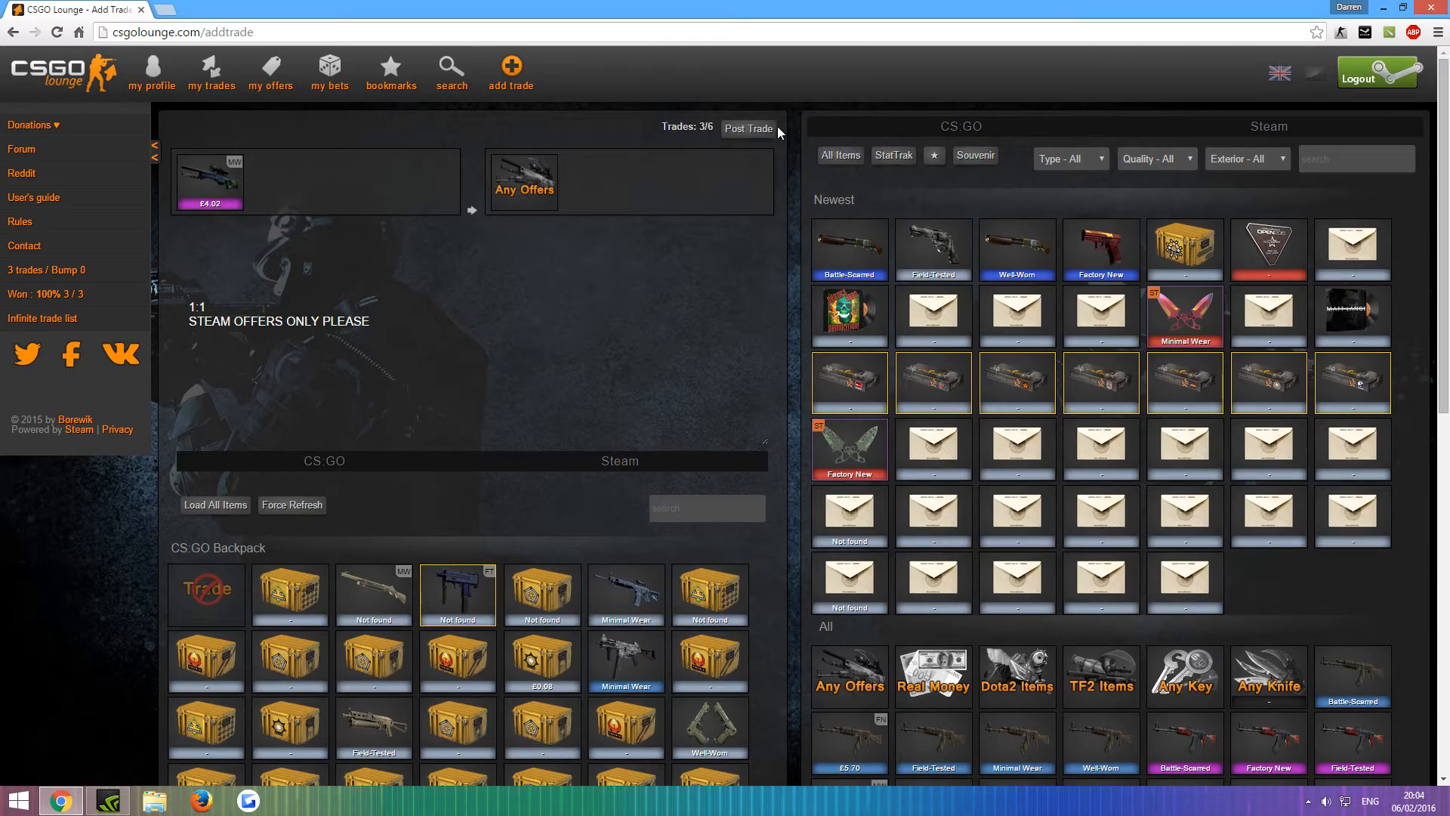
{"action": "left_click", "coordinate": [749, 129]}
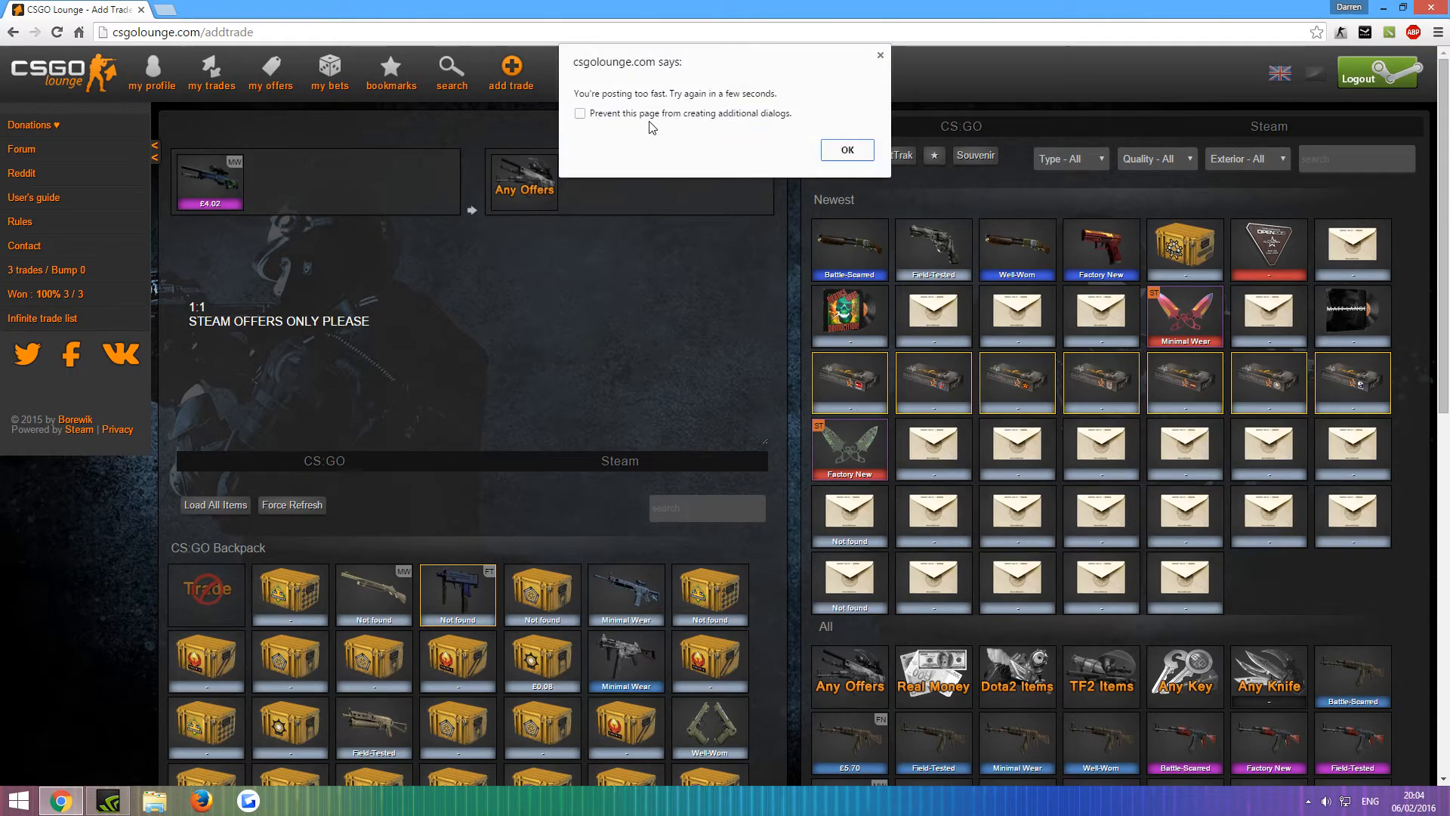
{"action": "left_click", "coordinate": [848, 150]}
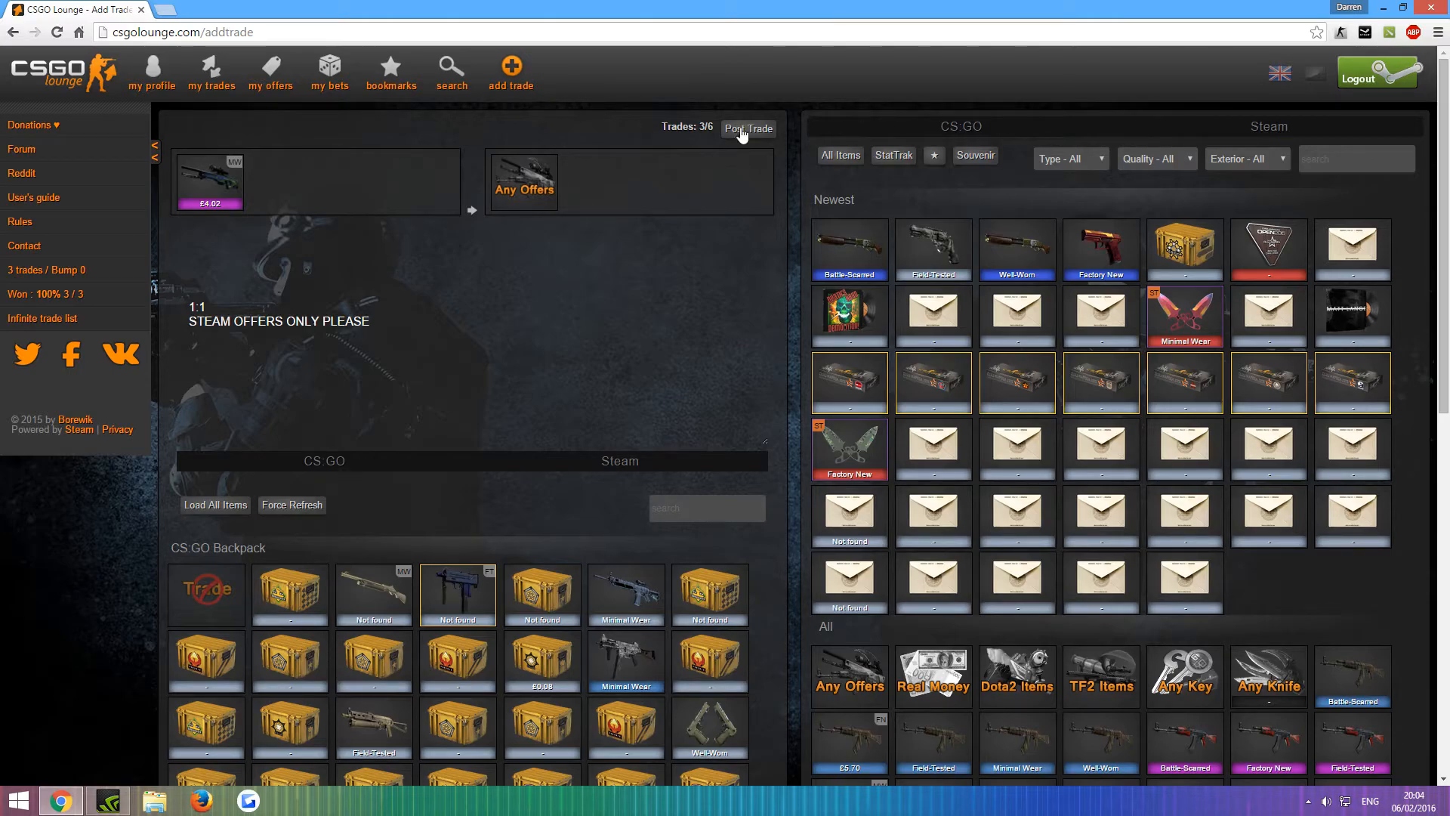
{"action": "left_click", "coordinate": [747, 128]}
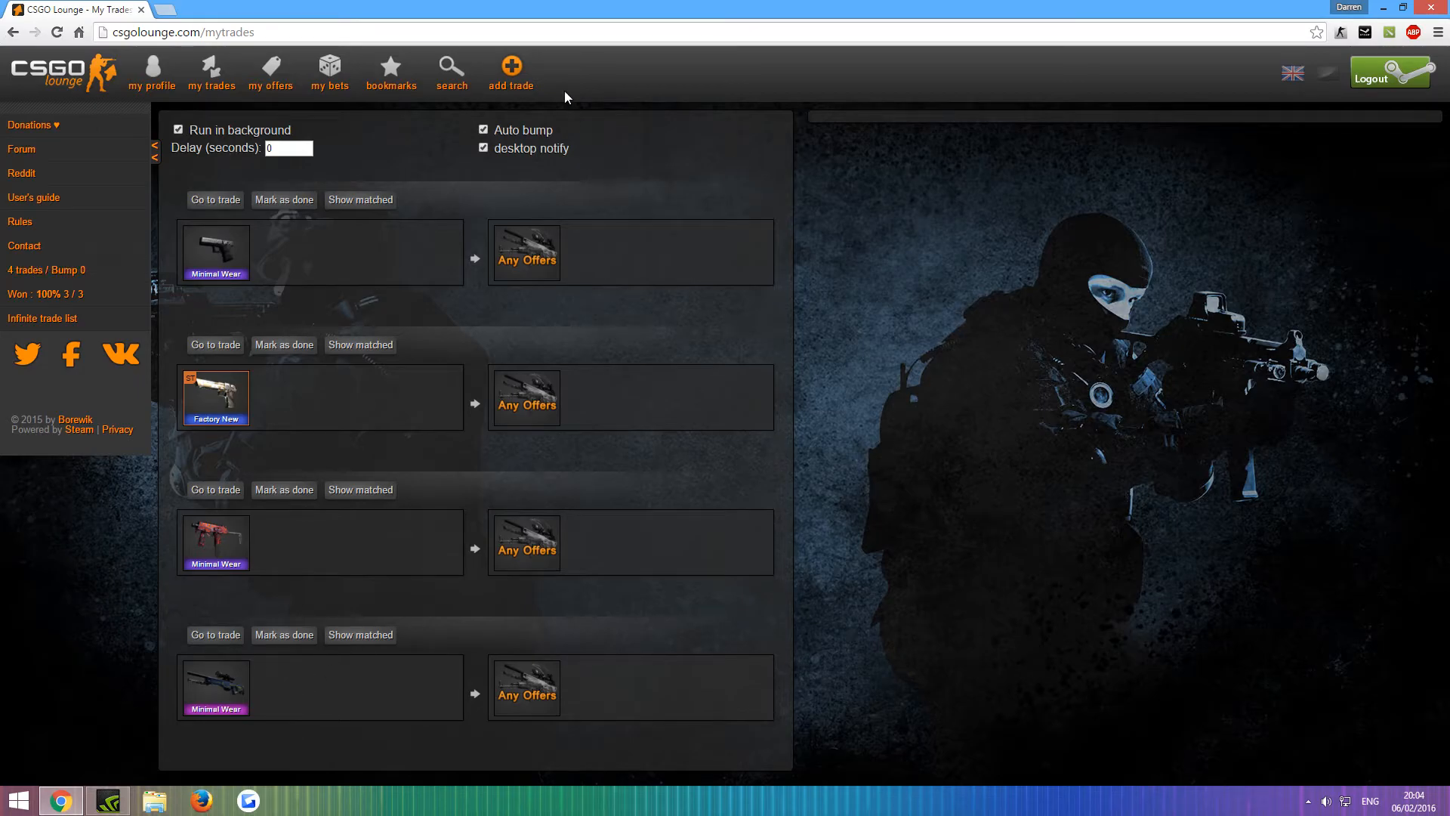
Post a pistol trade and a rifle trade, each asking for Any Offers
{"action": "left_click", "coordinate": [511, 67]}
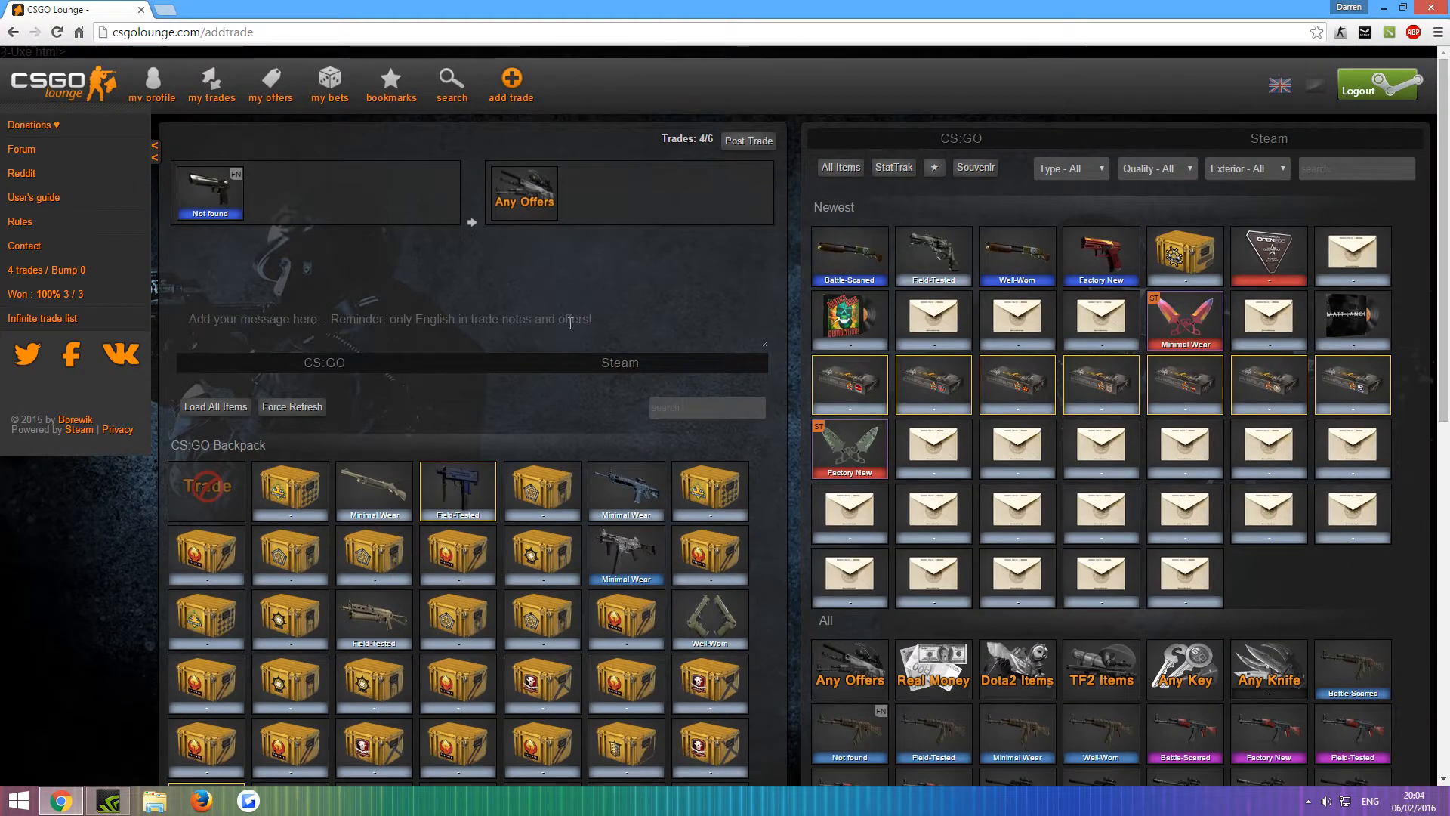
{"action": "left_click", "coordinate": [210, 83]}
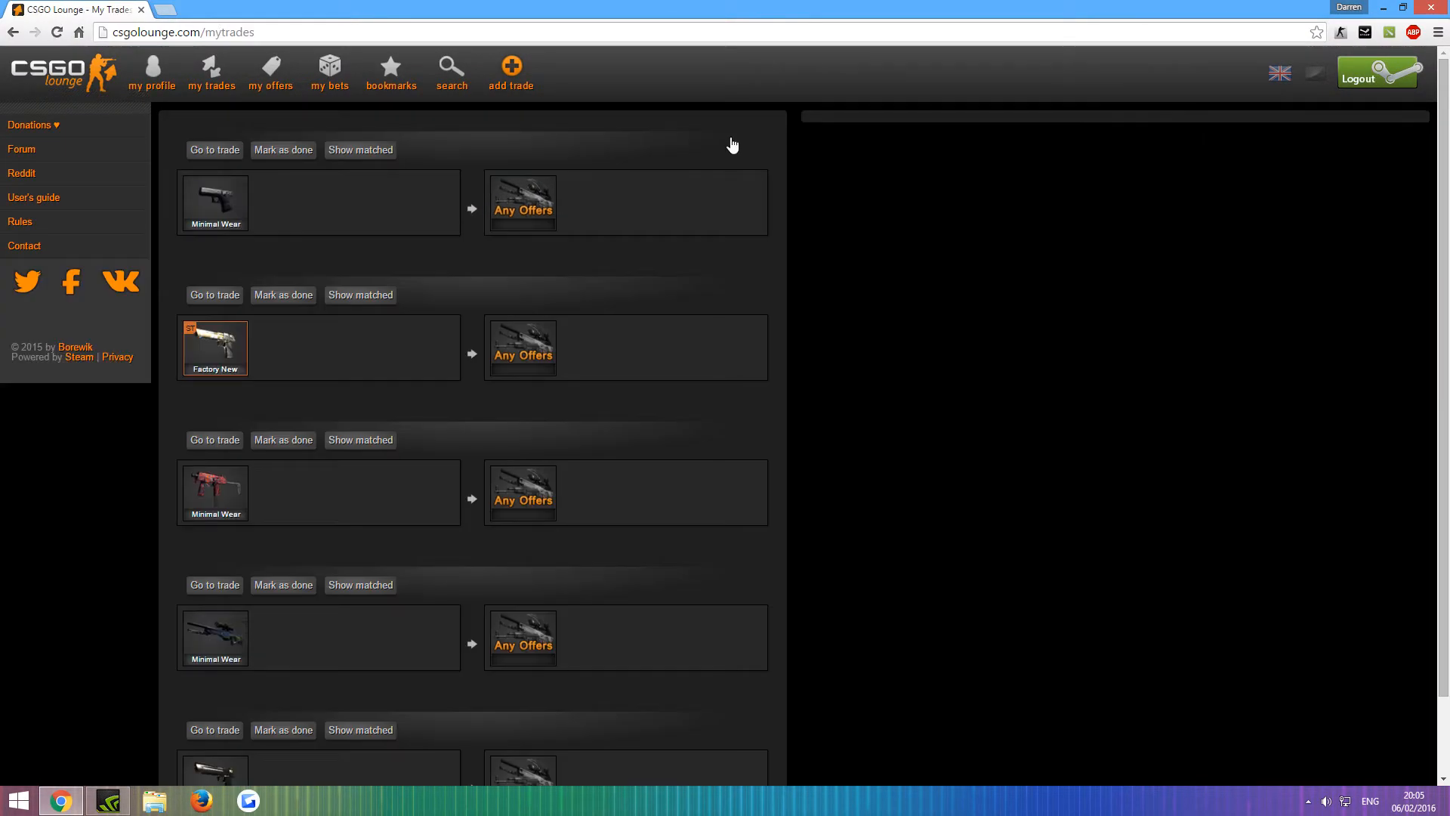
{"action": "left_click", "coordinate": [511, 66]}
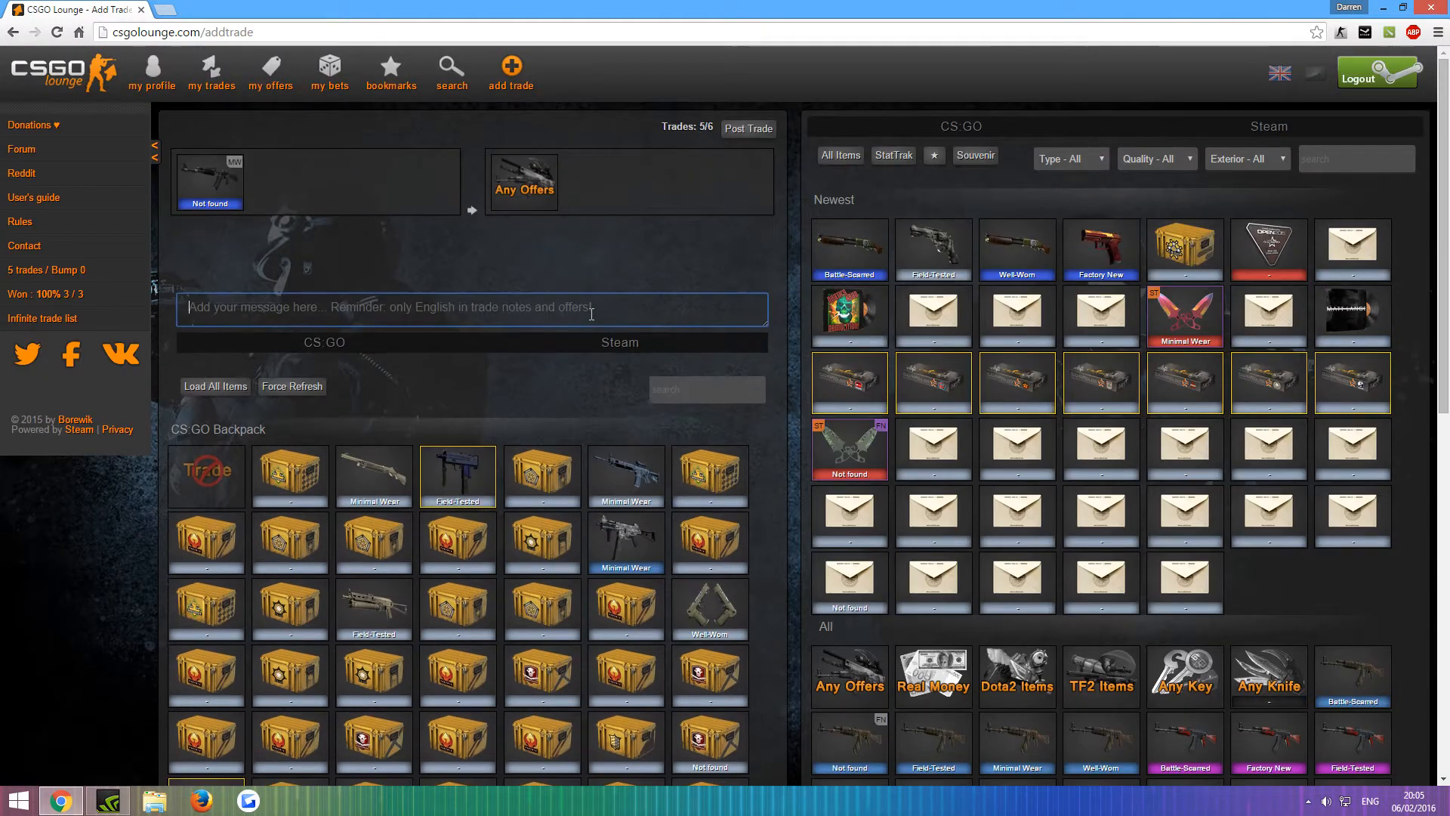
{"action": "left_click", "coordinate": [210, 71]}
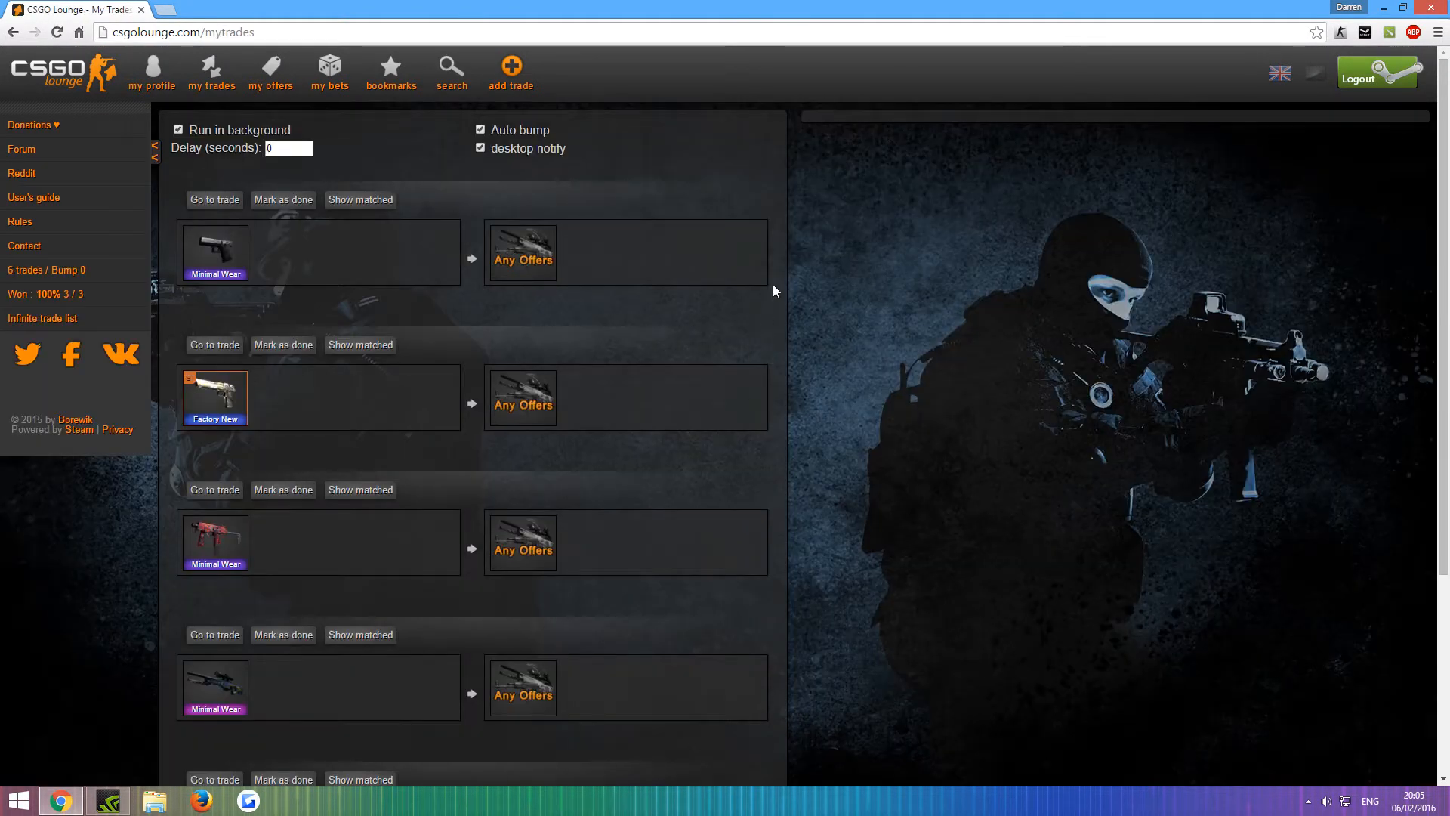
{"action": "mouse_move", "coordinate": [792, 358]}
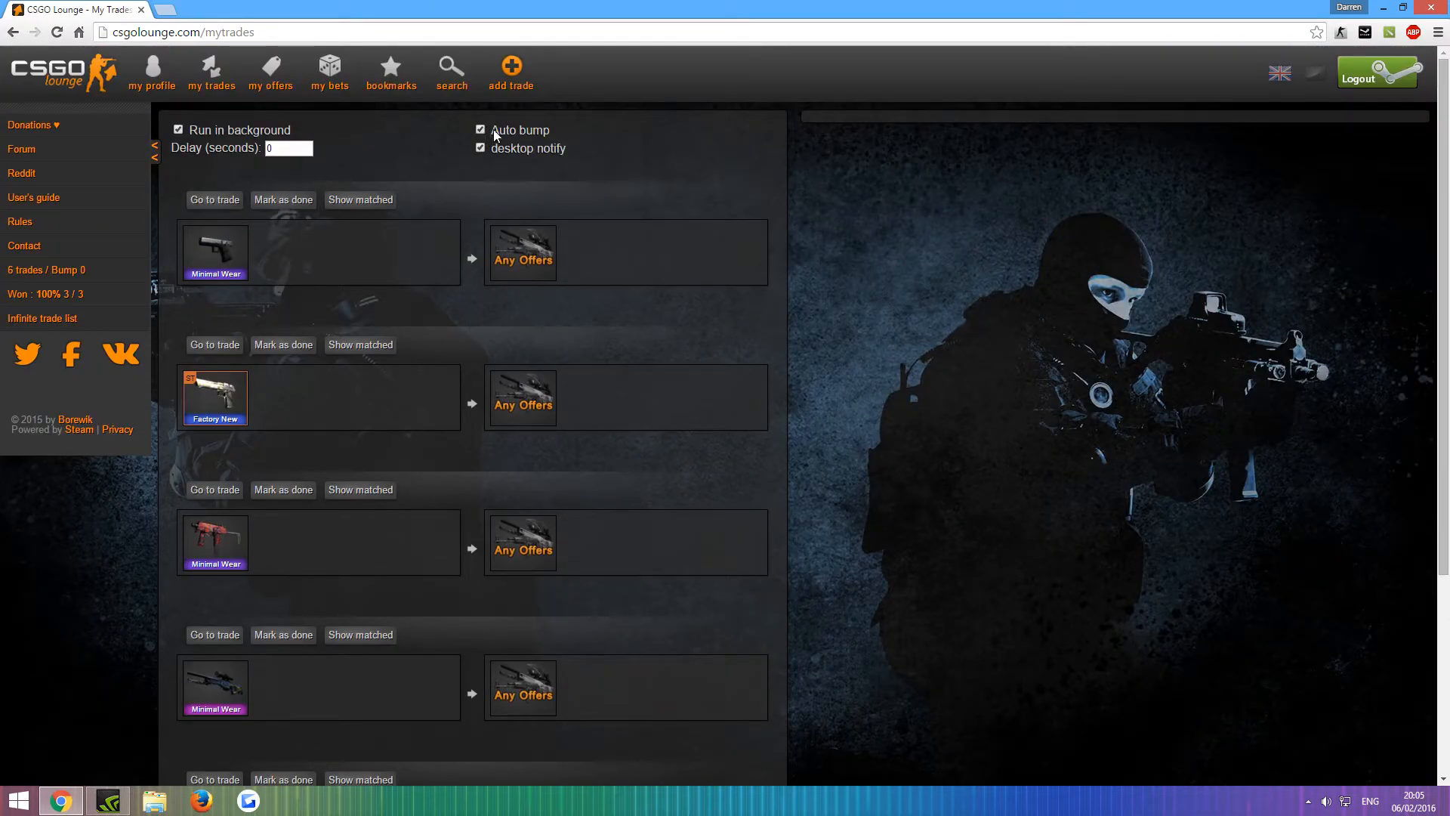
{"action": "mouse_move", "coordinate": [465, 160]}
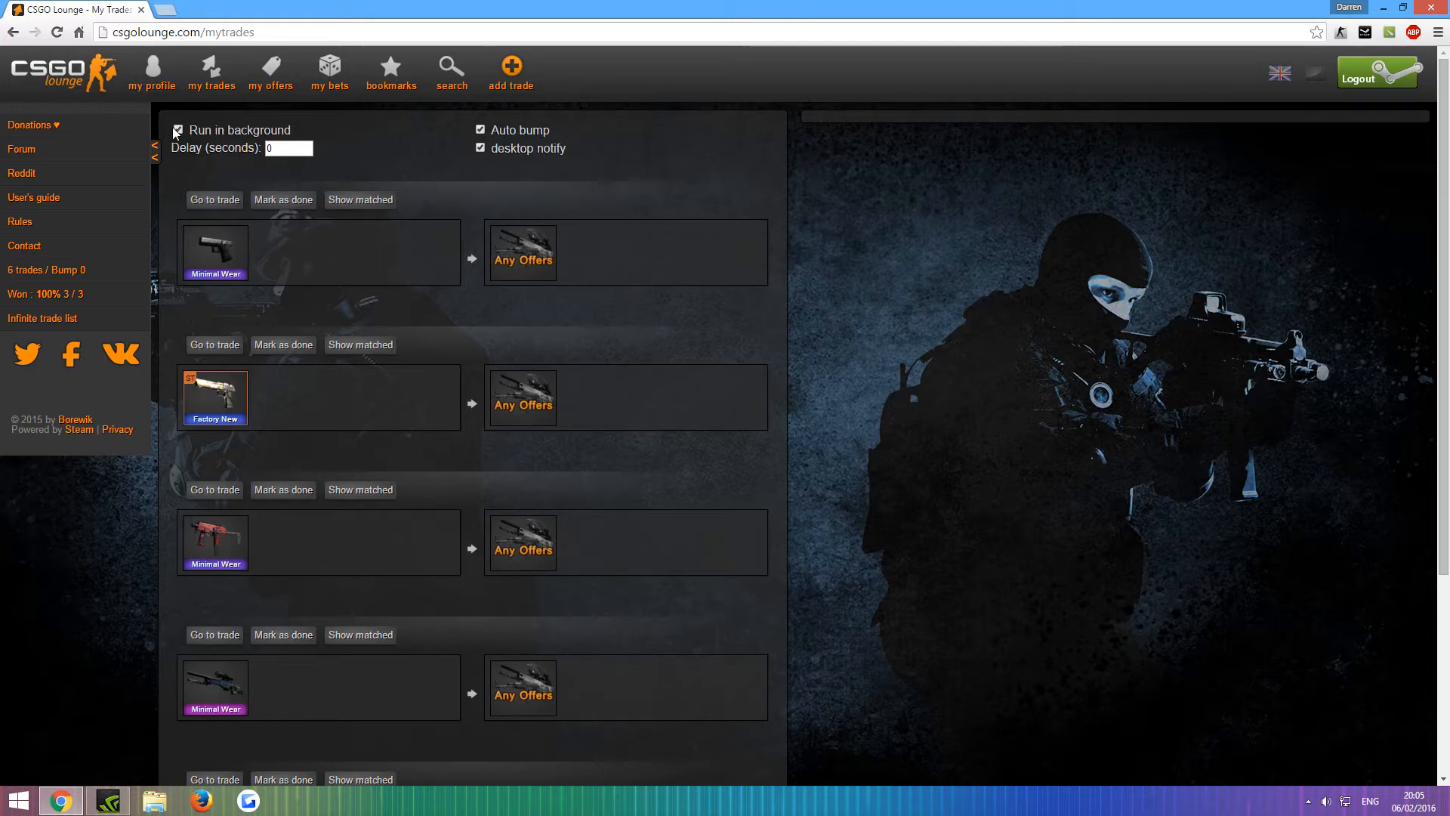
{"action": "mouse_move", "coordinate": [786, 273]}
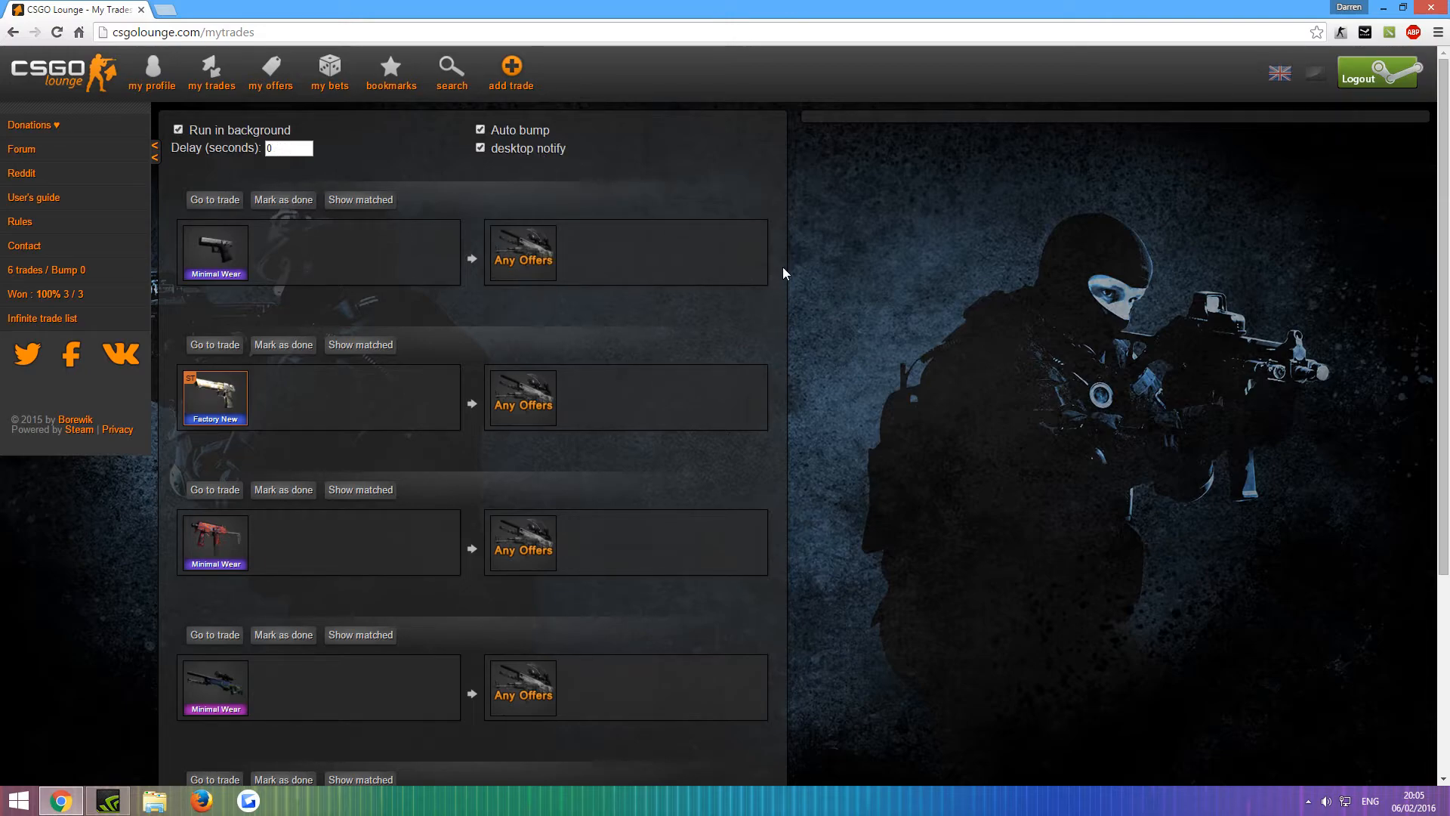
{"action": "mouse_move", "coordinate": [749, 325]}
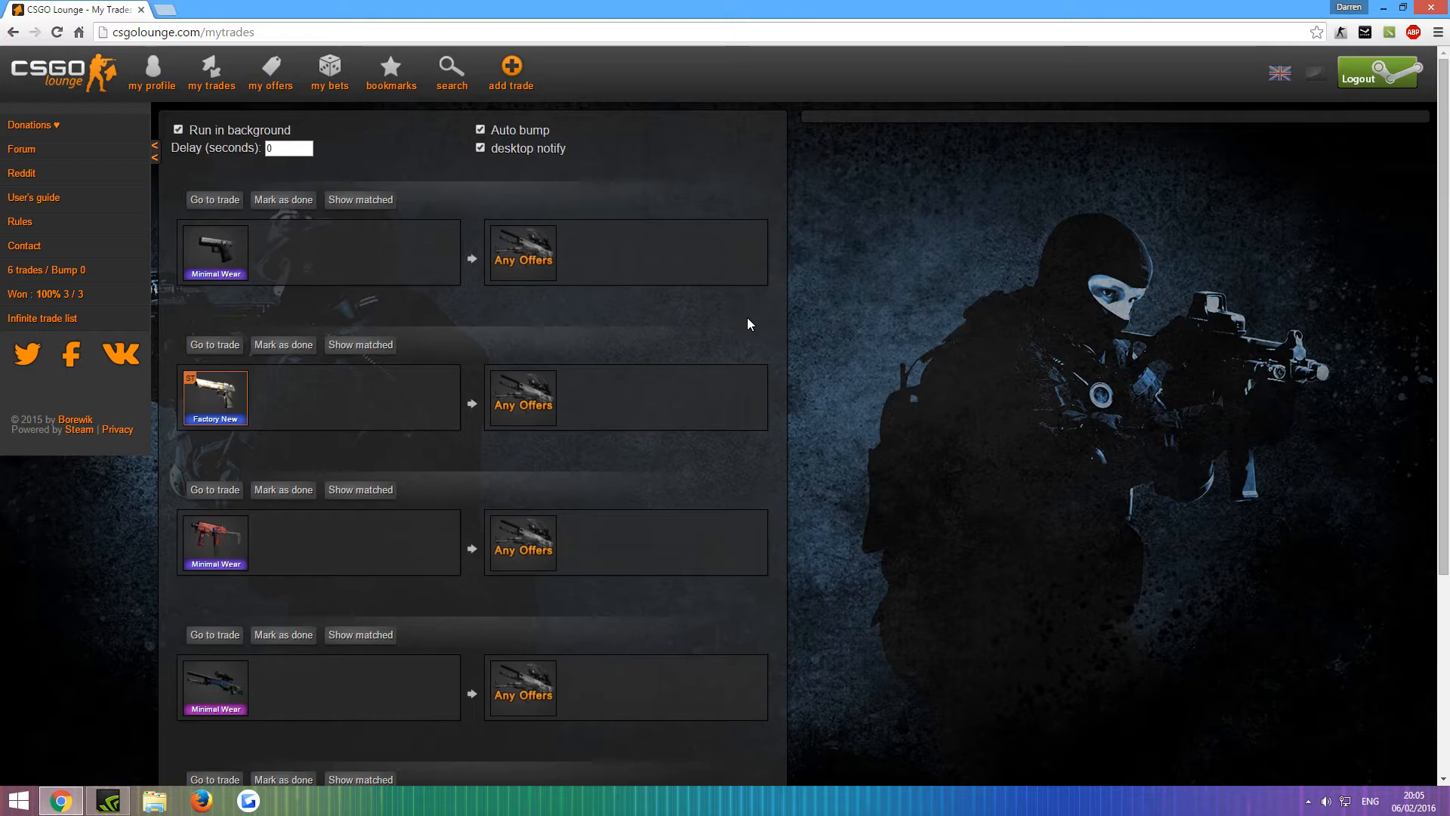
{"action": "mouse_move", "coordinate": [749, 351]}
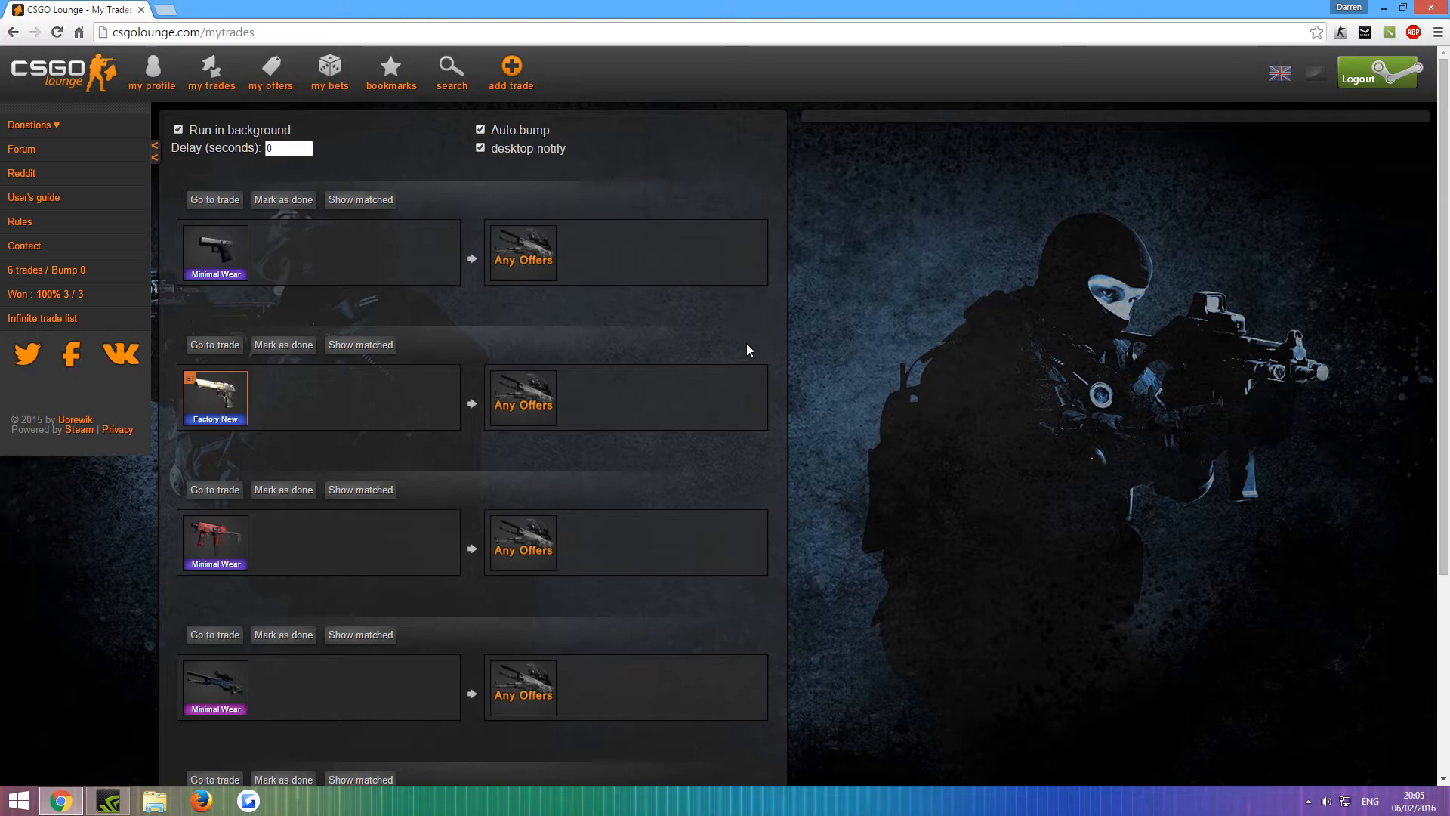
{"action": "mouse_move", "coordinate": [772, 343]}
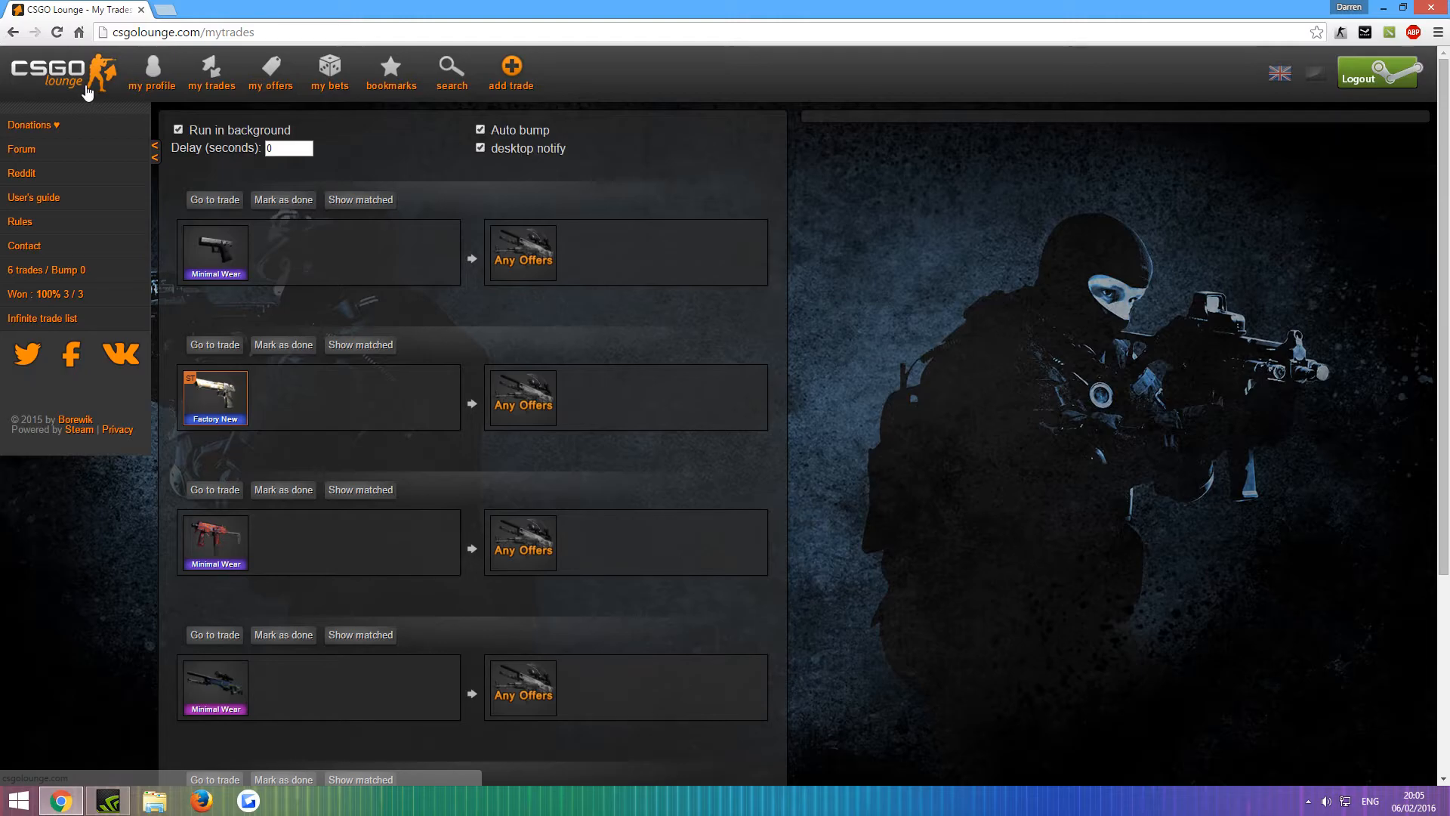
Review the My Trades page listing all six Any Offers trades with auto bump on
{"action": "left_click", "coordinate": [511, 71]}
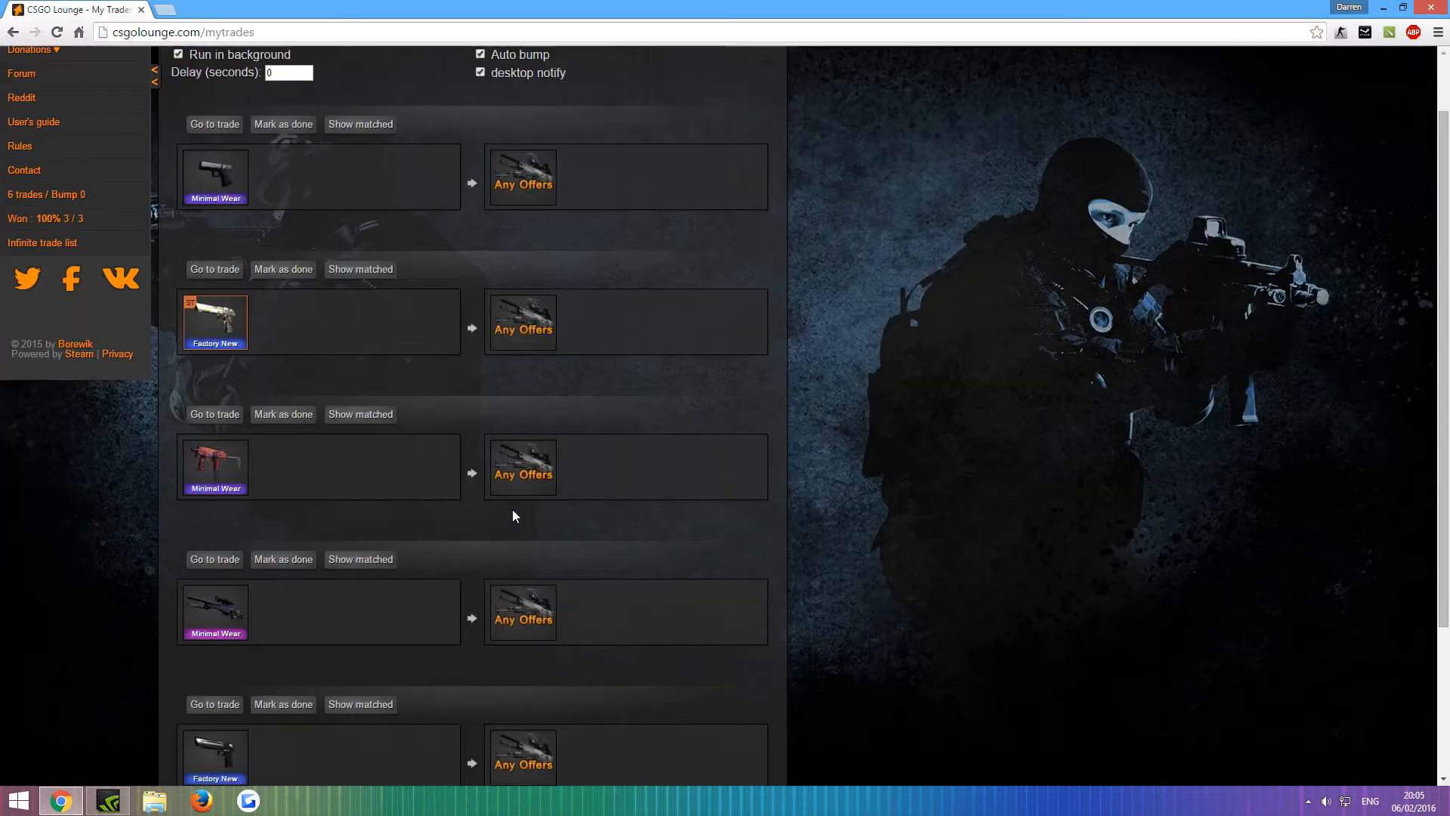
{"action": "scroll", "scroll_direction": "down", "scroll_amount": 3}
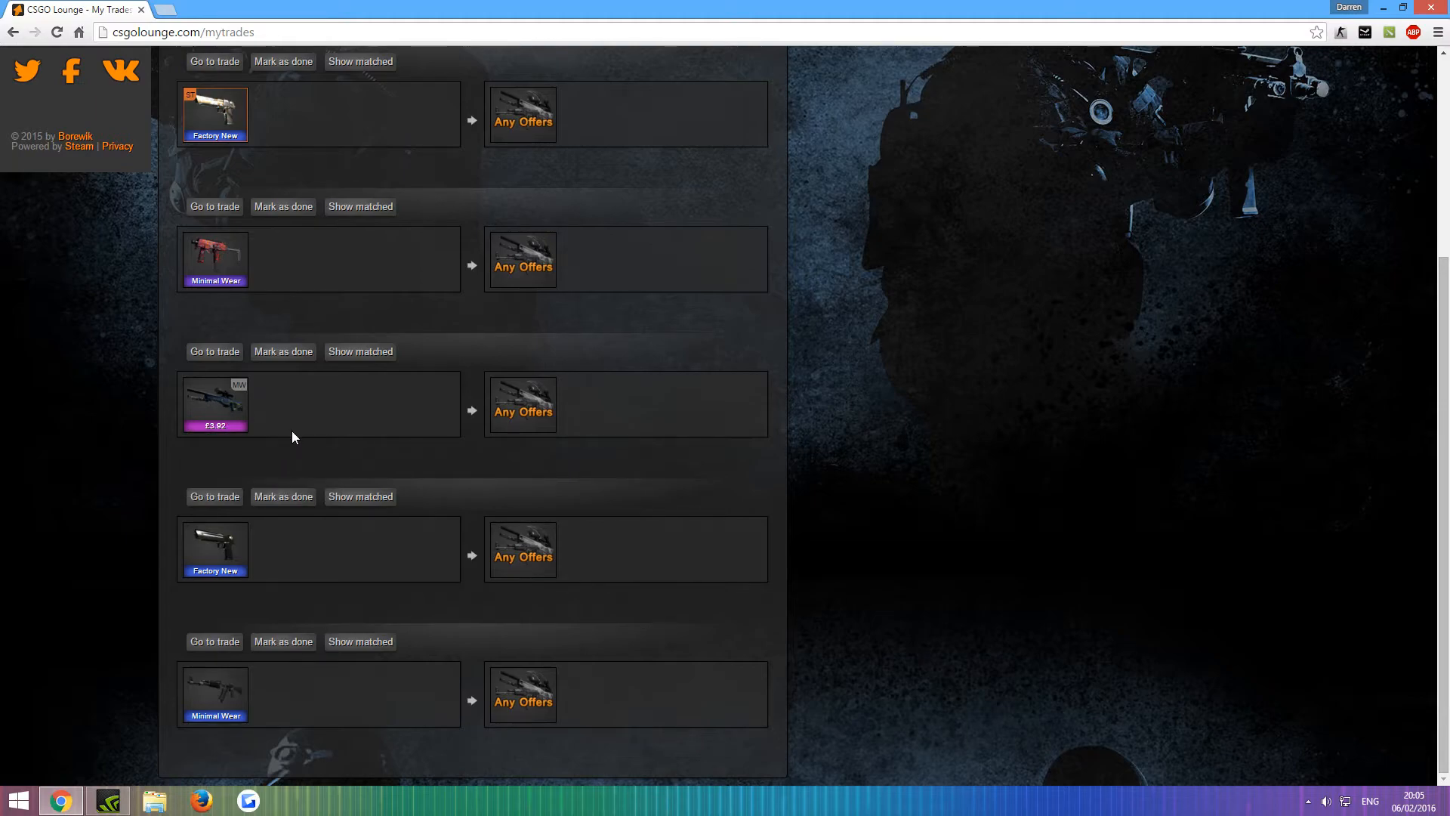
{"action": "mouse_move", "coordinate": [360, 449]}
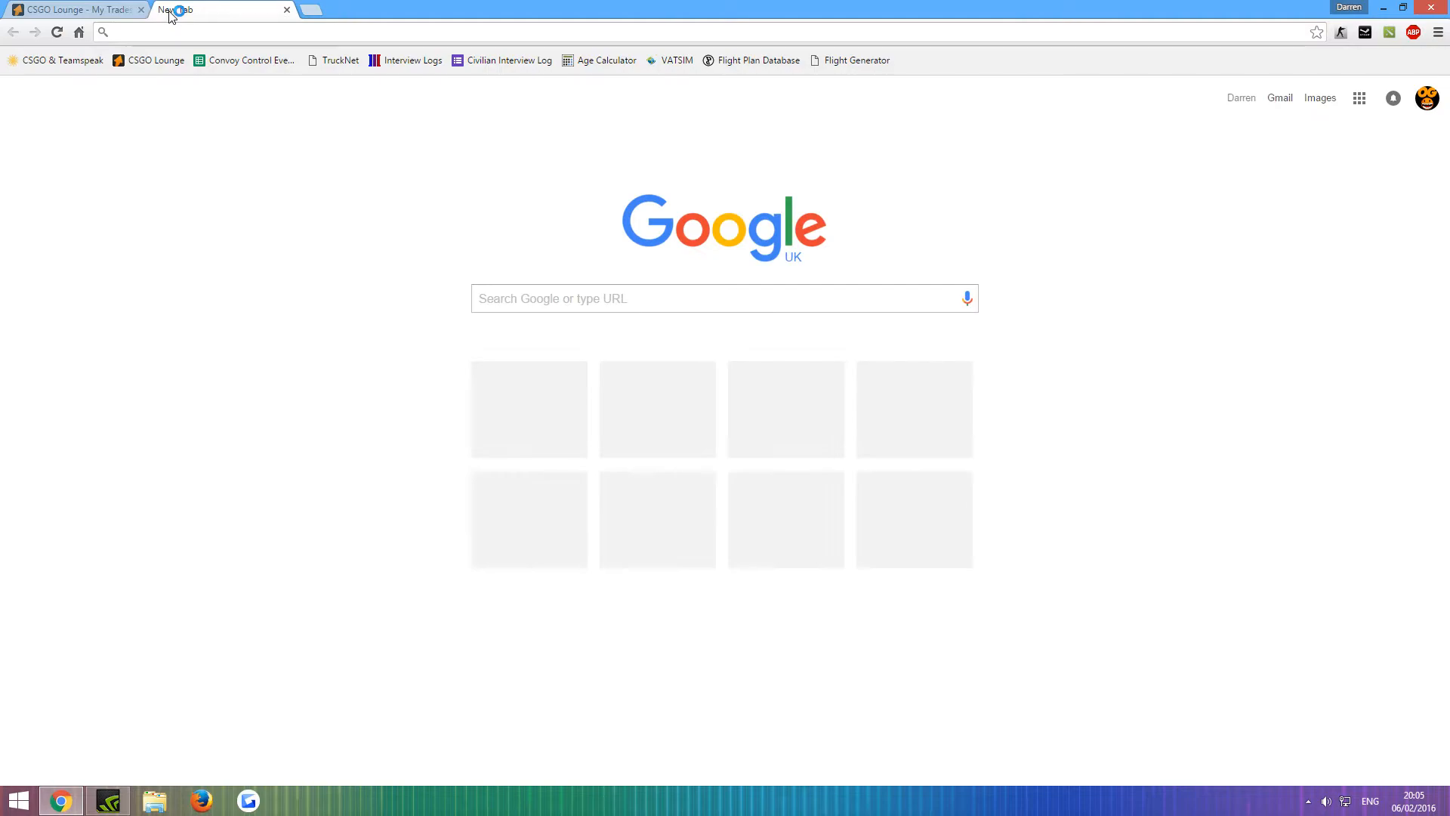
Go to steamcommunity.com and open the Community Market page
{"action": "type", "text": "ST"}
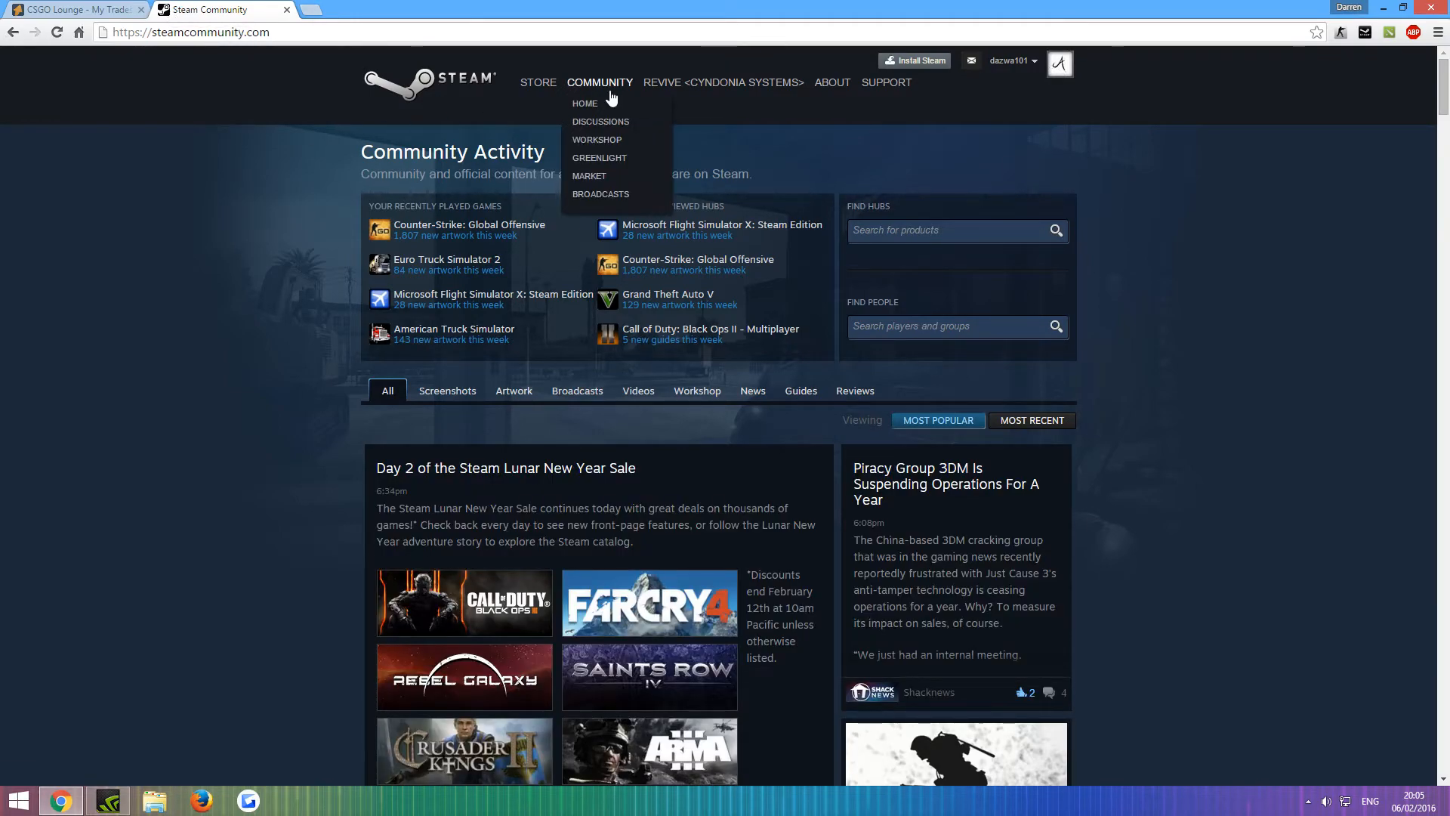
{"action": "left_click", "coordinate": [589, 175]}
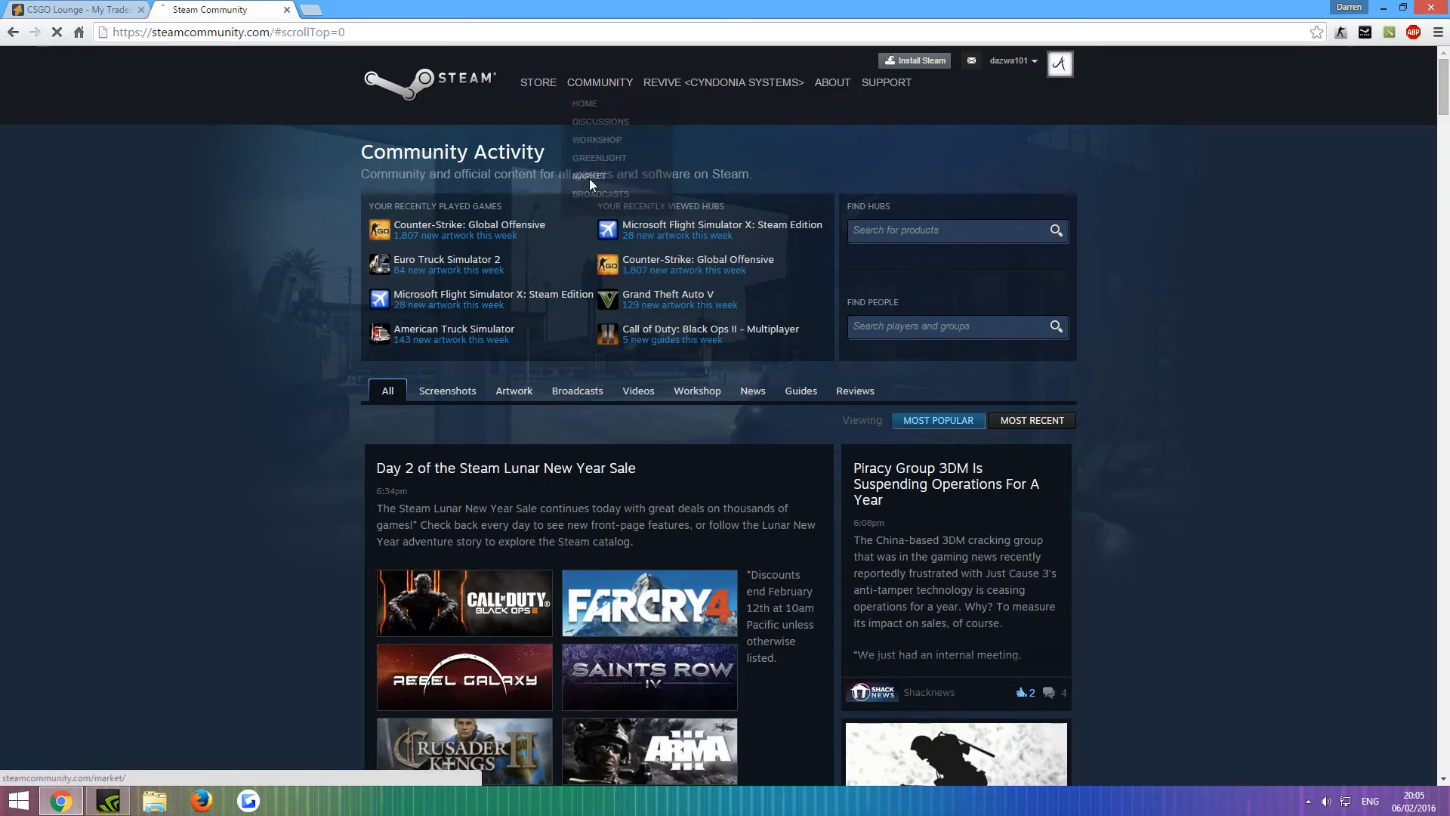
{"action": "left_click", "coordinate": [586, 175]}
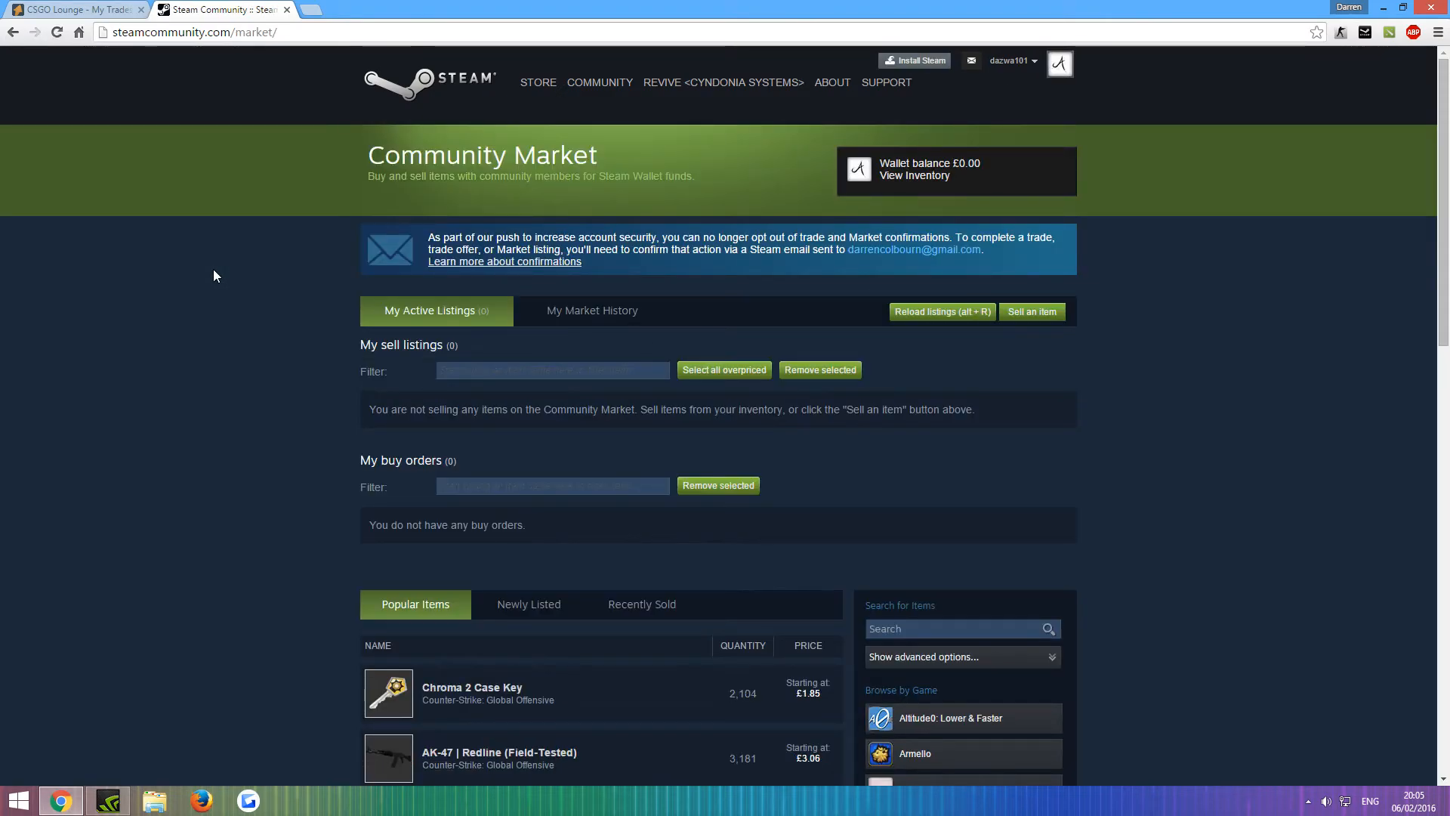
{"action": "scroll", "scroll_direction": "down", "scroll_amount": 3}
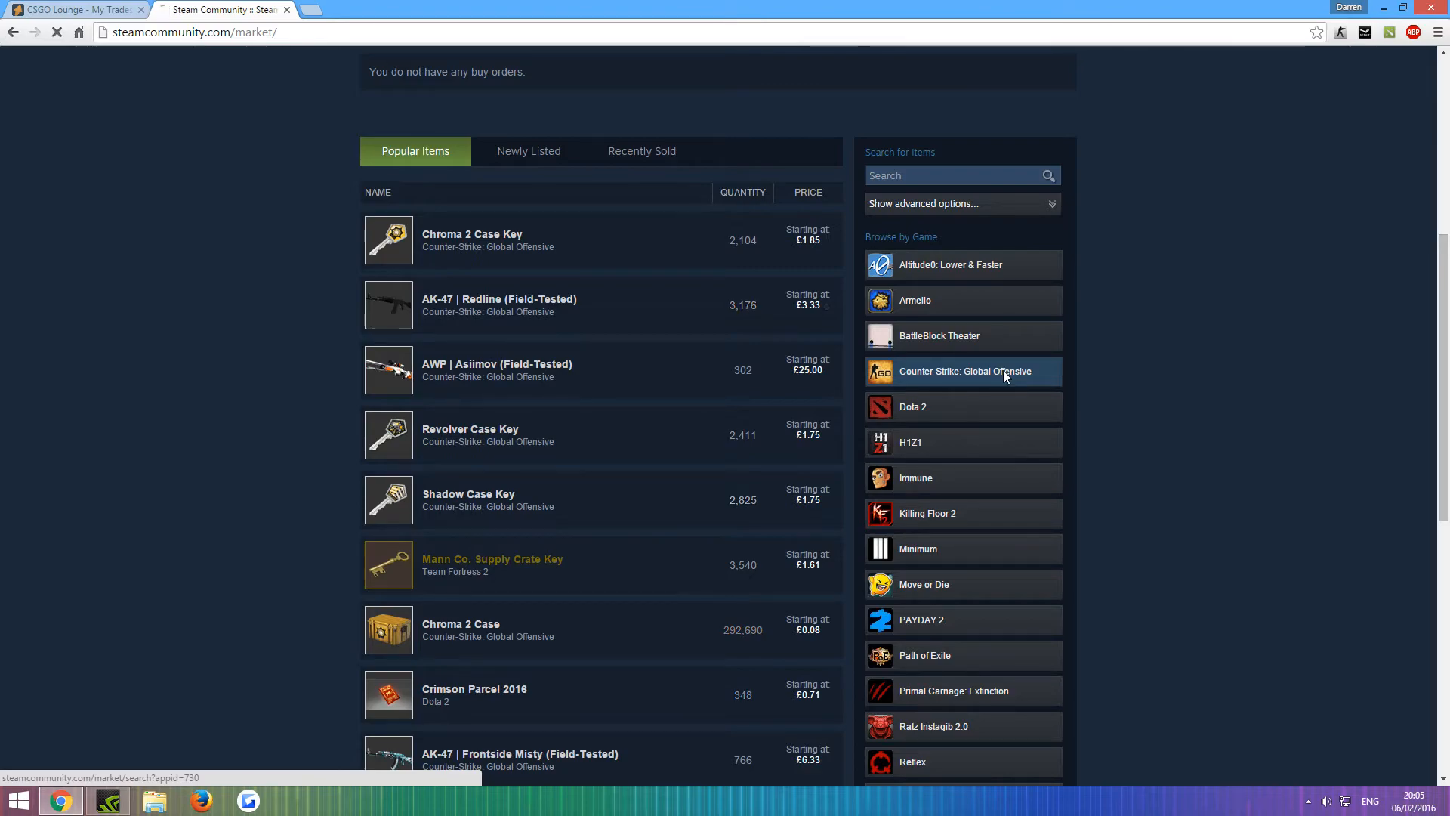
Filter the market to CS:GO items sorted cheapest first and browse the £3.70–£3.80 range
{"action": "left_click", "coordinate": [964, 371]}
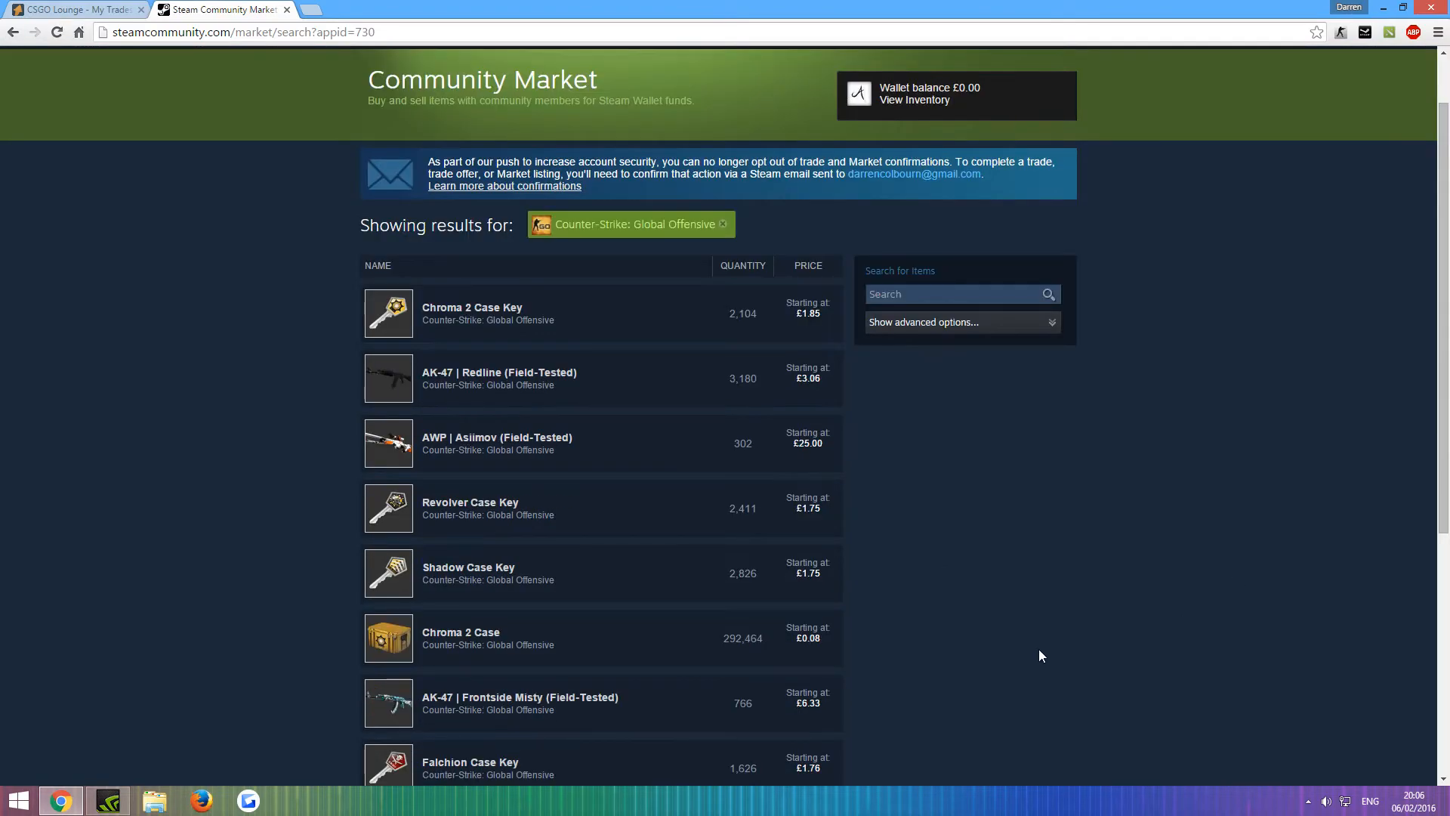
{"action": "left_click", "coordinate": [806, 265]}
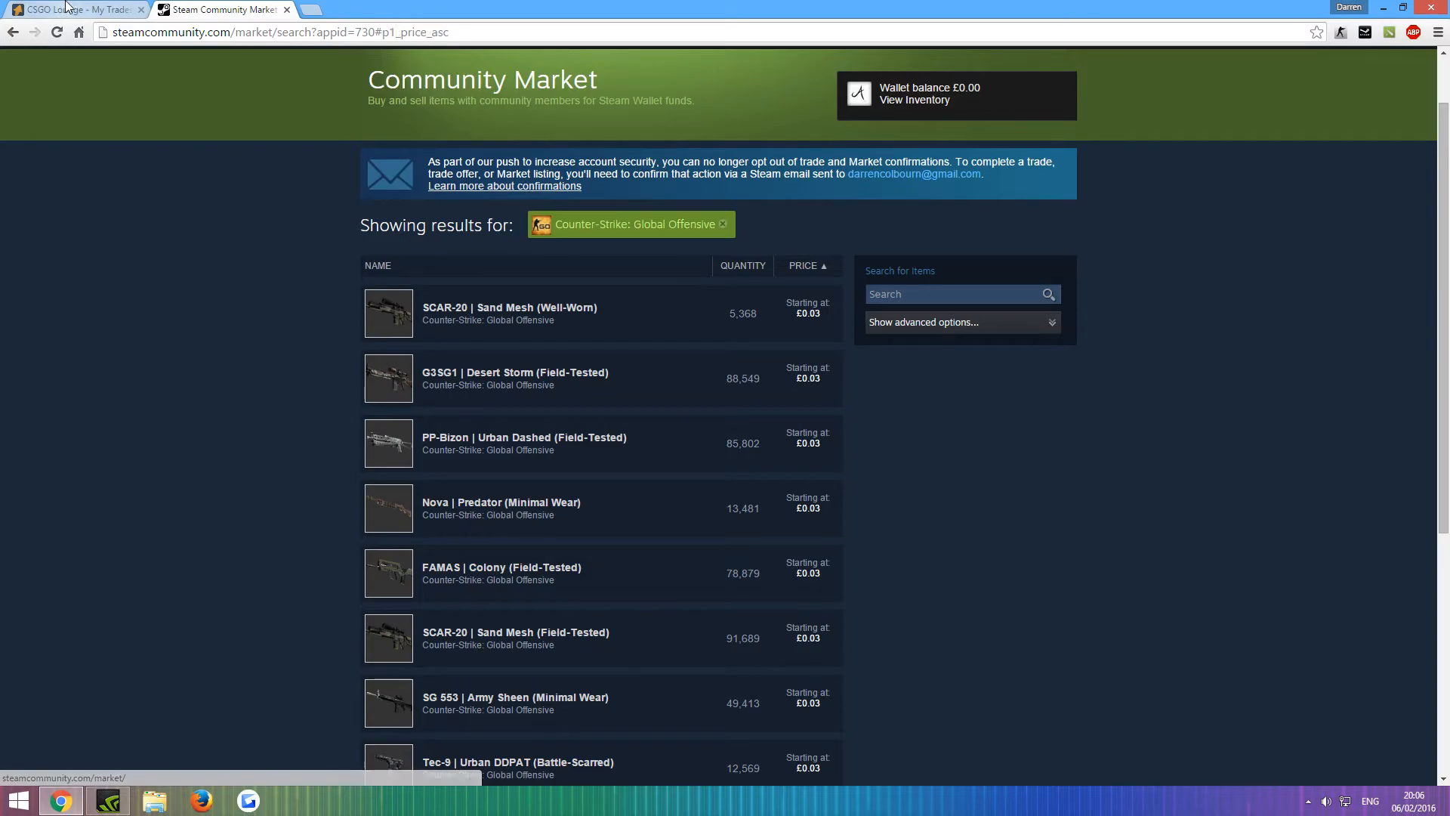
{"action": "left_click", "coordinate": [68, 9]}
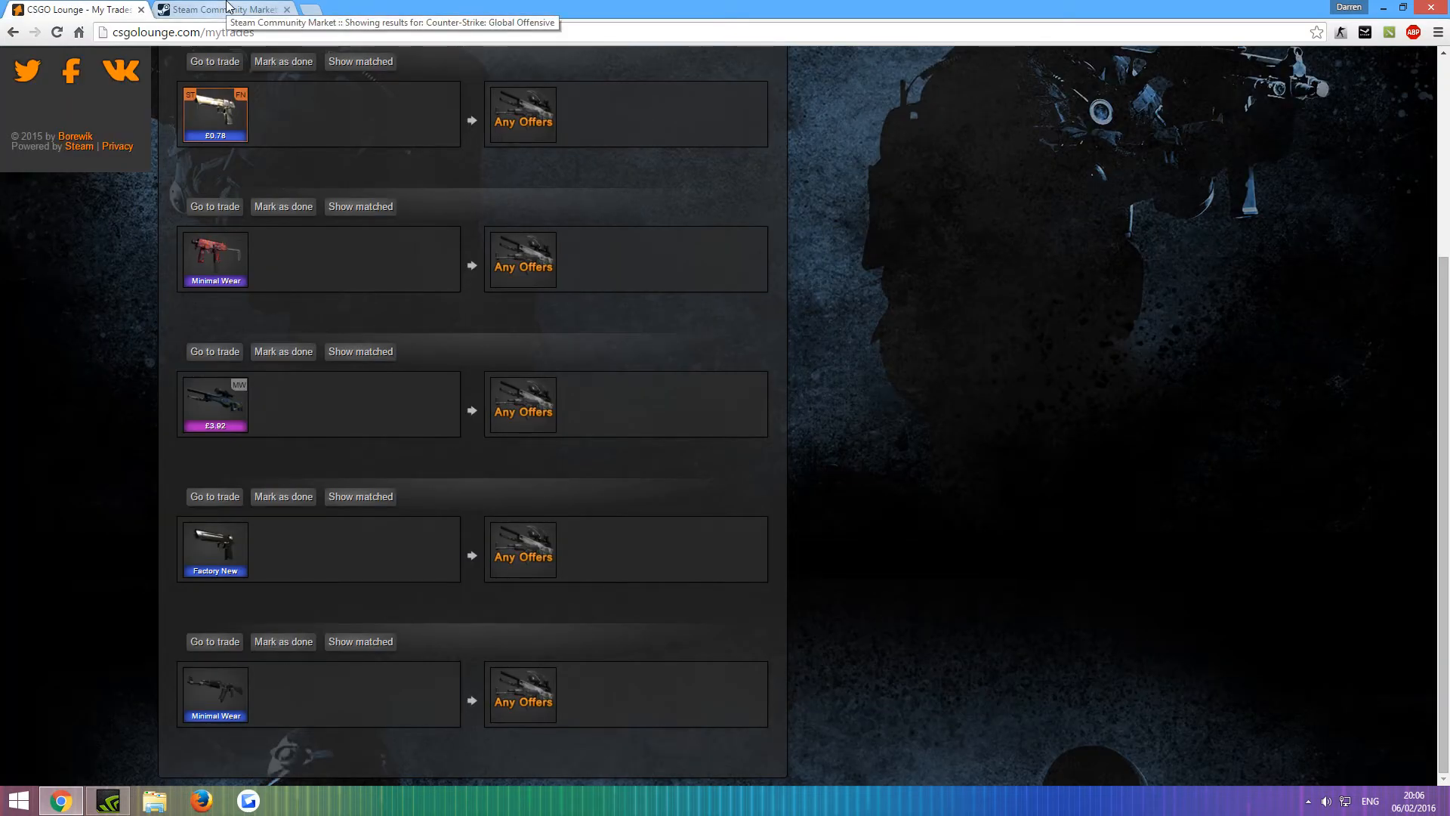
{"action": "left_click", "coordinate": [227, 9]}
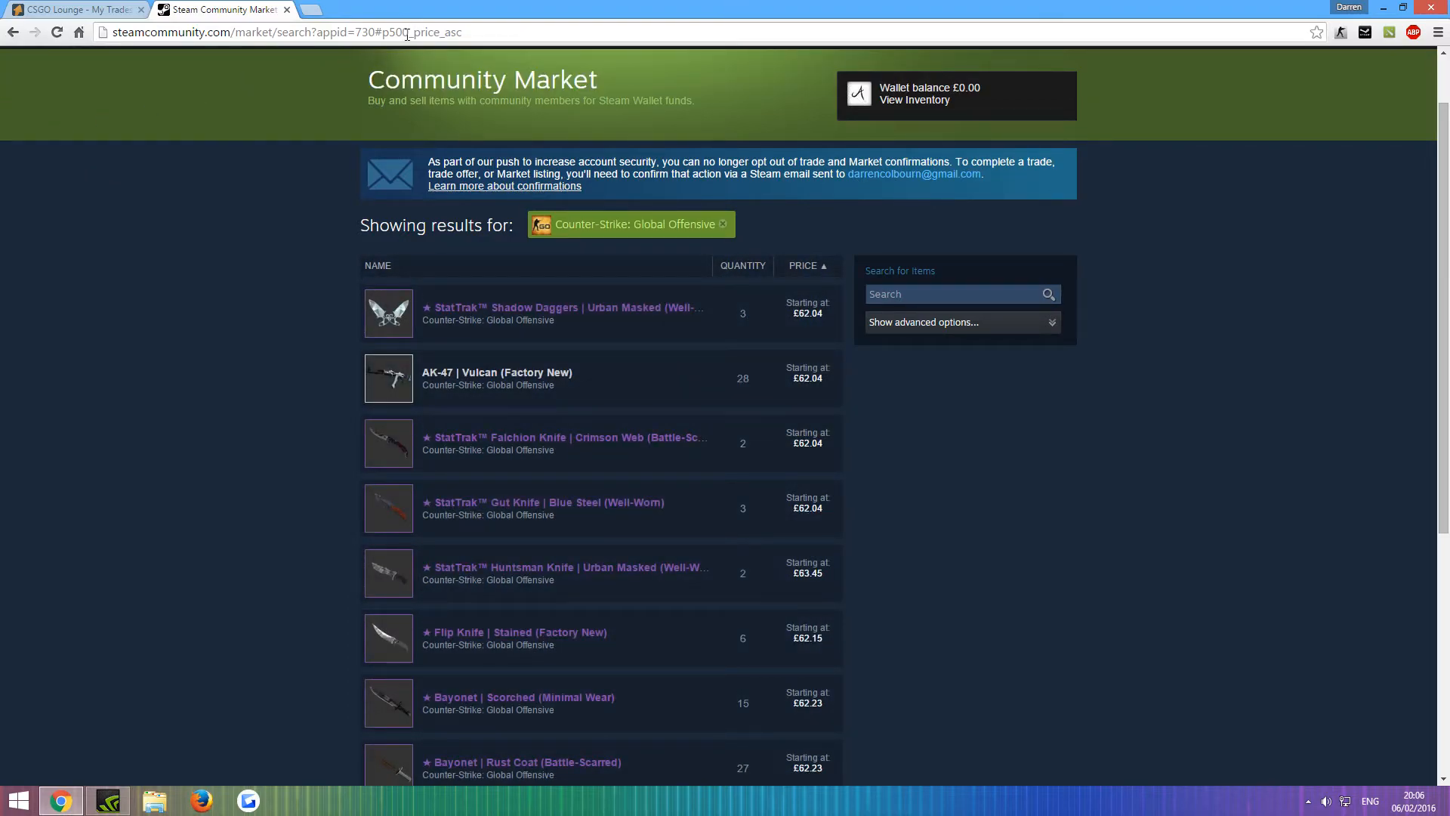
{"action": "mouse_move", "coordinate": [396, 54]}
{"action": "type", "text": "2"}
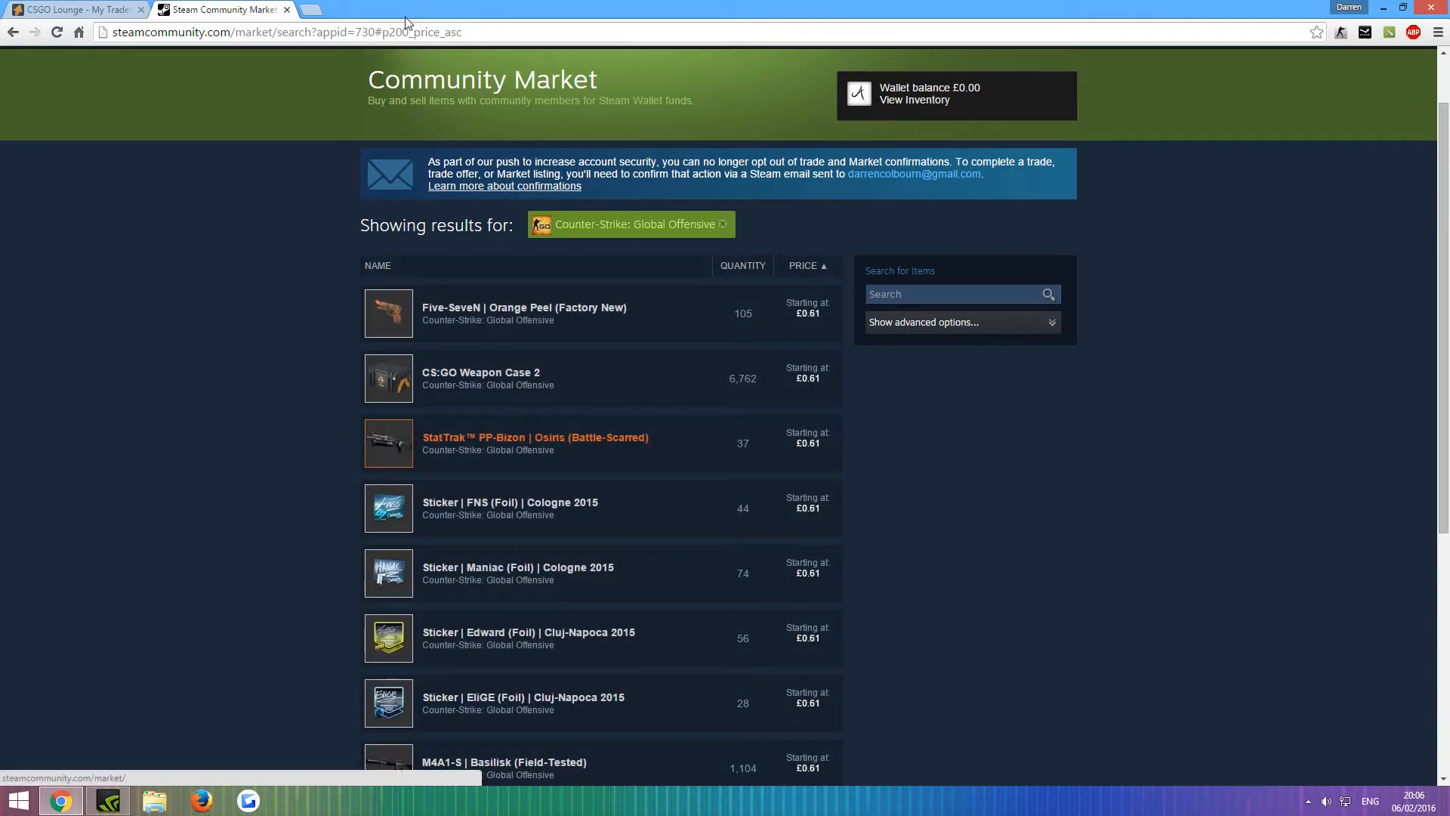
{"action": "mouse_move", "coordinate": [431, 64]}
{"action": "type", "text": "35"}
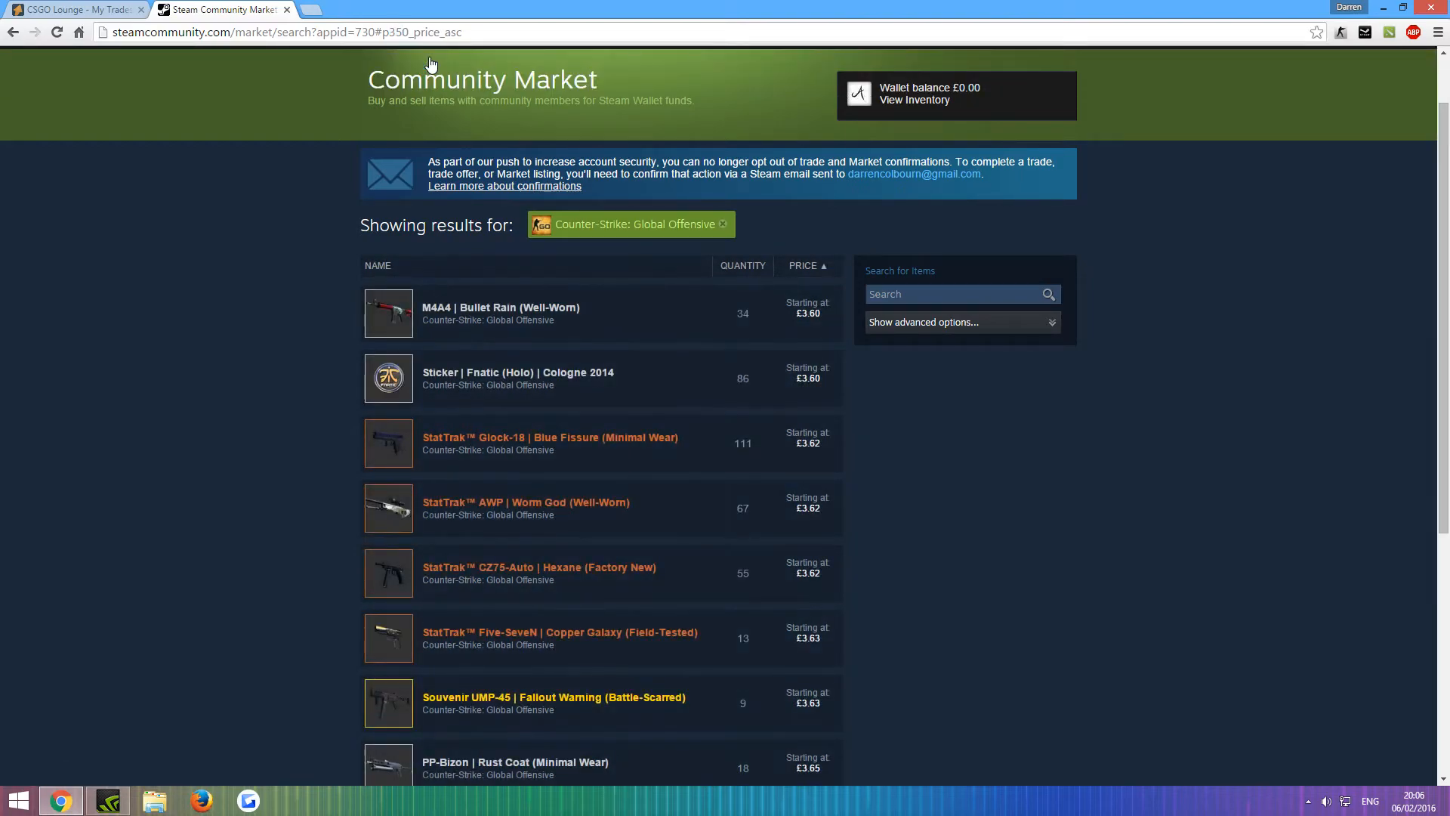
{"action": "scroll", "scroll_direction": "down", "scroll_amount": 3}
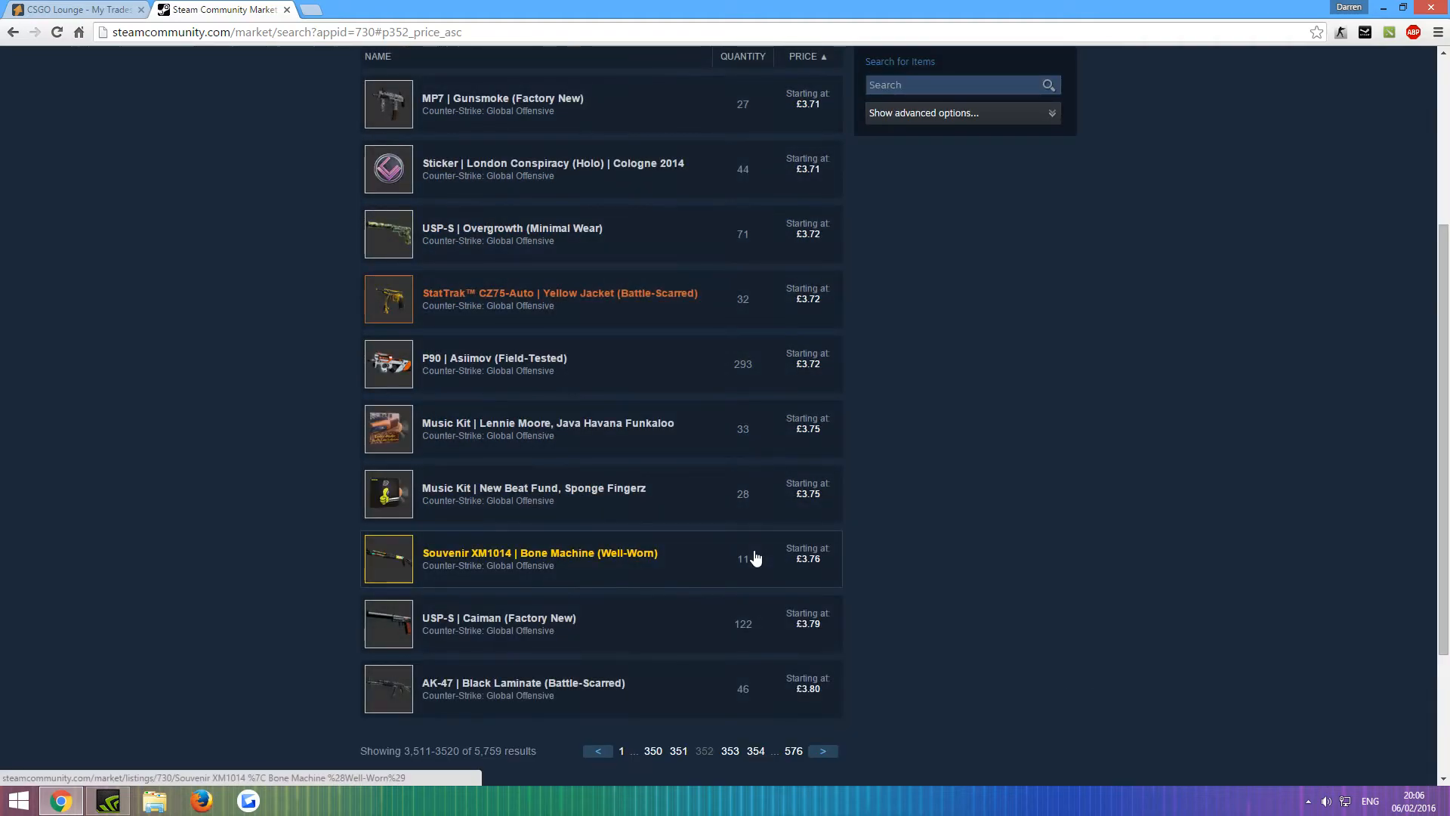
Page forward through results and open the StatTrak Five-SeveN Monkey Business (Field-Tested) listing
{"action": "left_click", "coordinate": [756, 751]}
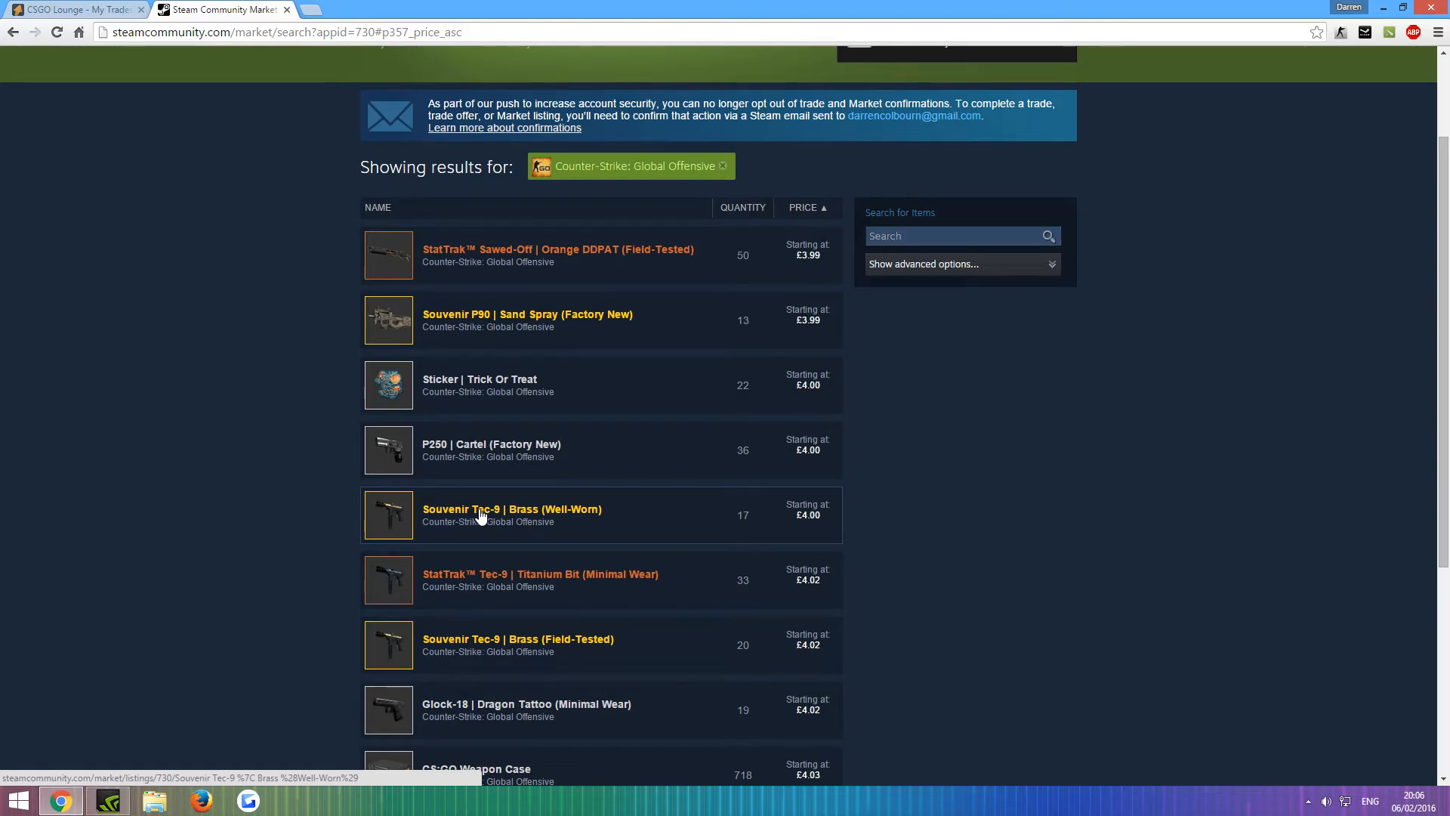
{"action": "mouse_move", "coordinate": [309, 500]}
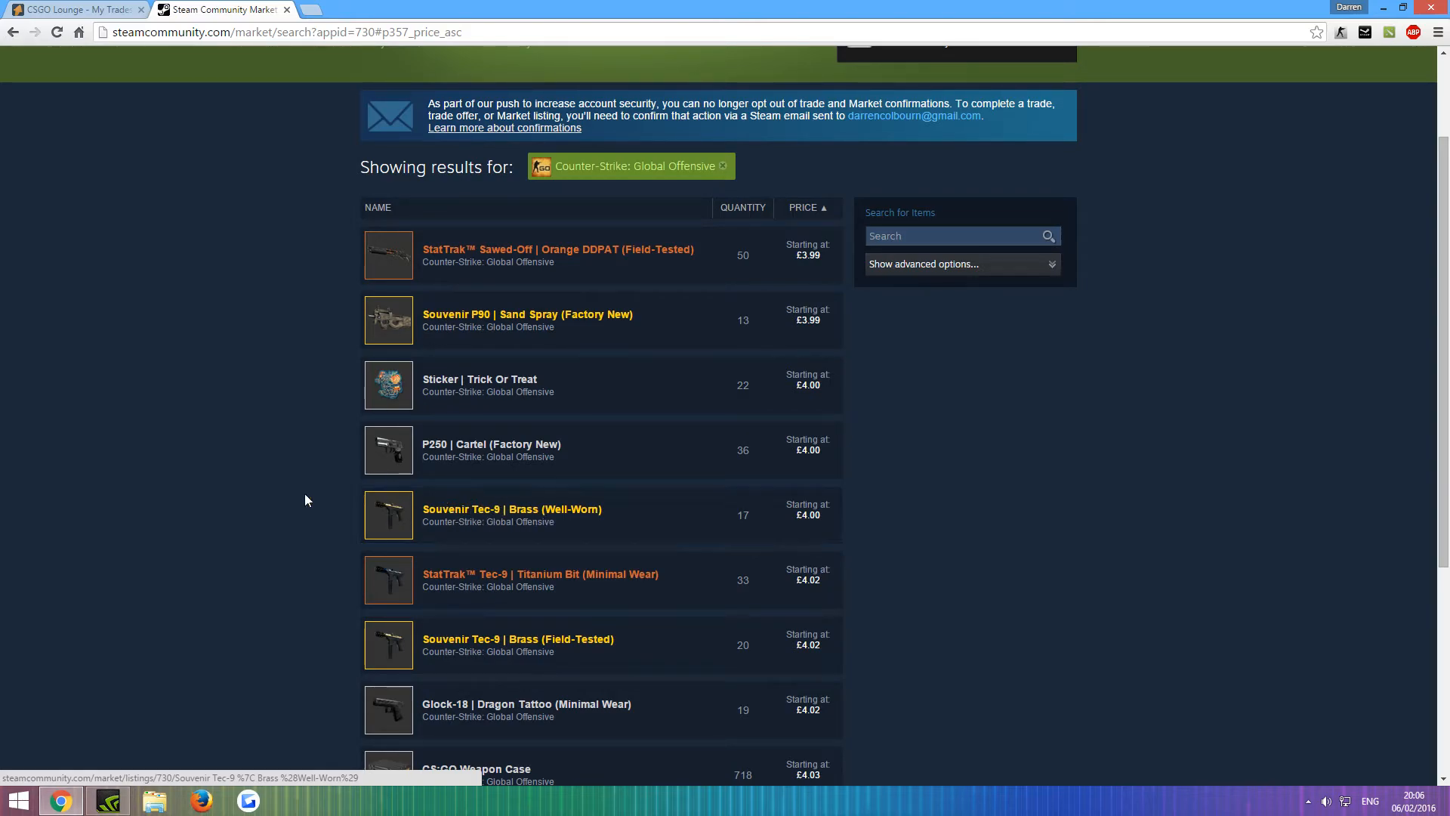
{"action": "scroll", "scroll_direction": "down", "scroll_amount": 3}
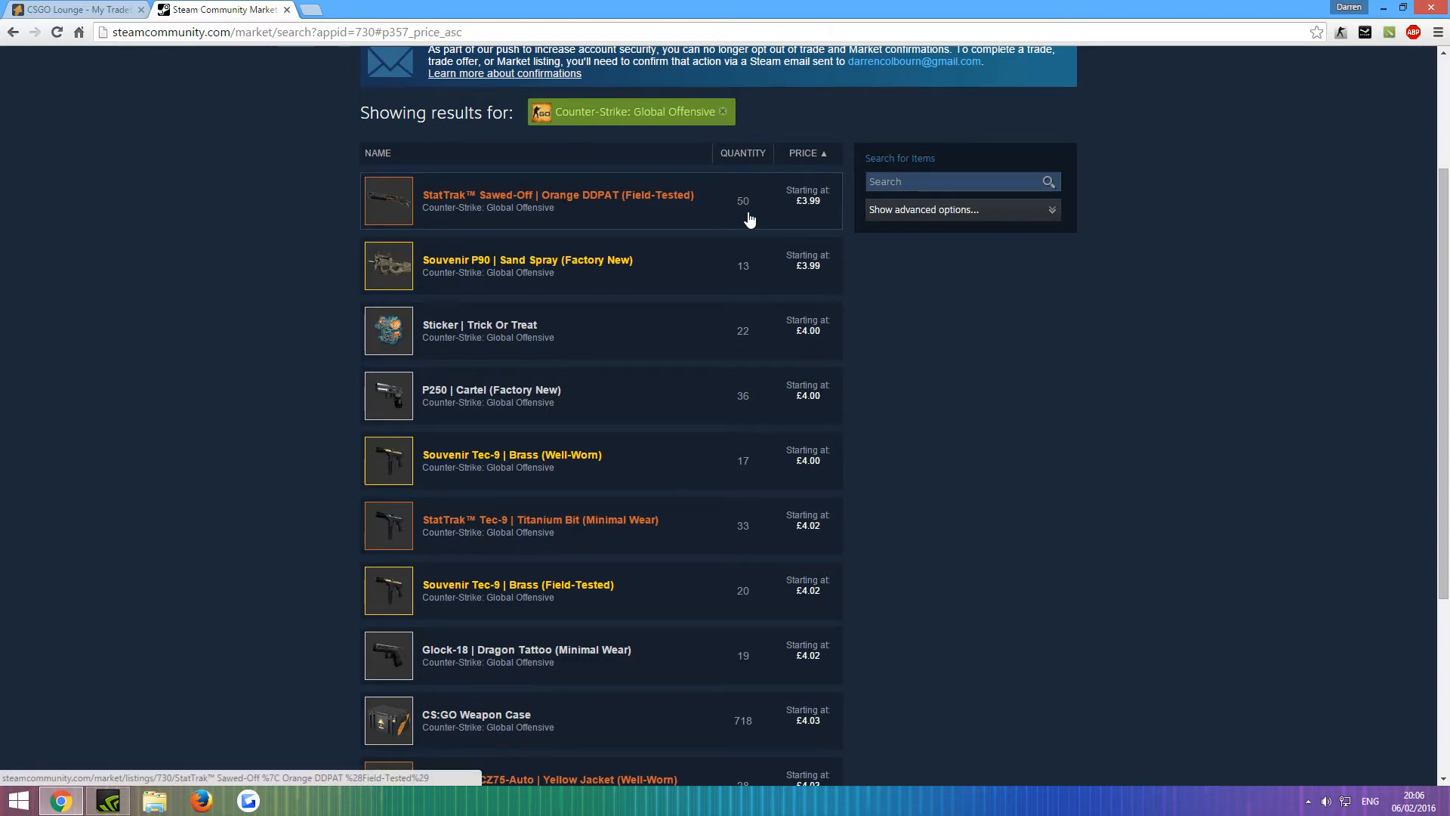
{"action": "scroll", "scroll_direction": "down", "scroll_amount": 3}
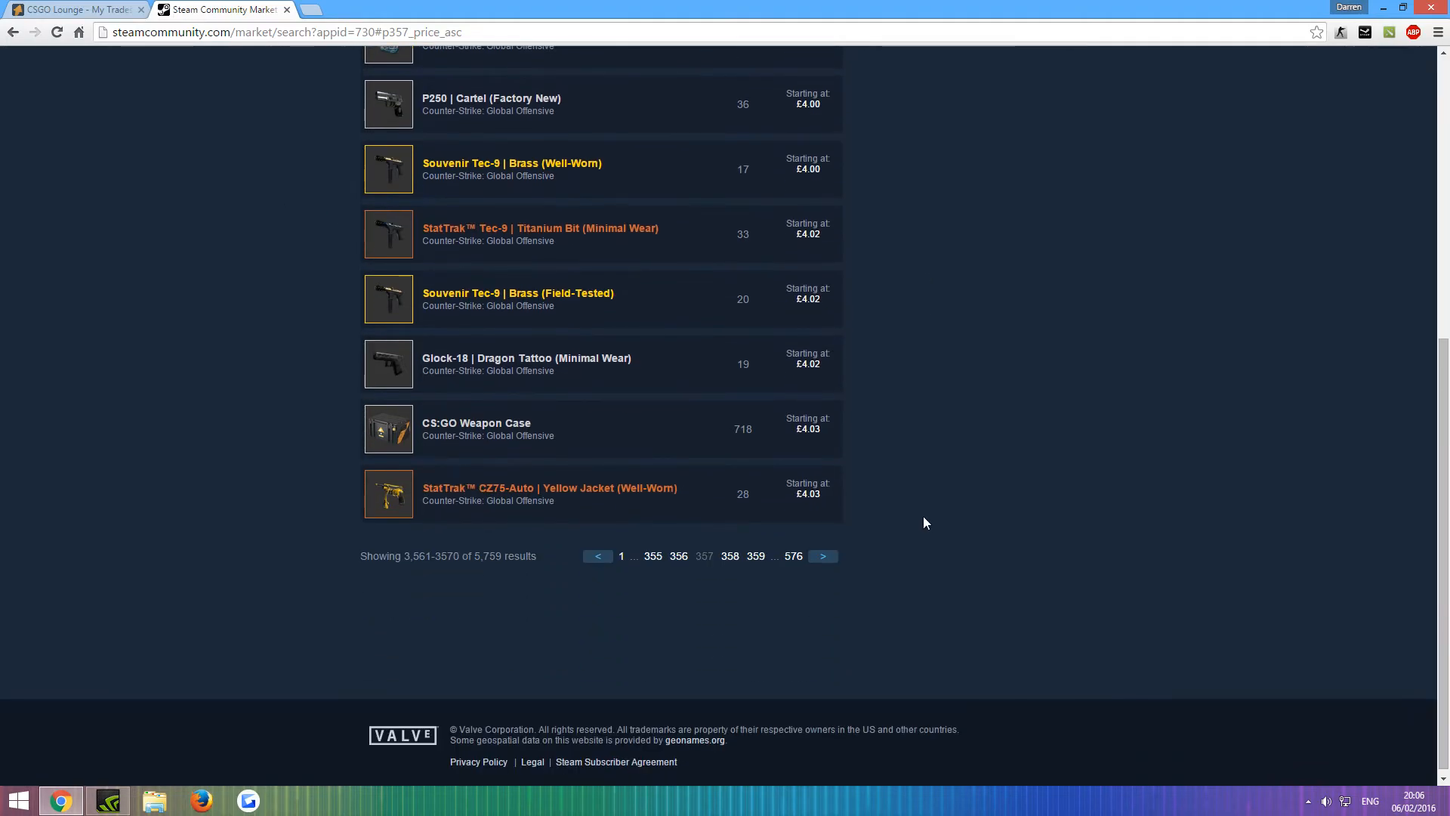
{"action": "left_click", "coordinate": [824, 556]}
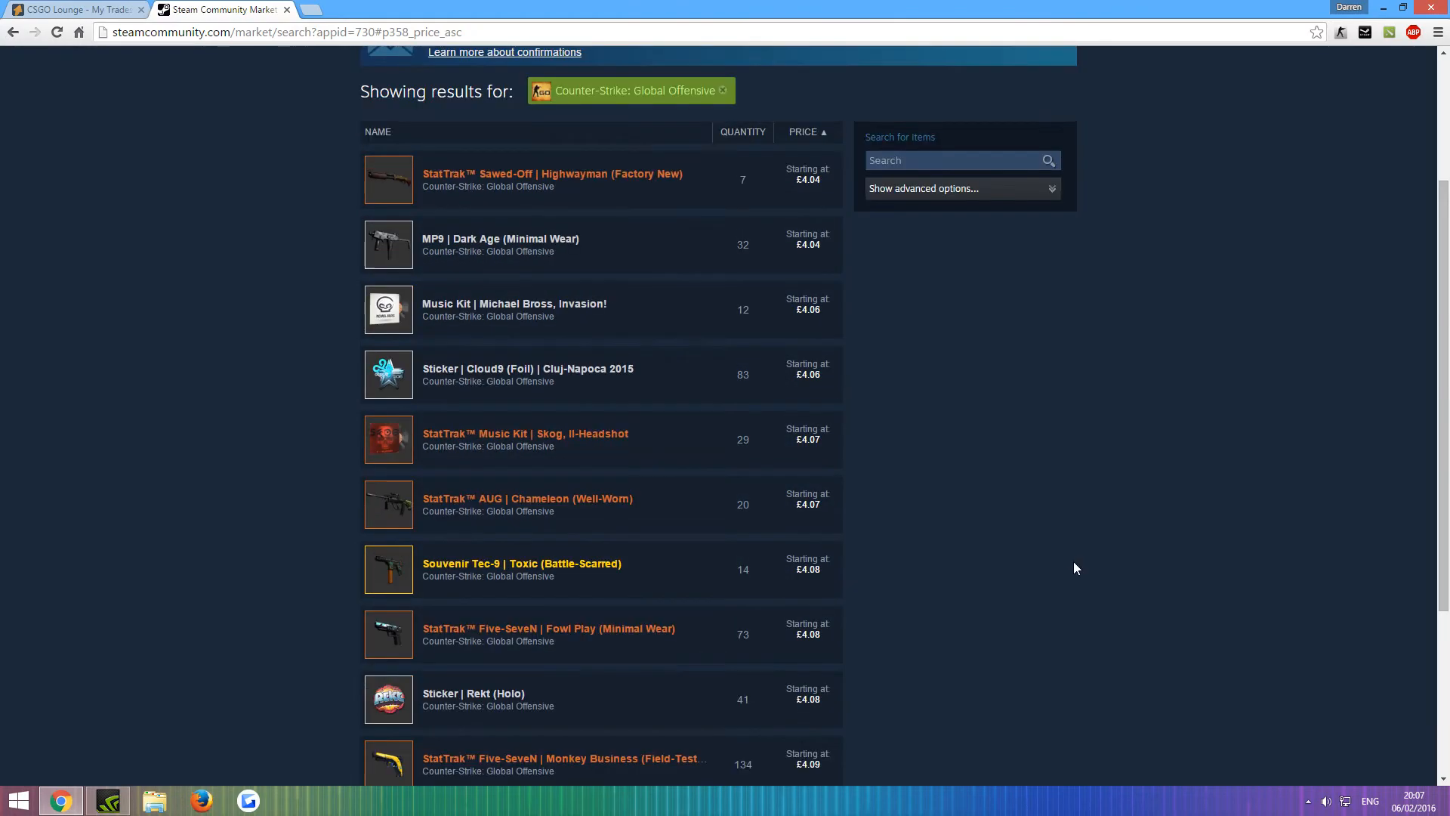
{"action": "scroll", "scroll_direction": "down", "scroll_amount": 3}
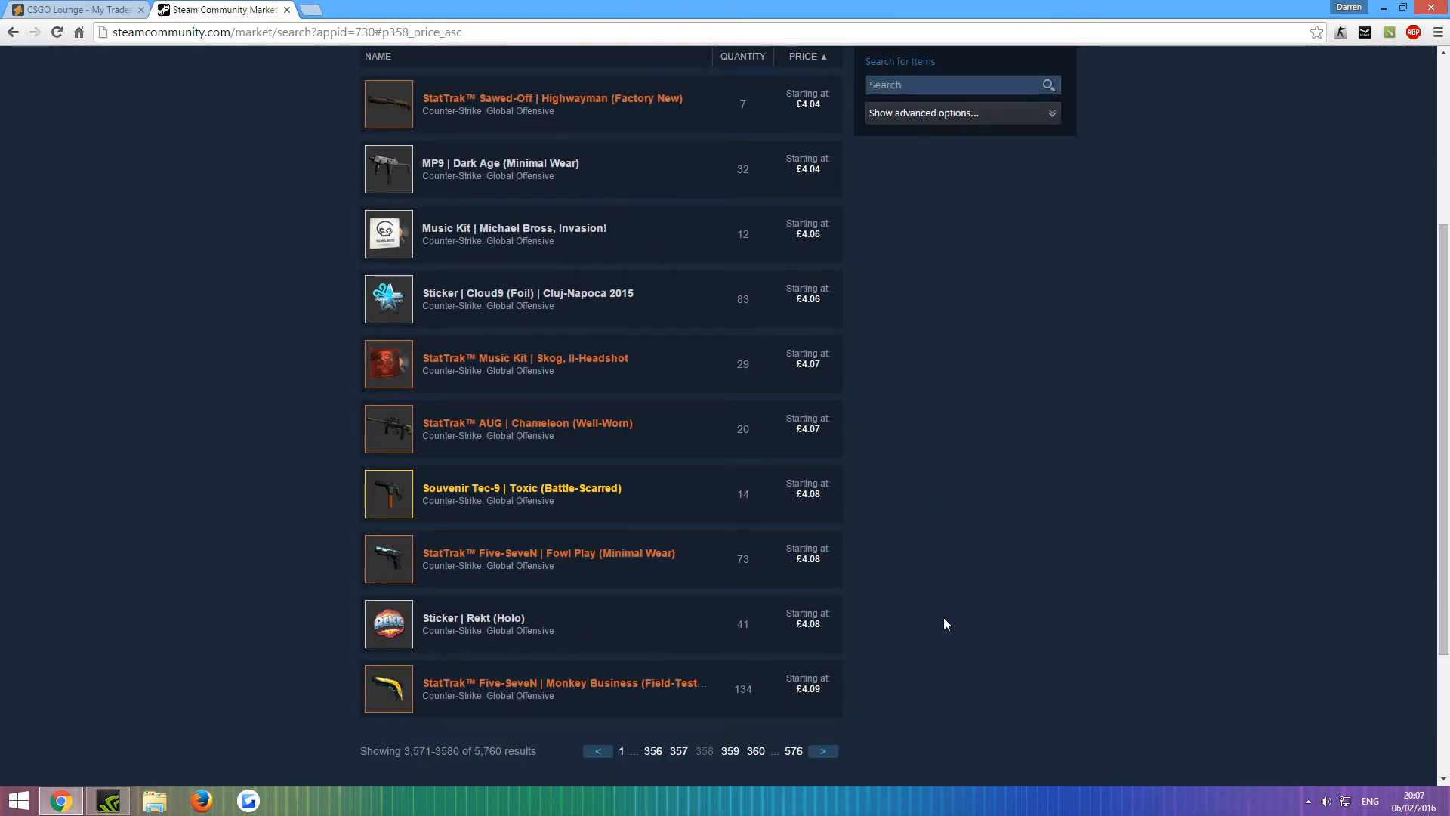
{"action": "mouse_move", "coordinate": [493, 695]}
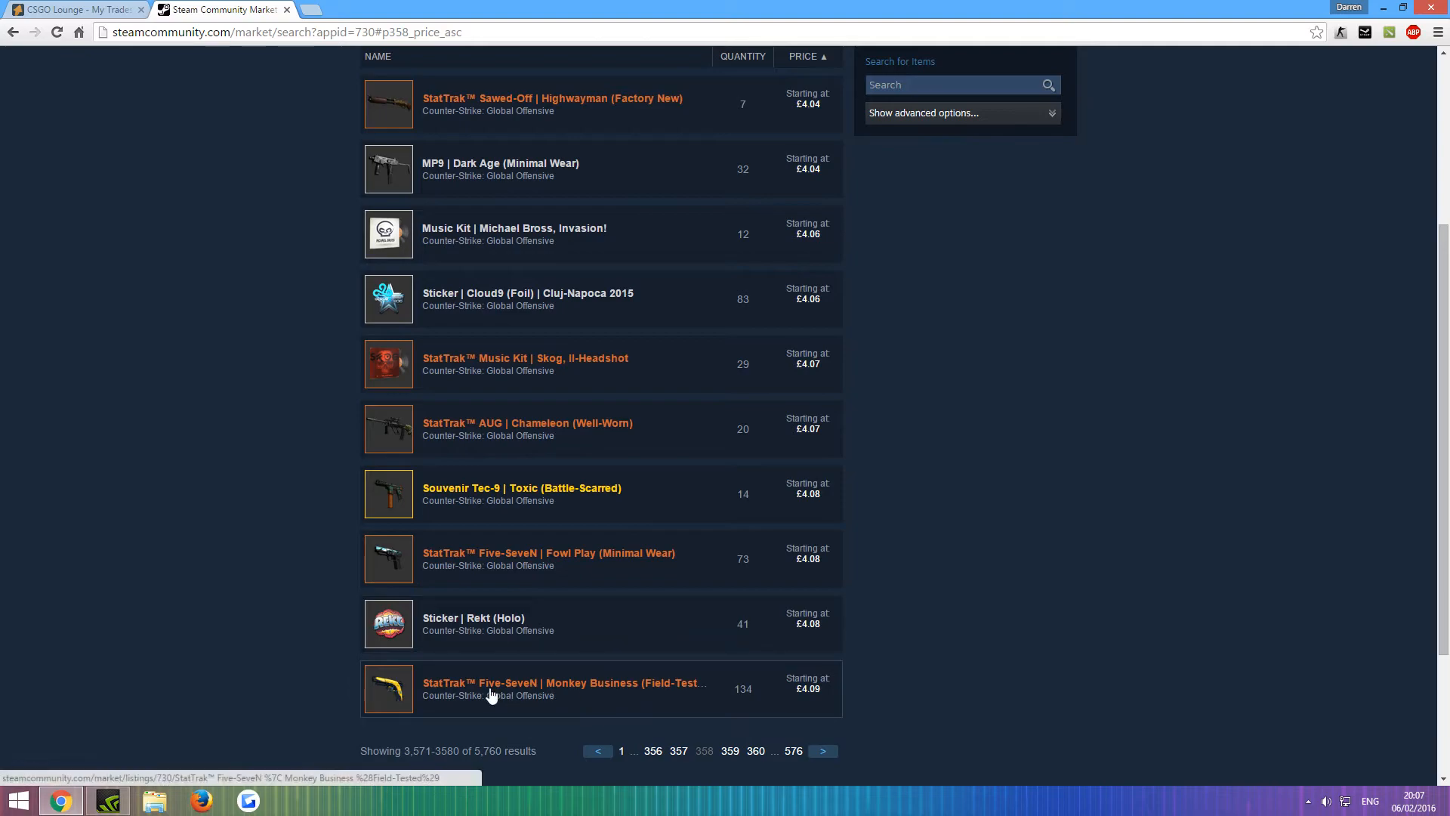
{"action": "left_click", "coordinate": [565, 689]}
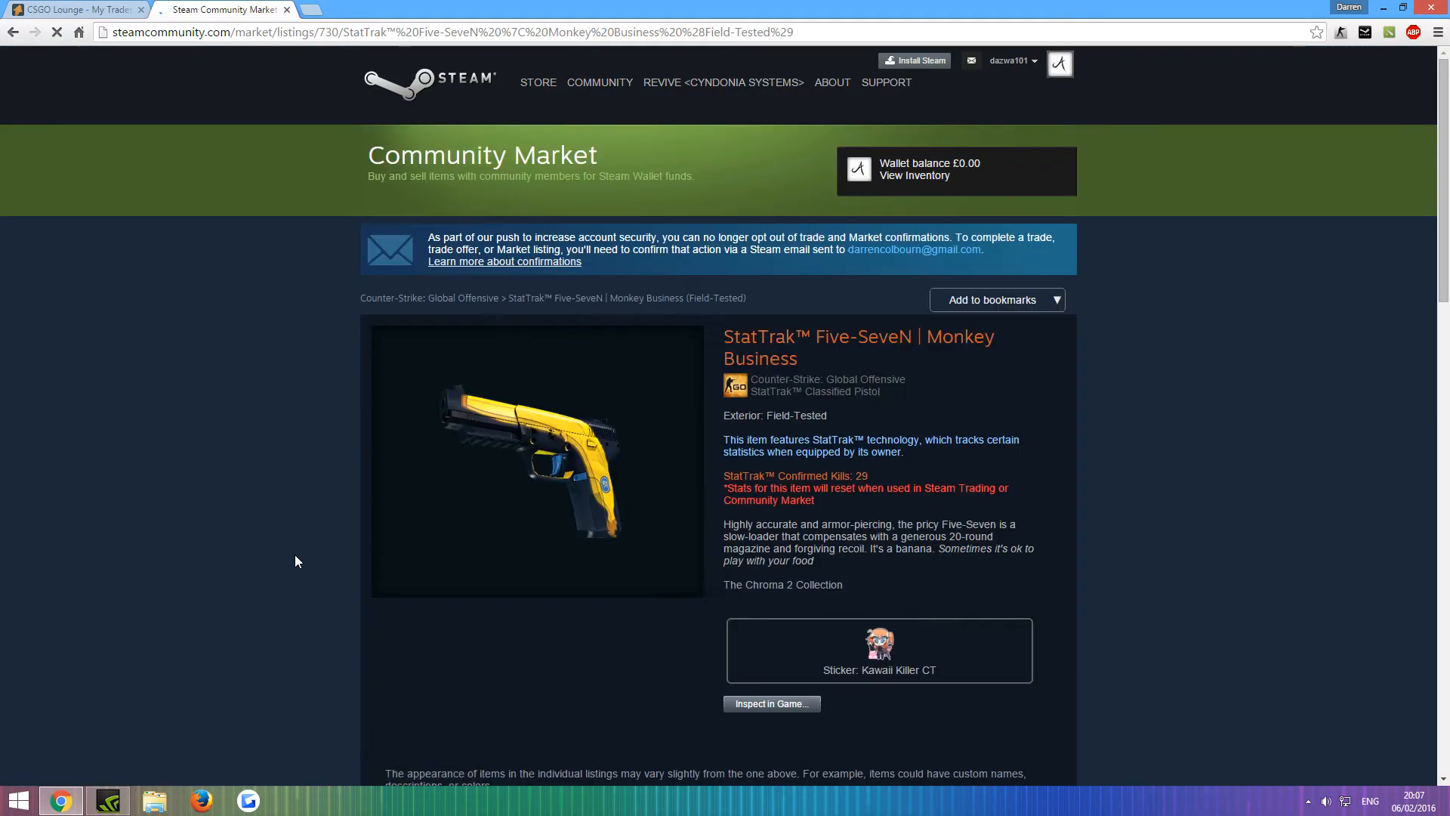
Review the listing's price history graph and sellers' offers starting at £4.09
{"action": "scroll", "scroll_direction": "down", "scroll_amount": 3}
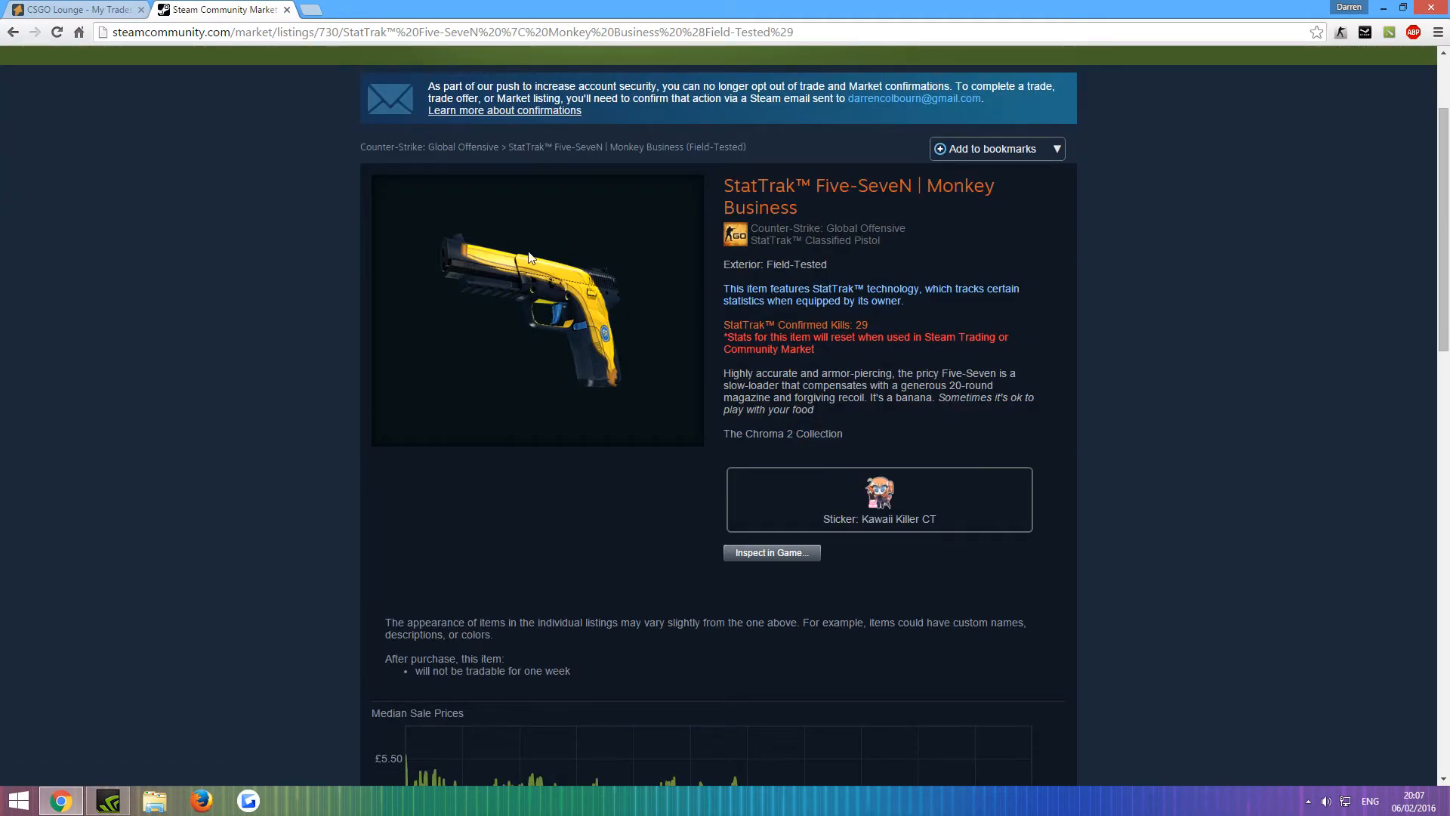
{"action": "mouse_move", "coordinate": [176, 321]}
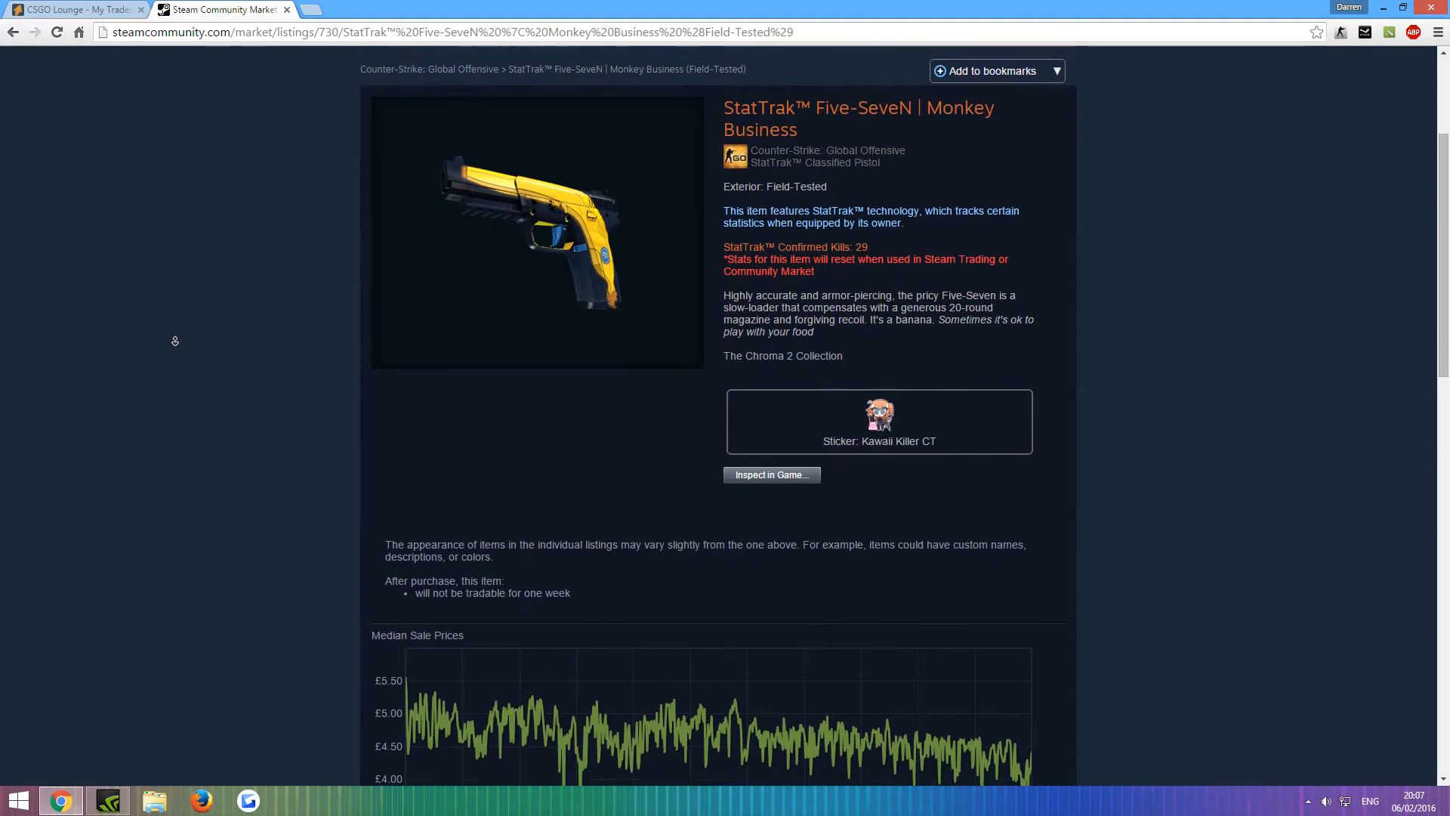
{"action": "scroll", "scroll_direction": "down", "scroll_amount": 3}
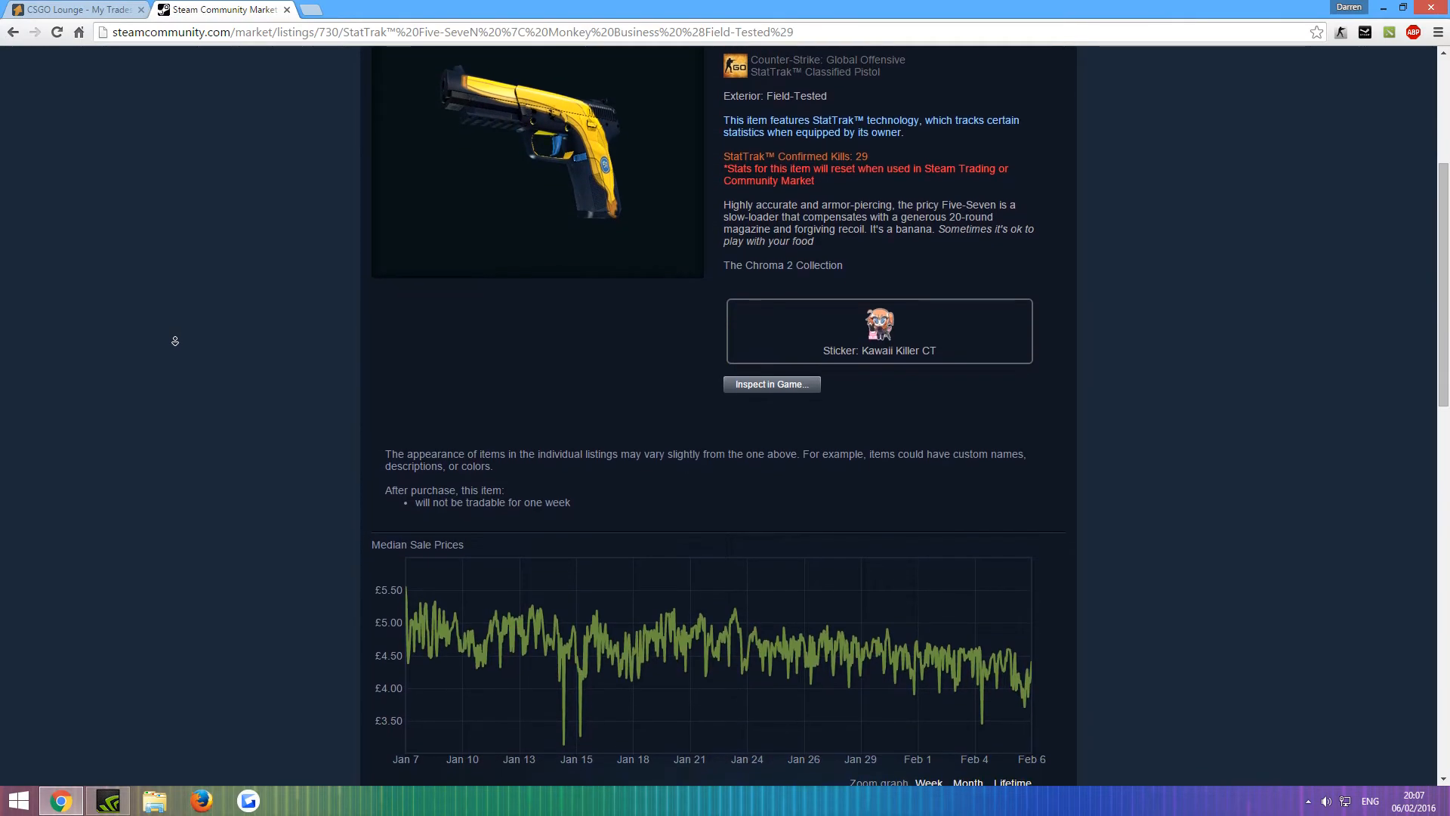
{"action": "scroll", "scroll_direction": "down", "scroll_amount": 3}
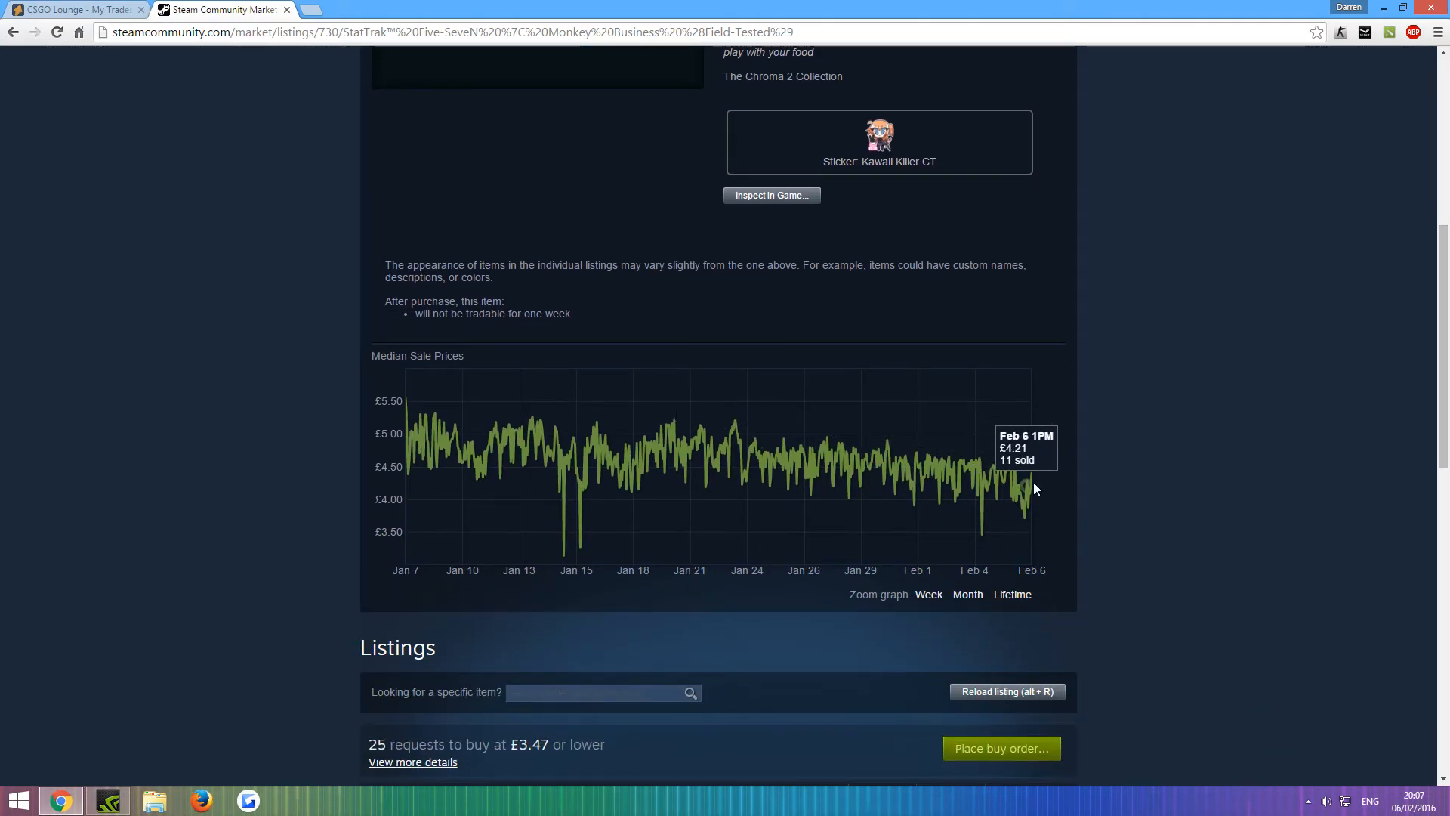
{"action": "scroll", "scroll_direction": "down", "scroll_amount": 3}
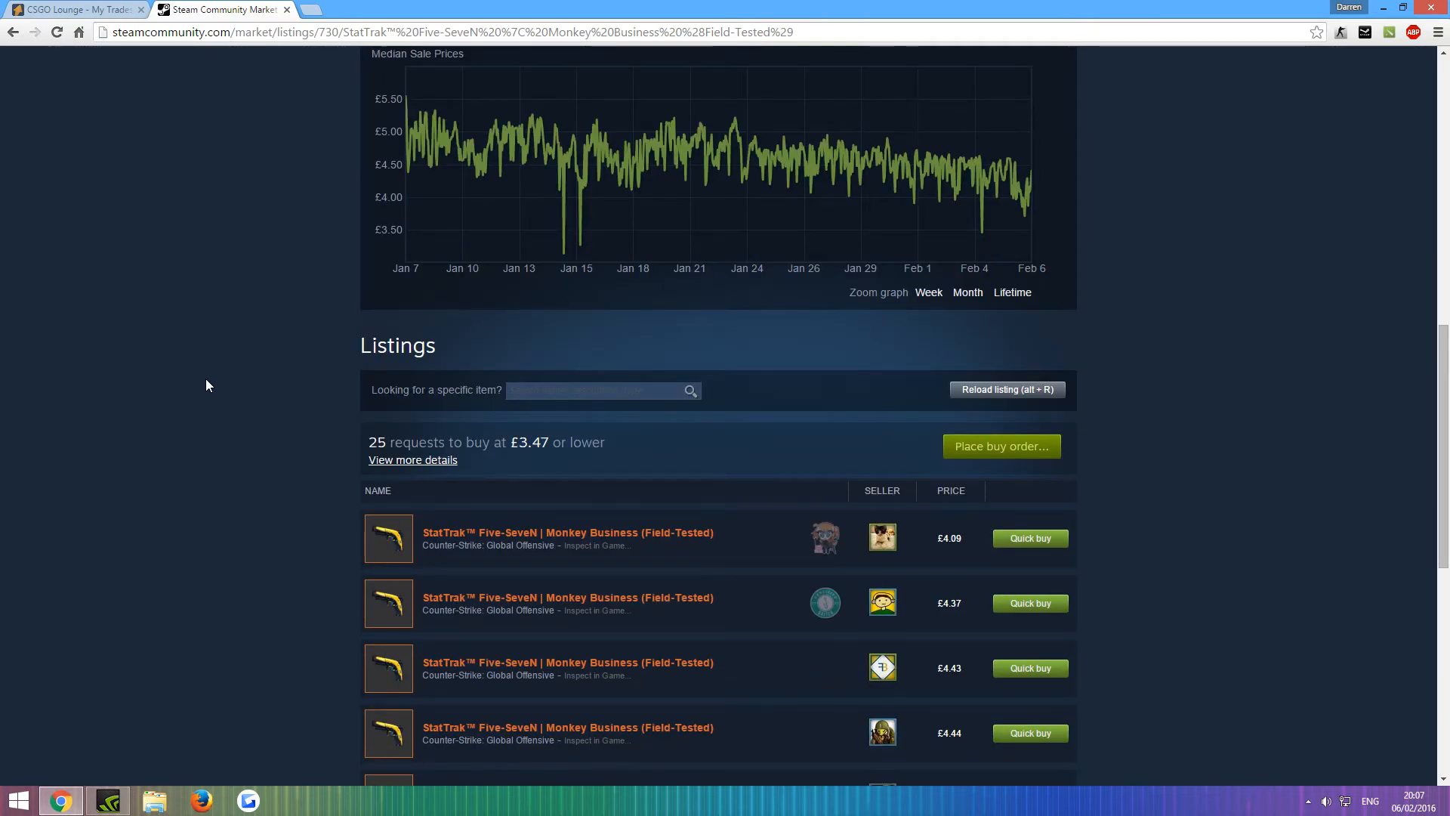
{"action": "scroll", "scroll_direction": "down", "scroll_amount": 3}
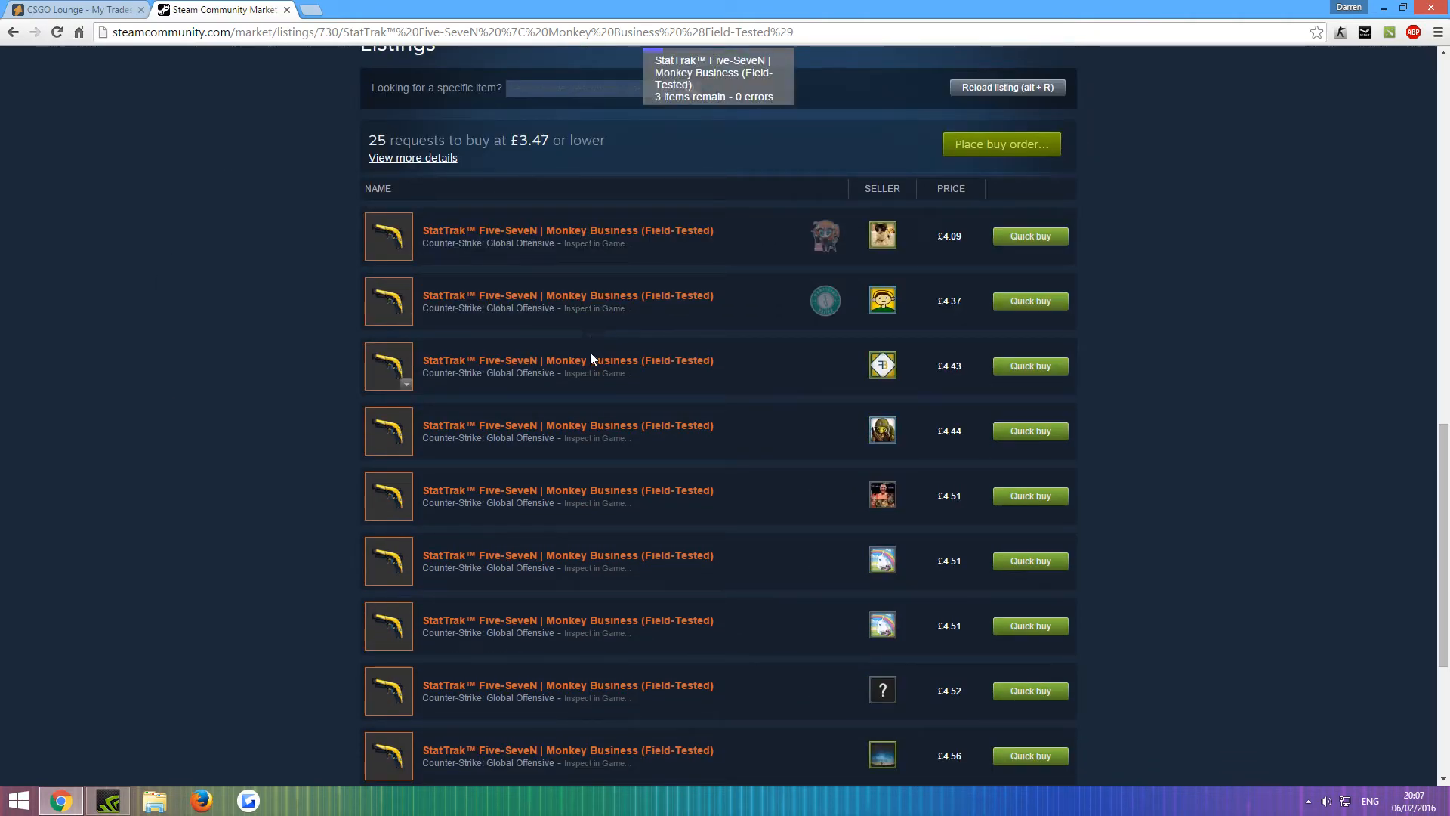
{"action": "mouse_move", "coordinate": [112, 526]}
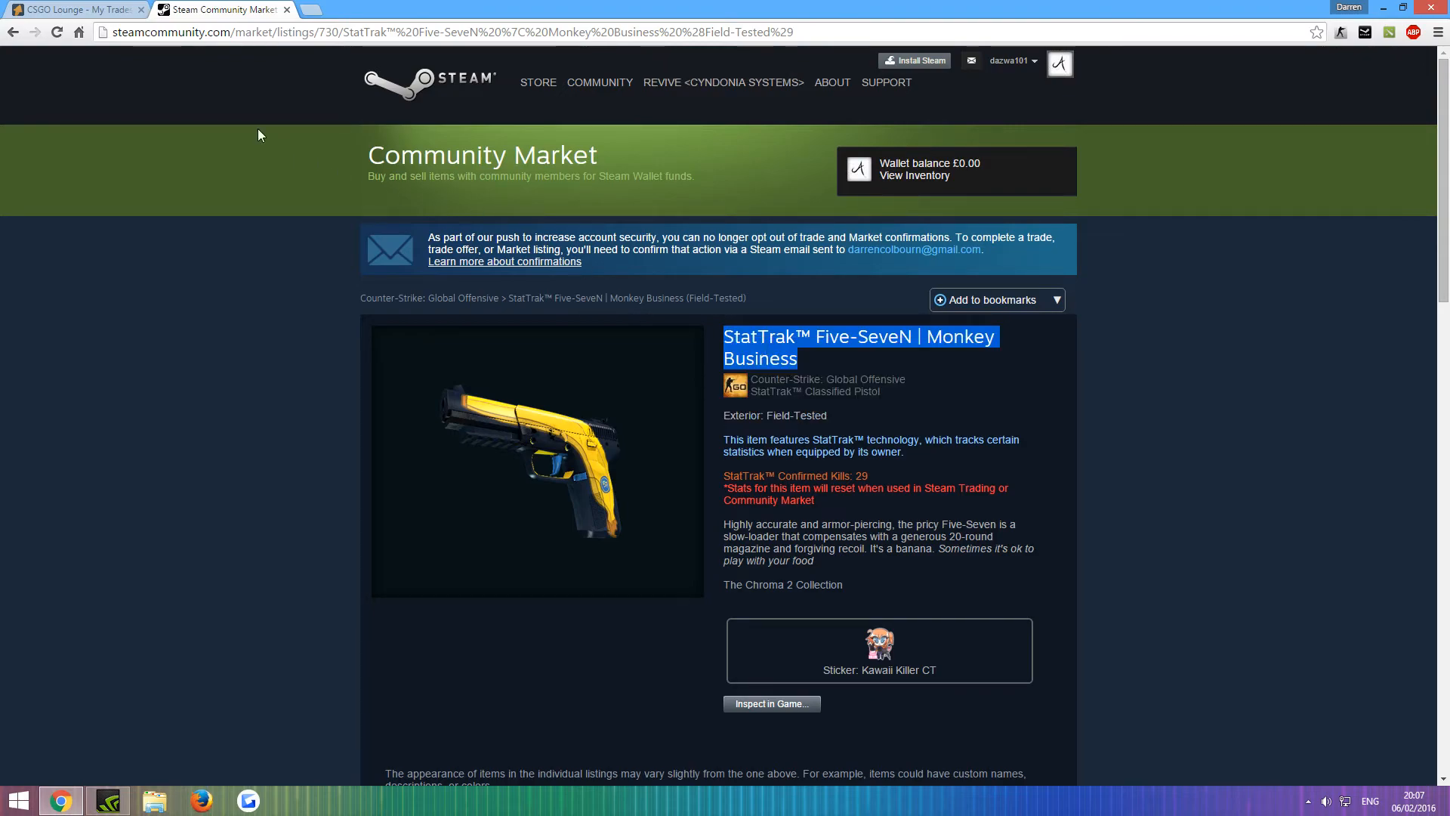
On the Lounge search page, add the StatTrak Five-SeveN Monkey Business (Field-Tested) as the wanted item
{"action": "left_click", "coordinate": [72, 9]}
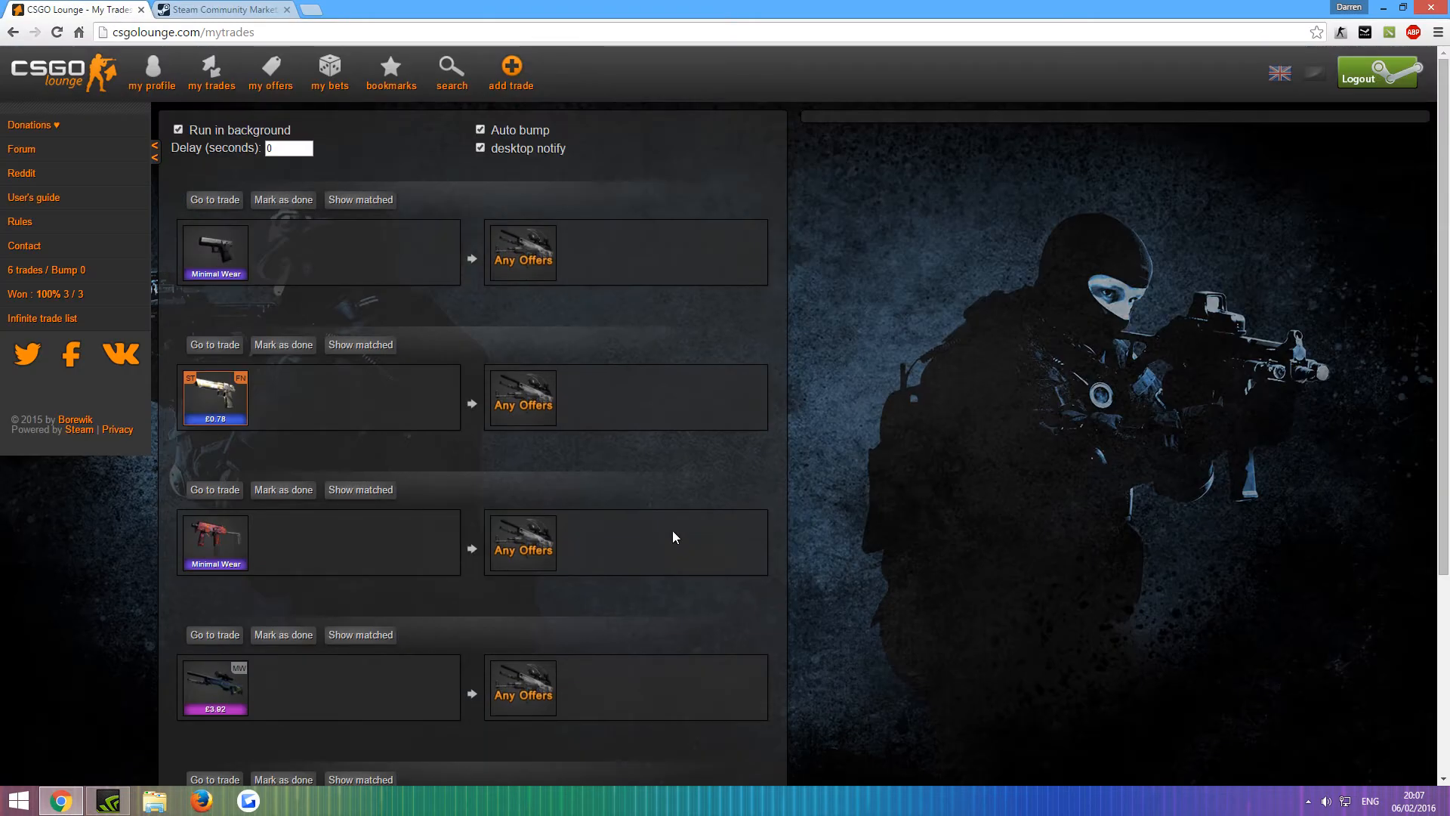
{"action": "left_click", "coordinate": [452, 71]}
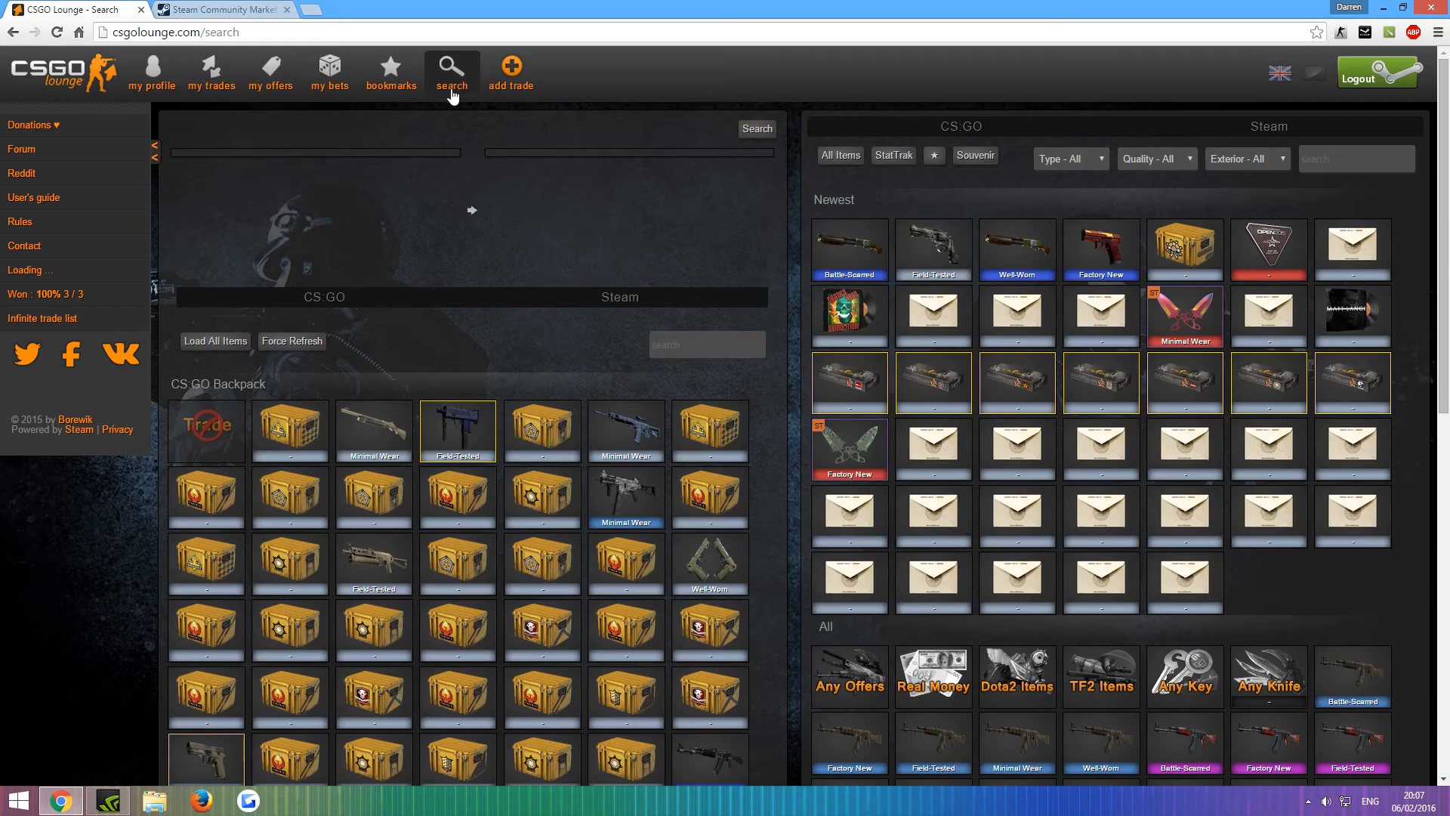
{"action": "type", "text": "SeveN | Monkey Business"}
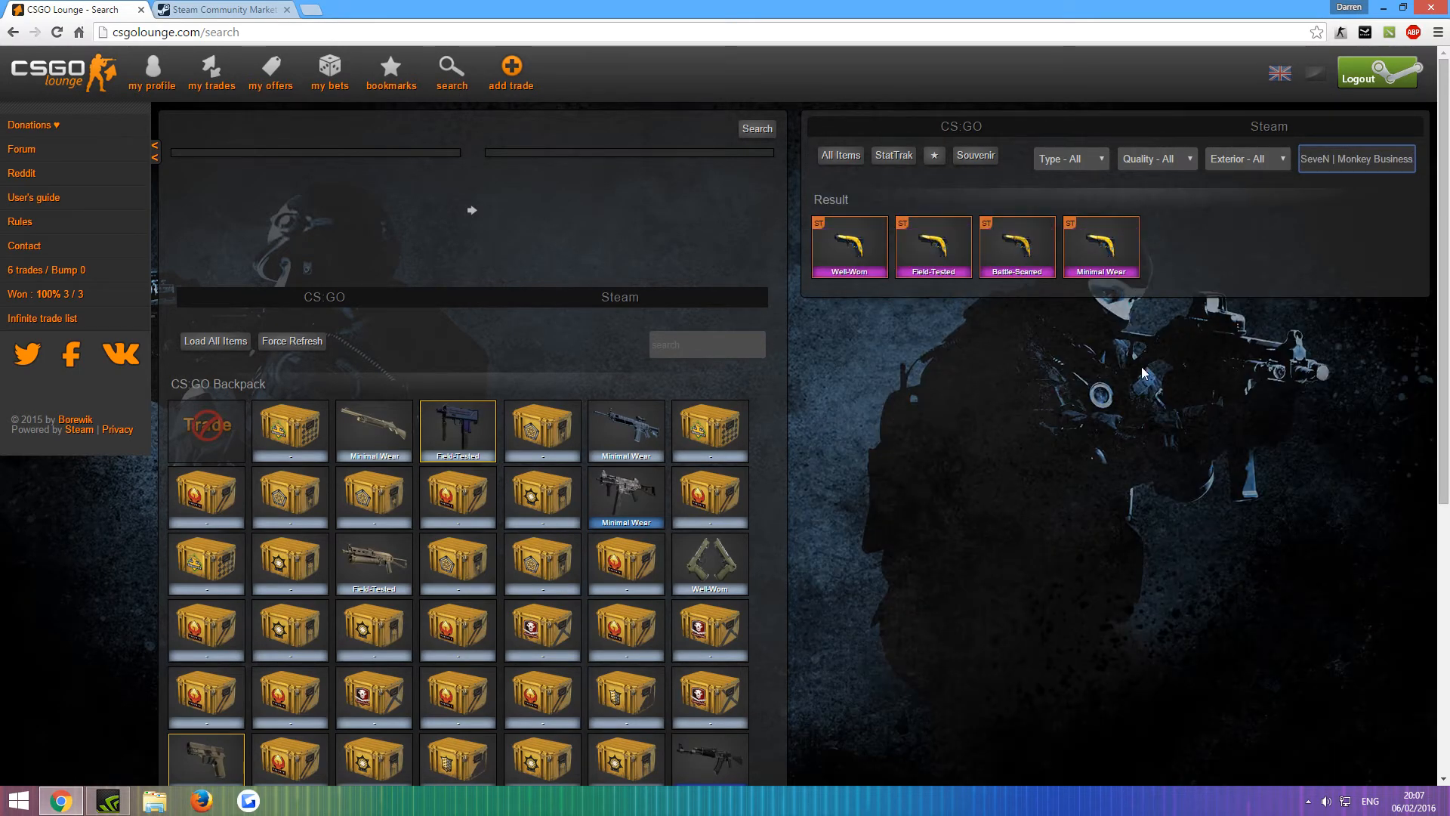
{"action": "left_click", "coordinate": [934, 246]}
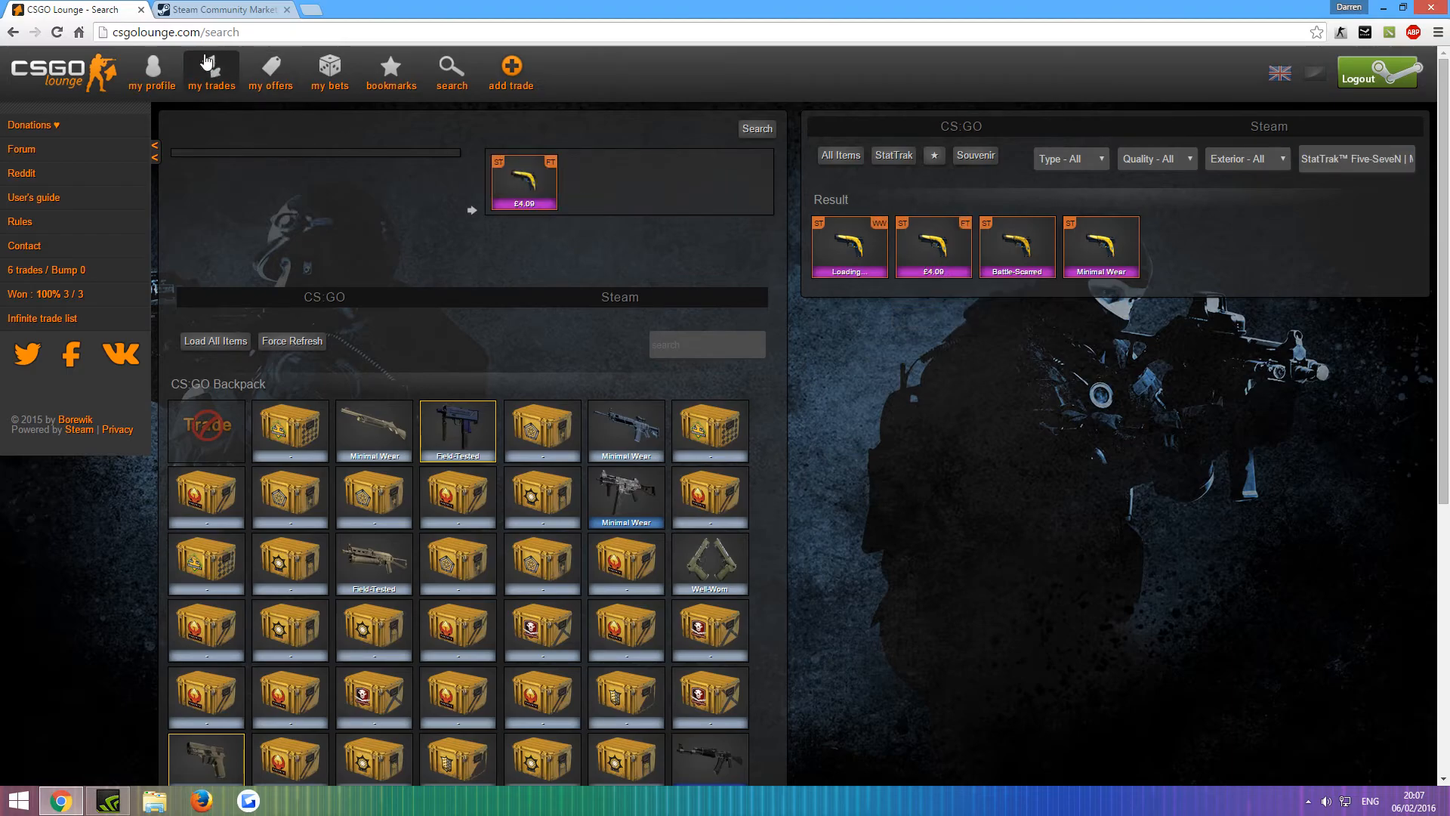
Recheck the market listing, then run the trade search pairing Any Offers with the skin
{"action": "left_click", "coordinate": [220, 9]}
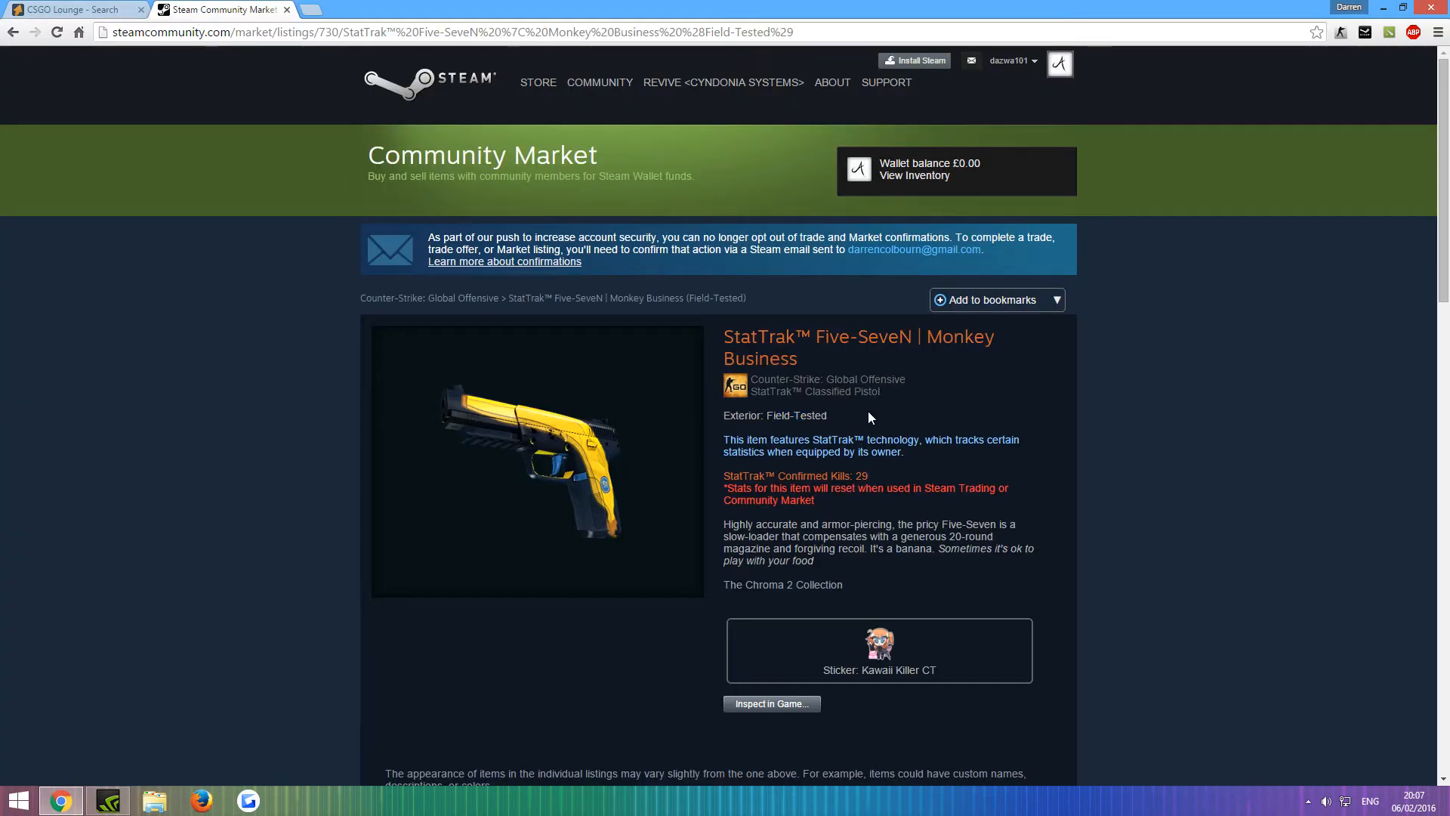
{"action": "left_click", "coordinate": [72, 12]}
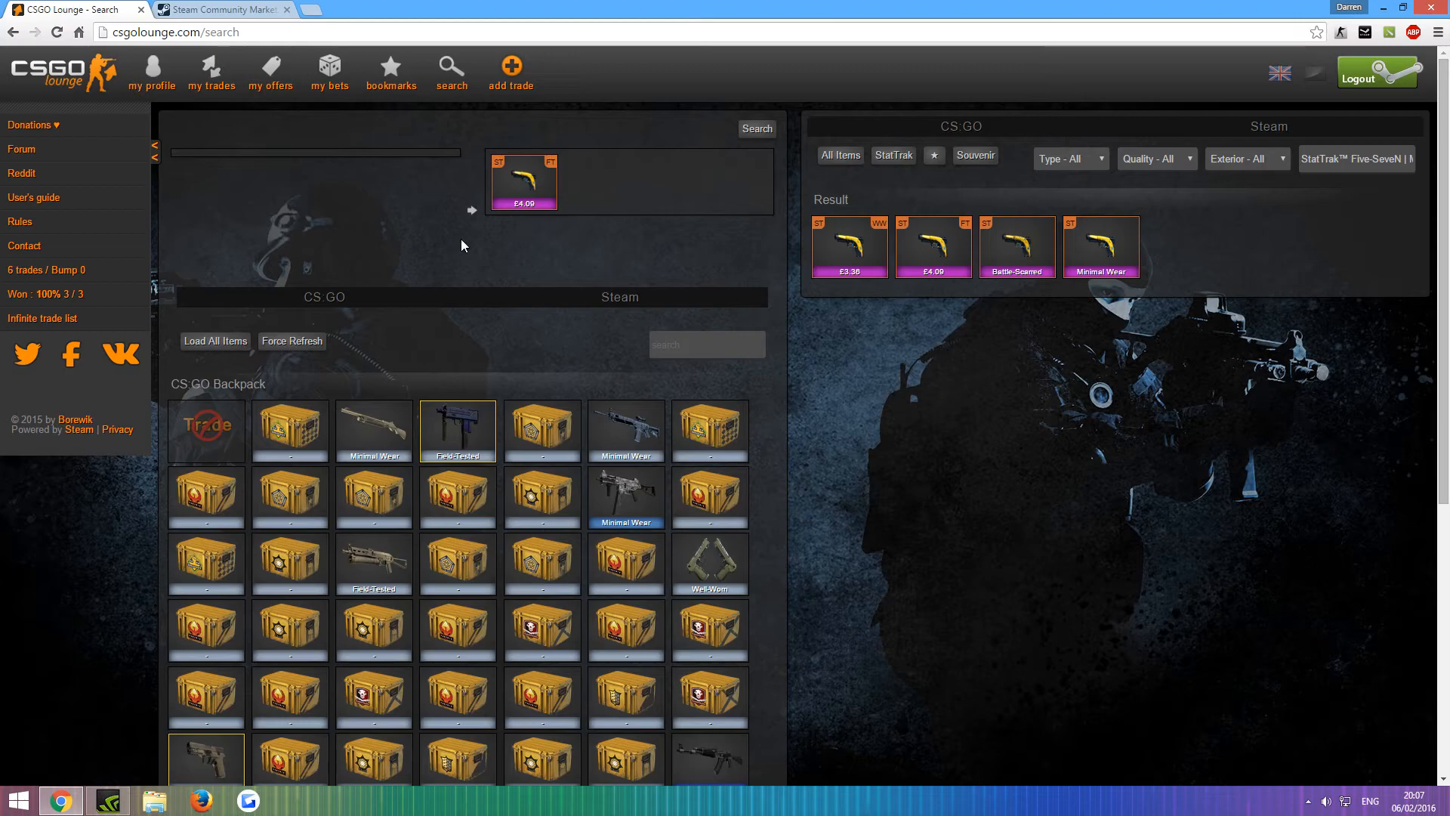
{"action": "mouse_move", "coordinate": [181, 273]}
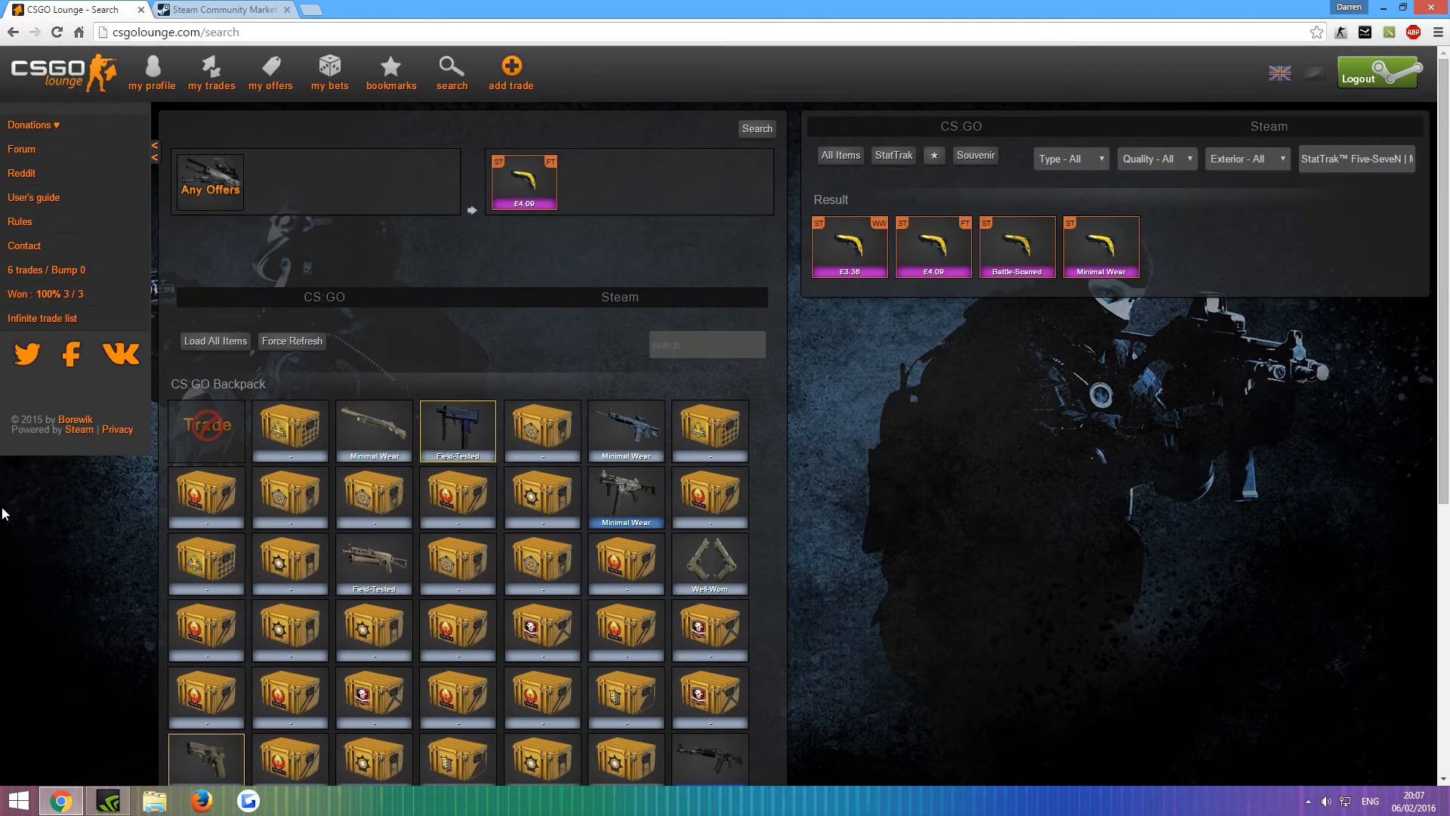
{"action": "mouse_move", "coordinate": [24, 540]}
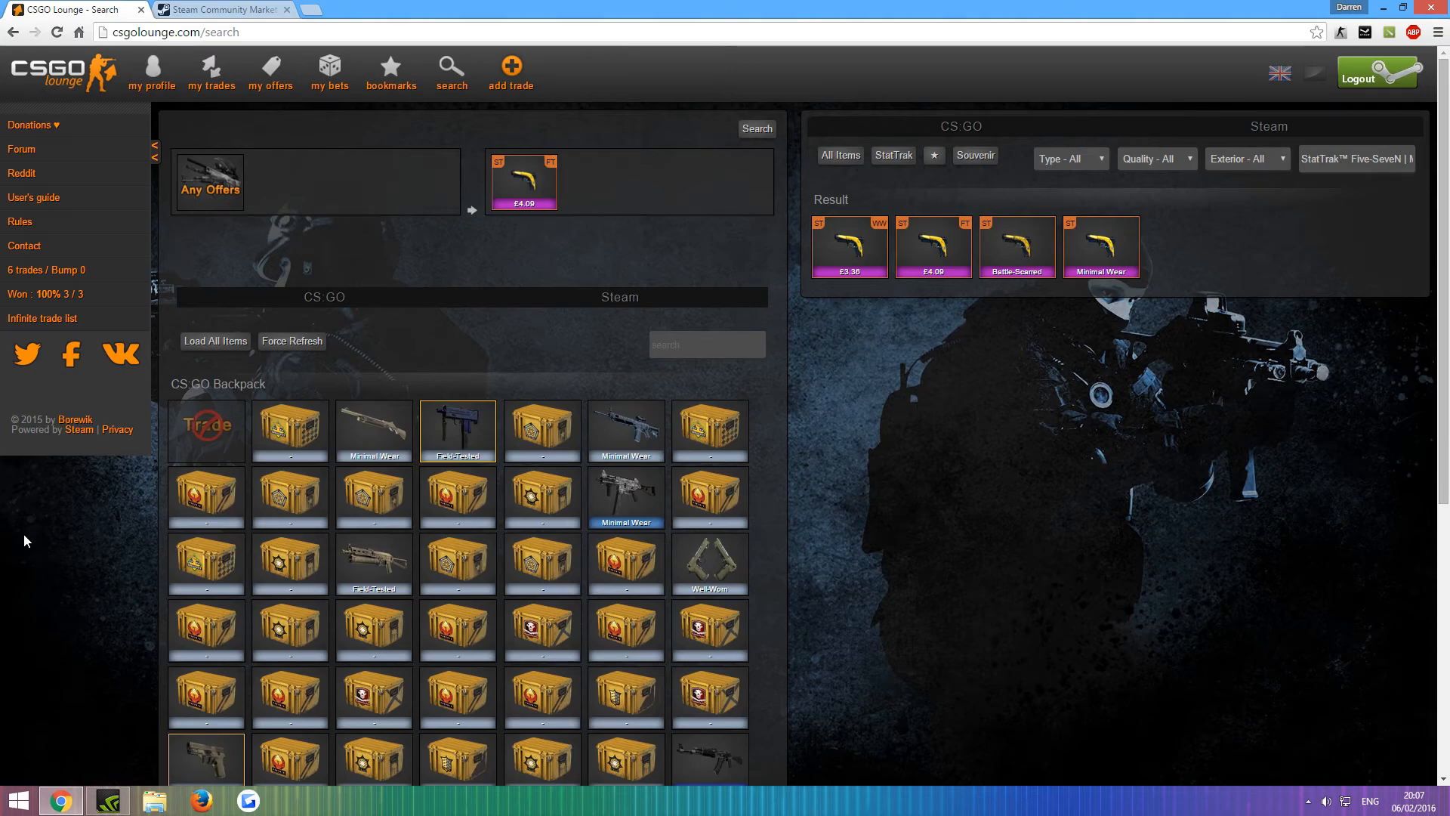
{"action": "left_click", "coordinate": [757, 128]}
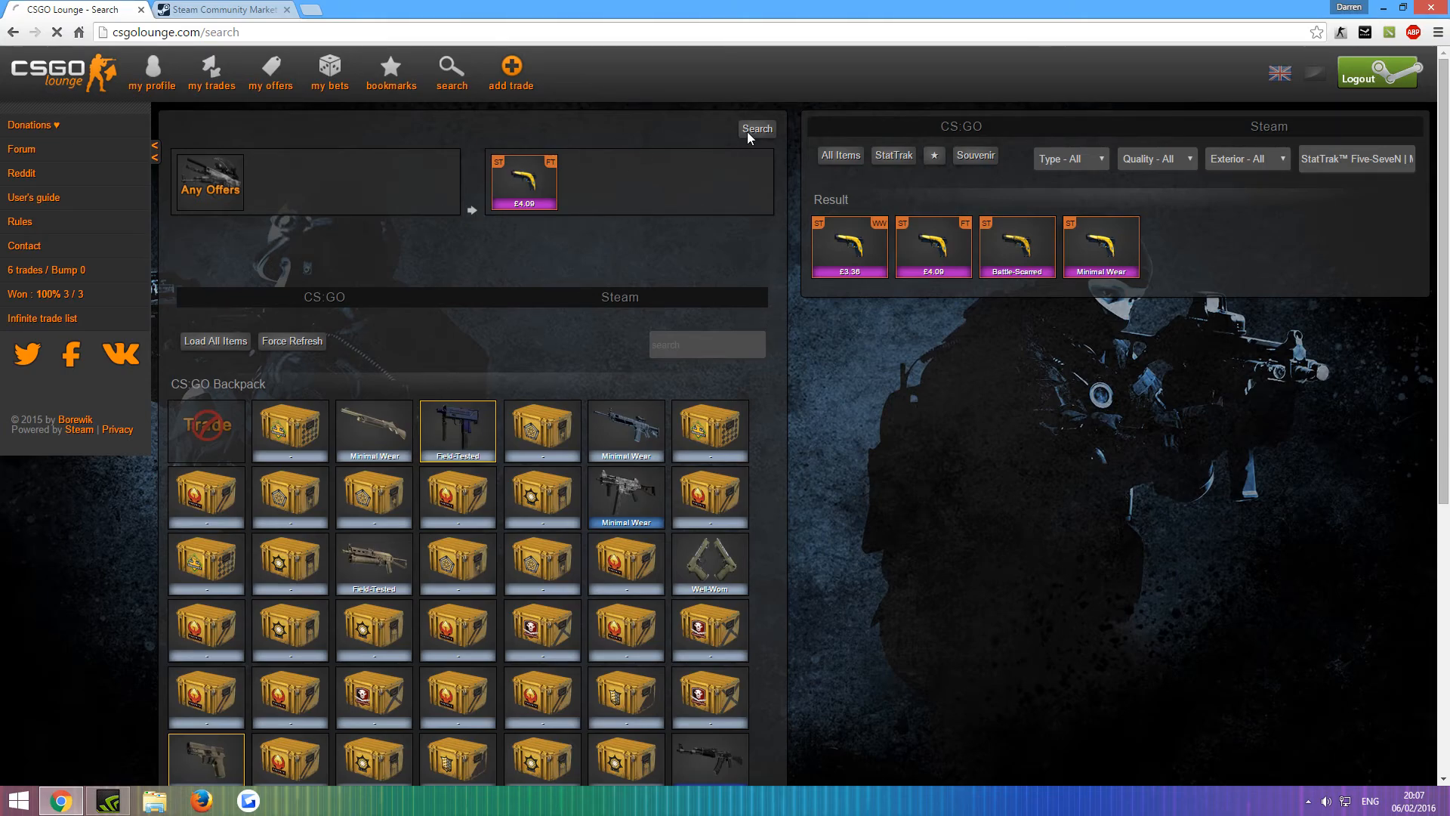
{"action": "left_click", "coordinate": [758, 128]}
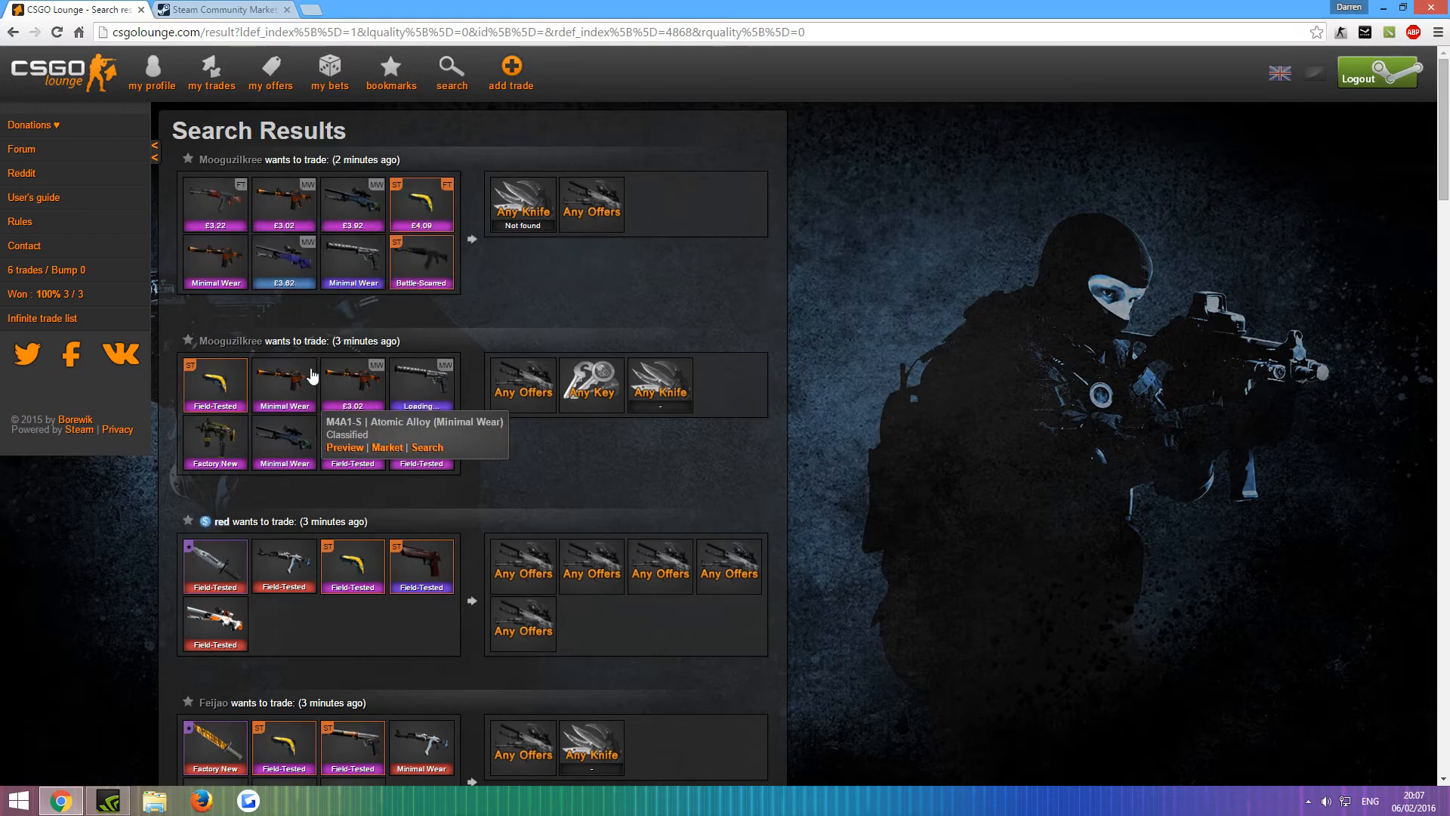
{"action": "mouse_move", "coordinate": [614, 426]}
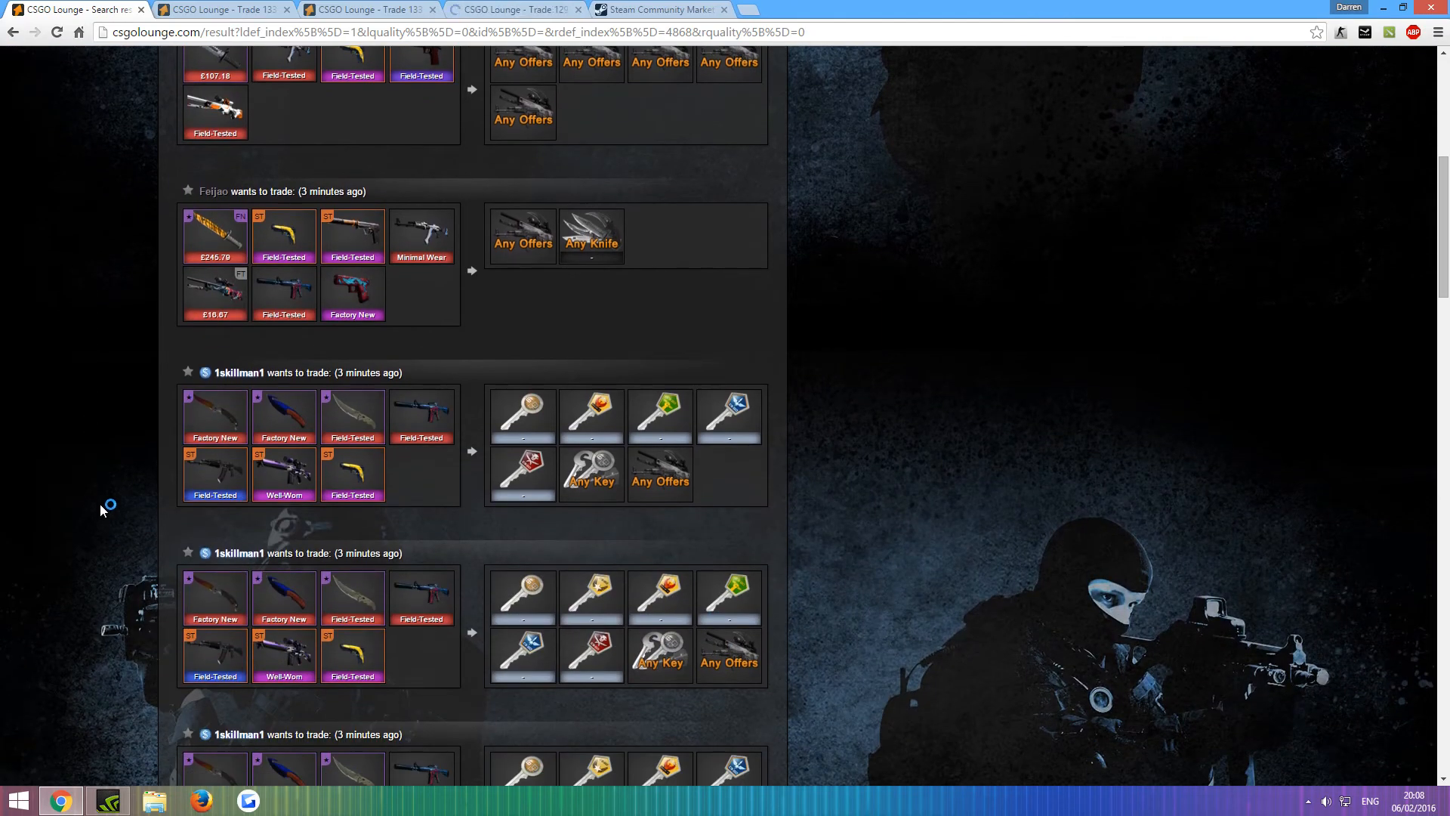
{"action": "mouse_move", "coordinate": [523, 404]}
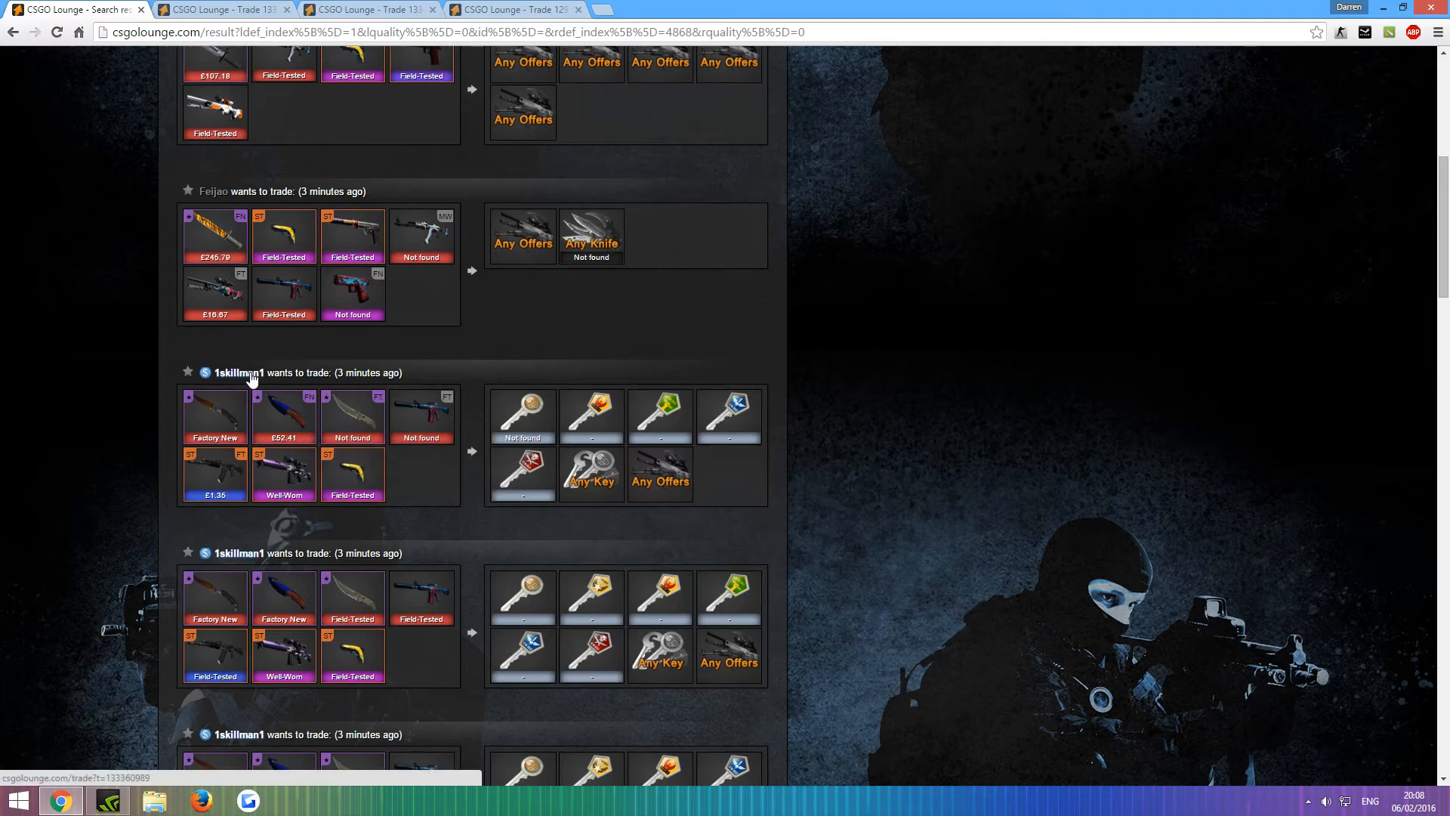
Scroll through the matching trade results, opening promising listings in new tabs
{"action": "scroll", "scroll_direction": "down", "scroll_amount": 3}
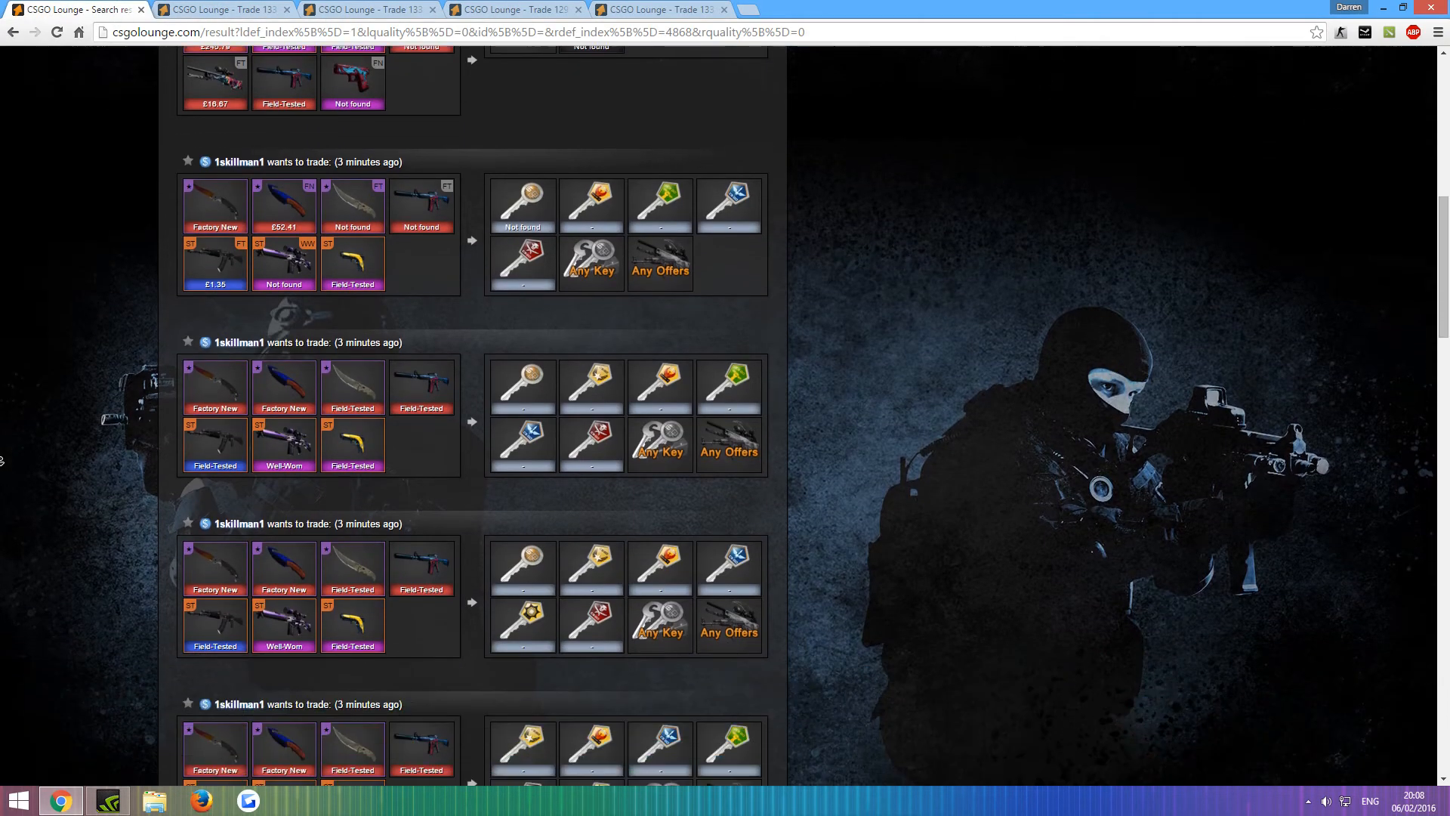
{"action": "scroll", "scroll_direction": "down", "scroll_amount": 3}
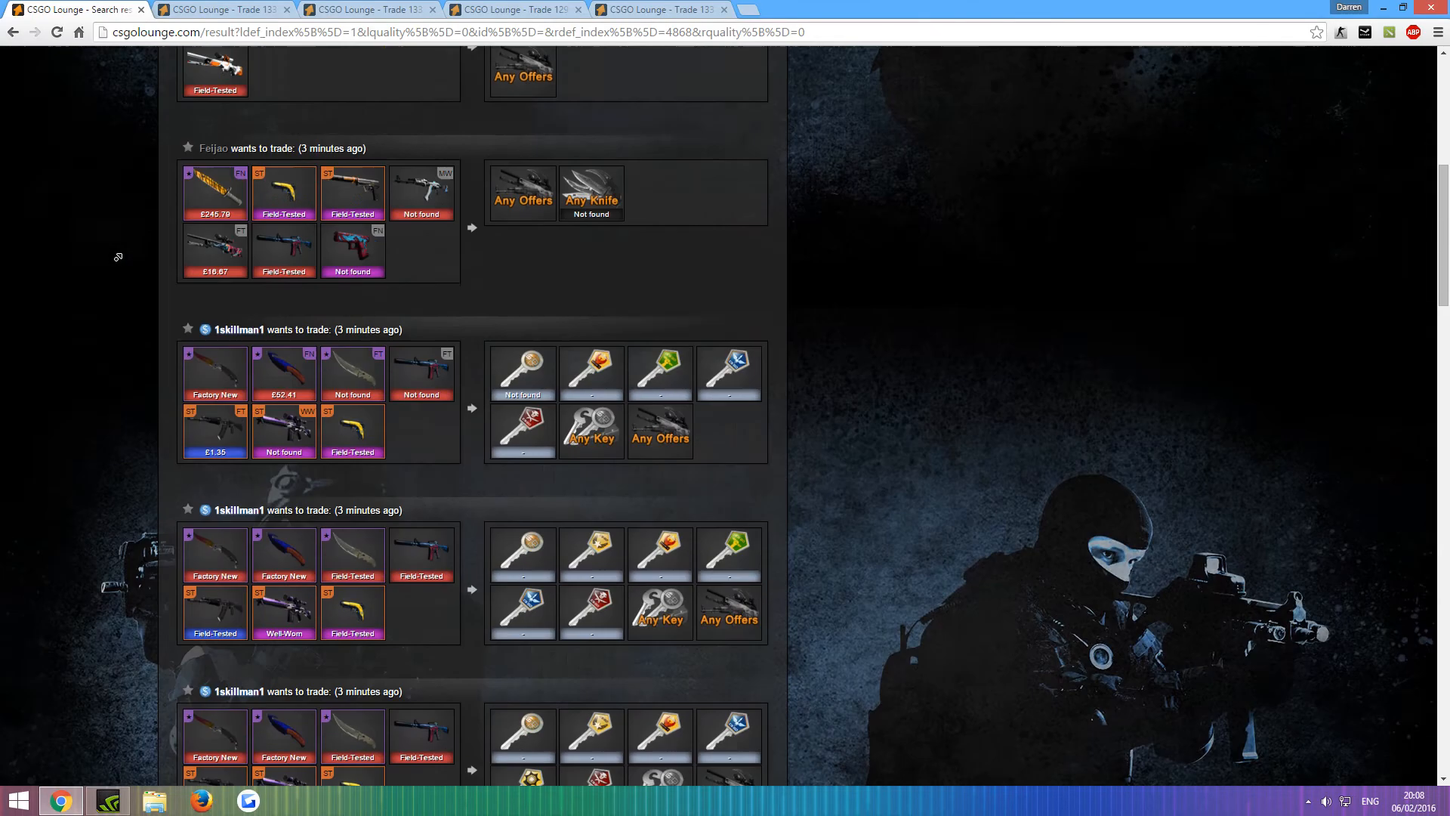
{"action": "scroll", "scroll_direction": "down", "scroll_amount": 3}
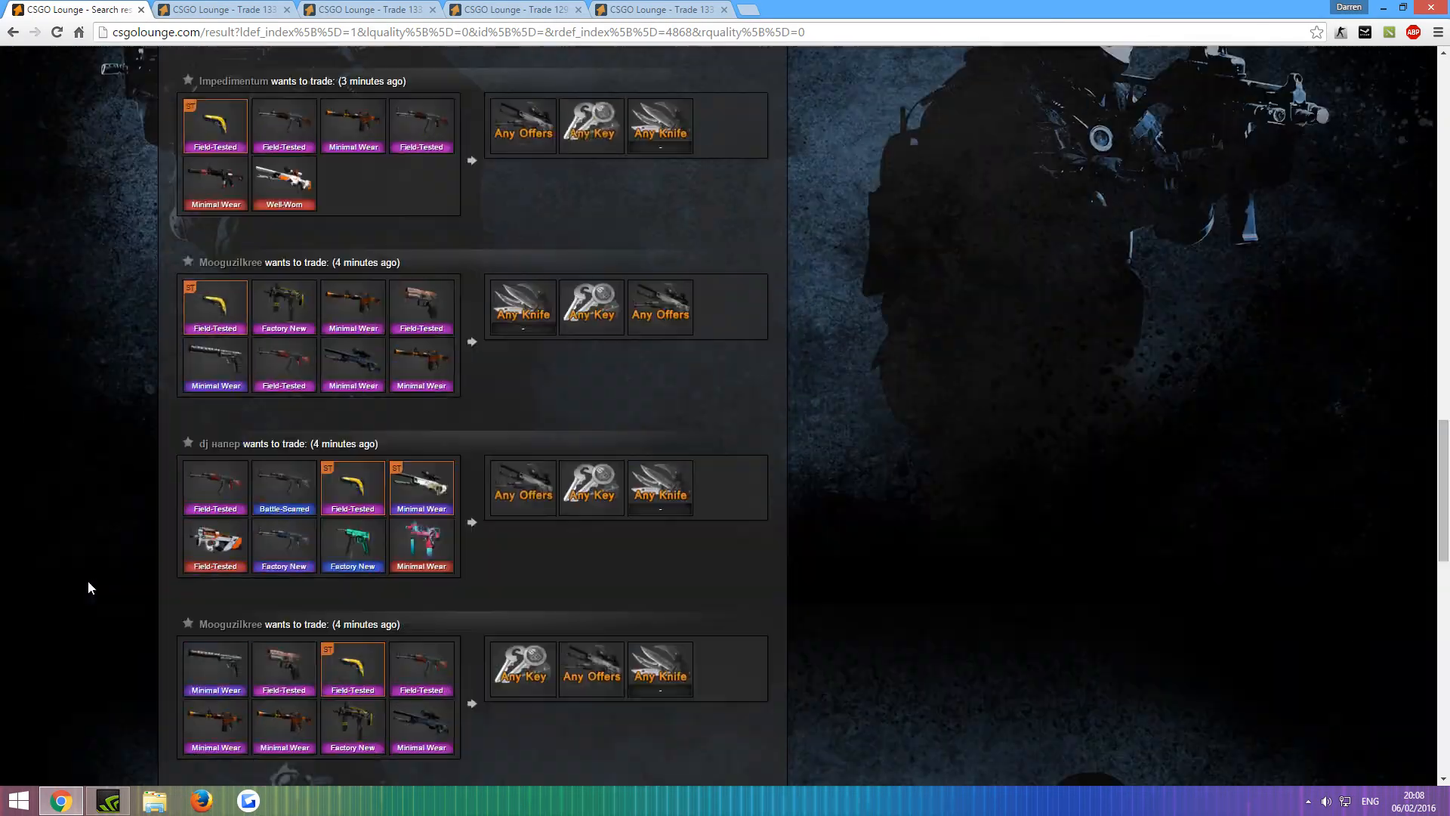
{"action": "scroll", "scroll_direction": "down", "scroll_amount": 3}
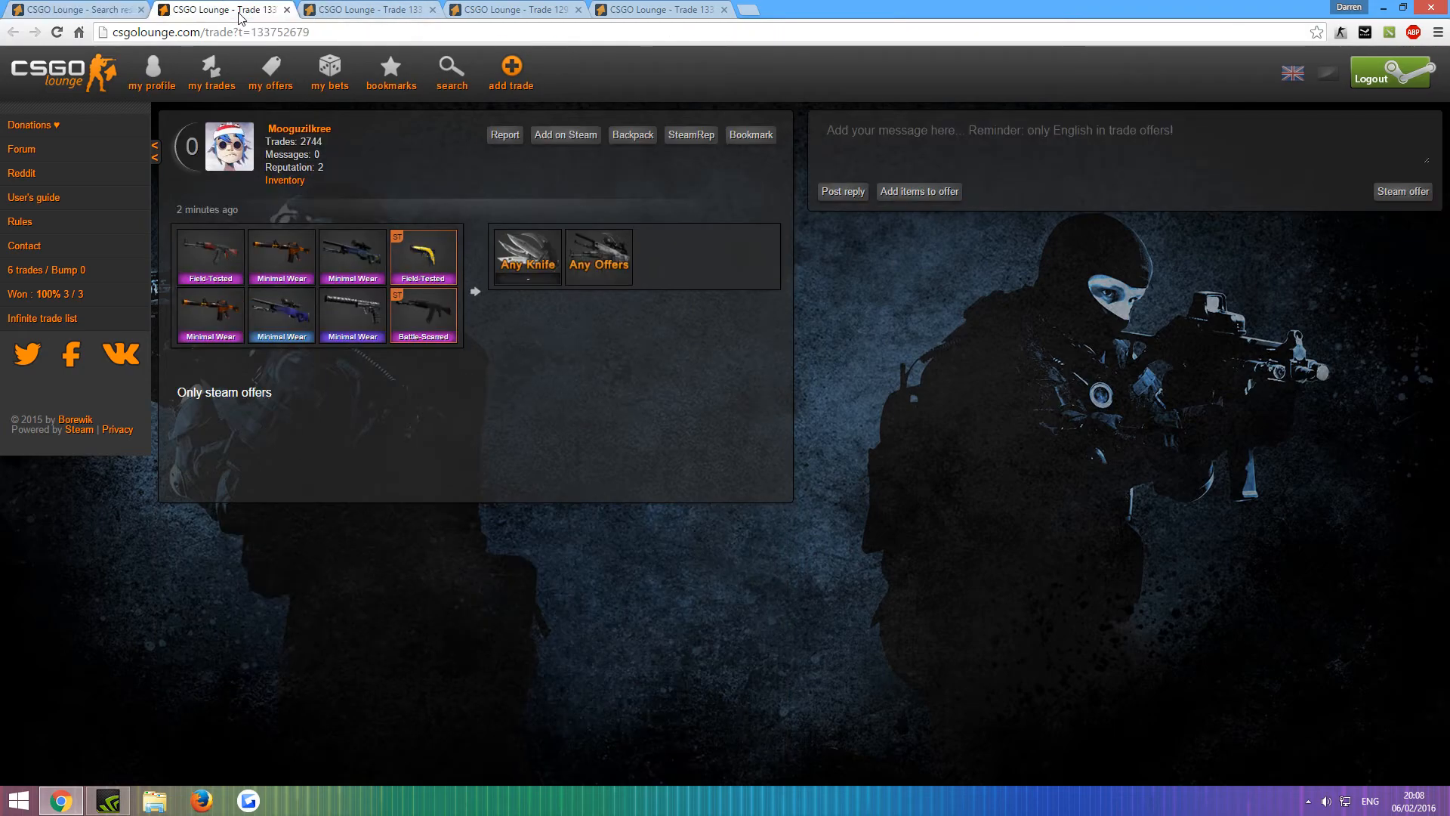
{"action": "mouse_move", "coordinate": [859, 456]}
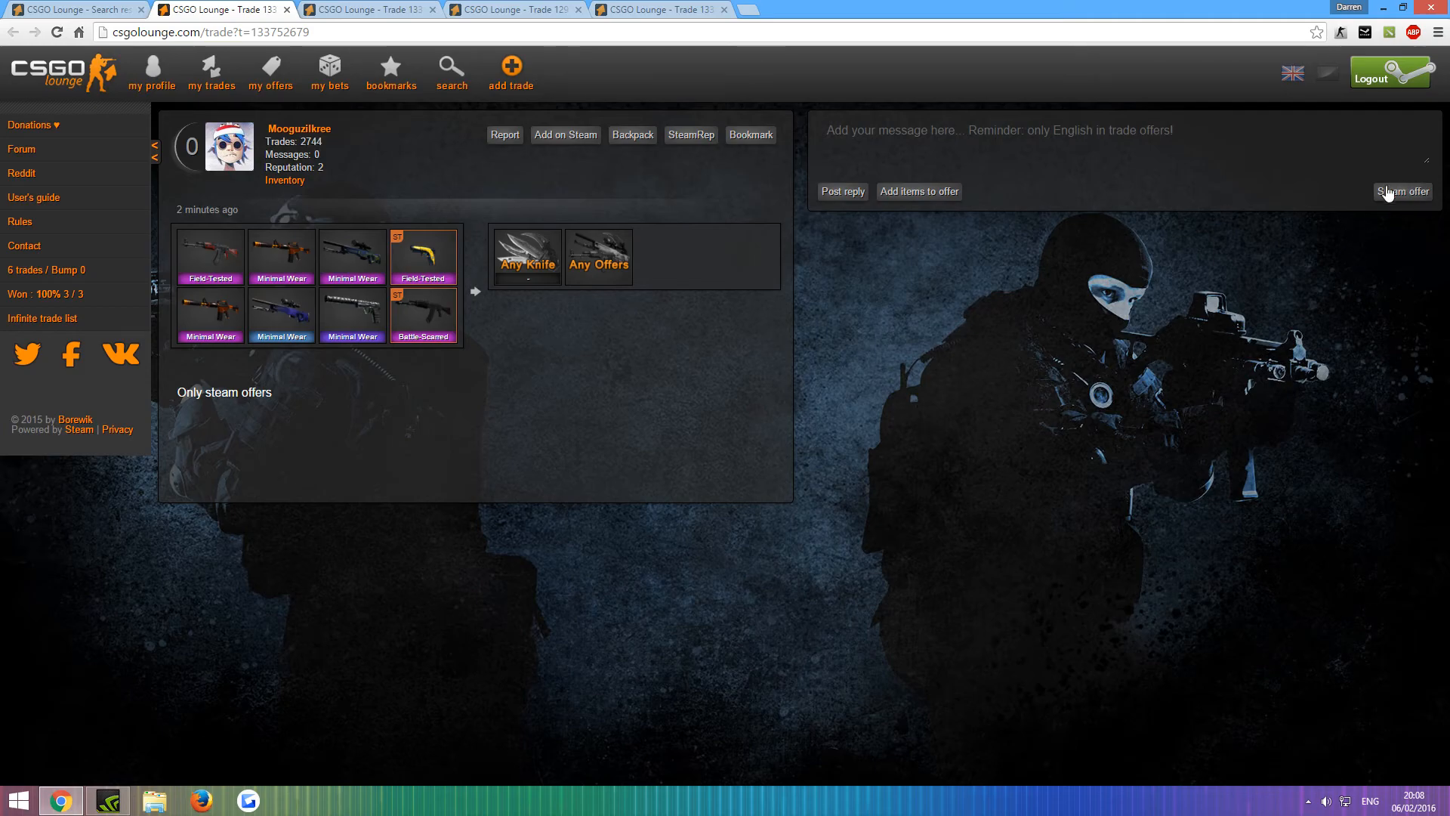
{"action": "mouse_move", "coordinate": [377, 24]}
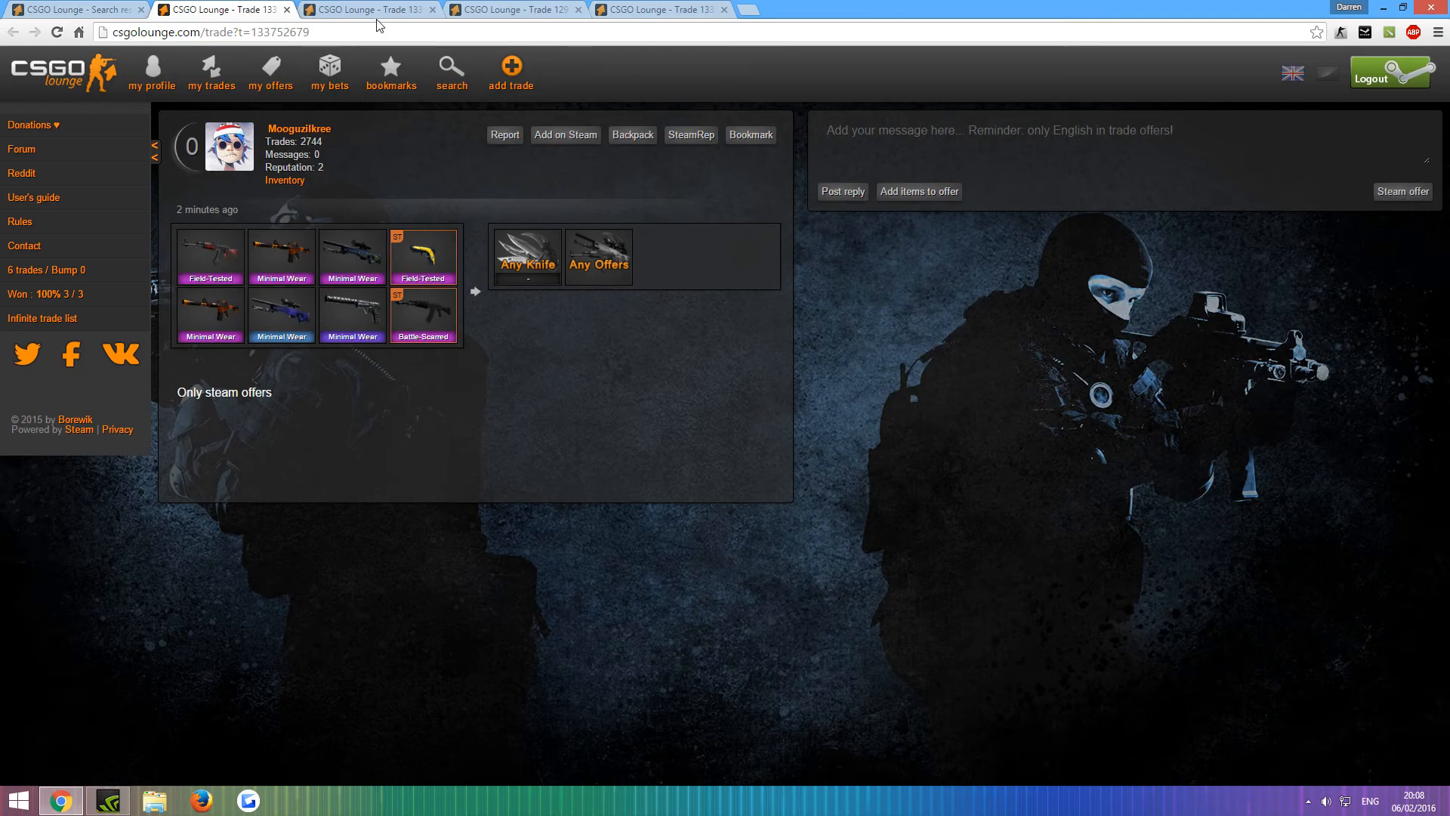
{"action": "left_click", "coordinate": [520, 12]}
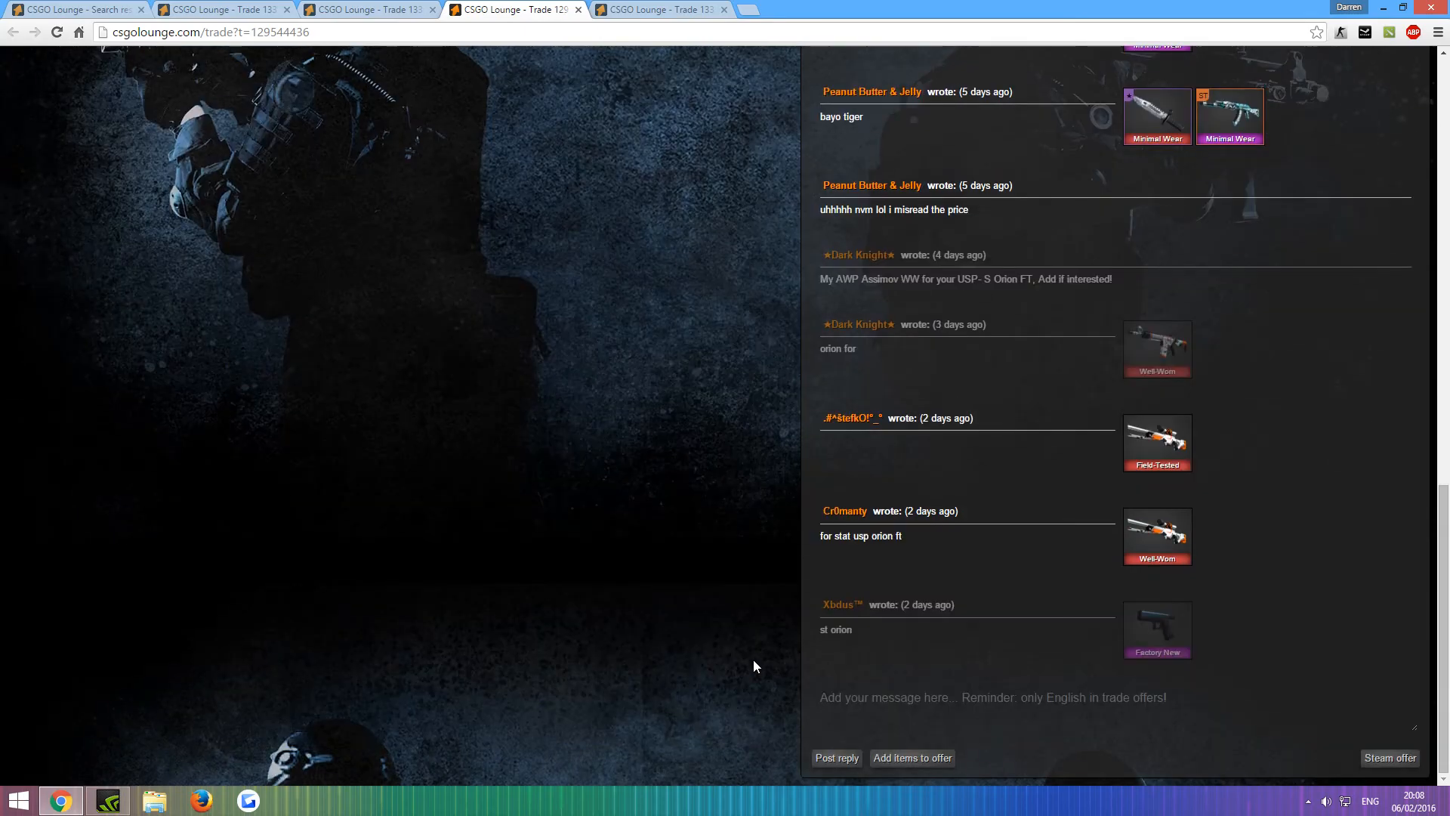
{"action": "left_click", "coordinate": [668, 10]}
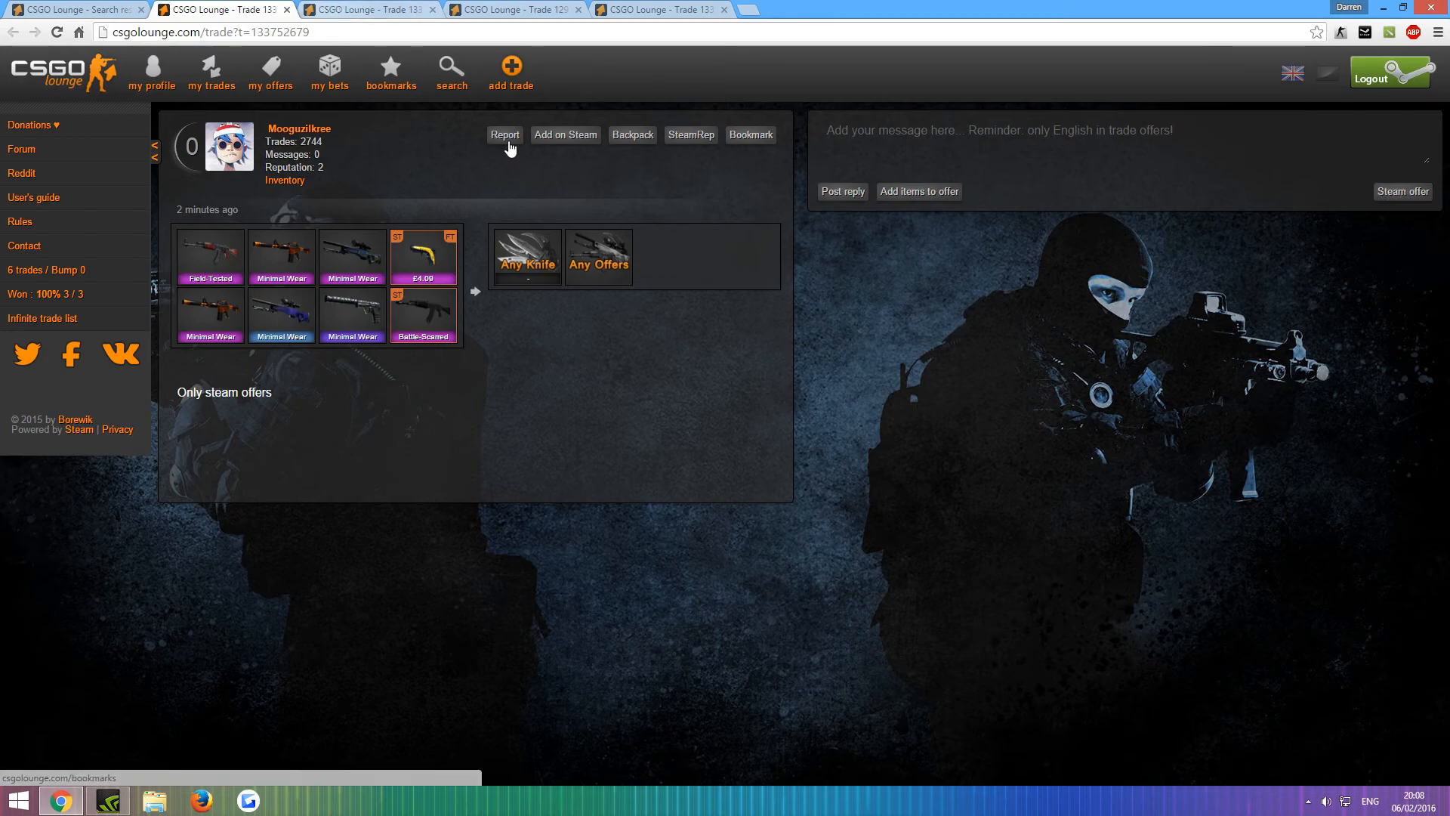
{"action": "mouse_move", "coordinate": [923, 424]}
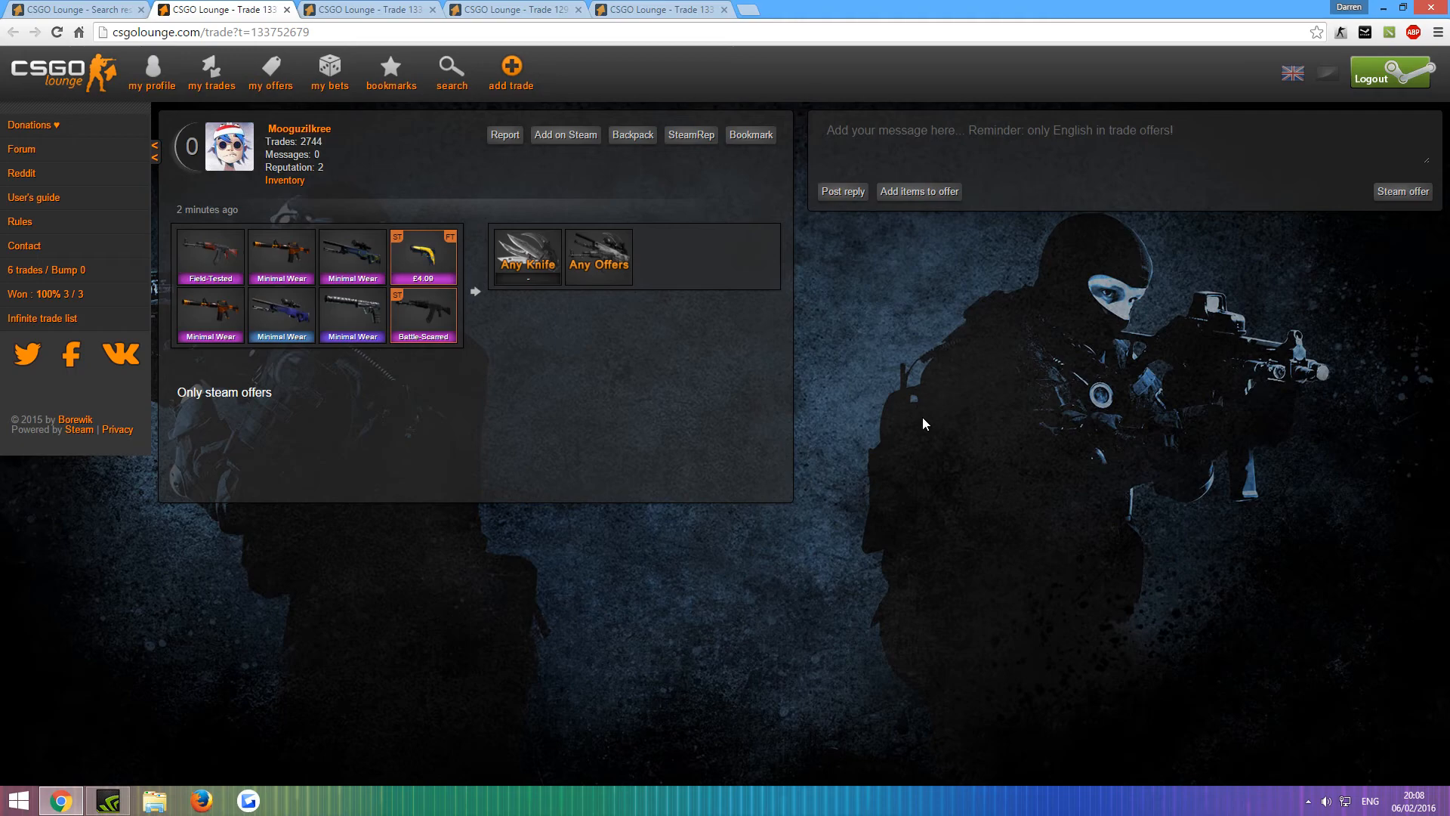
{"action": "mouse_move", "coordinate": [988, 257]}
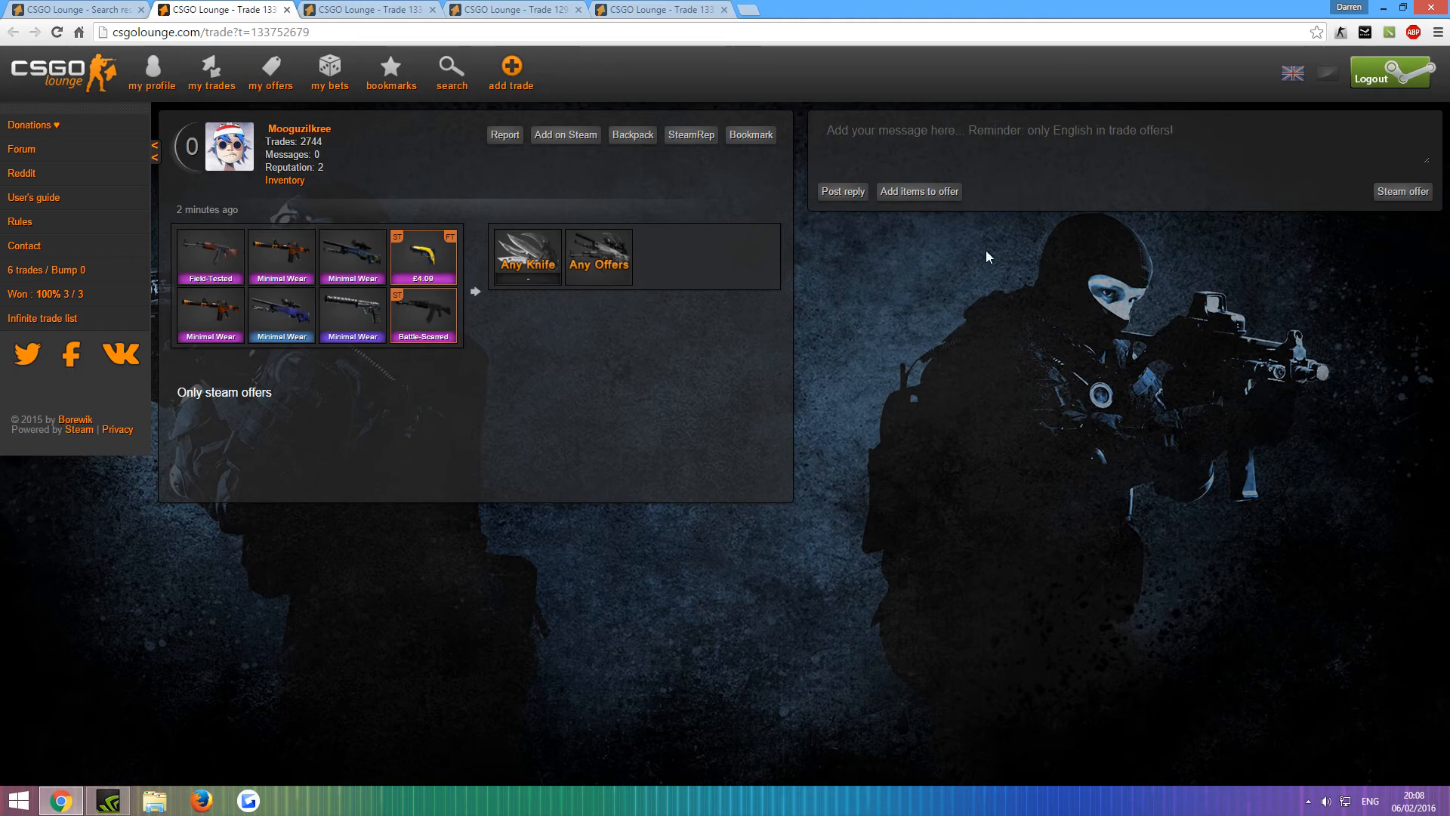
{"action": "mouse_move", "coordinate": [1345, 405]}
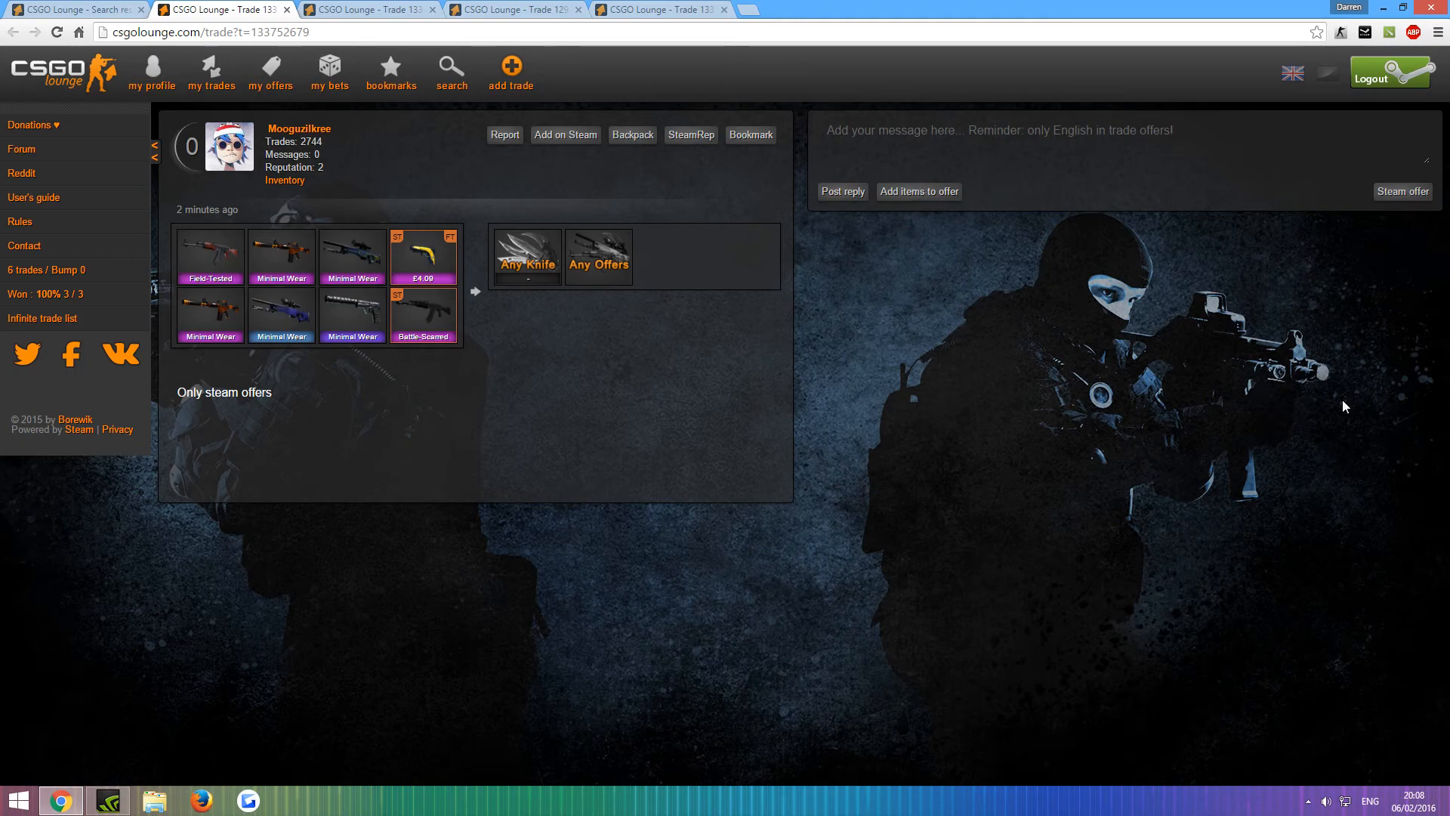
{"action": "mouse_move", "coordinate": [1339, 601]}
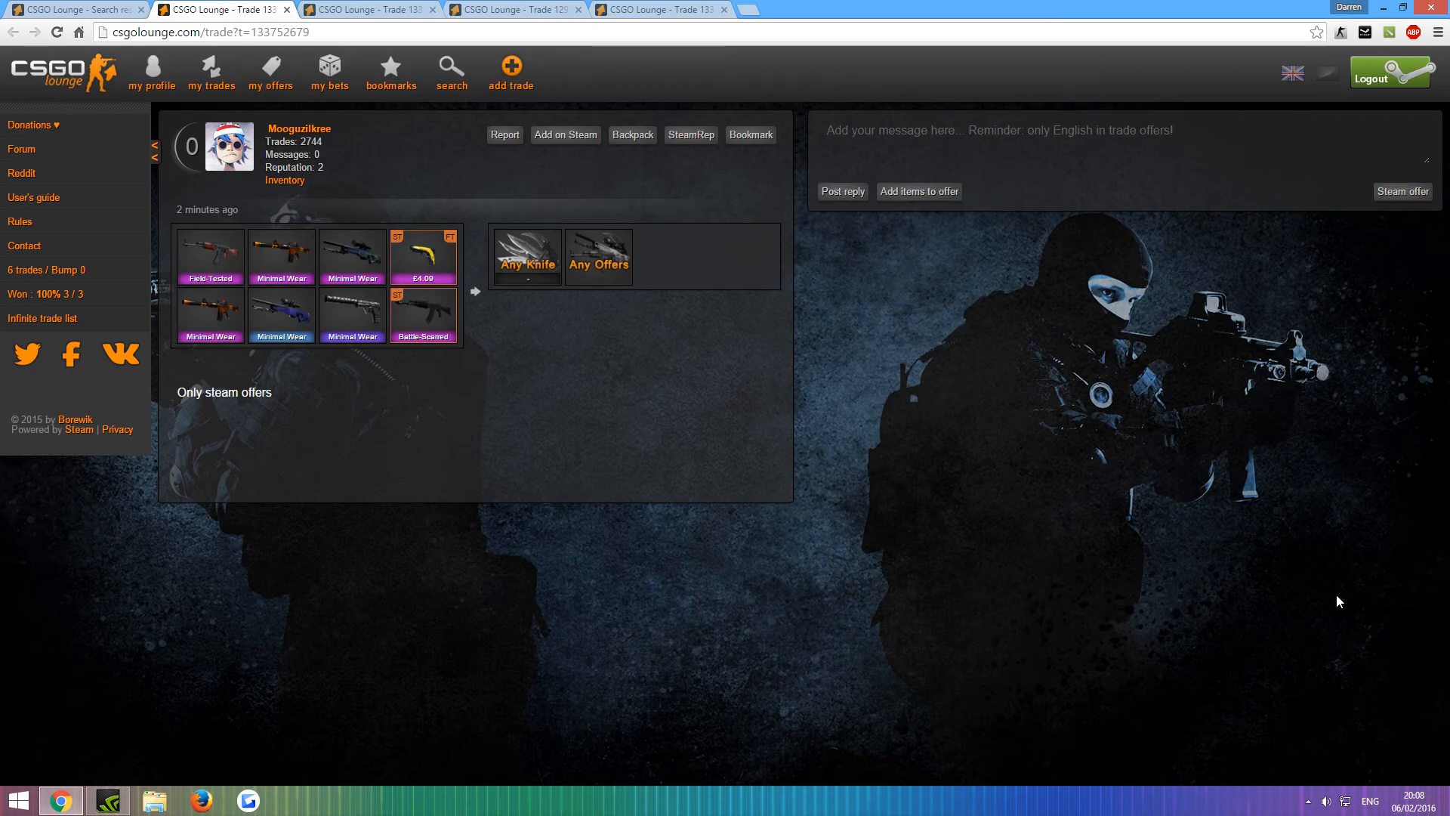
{"action": "mouse_move", "coordinate": [1389, 198]}
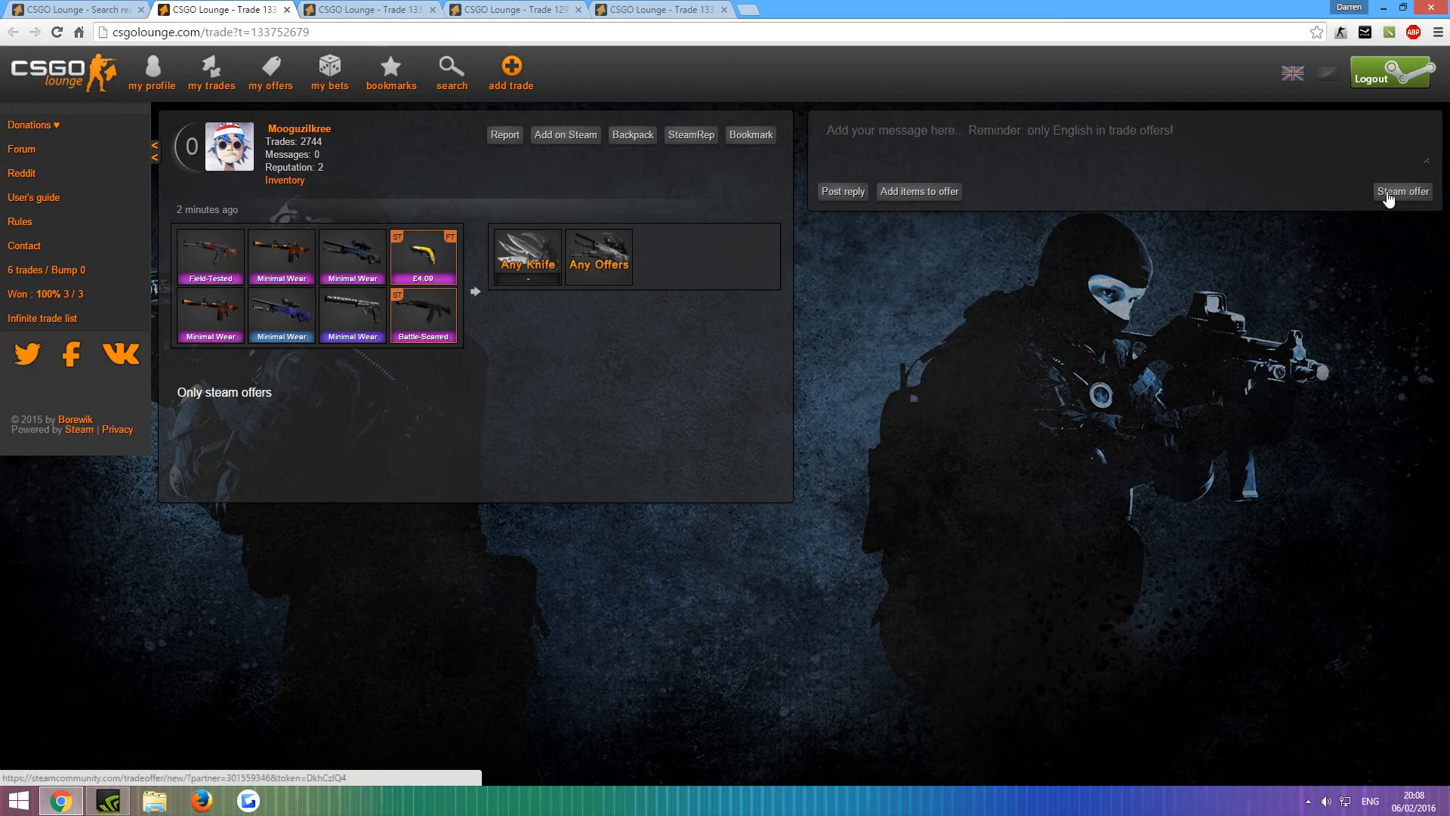
{"action": "left_click", "coordinate": [1402, 192]}
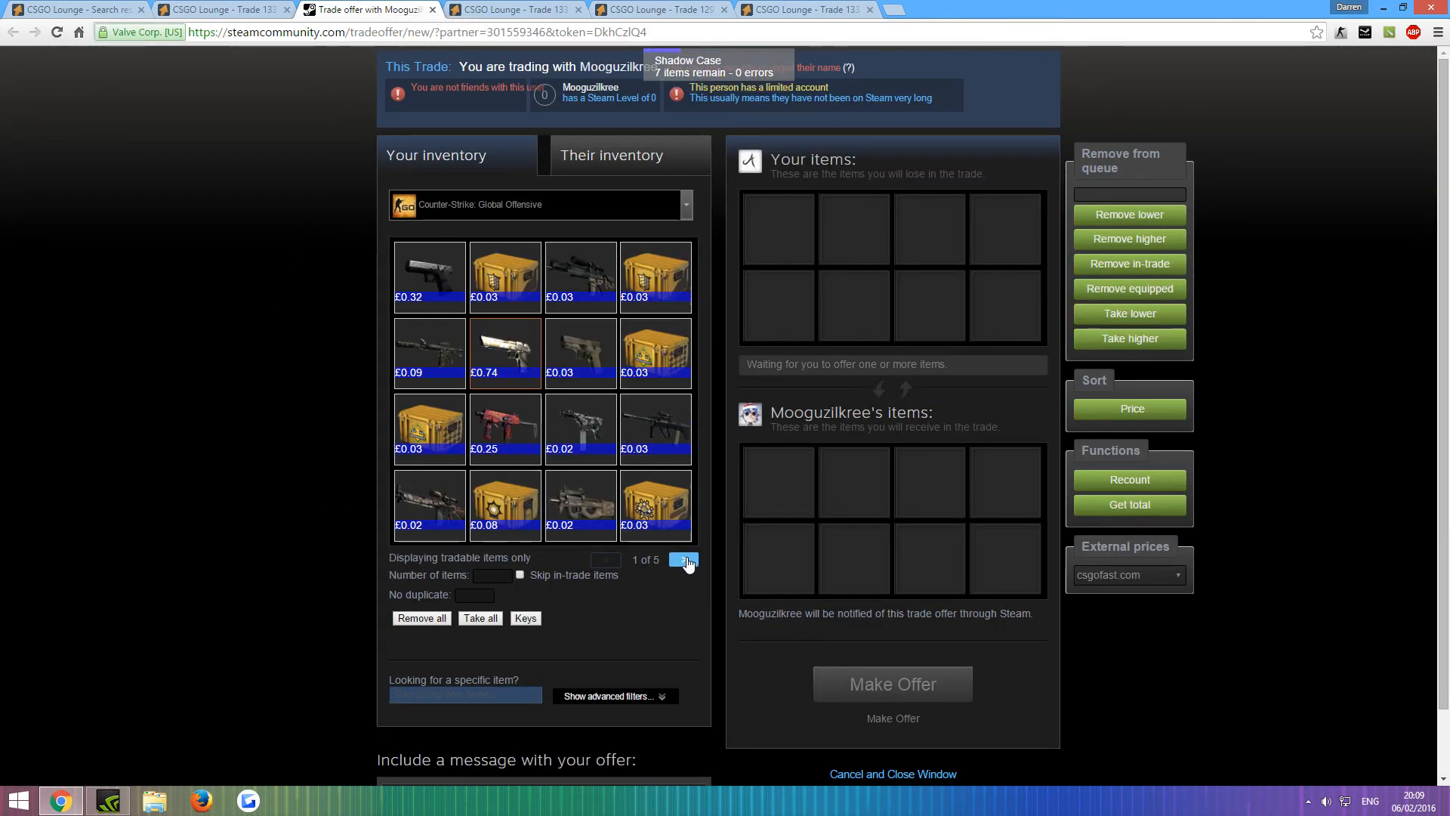
Pair the Minimal Wear sniper rifle with their Monkey Business pistol in the offer, then close the window
{"action": "left_click", "coordinate": [682, 559]}
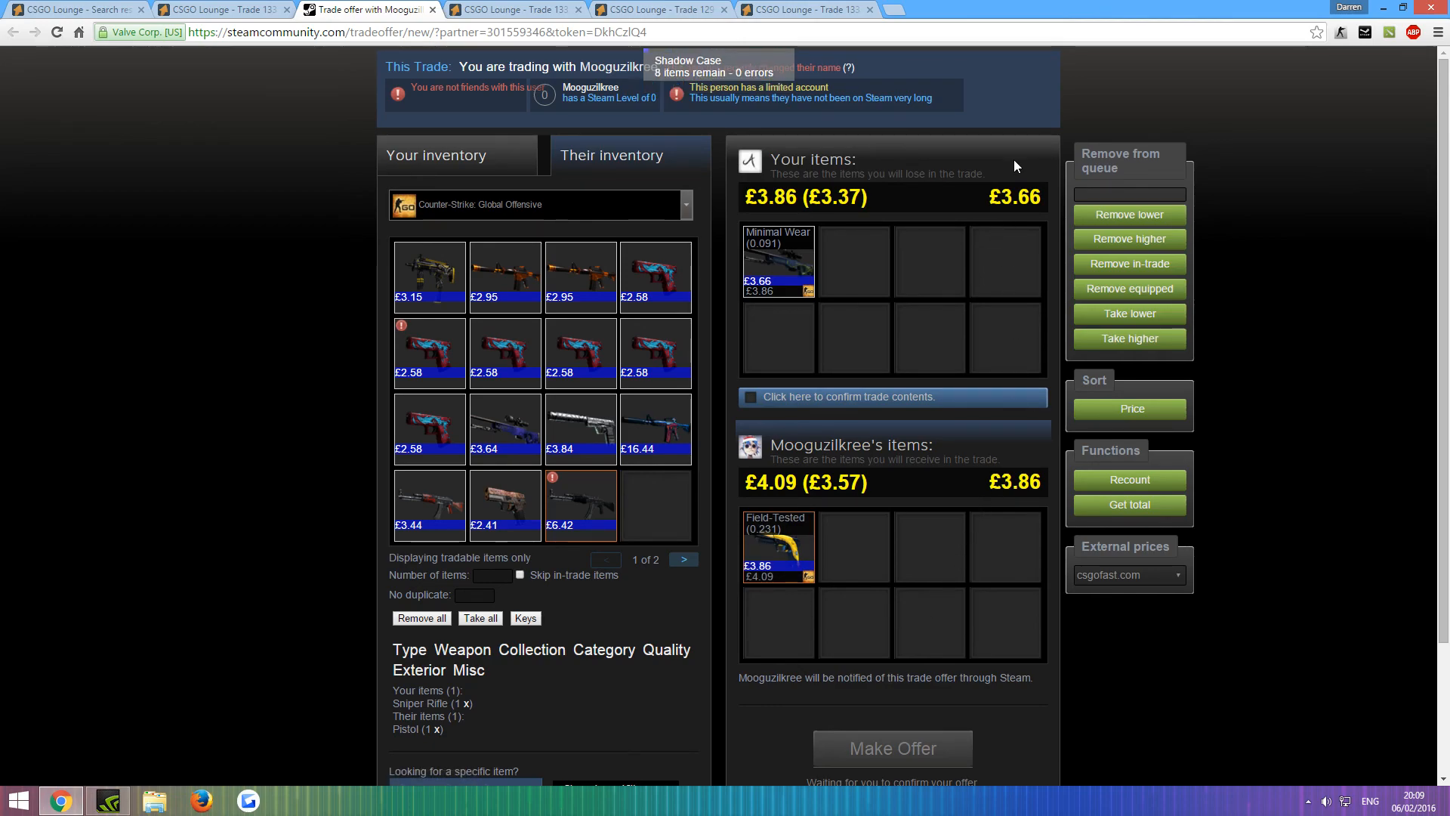
{"action": "mouse_move", "coordinate": [985, 274]}
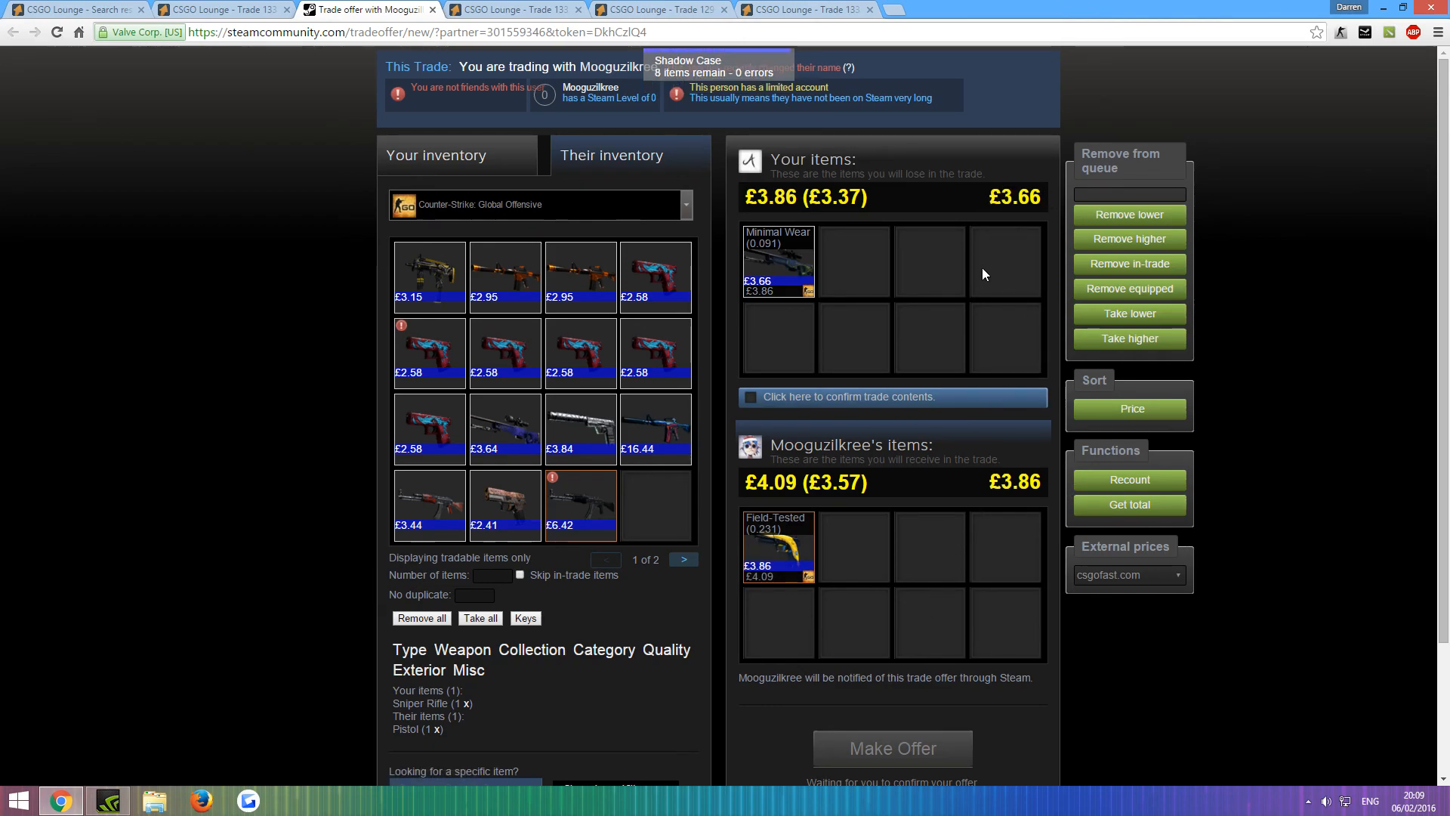
{"action": "scroll", "scroll_direction": "down", "scroll_amount": 3}
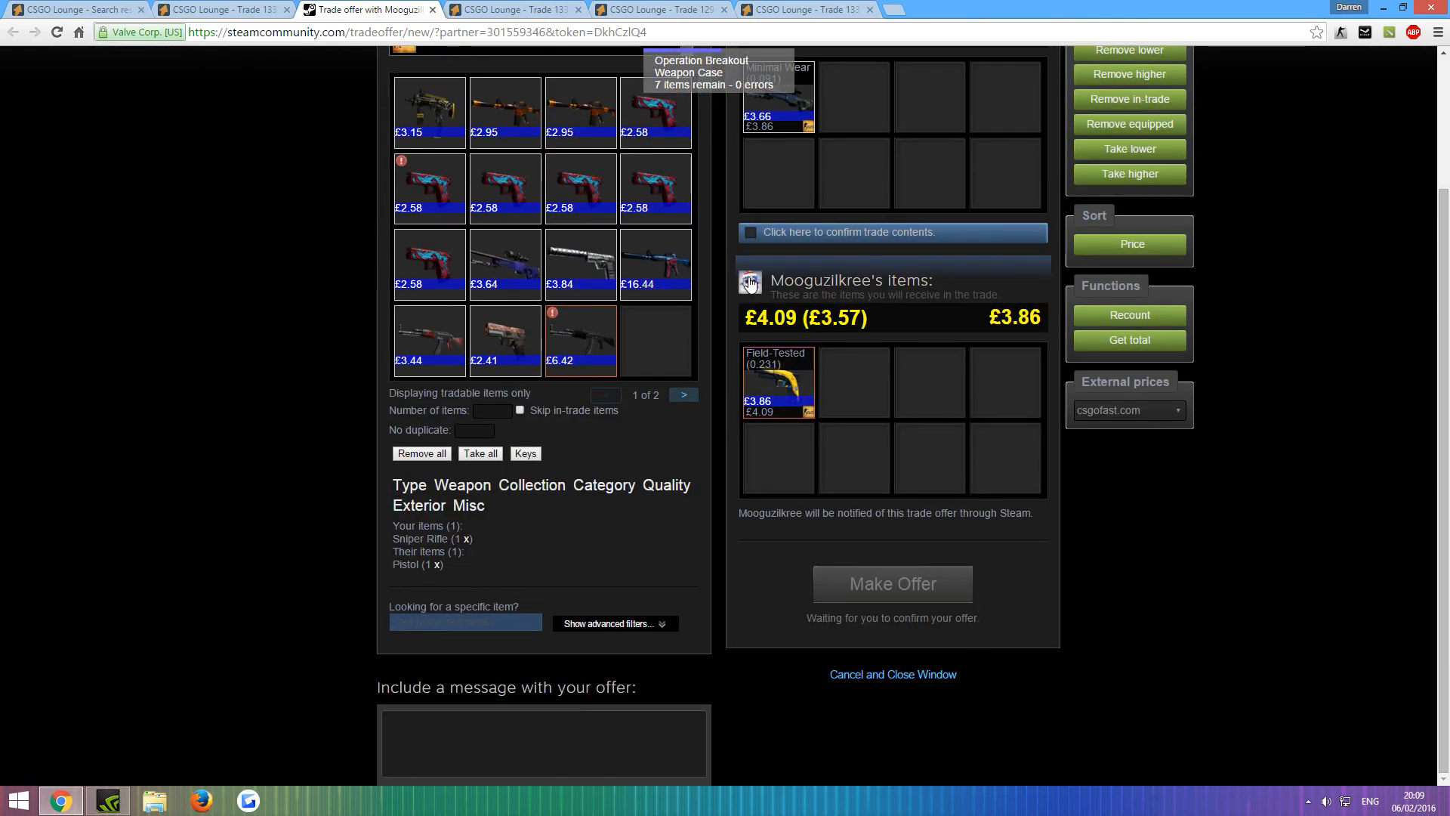
{"action": "left_click", "coordinate": [749, 233]}
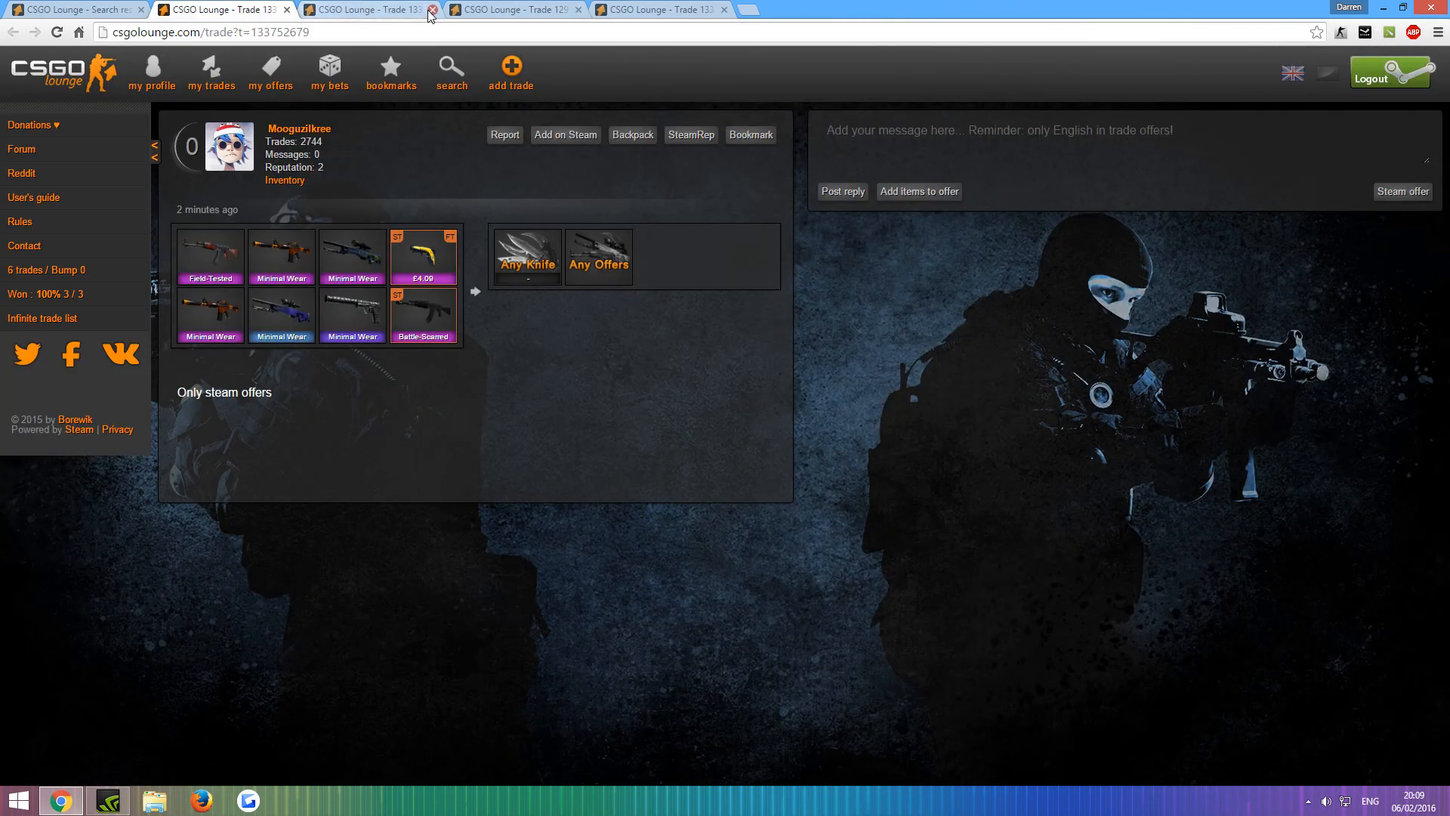
Close the extra trade tabs and show my own posted Any Offers trades
{"action": "left_click", "coordinate": [426, 12]}
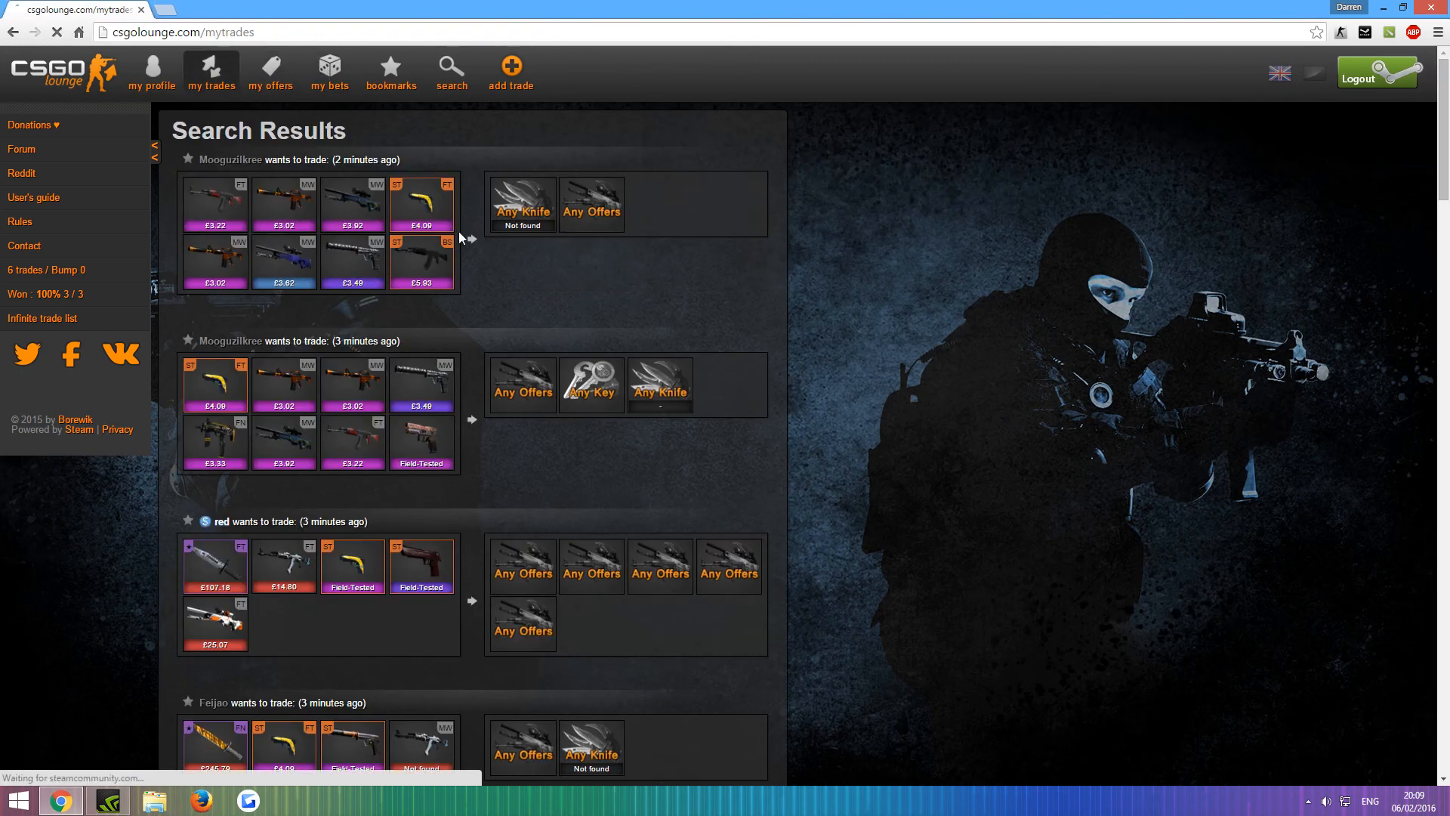
{"action": "left_click", "coordinate": [210, 71]}
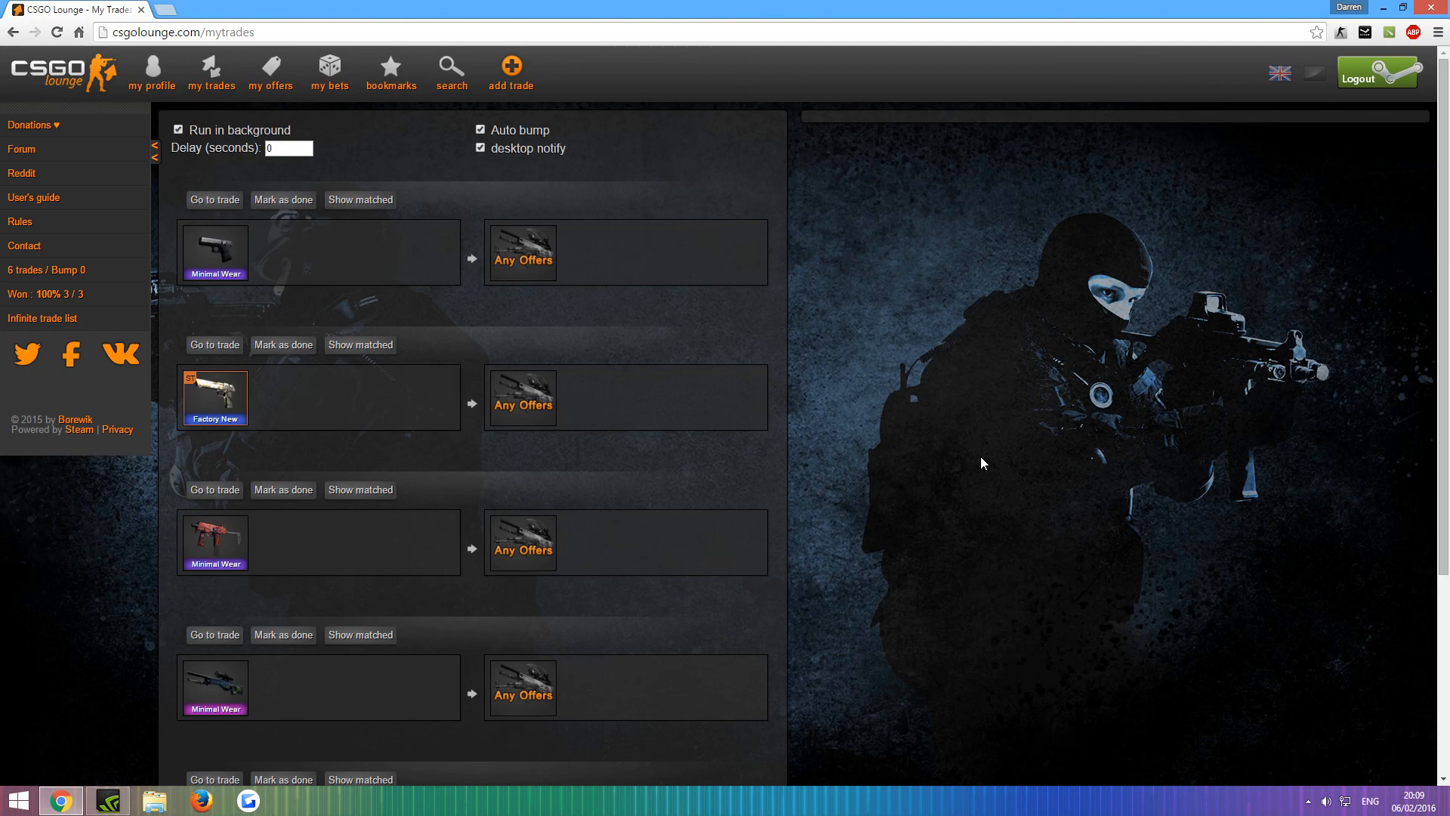
{"action": "mouse_move", "coordinate": [968, 404]}
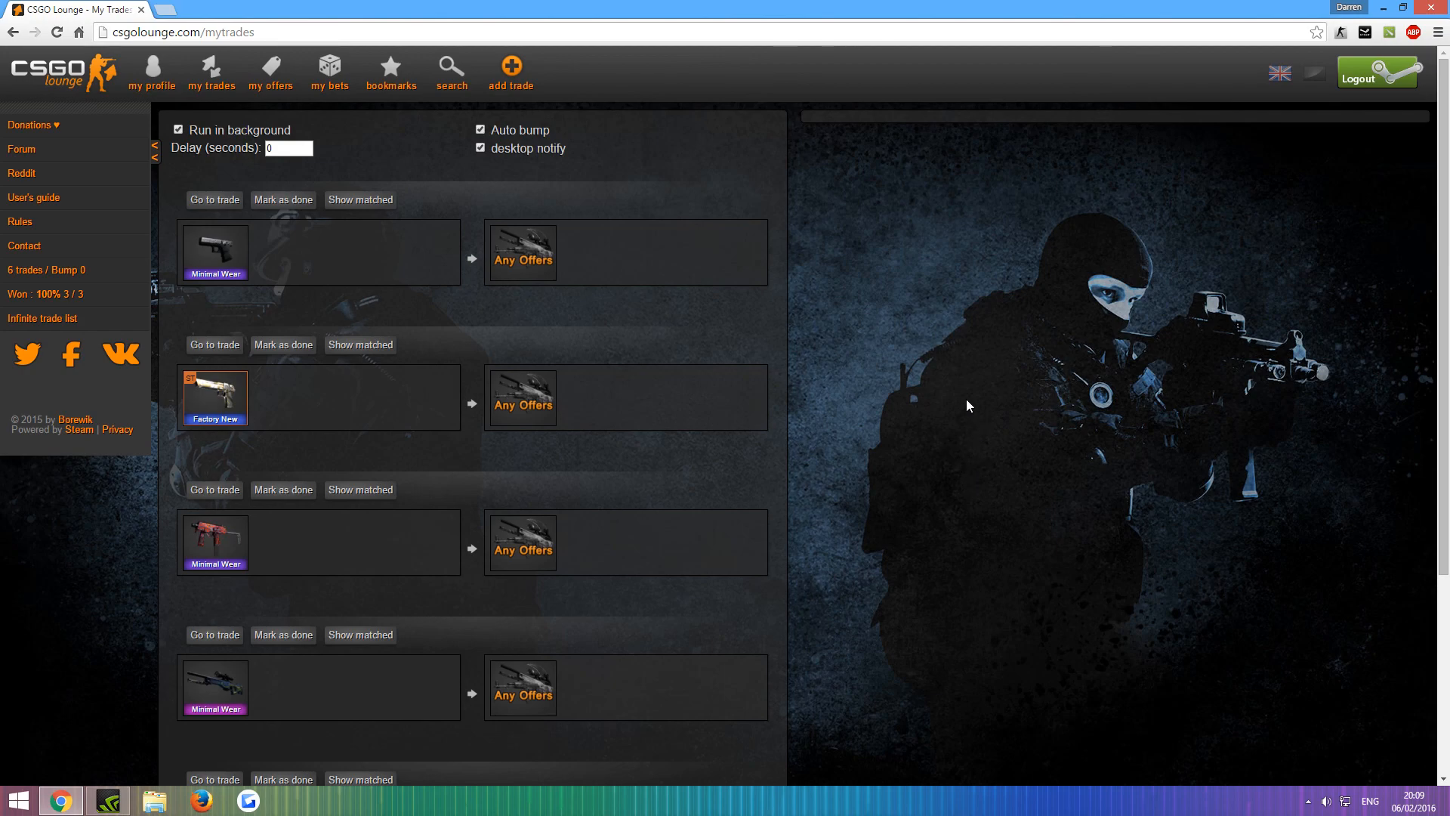
{"action": "mouse_move", "coordinate": [890, 486]}
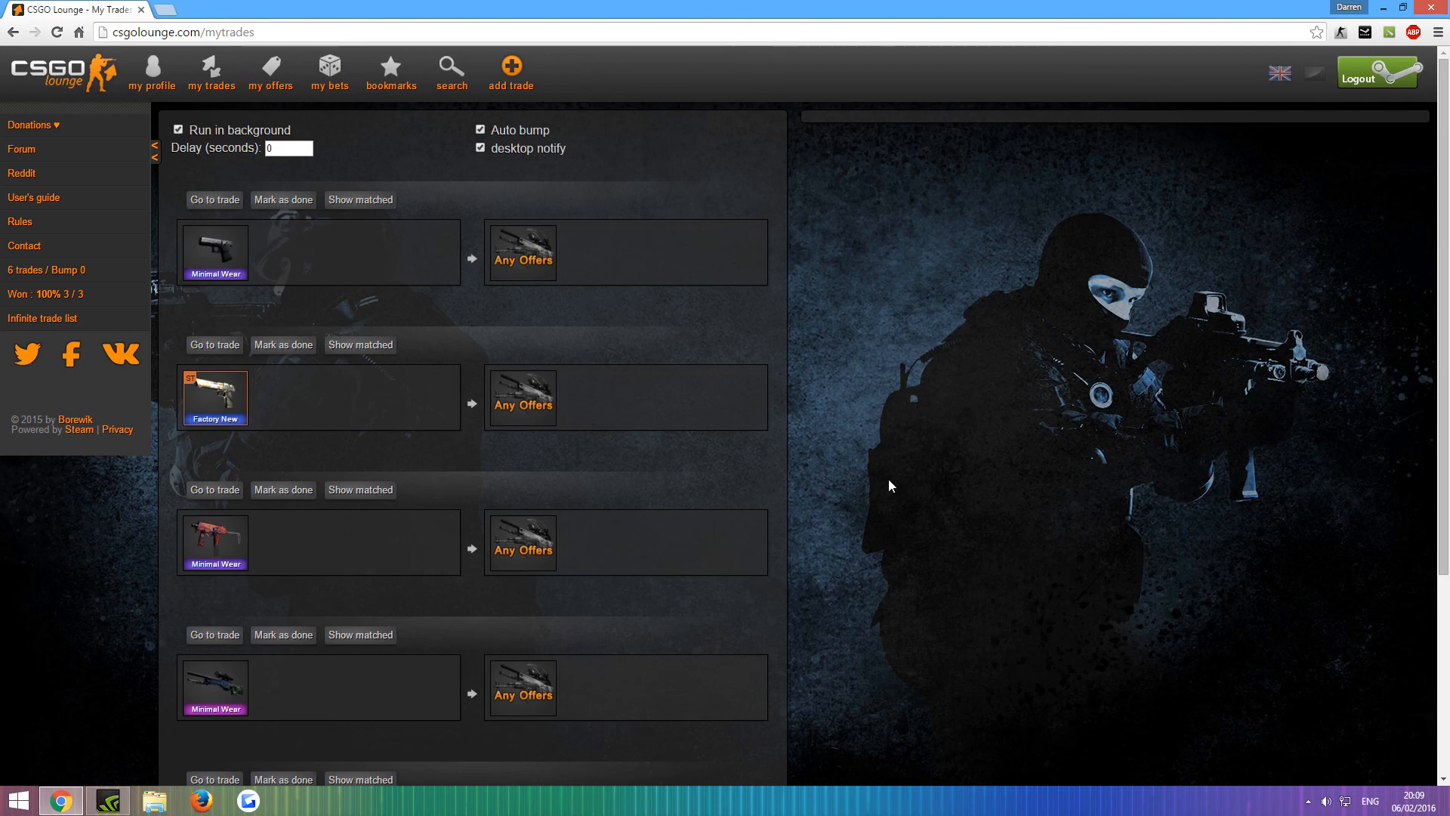